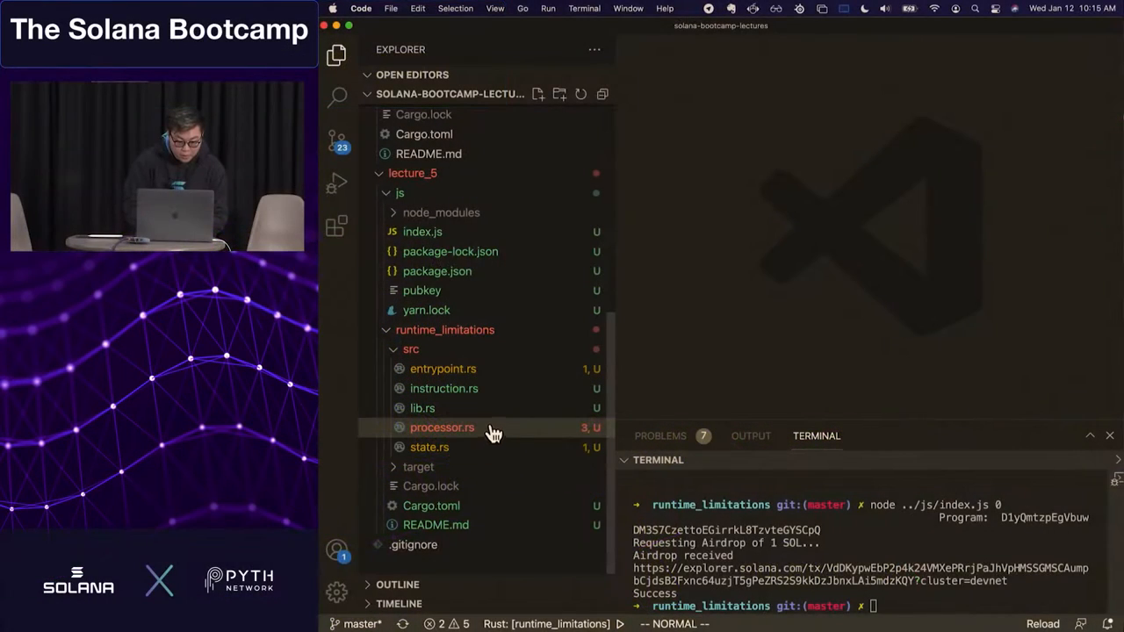
mouse_move(469, 174)
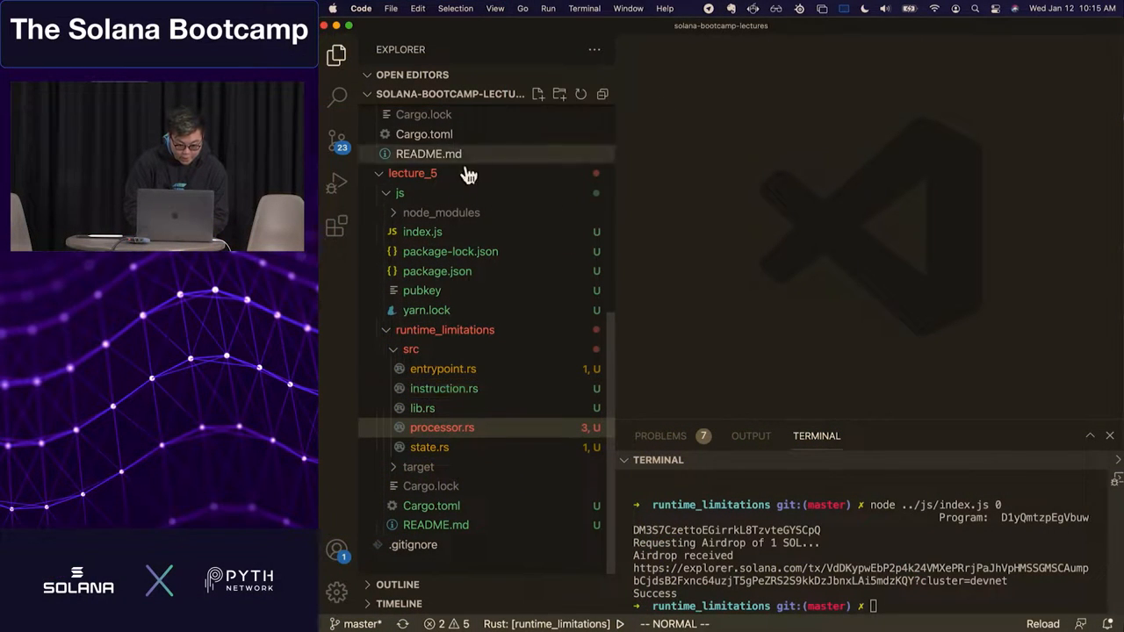
View processor.rs match arms for the Stack and ZeroCopy instructions, then restore the file tree
left_click(443, 427)
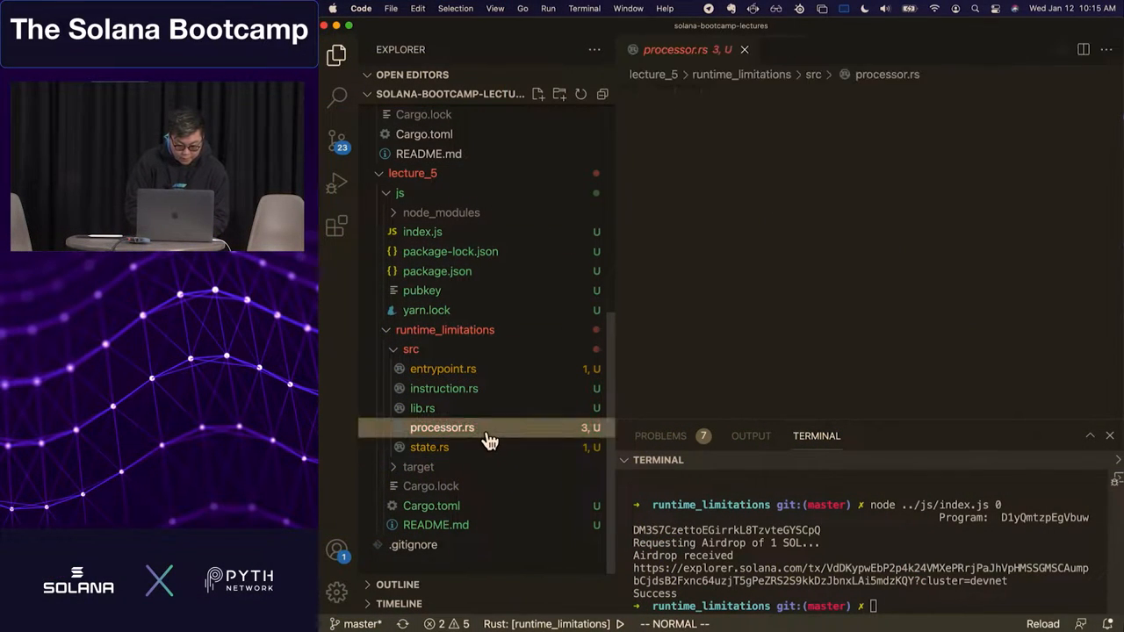
left_click(443, 429)
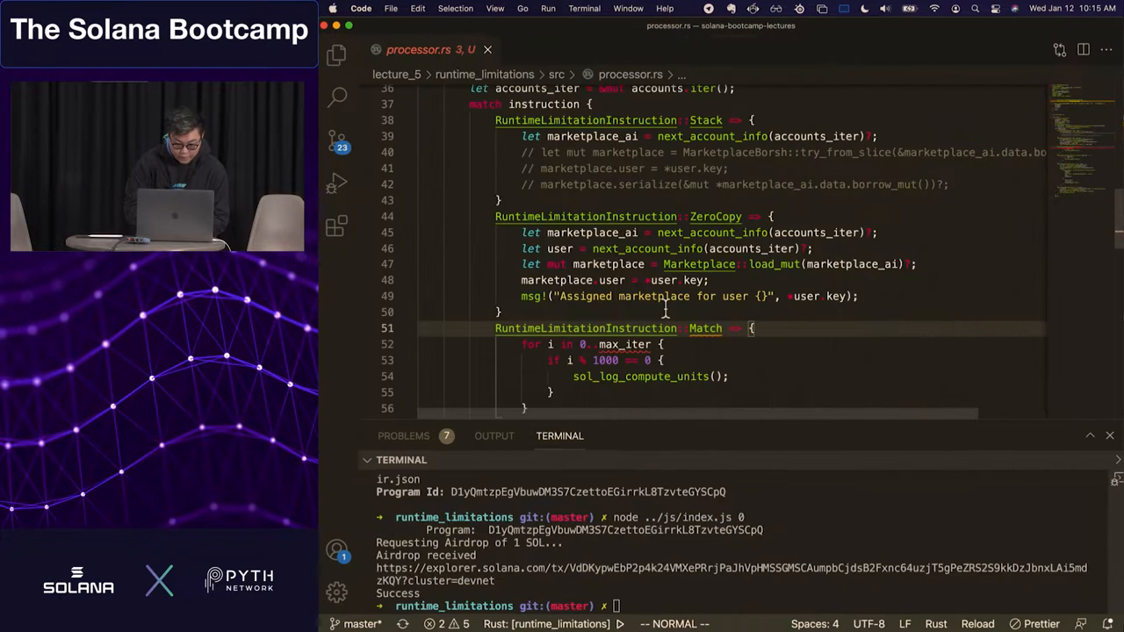
scroll("up", 3)
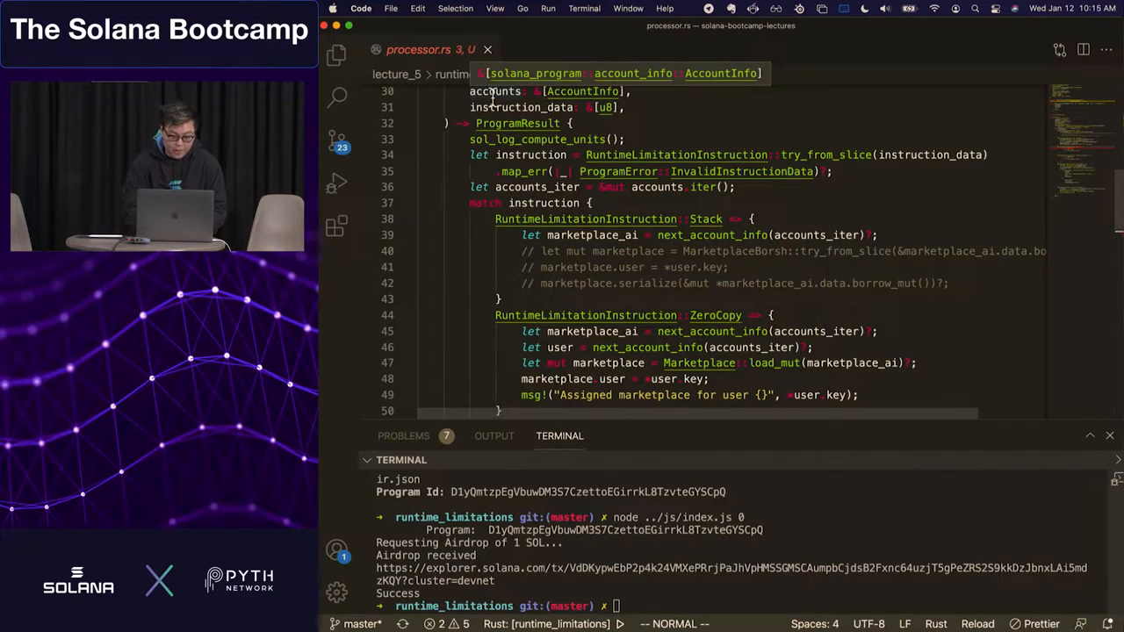
left_click(337, 54)
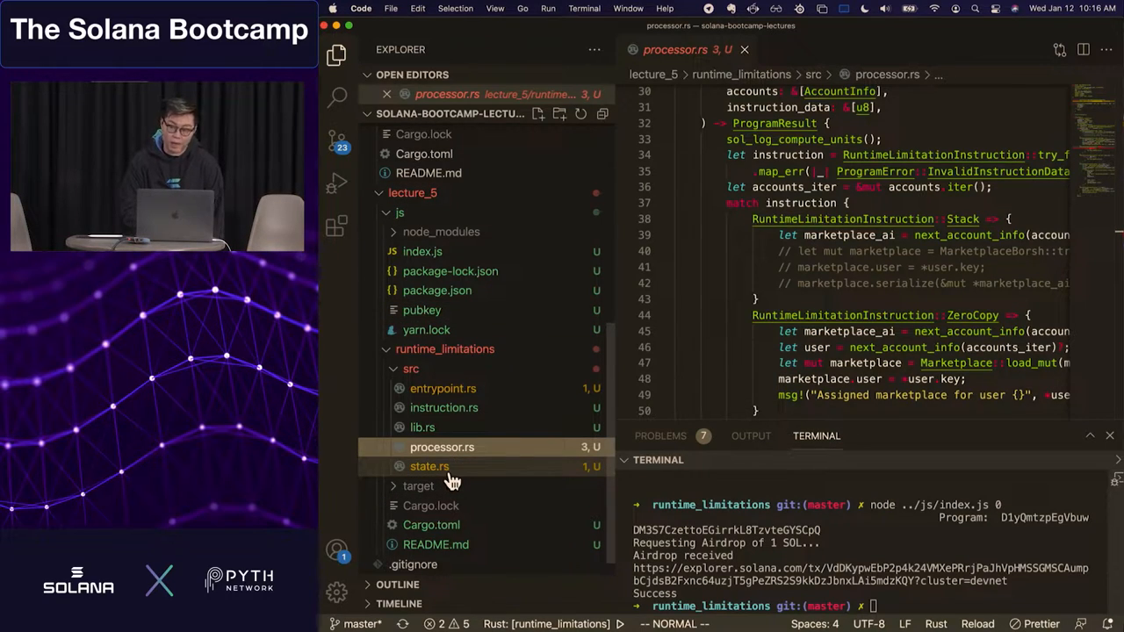
mouse_move(429, 467)
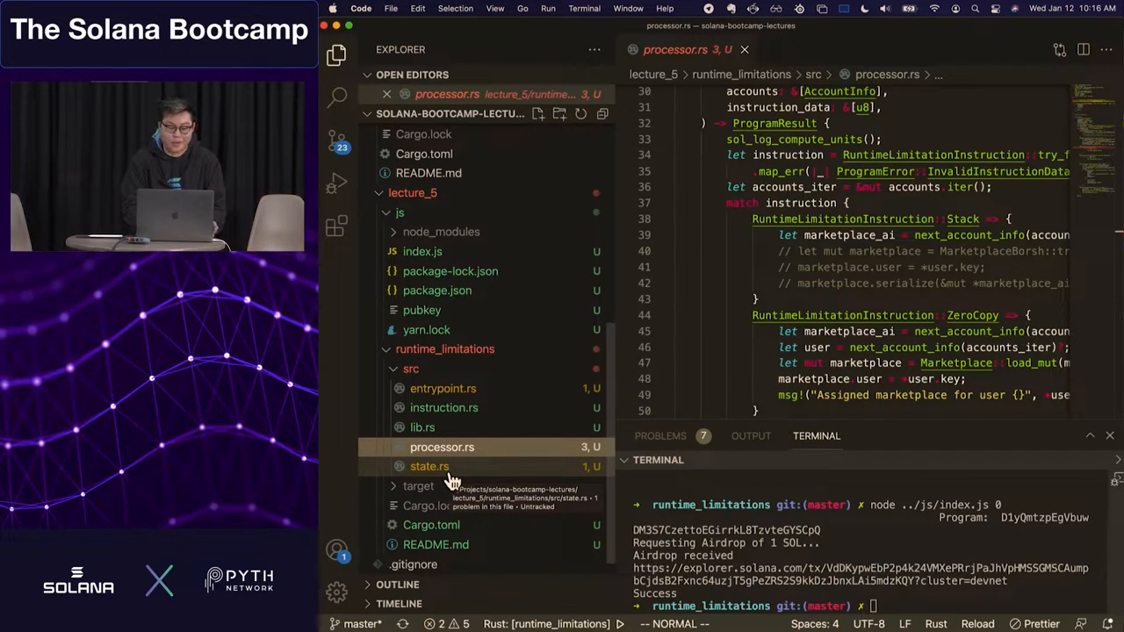
View state.rs, scrolling through the Offer, MarketplaceBorsh and zero-copy Marketplace structs
left_click(429, 467)
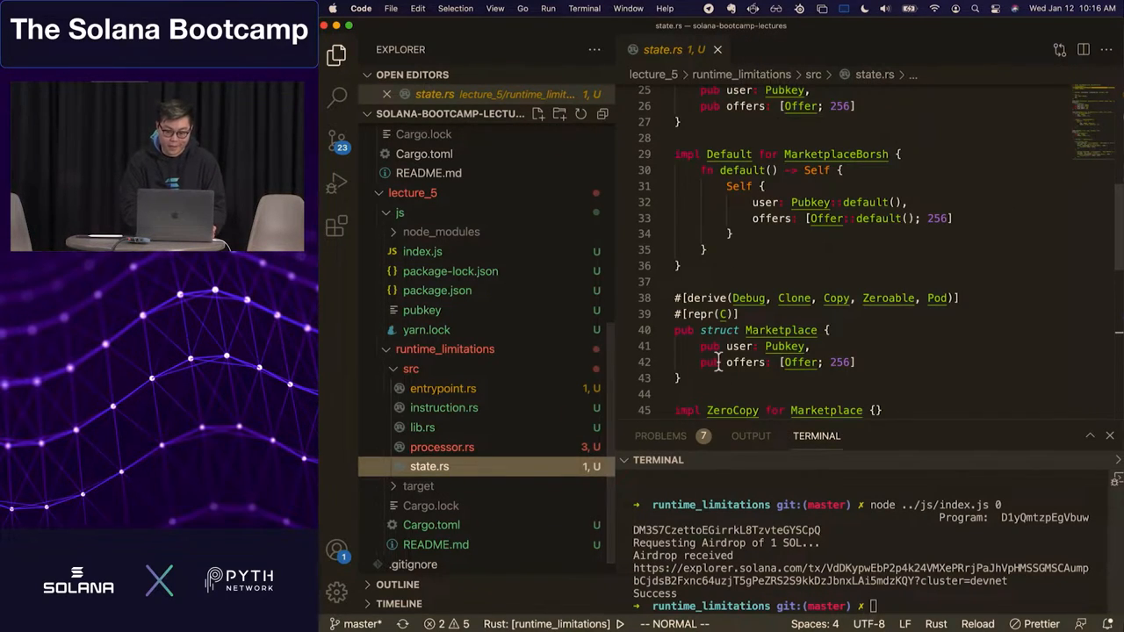
scroll("up", 3)
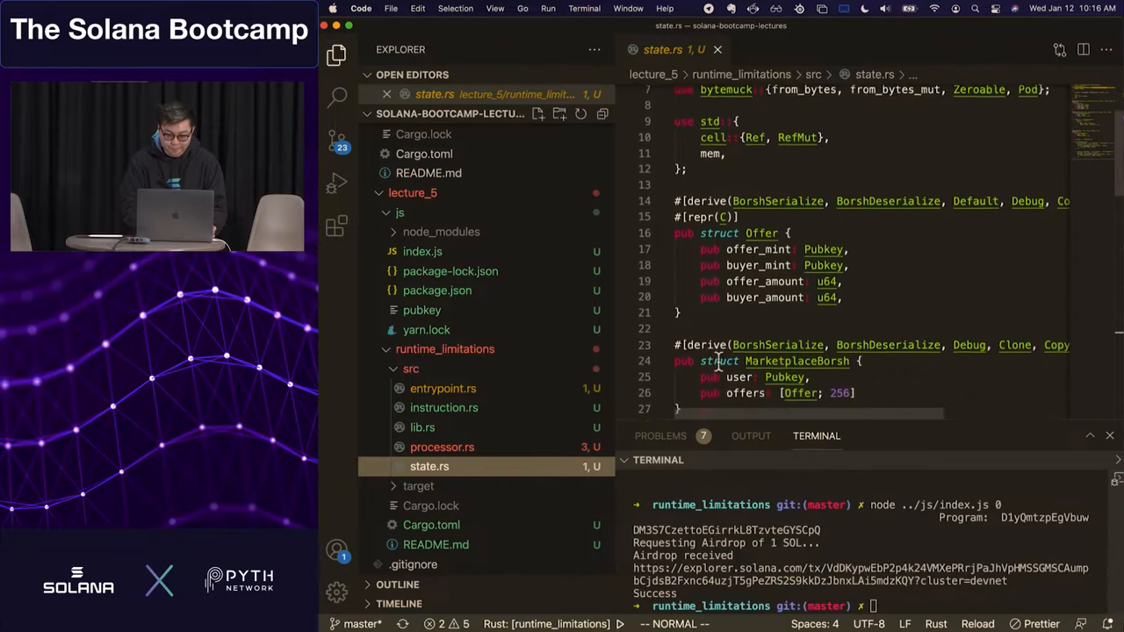
scroll("down", 3)
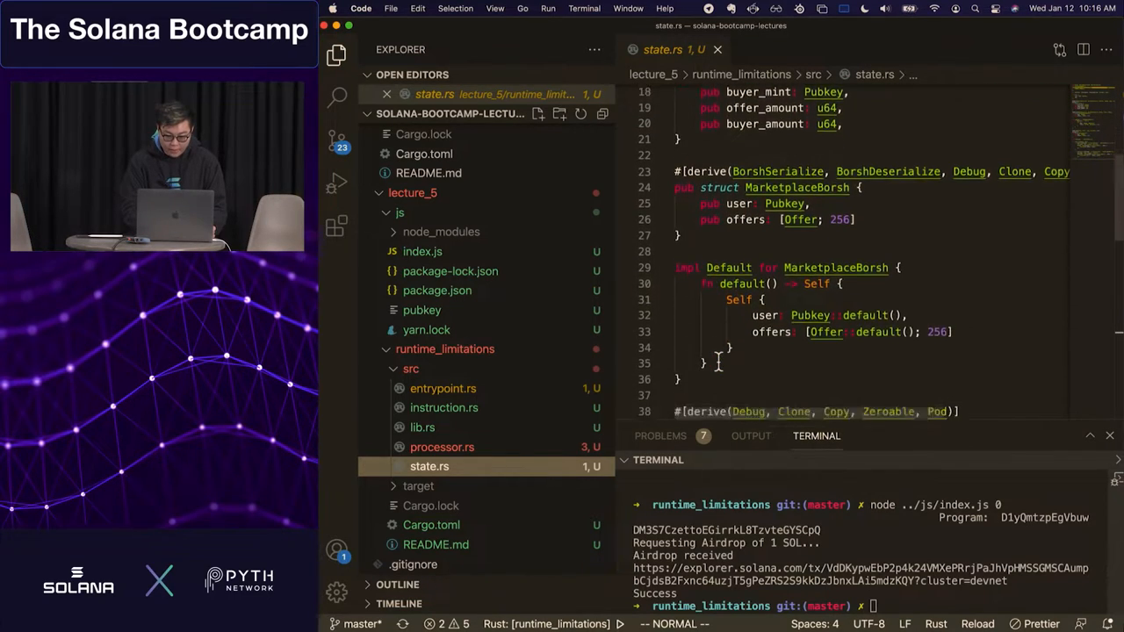
scroll("down", 3)
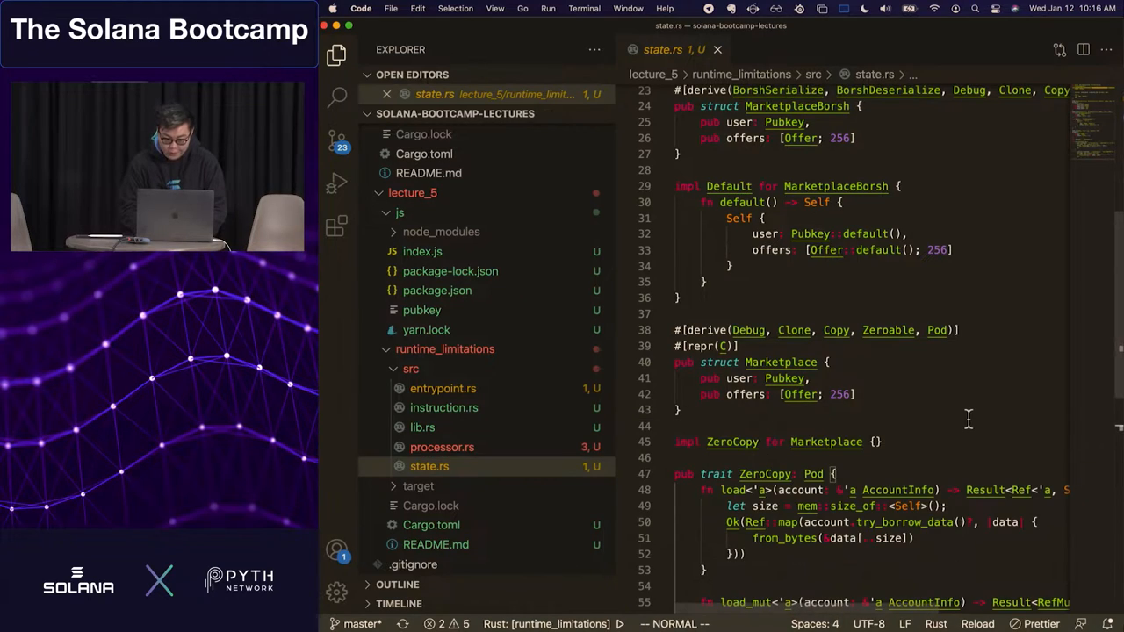
scroll("up", 3)
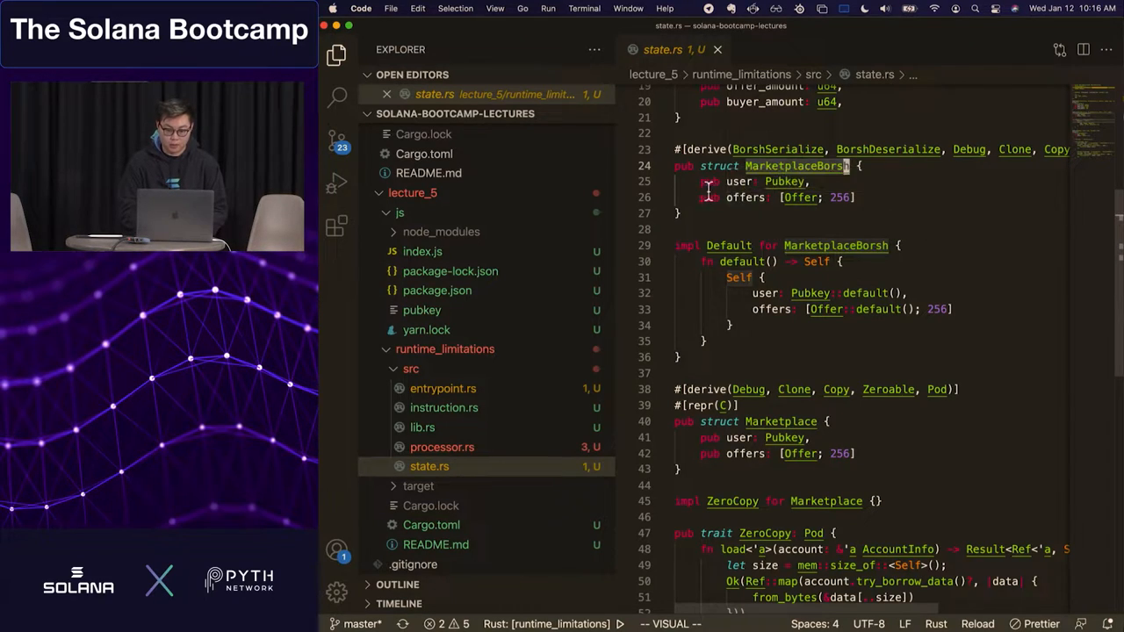
mouse_move(794, 165)
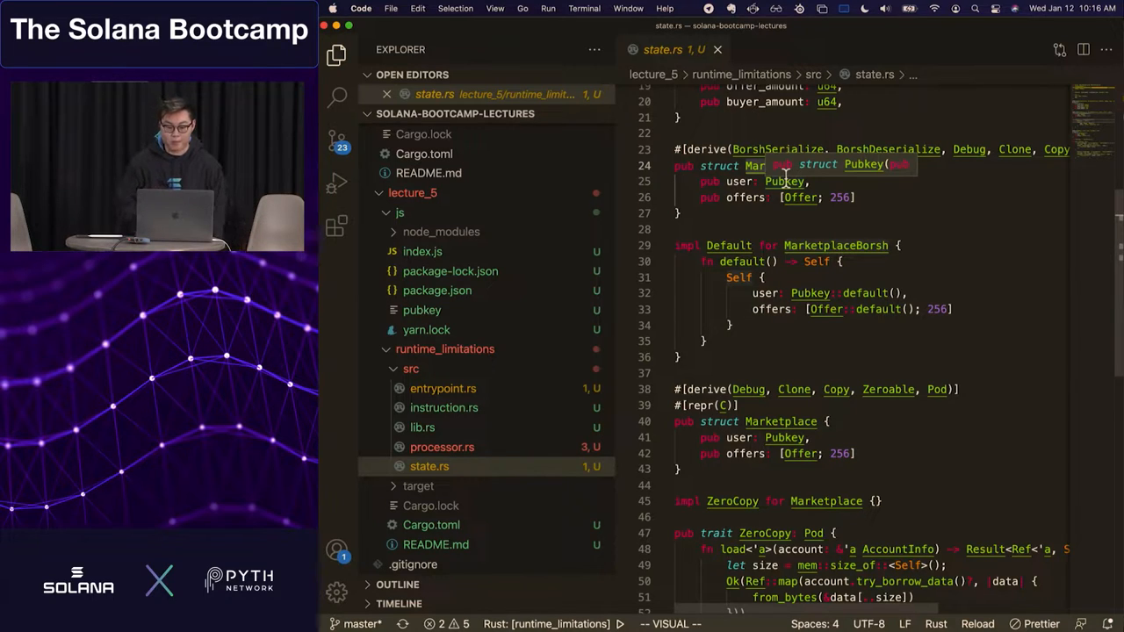
scroll("up", 3)
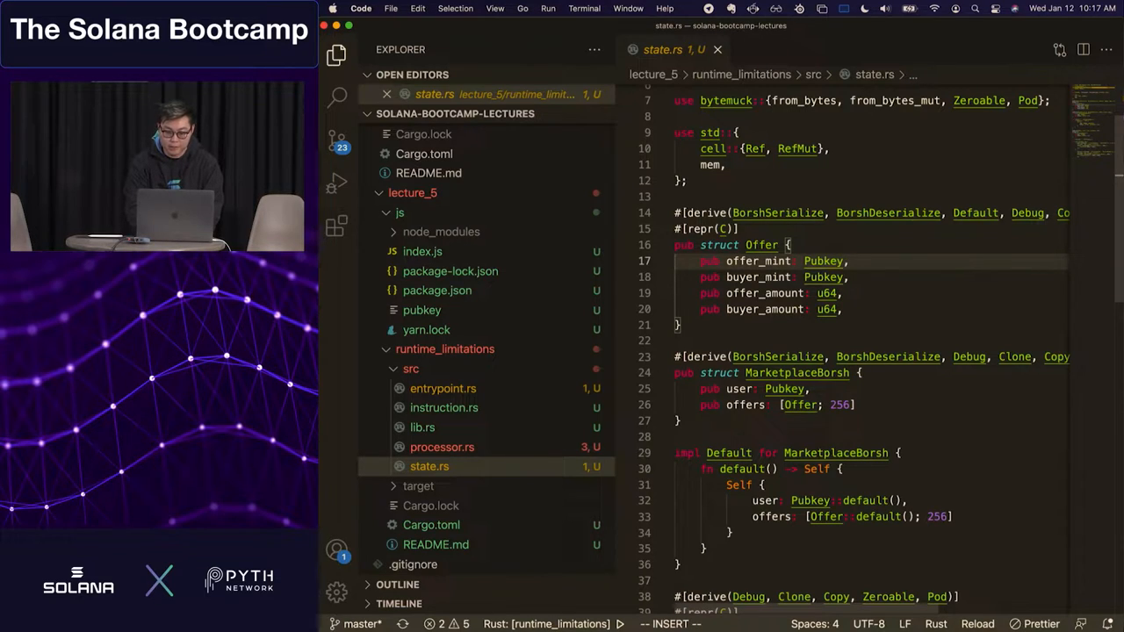
Comment the first Offer fields as '// NFT', '// USDC, SOL, BTC' and '// 1'
type("// NF")
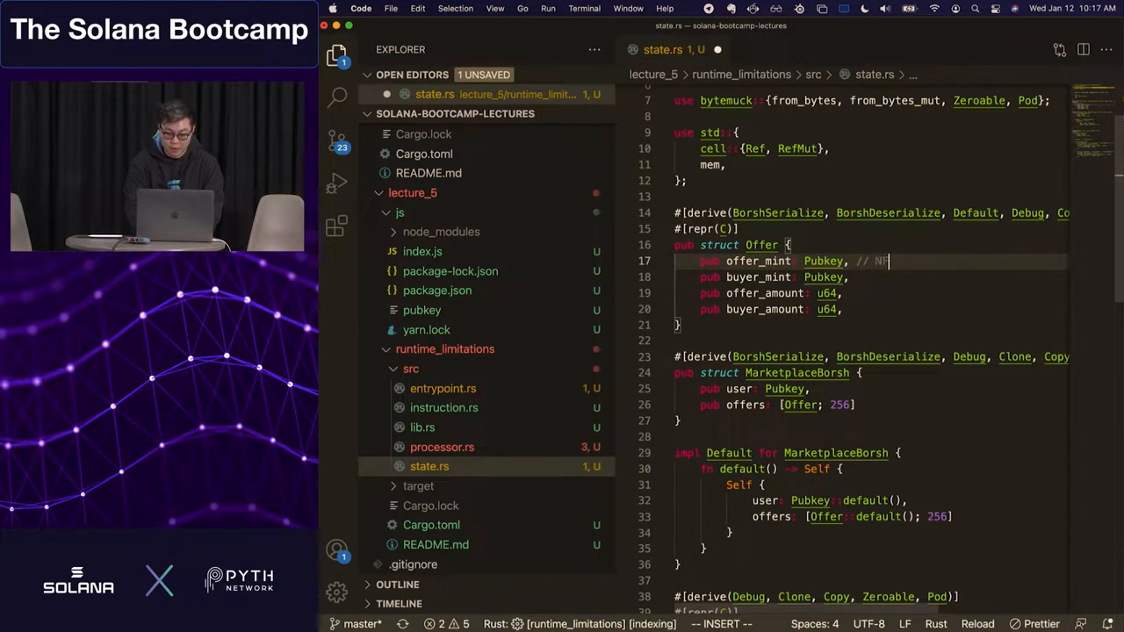
type("T")
left_click(883, 277)
type(" // USDC,")
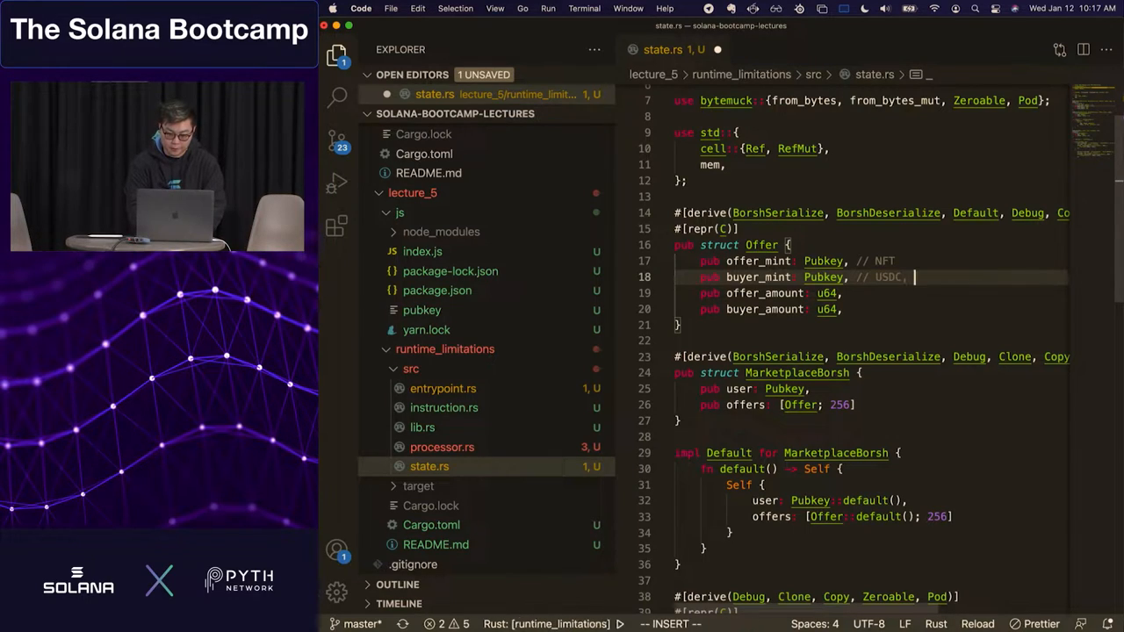
type("SOL, BTC")
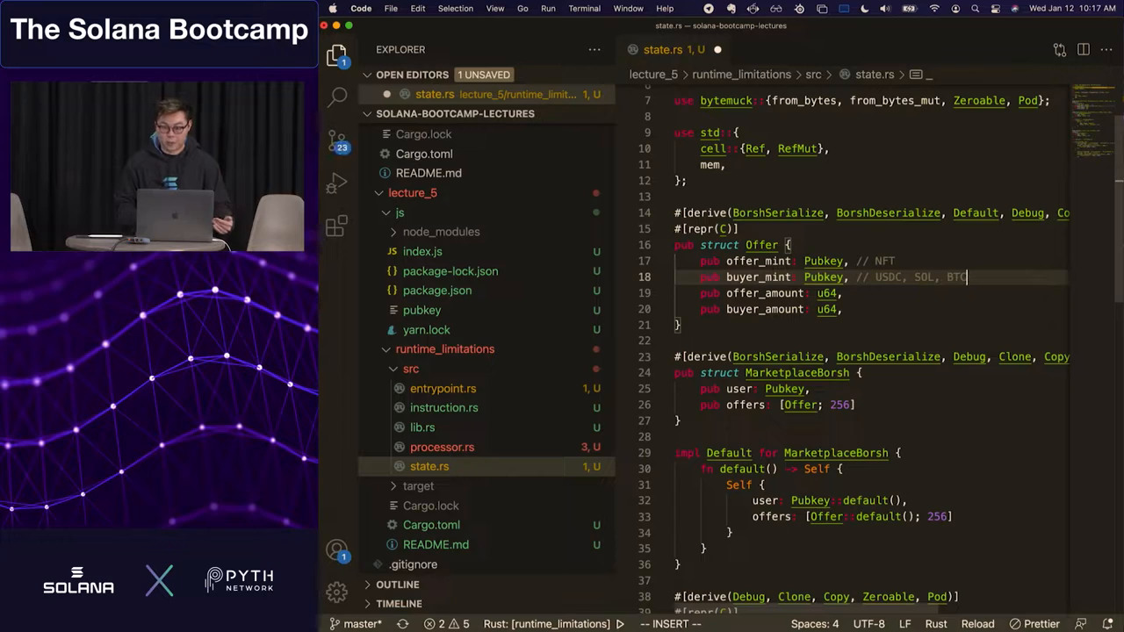
mouse_move(835, 313)
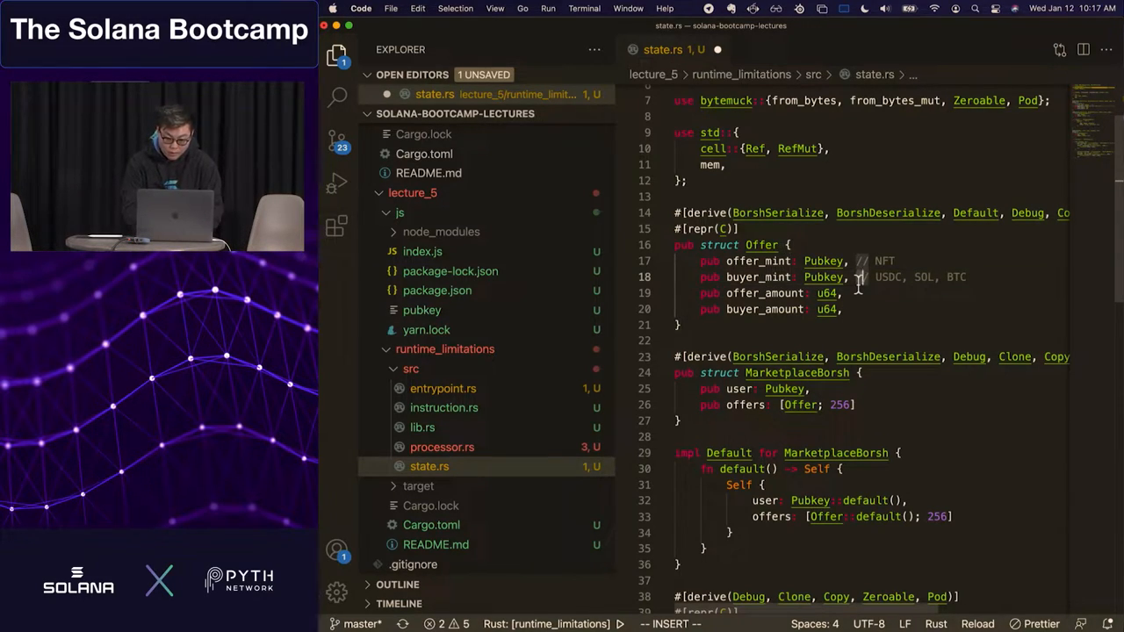
type("// 1")
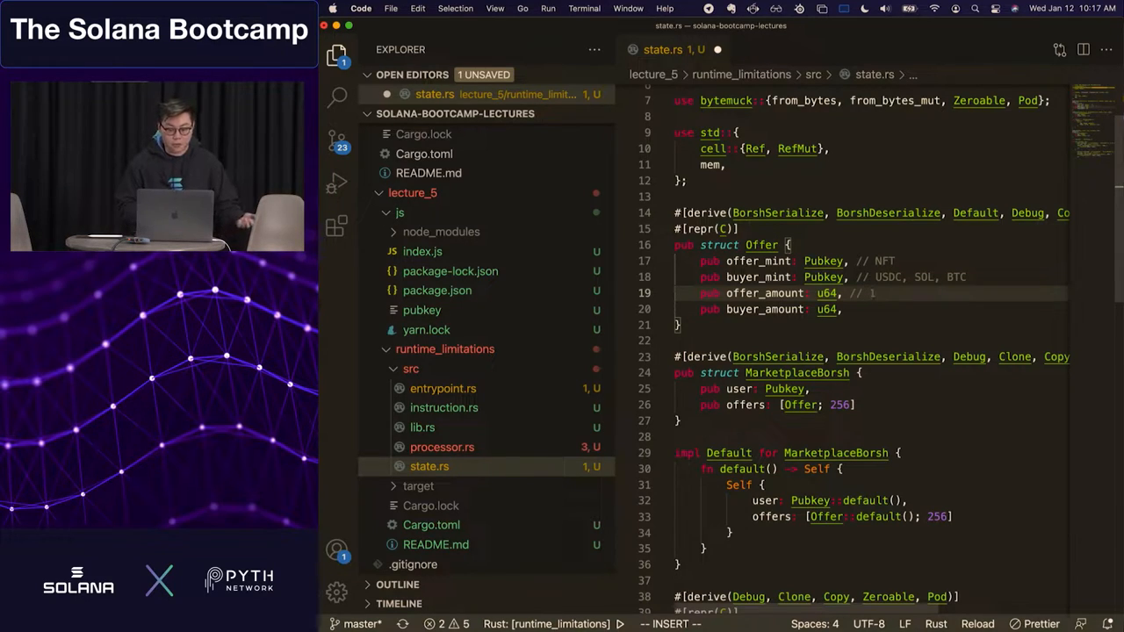
mouse_move(843, 309)
type(" //")
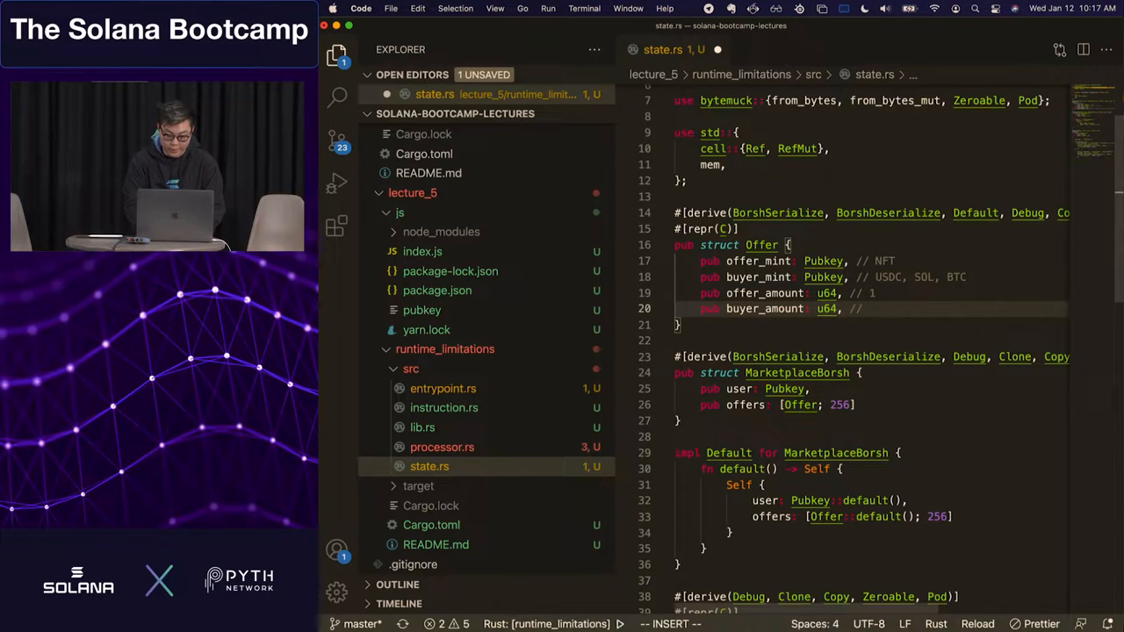
Comment buyer_amount as '// price the user is asking' and leave insert mode
type("price")
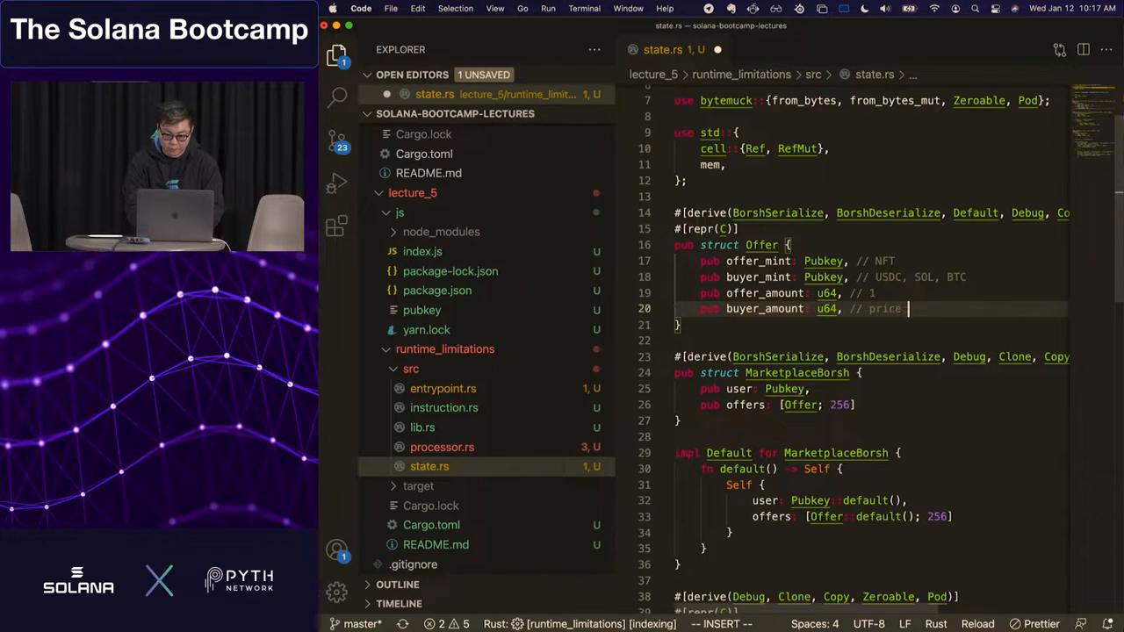
type("the user")
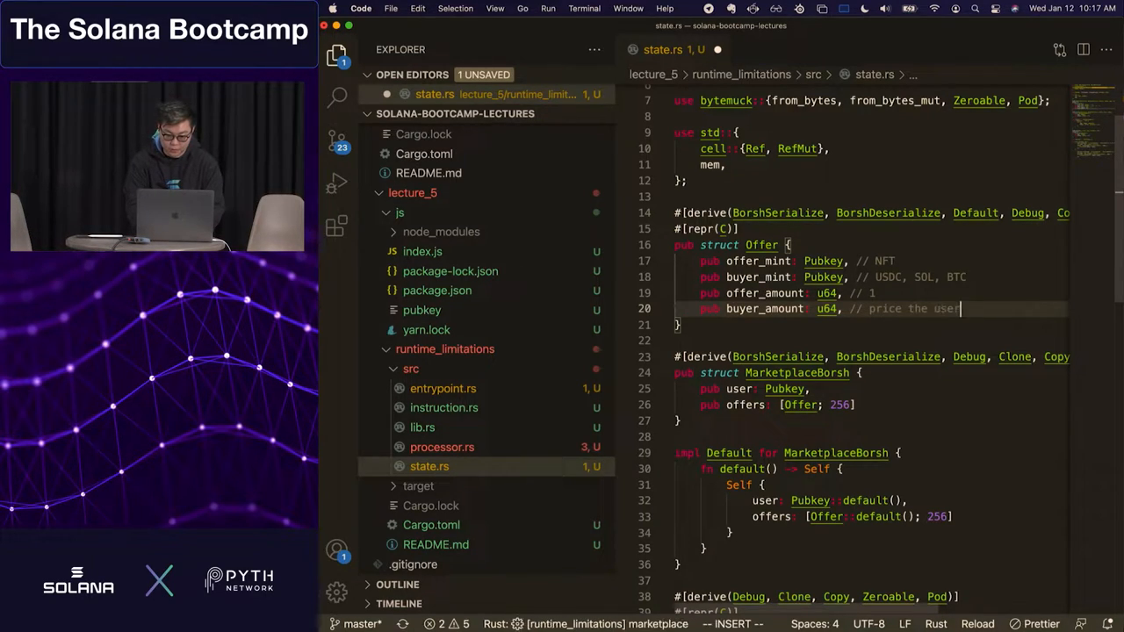
type("is asking")
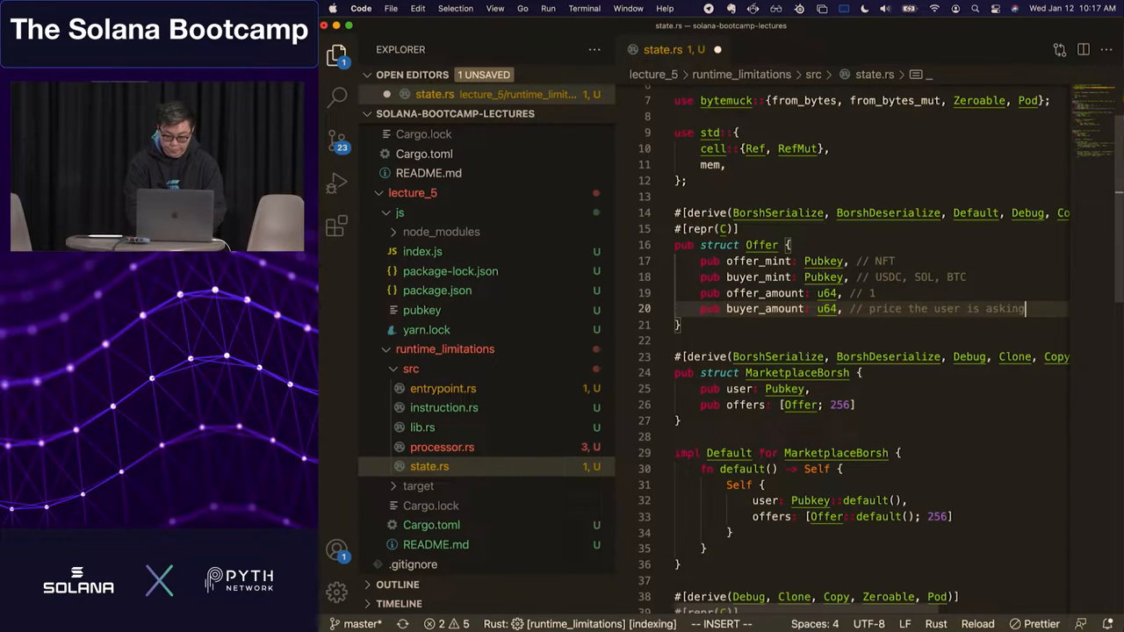
key("Escape")
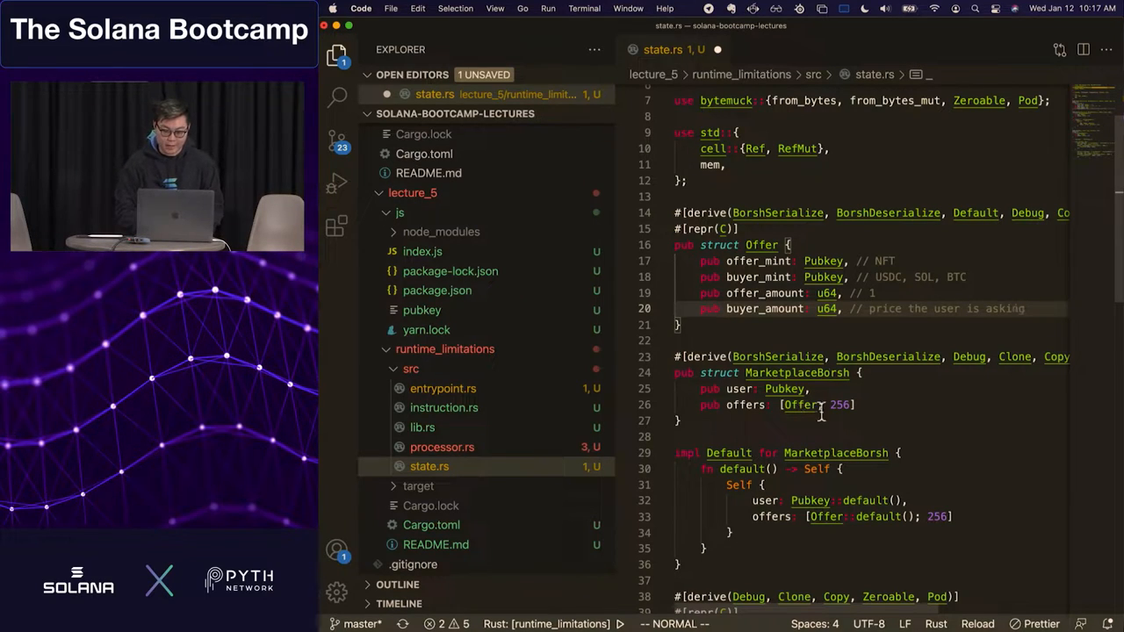
Start a new integrated terminal session for a Python calculation
left_click(583, 7)
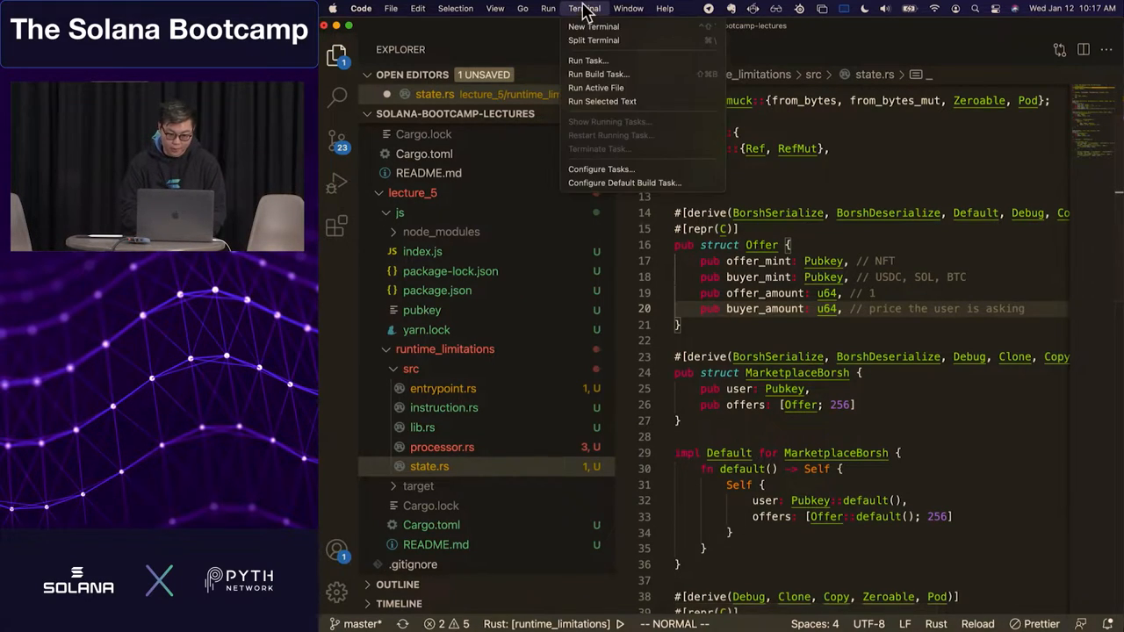
left_click(593, 26)
type("python3")
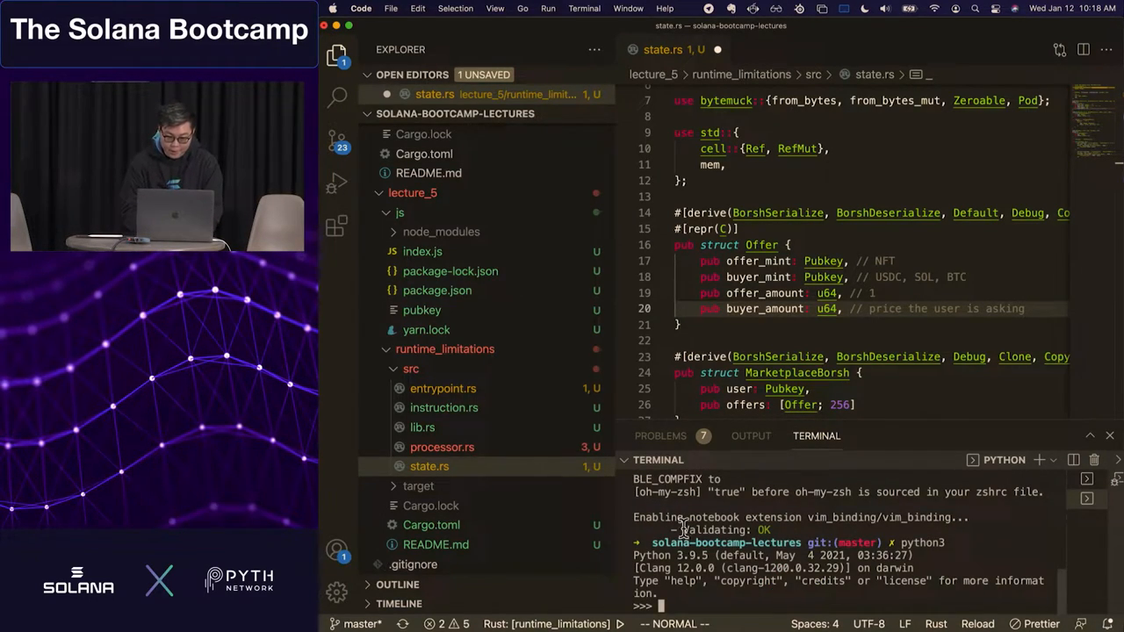
scroll("down", 3)
type("(32")
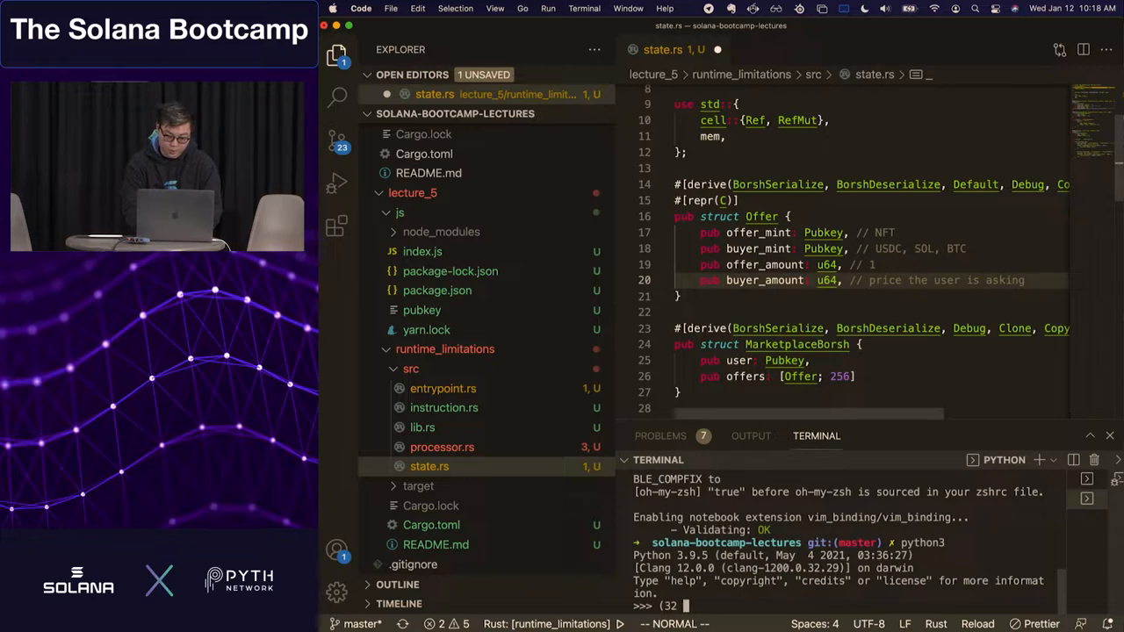
Evaluate (32 + 32 + 8 + 8) * 256 = 20480 and 32 more = 20512 in Python
type("+ 32")
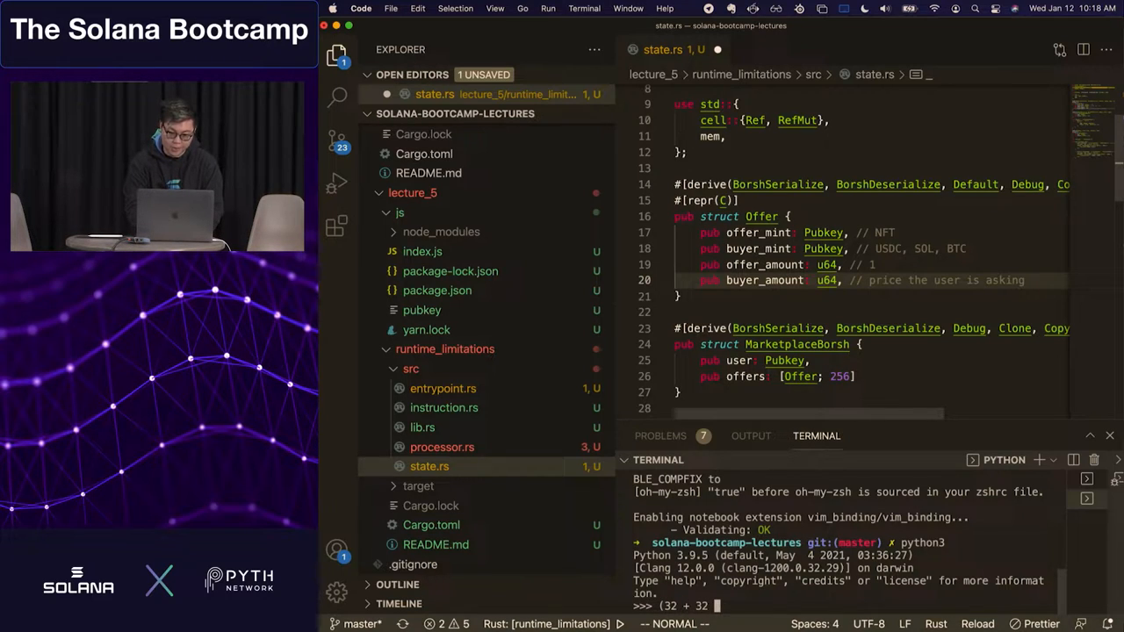
type("+")
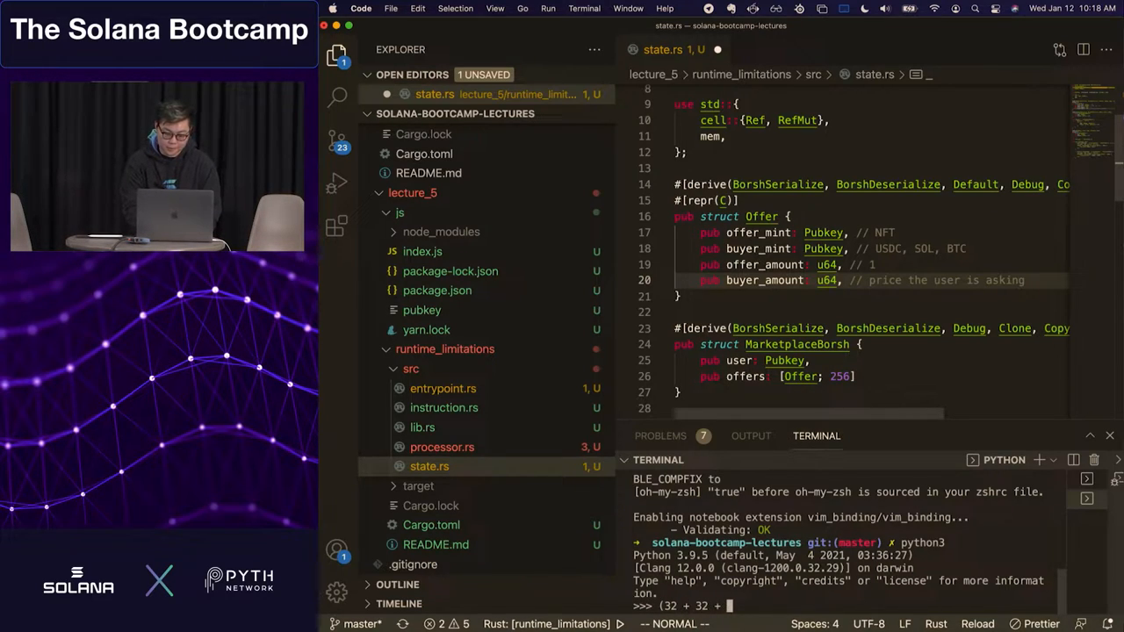
type("8 + 8) * 256")
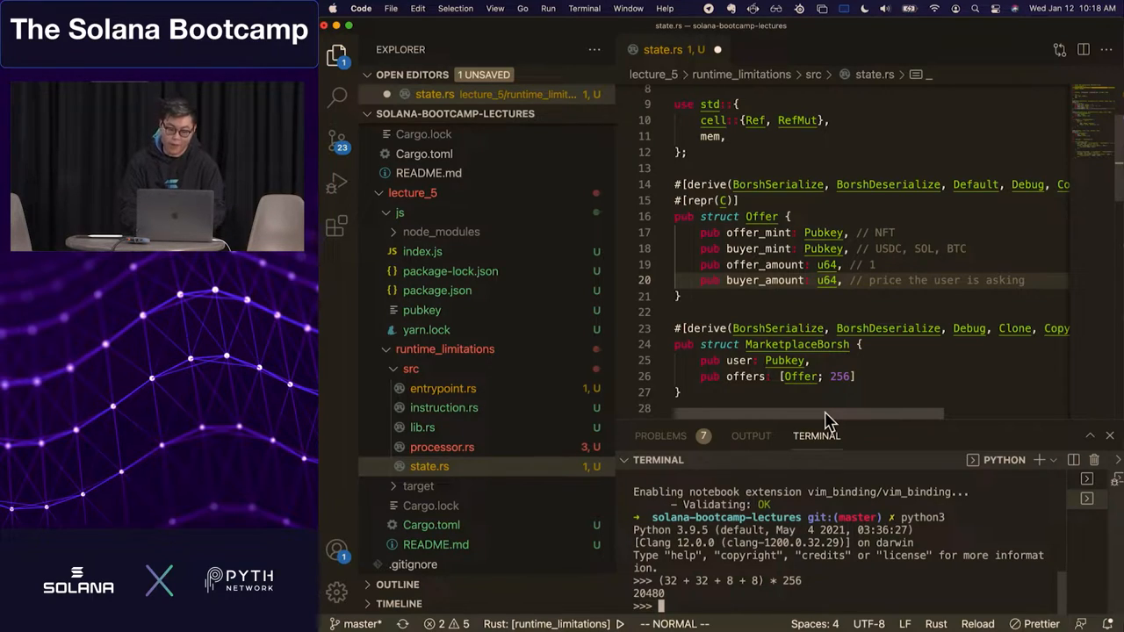
type("(32 + 32 + 8 + 8) * 256")
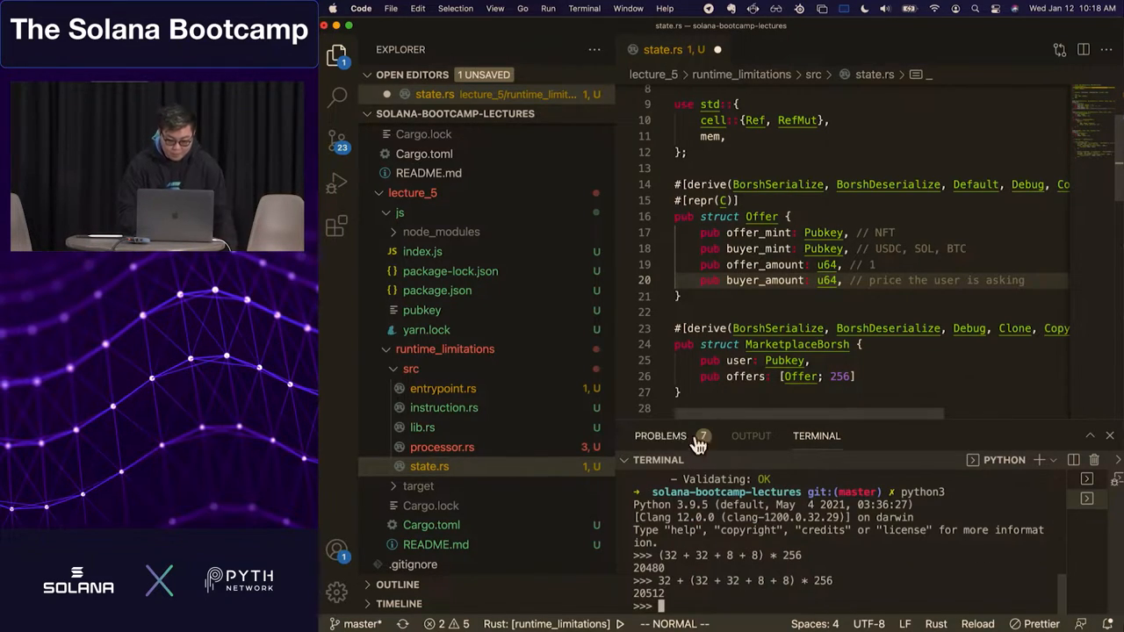
mouse_move(737, 470)
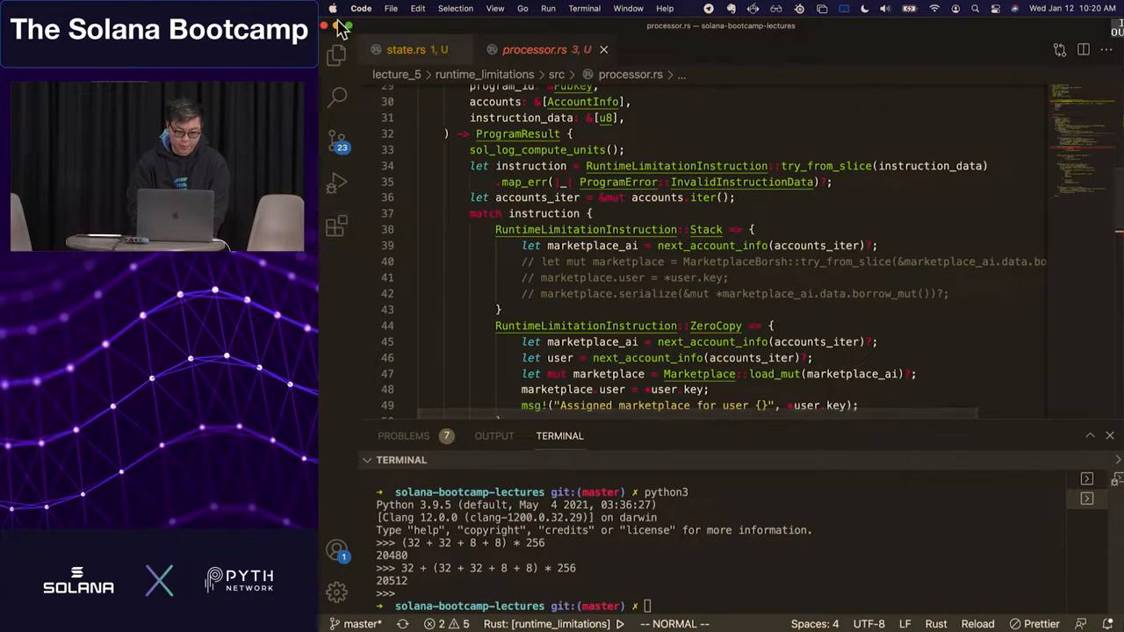
Show the file tree and view instruction.rs with the RuntimeLimitationInstruction enum
left_click(337, 55)
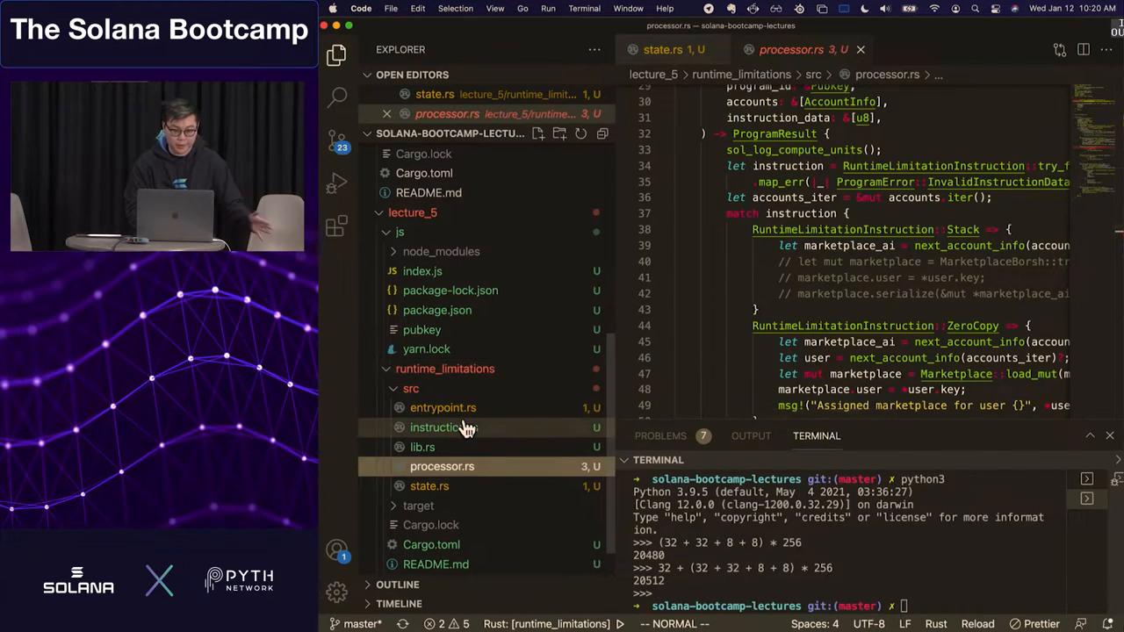
left_click(442, 429)
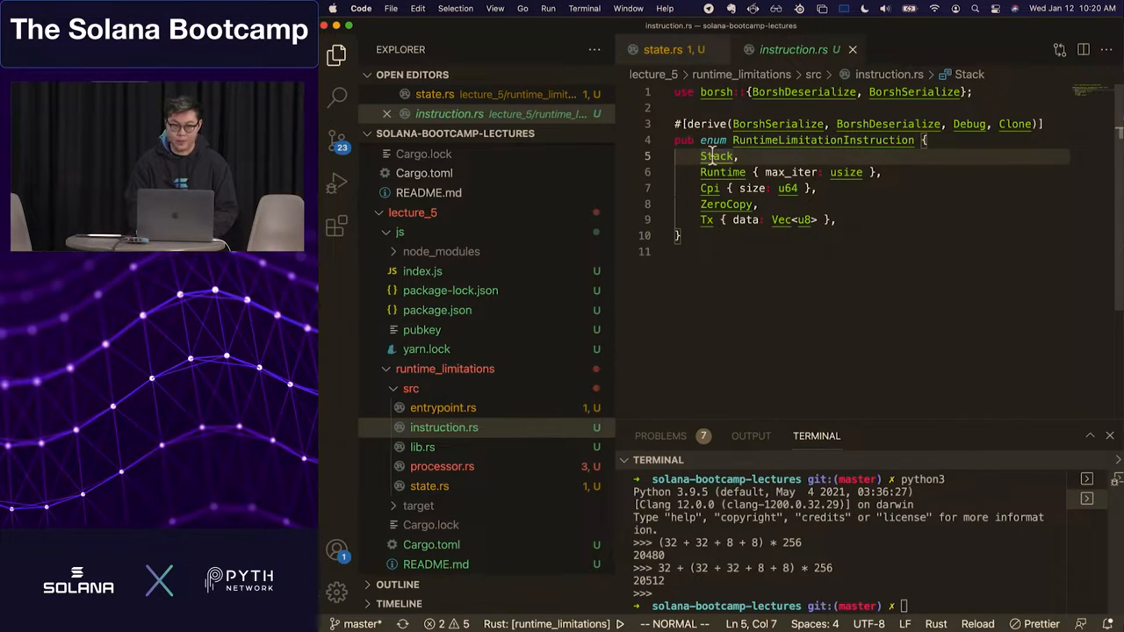
Comment Runtime as '// 200000 compute units' and Cpi as '// Depth of 4'
left_click(721, 172)
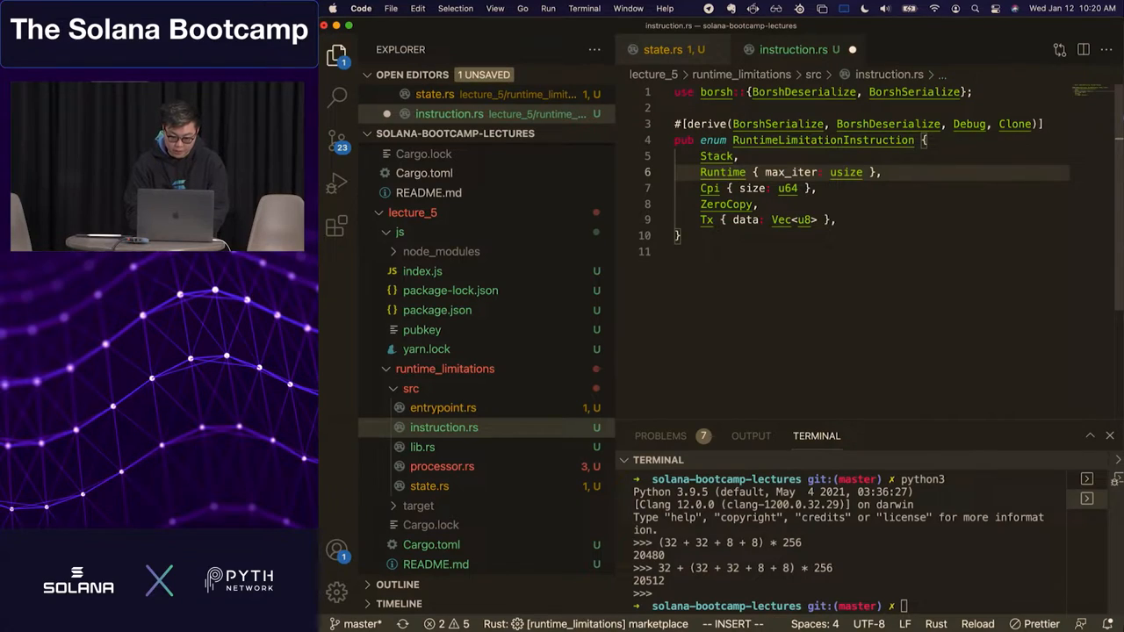
type("// 200")
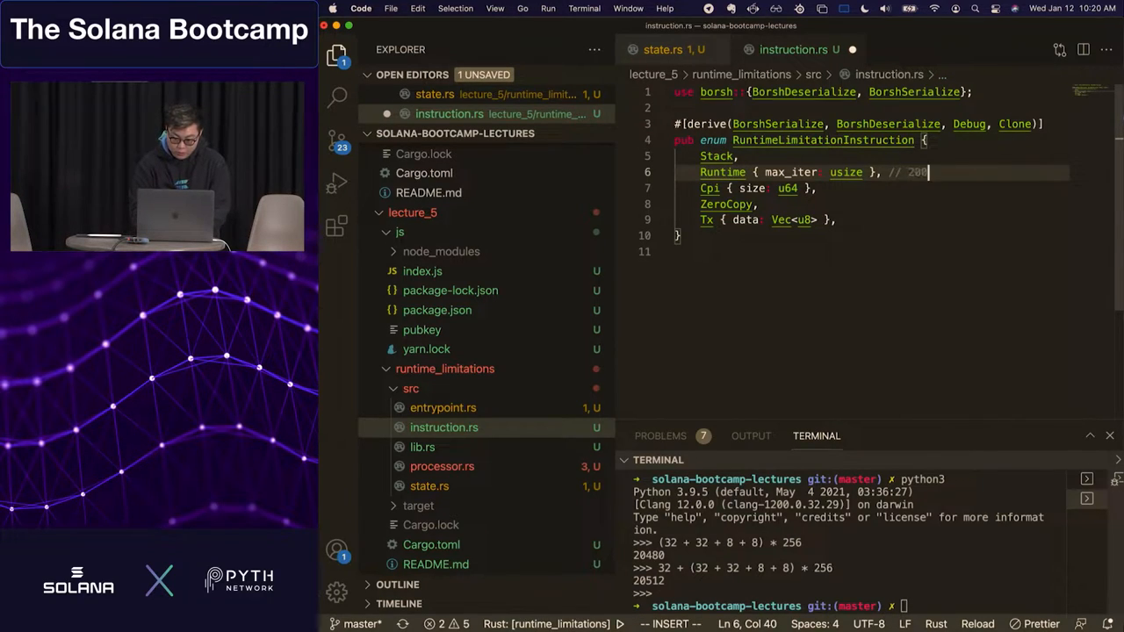
type("000")
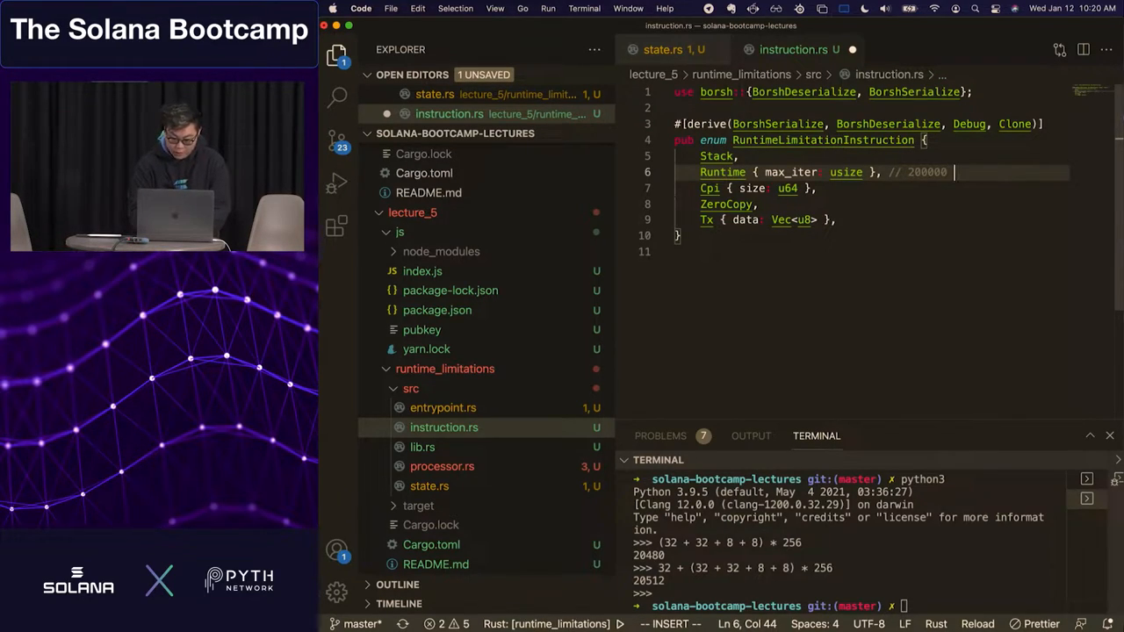
type("comput")
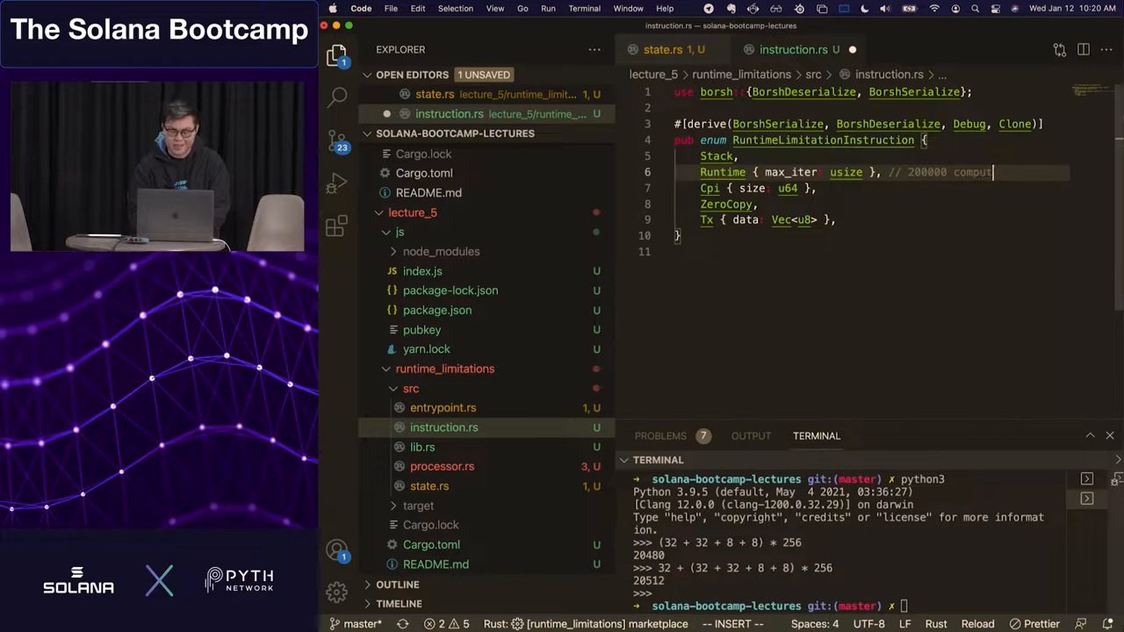
type("units")
left_click(850, 187)
type(" //")
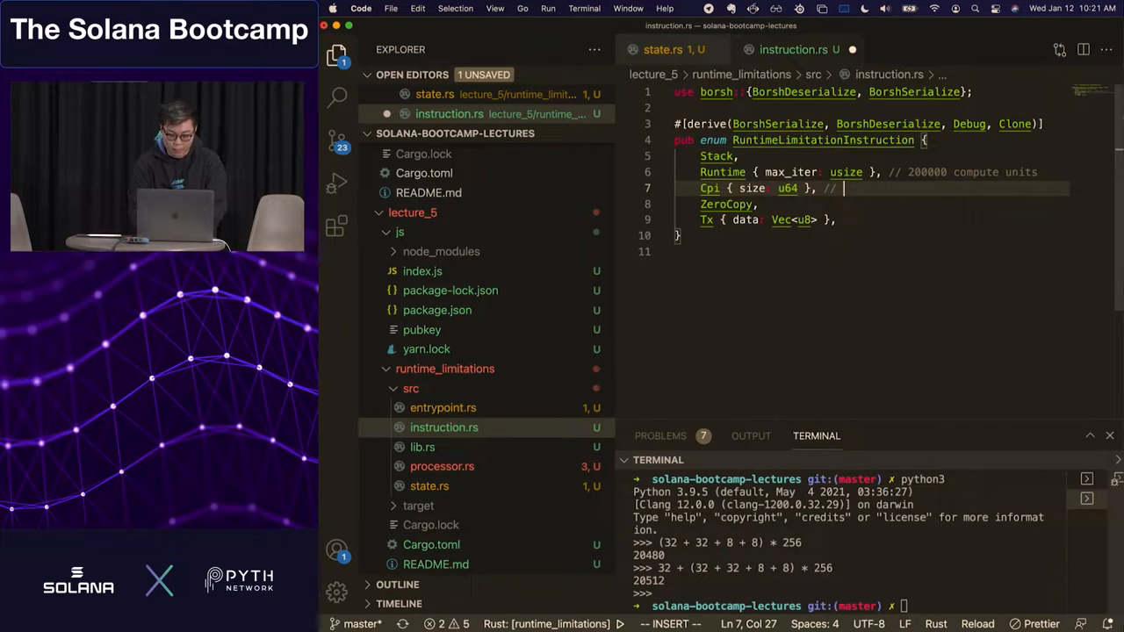
type("Depth of")
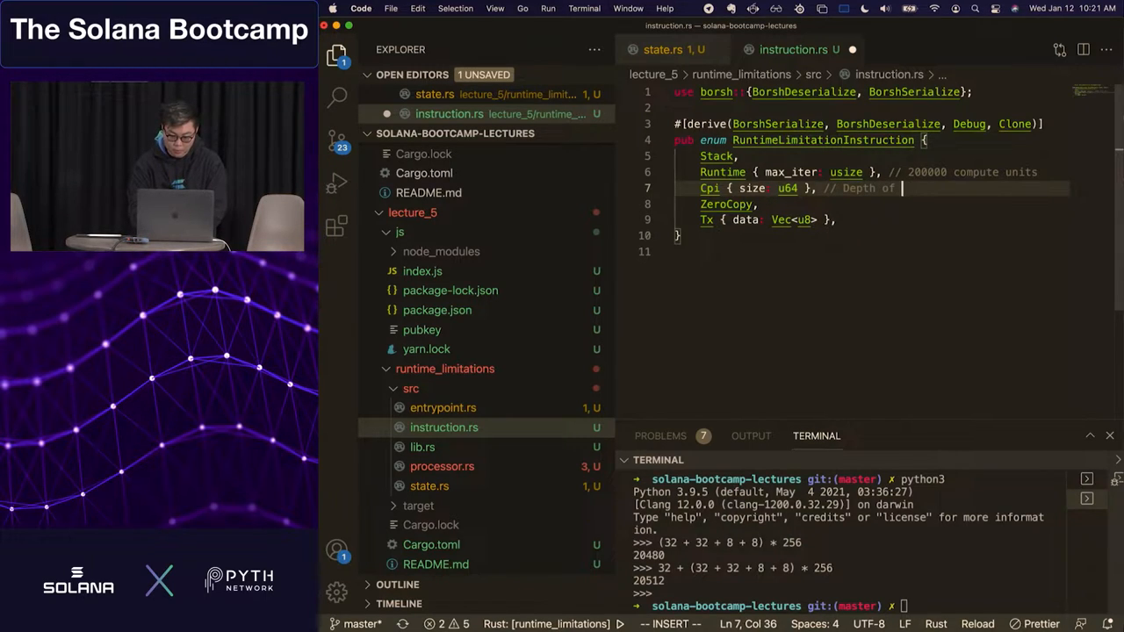
type("4.")
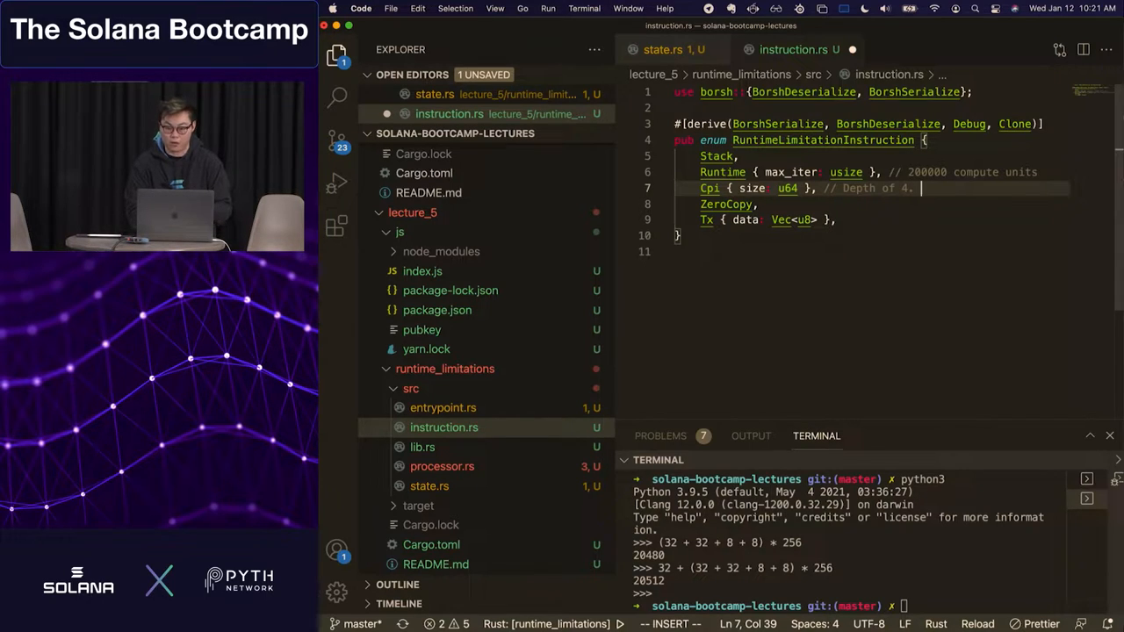
Add '// Max allocation of create_account = 10KB' on its own line and '// 1232 bytes' on Tx
type("Max")
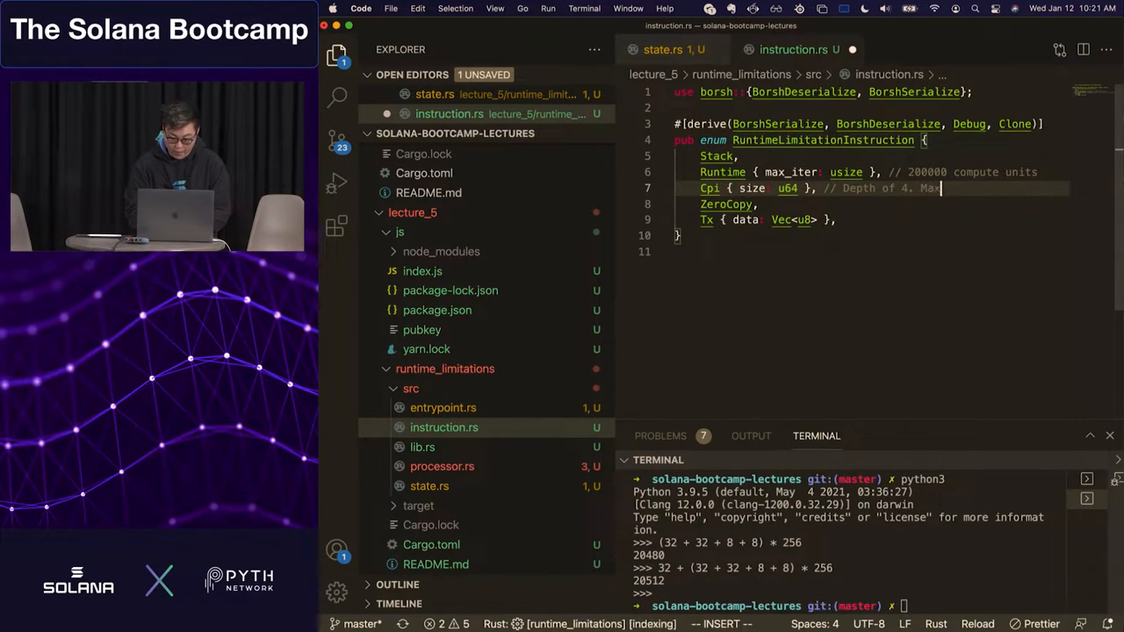
type("allocation of create_account=")
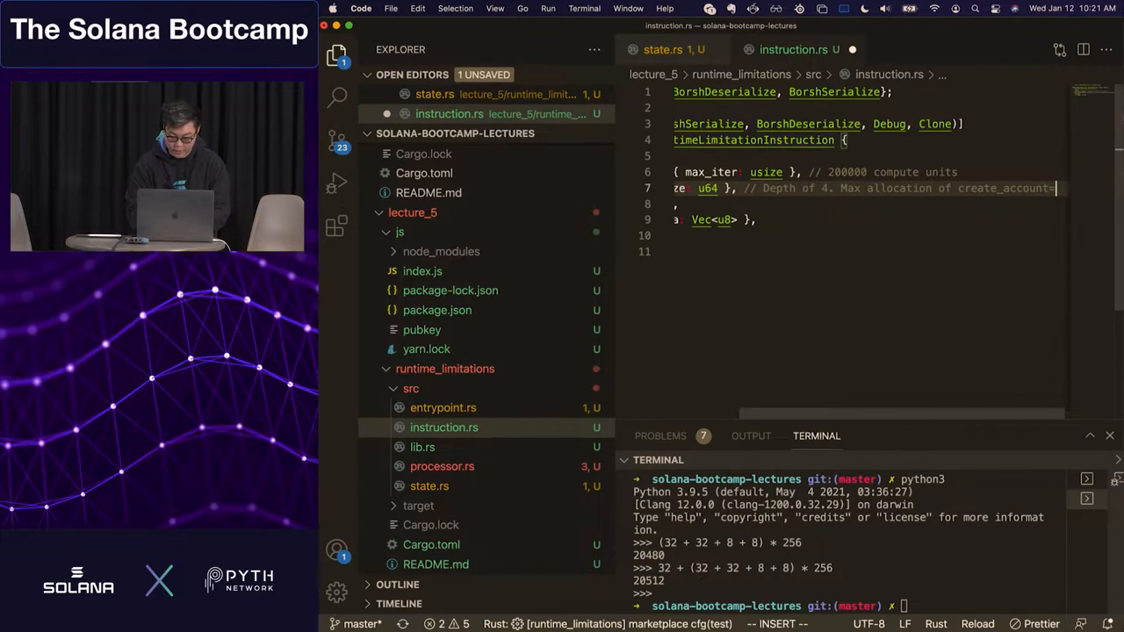
type("10KB")
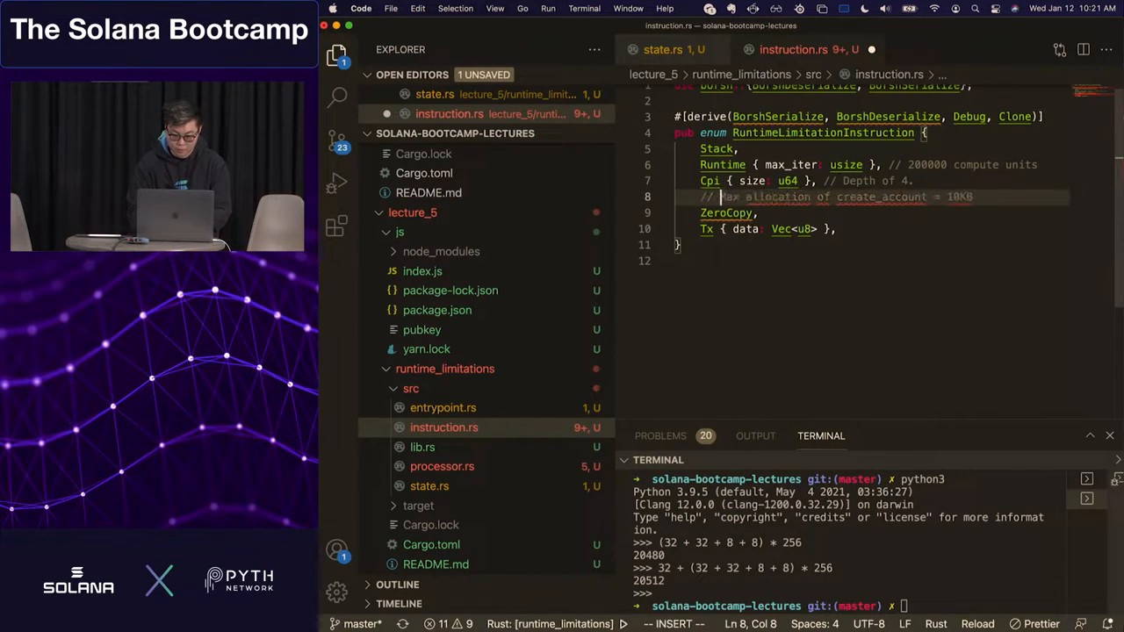
key("Escape")
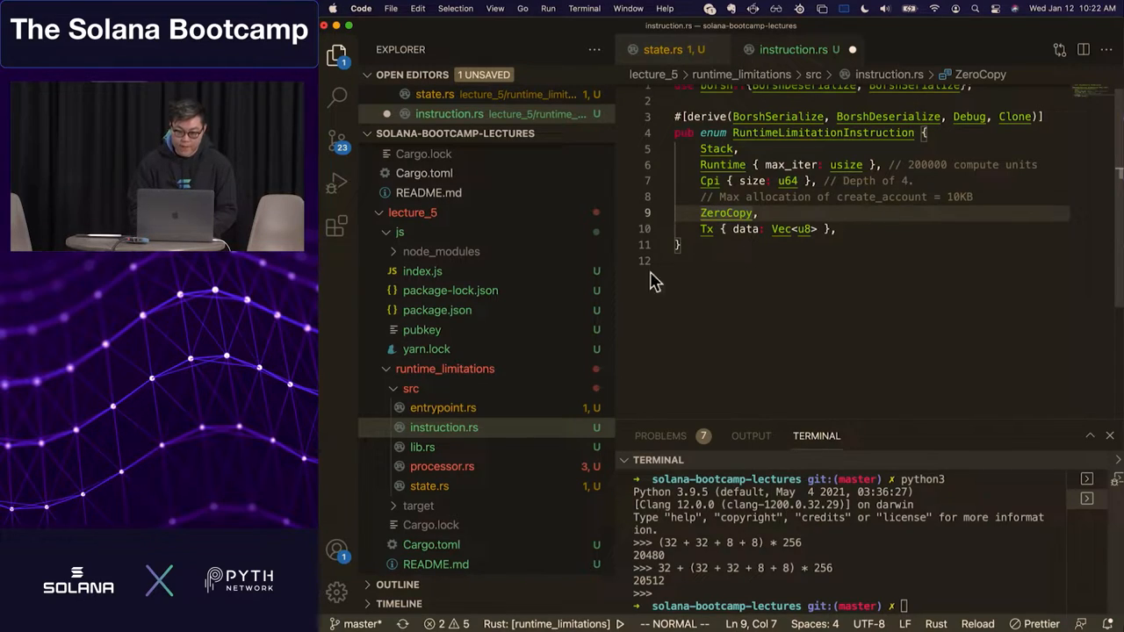
left_click(869, 246)
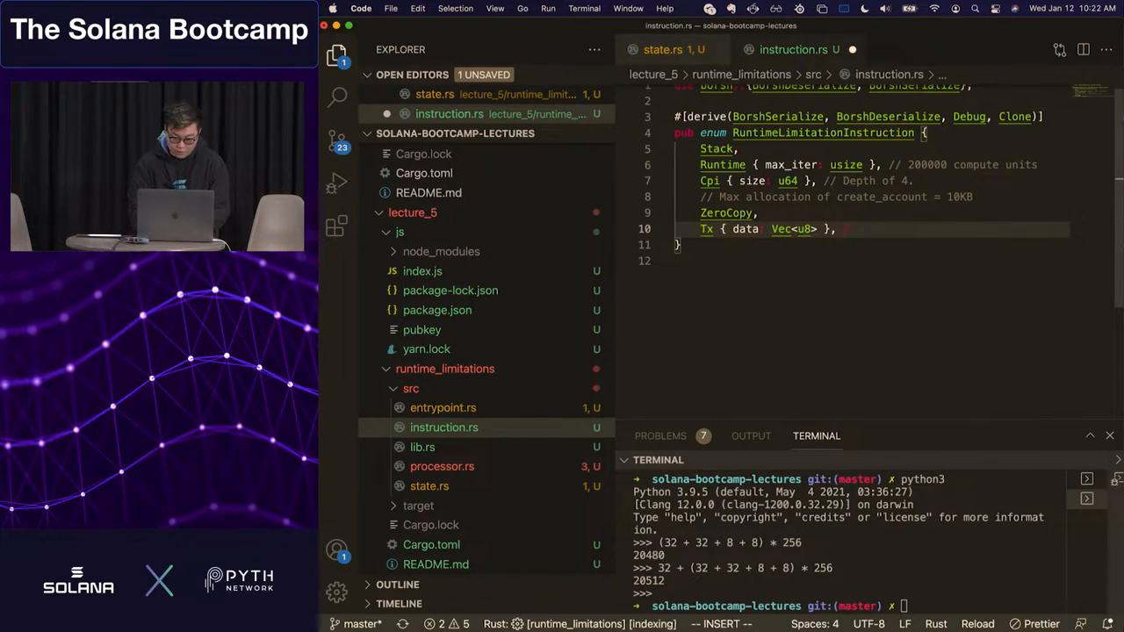
type("// 12")
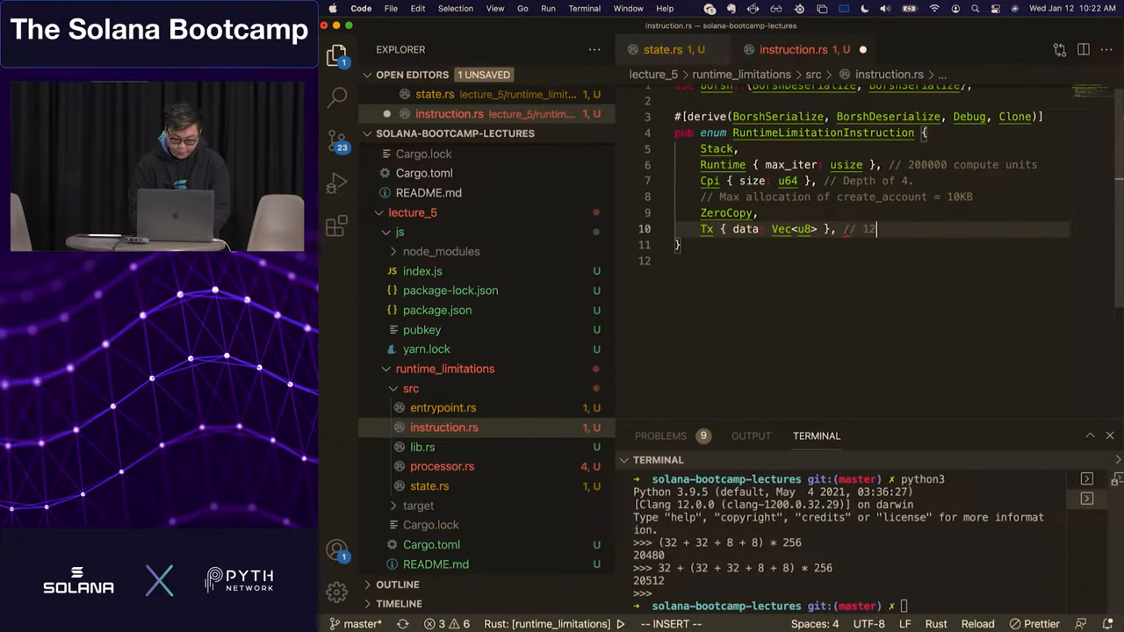
type("32 bytes")
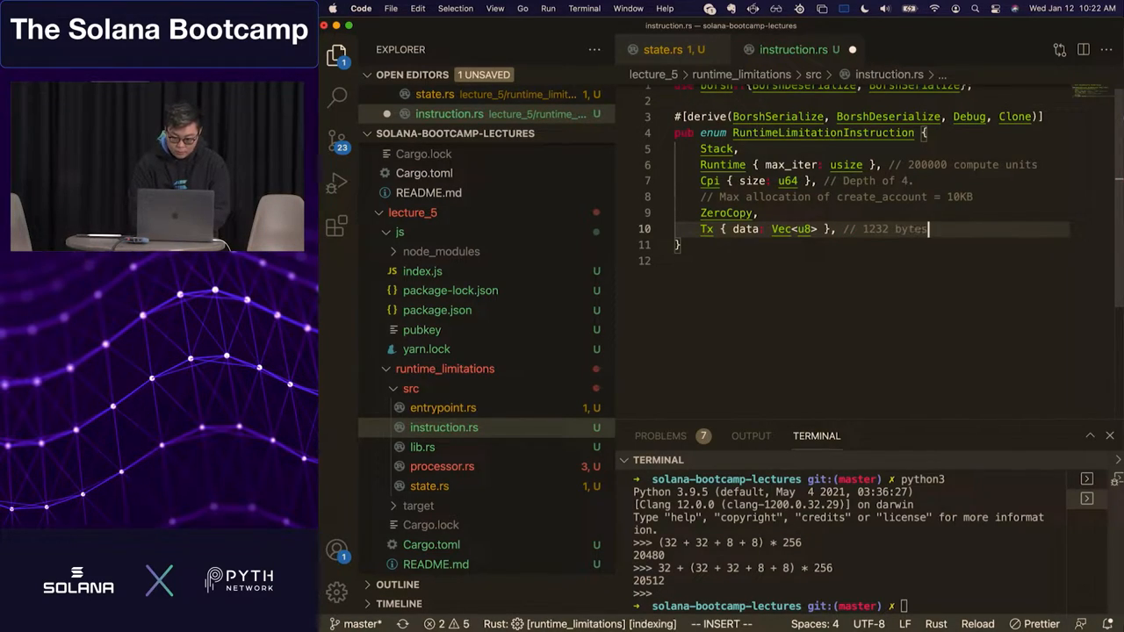
mouse_move(927, 228)
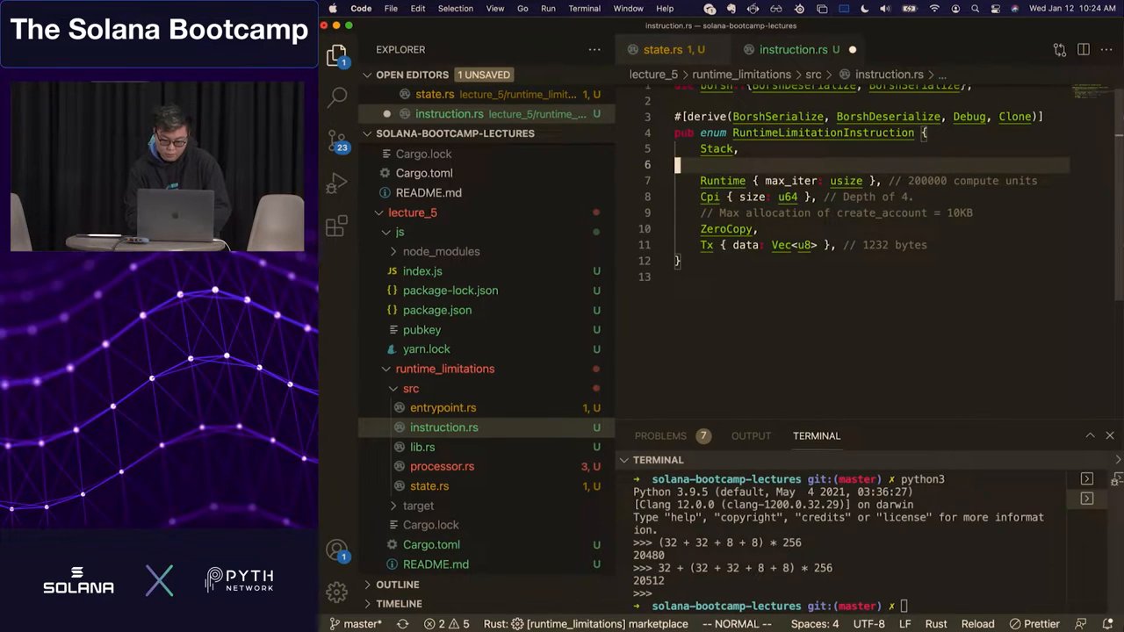
Add '// Do you accumulate more stack per CPI' under Runtime, then reopen state.rs
type("// Do you")
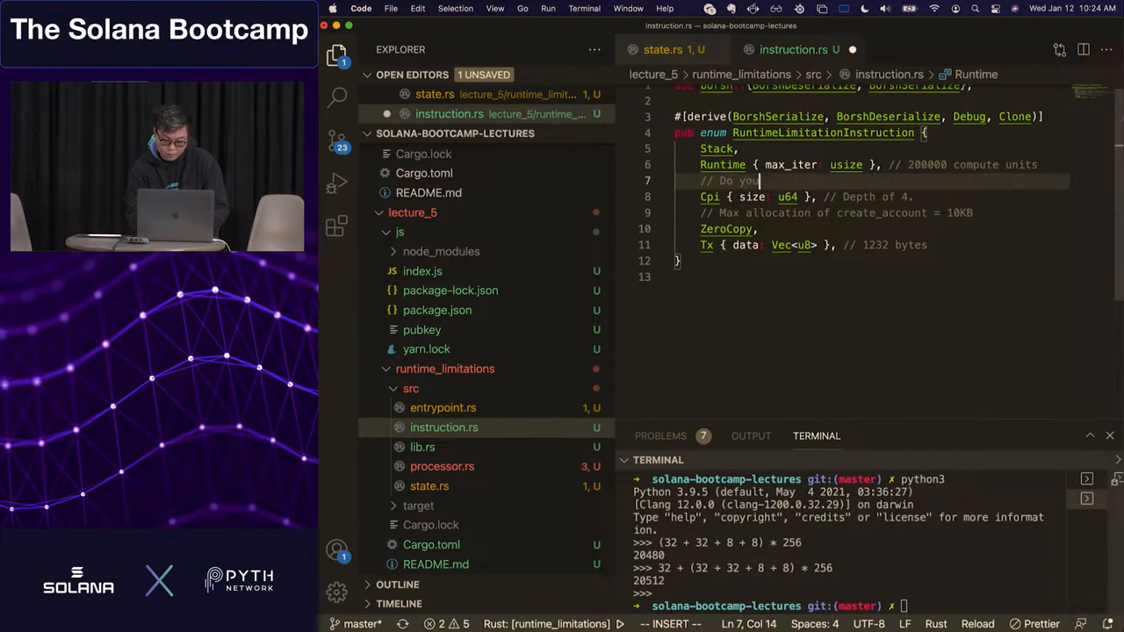
type("accumulate more stack")
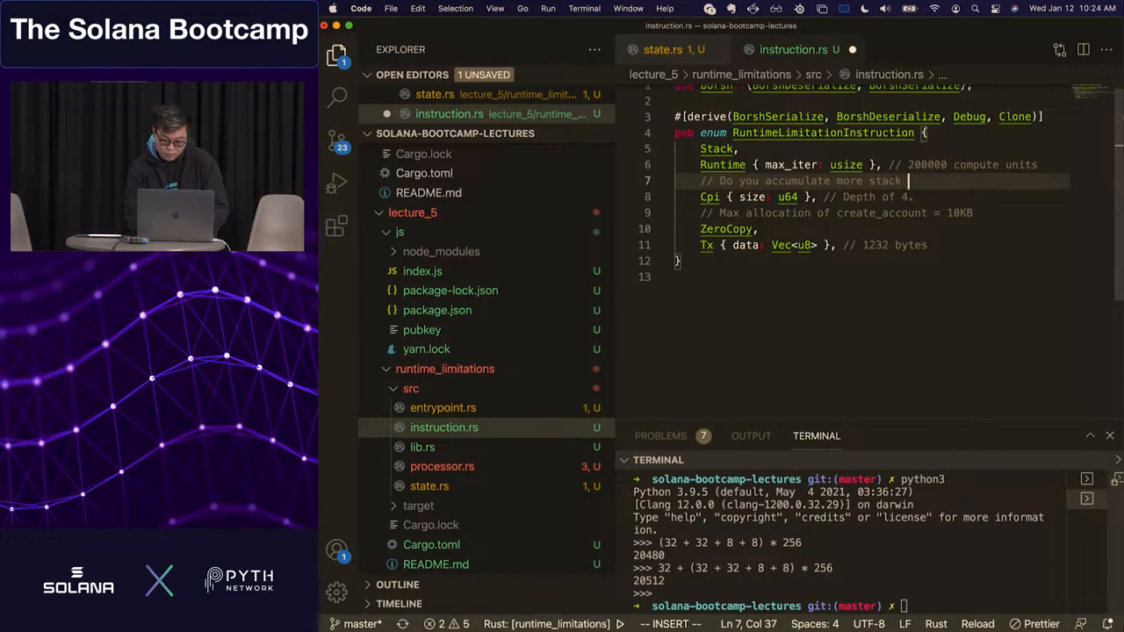
type("per CPI")
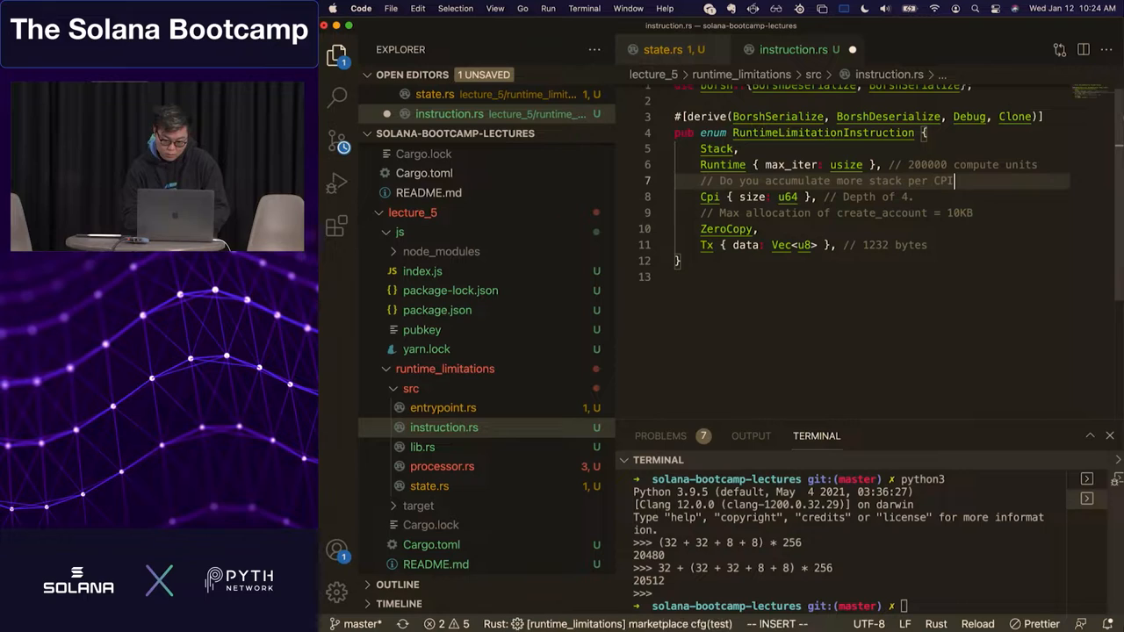
key("Escape")
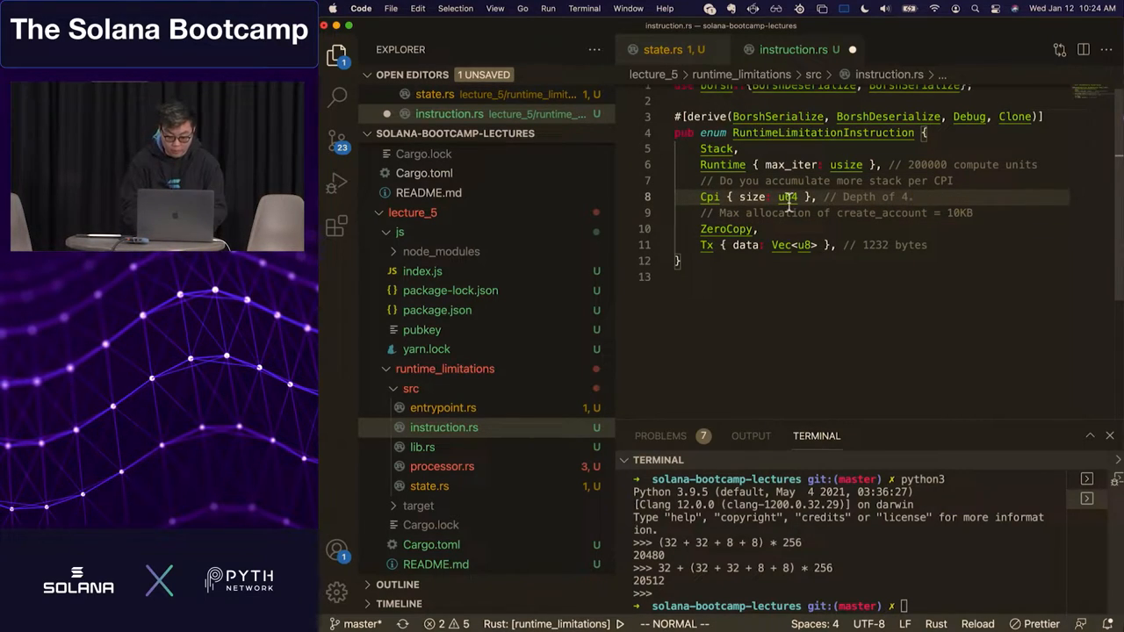
left_click(664, 49)
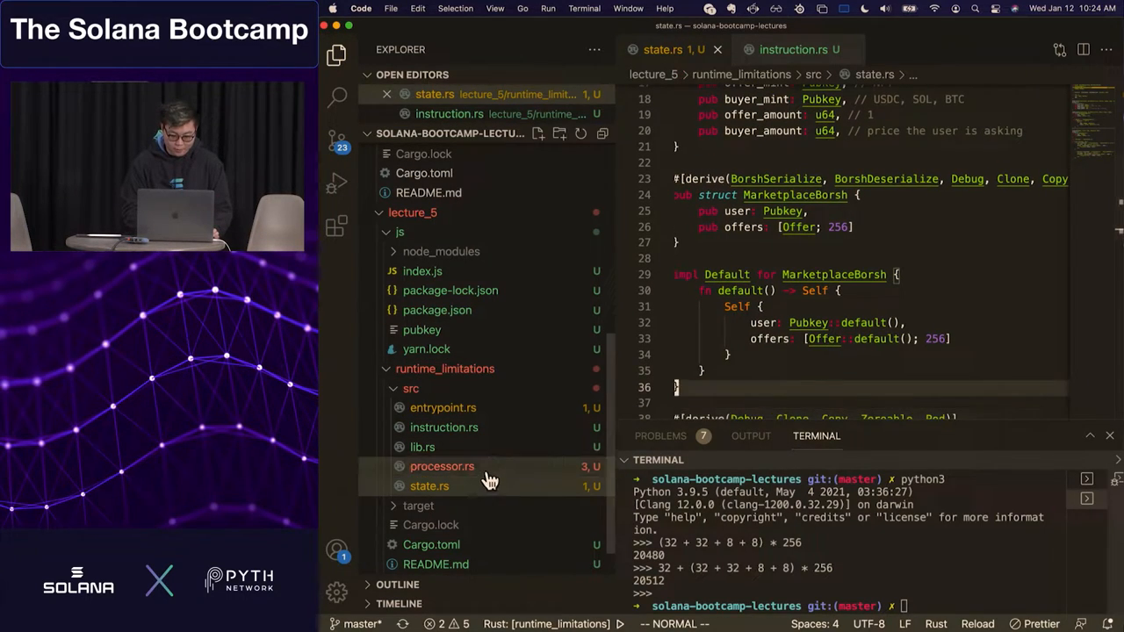
View the Runtime and Cpi arms in processor.rs while the build-and-deploy fails without Cargo.toml
left_click(443, 467)
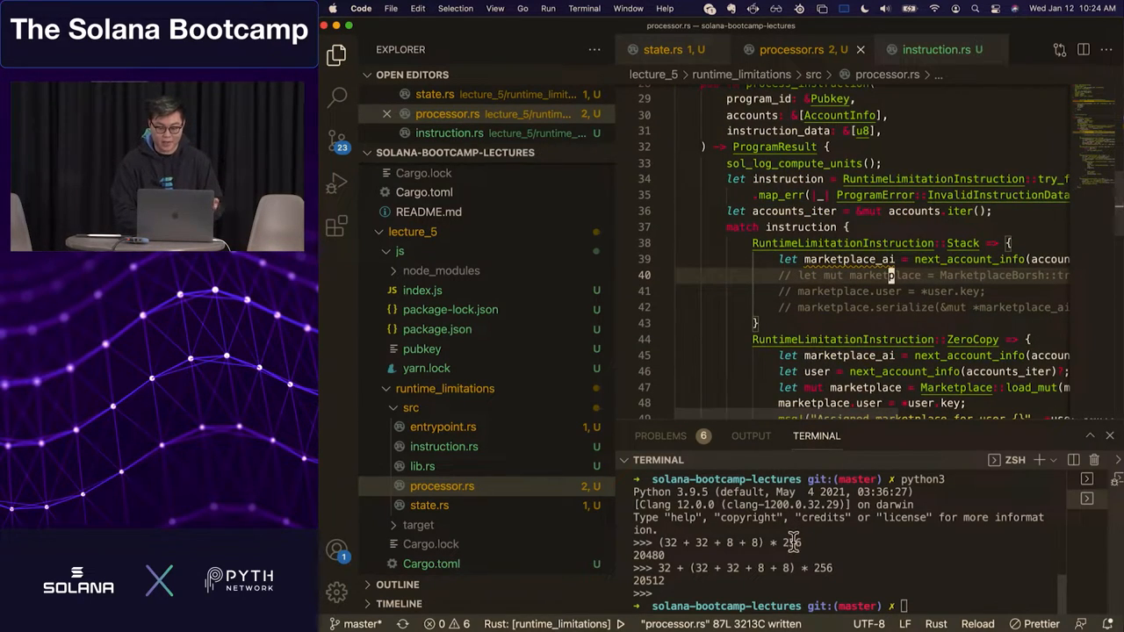
scroll("down", 3)
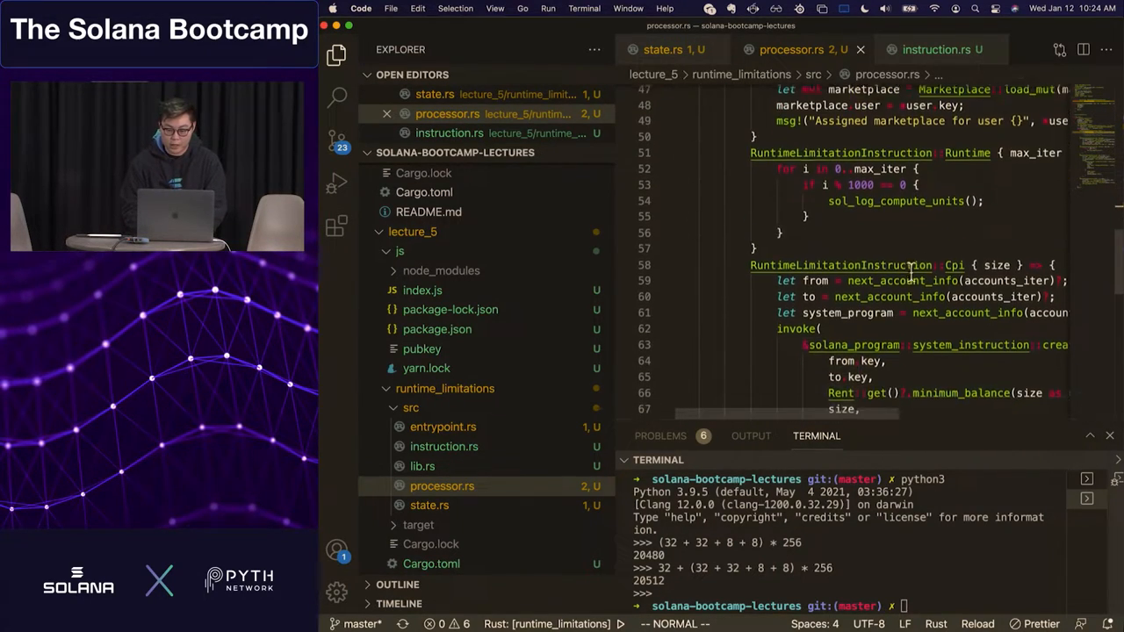
scroll("up", 3)
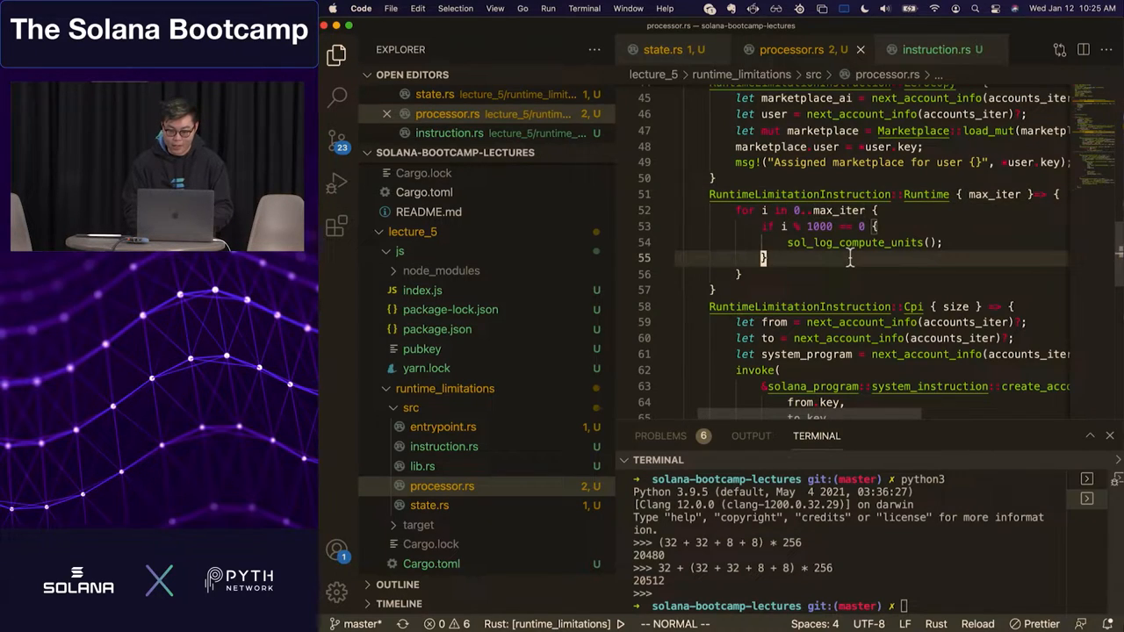
mouse_move(857, 249)
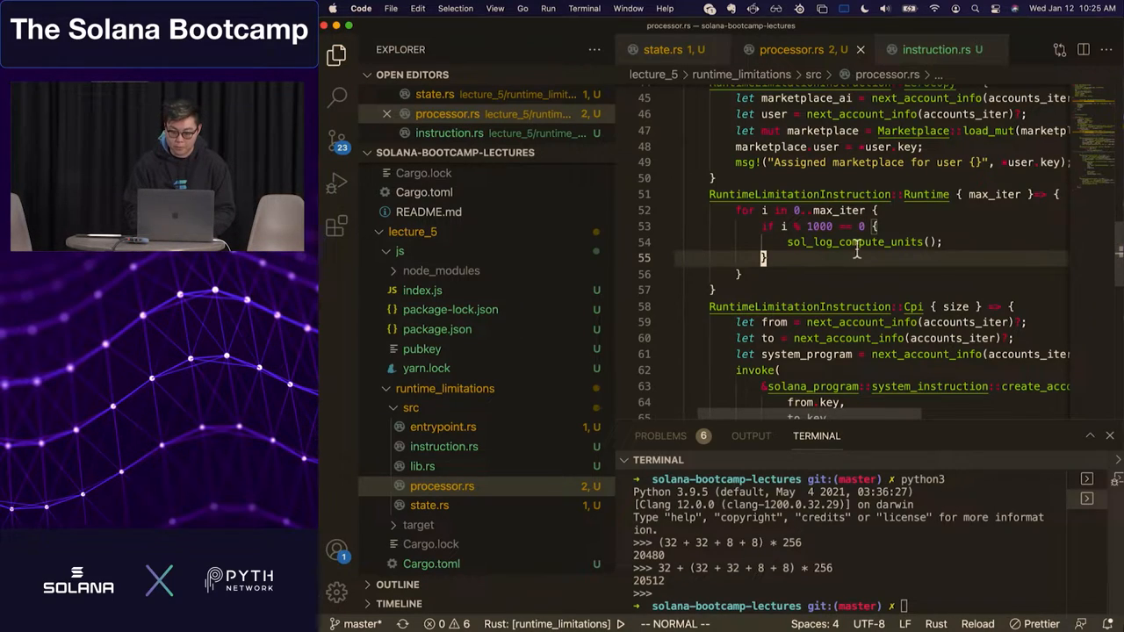
mouse_move(834, 264)
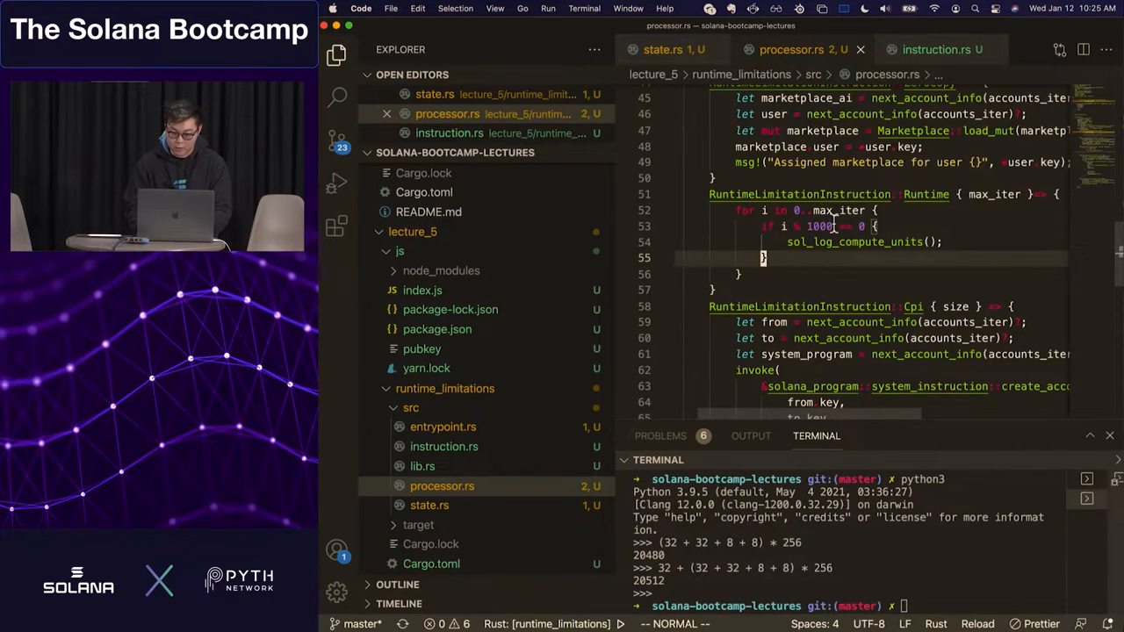
scroll("up", 3)
type("cargo build-bpf && solana program deploy /Users/jarryxiao/Projects/solana-bootcamp-lectures/lecture_5/runtime_limitations/target/deploy/token.so")
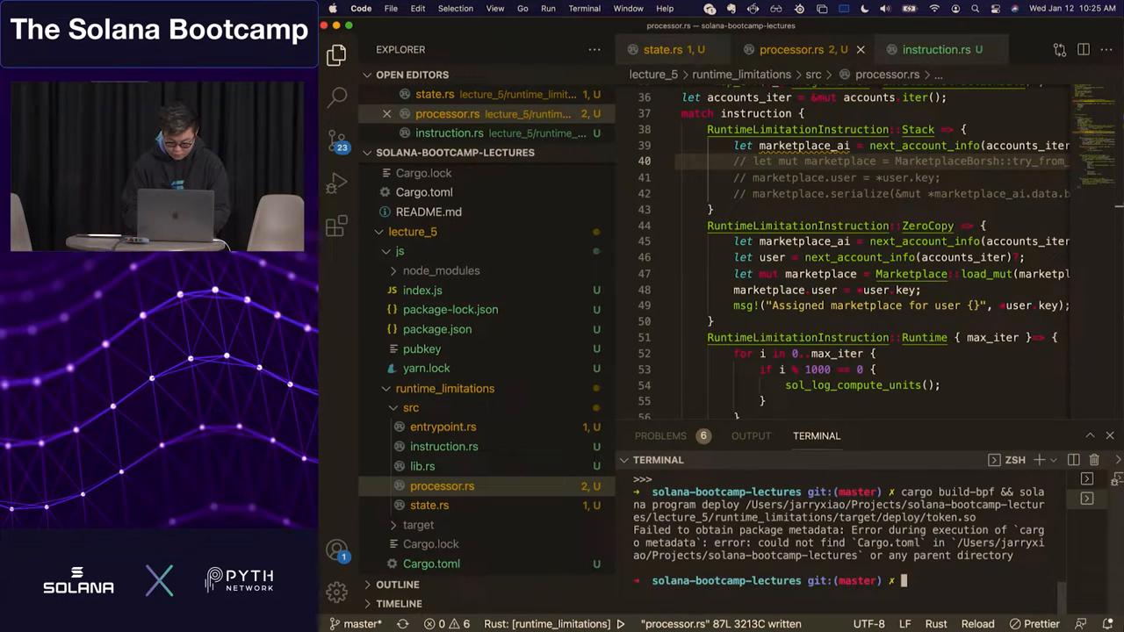
List the directory and run 'cargo build-bpf && solana program deploy' from runtime_limitations
type("ls")
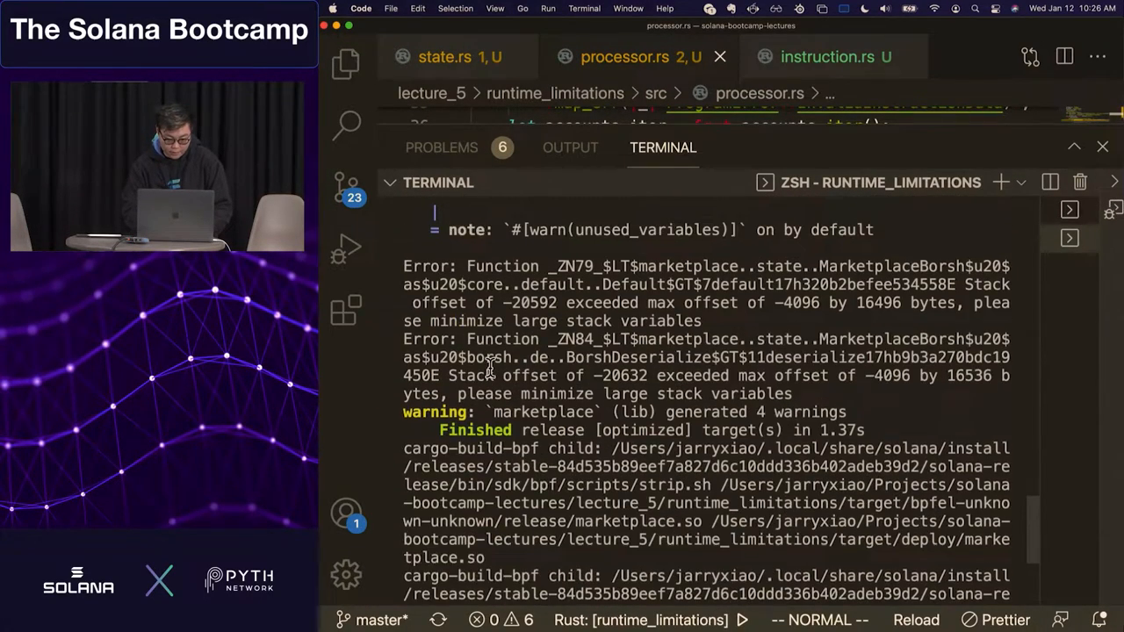
scroll("up", 3)
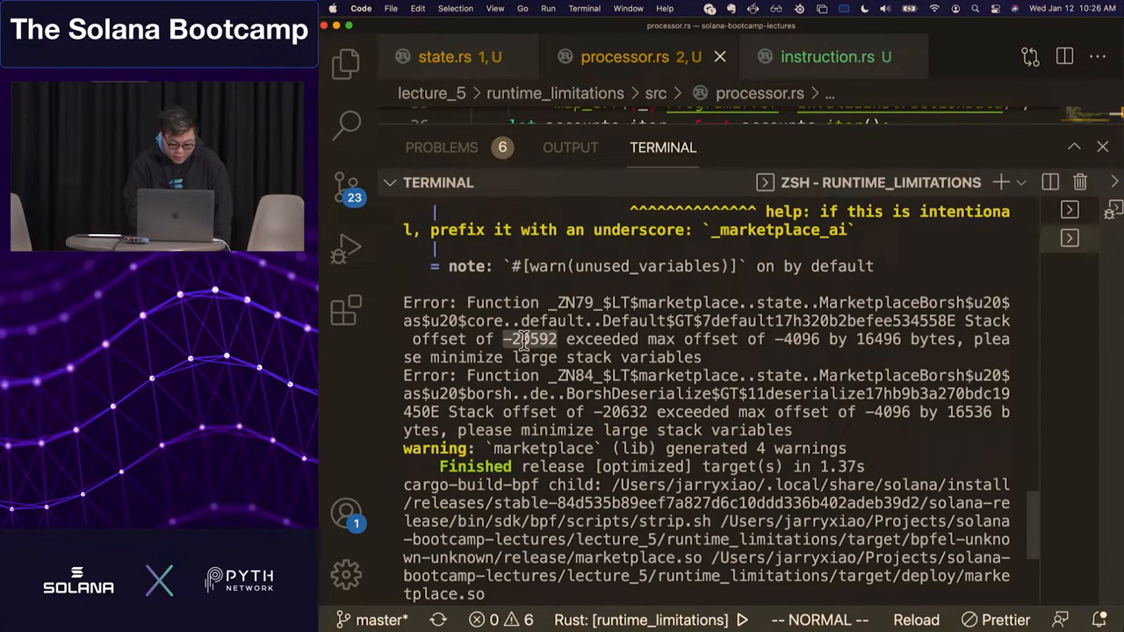
mouse_move(569, 376)
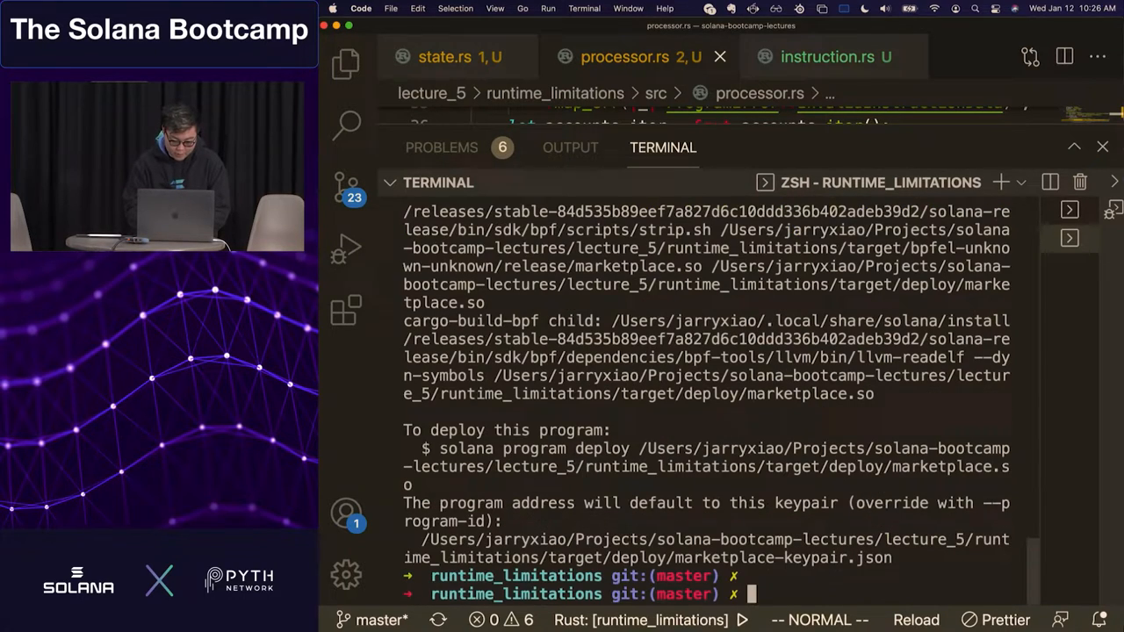
type("cargo build-bpf && solana program deploy /Users/jarryxiao/Projects/solana-bootcamp-lectures/lecture_5/runtime_limitations/target/deploy/token.so")
type("32 + (32 + 32 + 8 + 8) * 256")
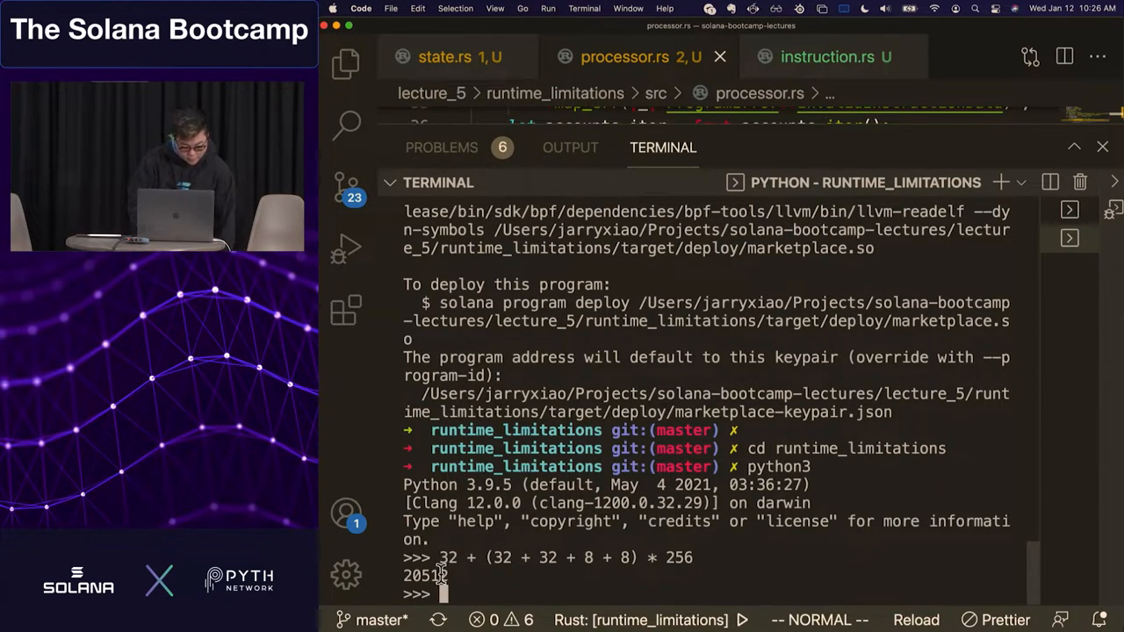
Scroll the terminal output to review the stack offset errors against the ZeroCopy handler
scroll("up", 3)
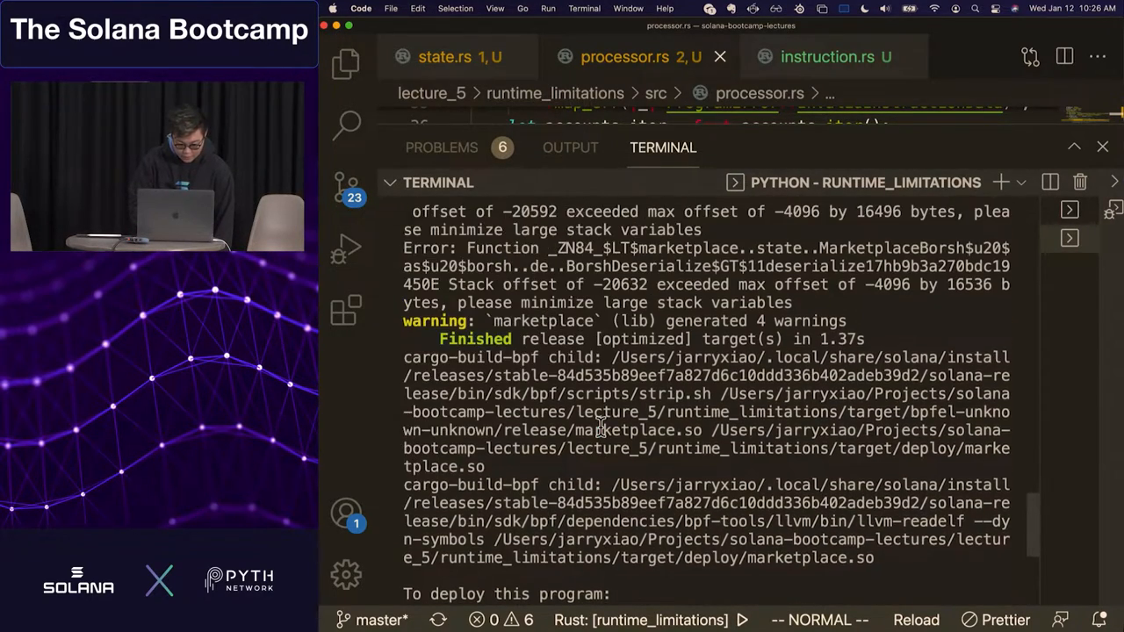
scroll("up", 3)
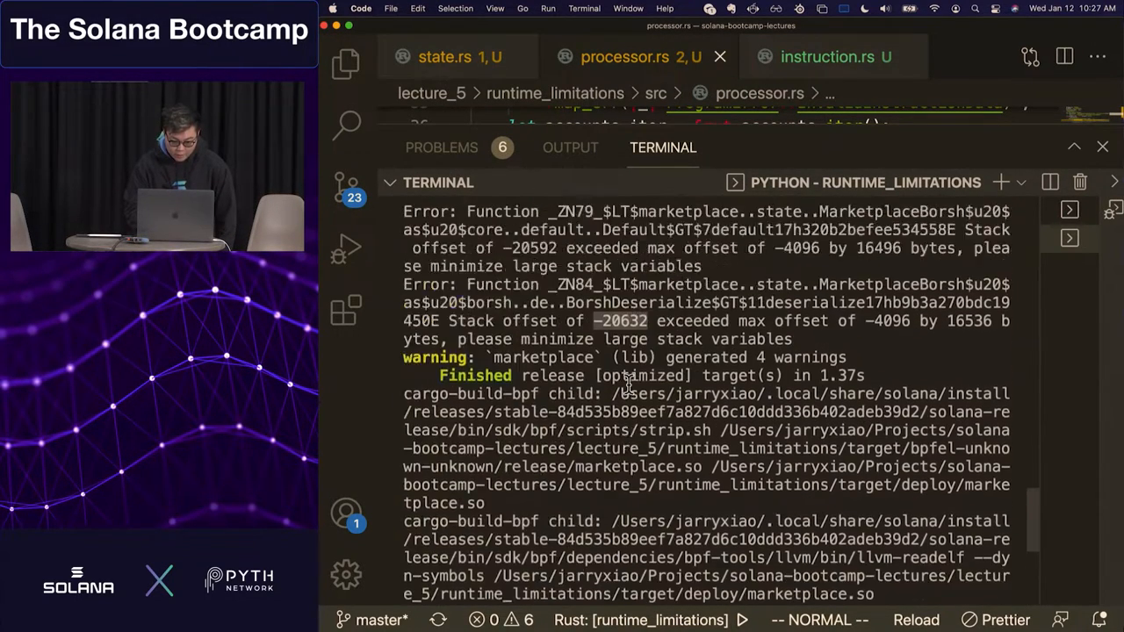
scroll("up", 3)
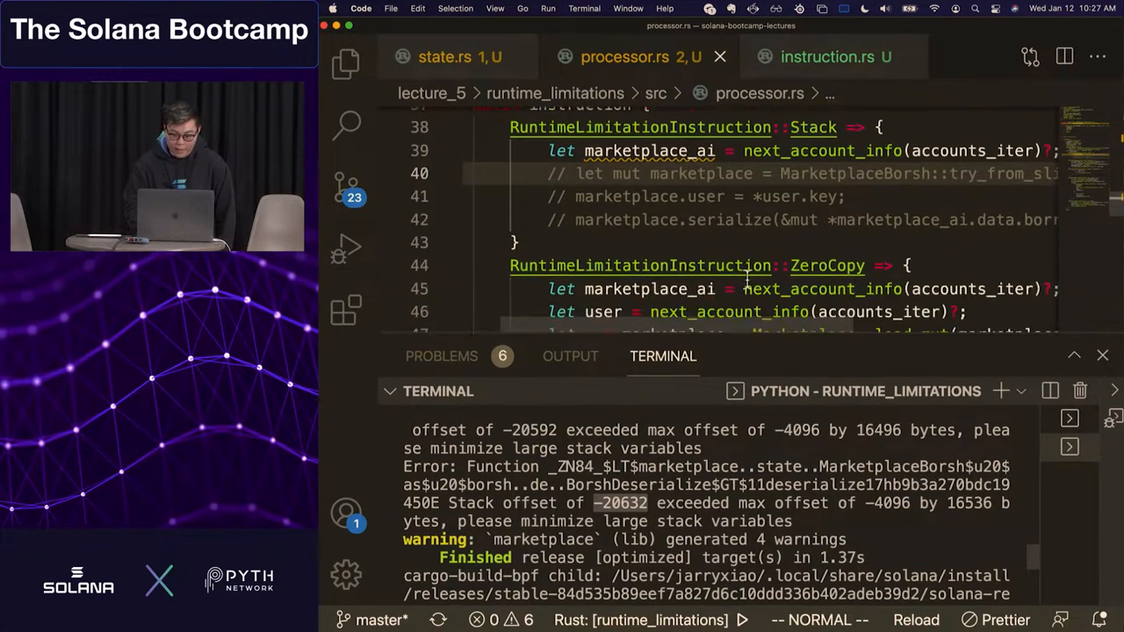
scroll("down", 3)
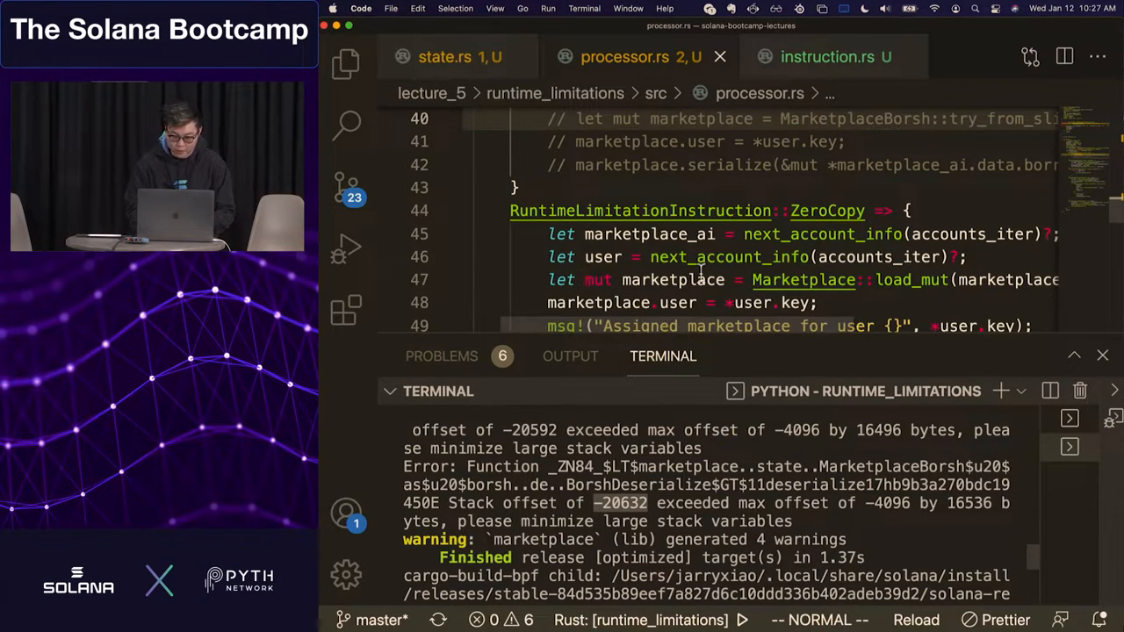
mouse_move(878, 120)
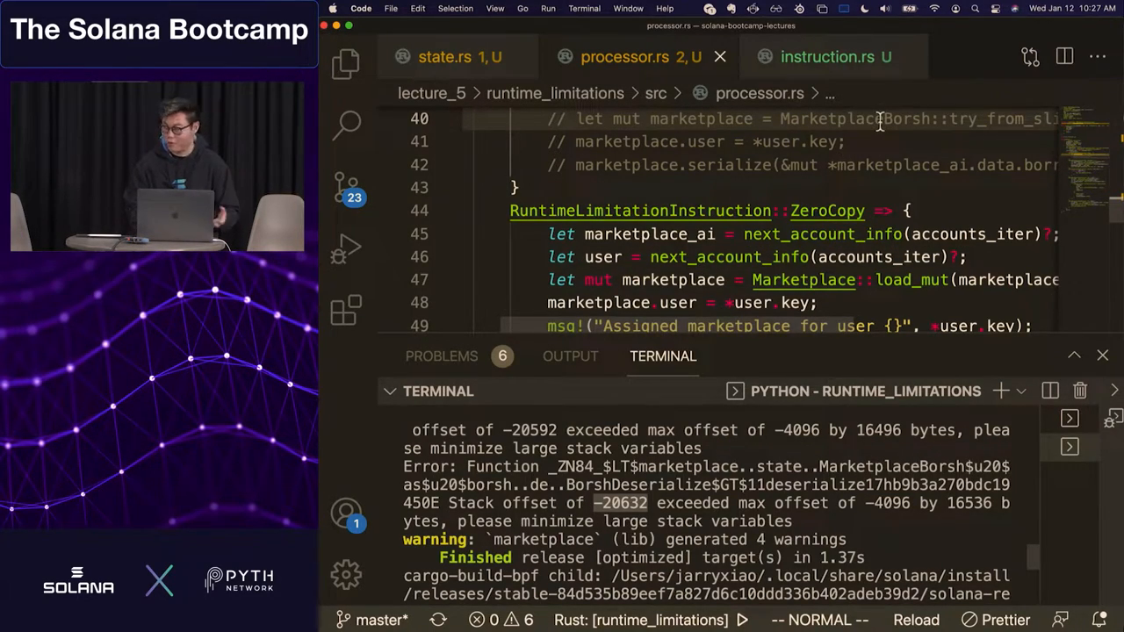
scroll("down", 3)
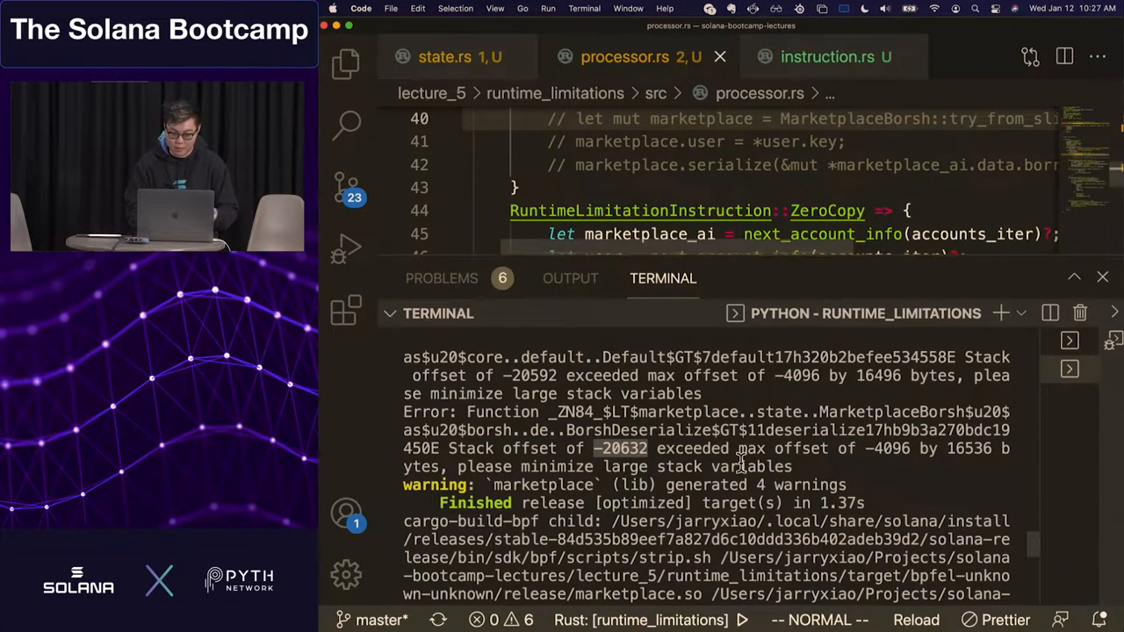
scroll("down", 3)
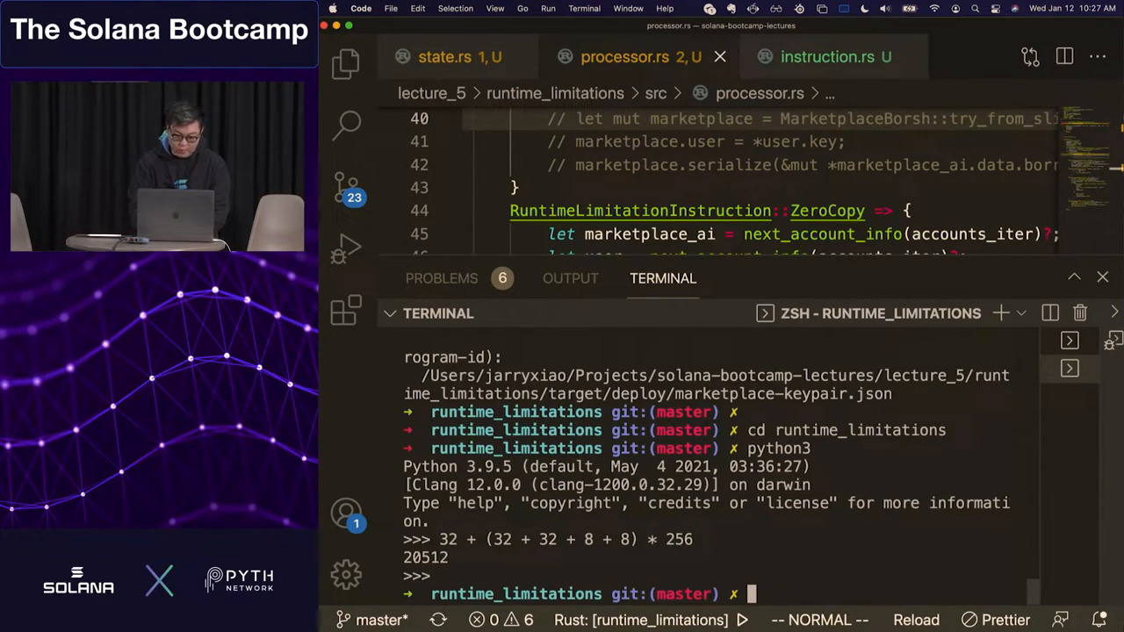
Leave Python and change the terminal directory to ../js
type("cd .")
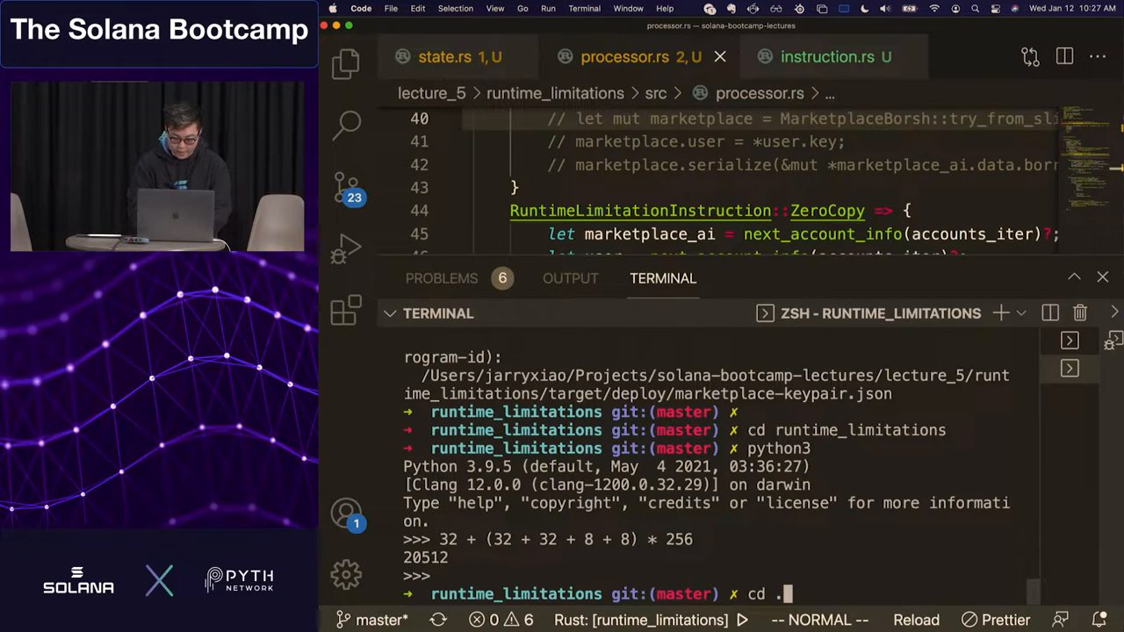
type("../j")
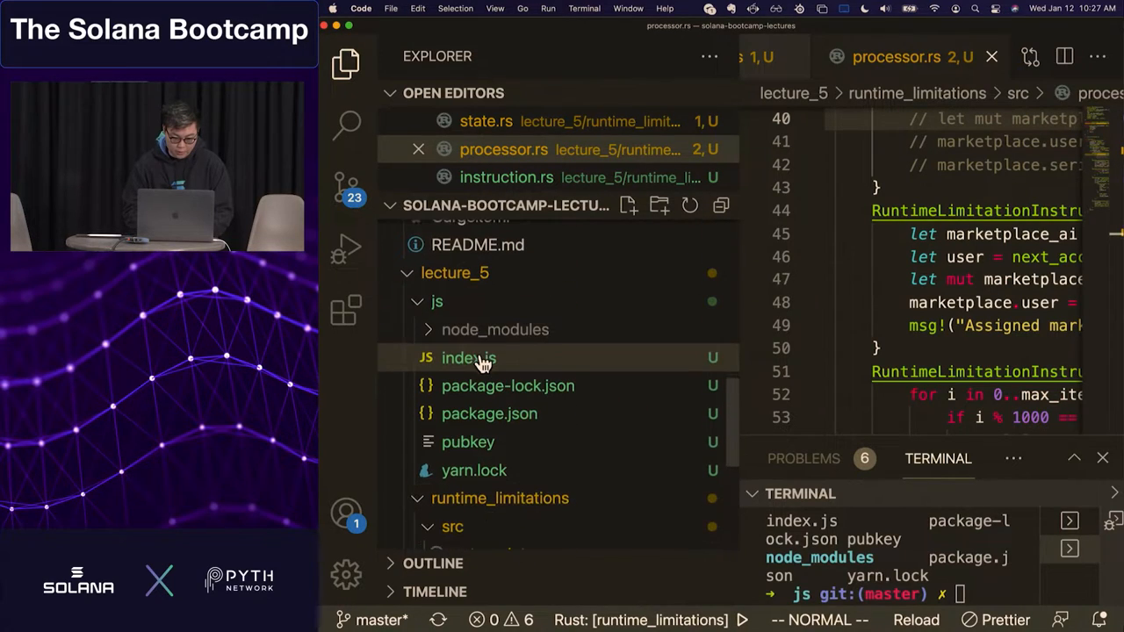
Open lecture_5/js/index.js and scroll to the cpi TransactionInstruction builder
left_click(467, 358)
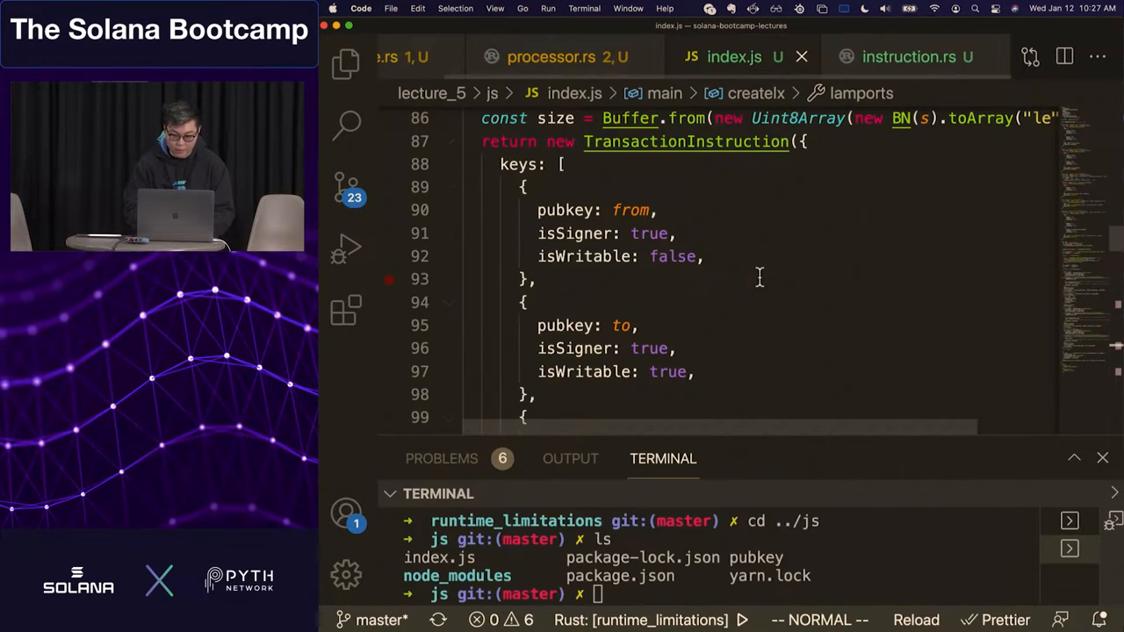
scroll("up", 3)
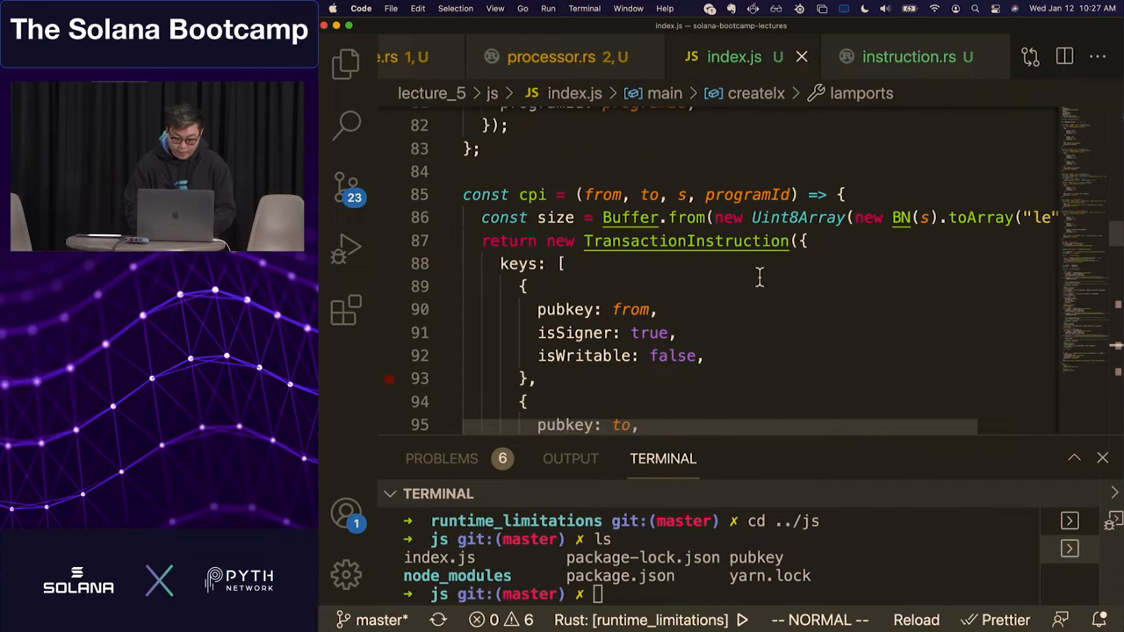
scroll("down", 3)
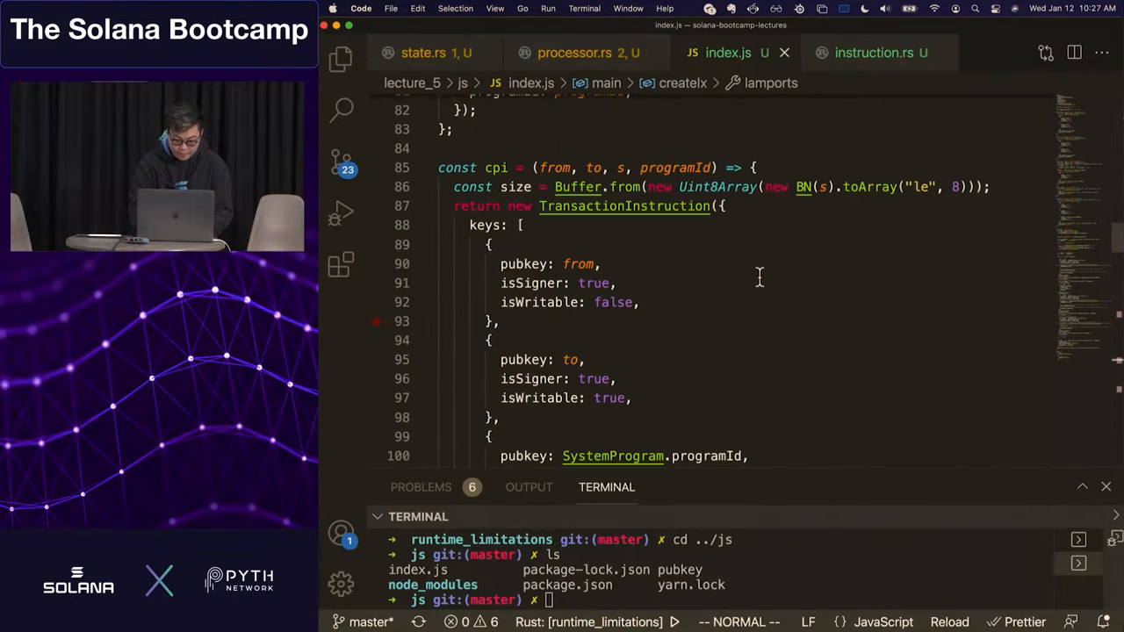
scroll("down", 3)
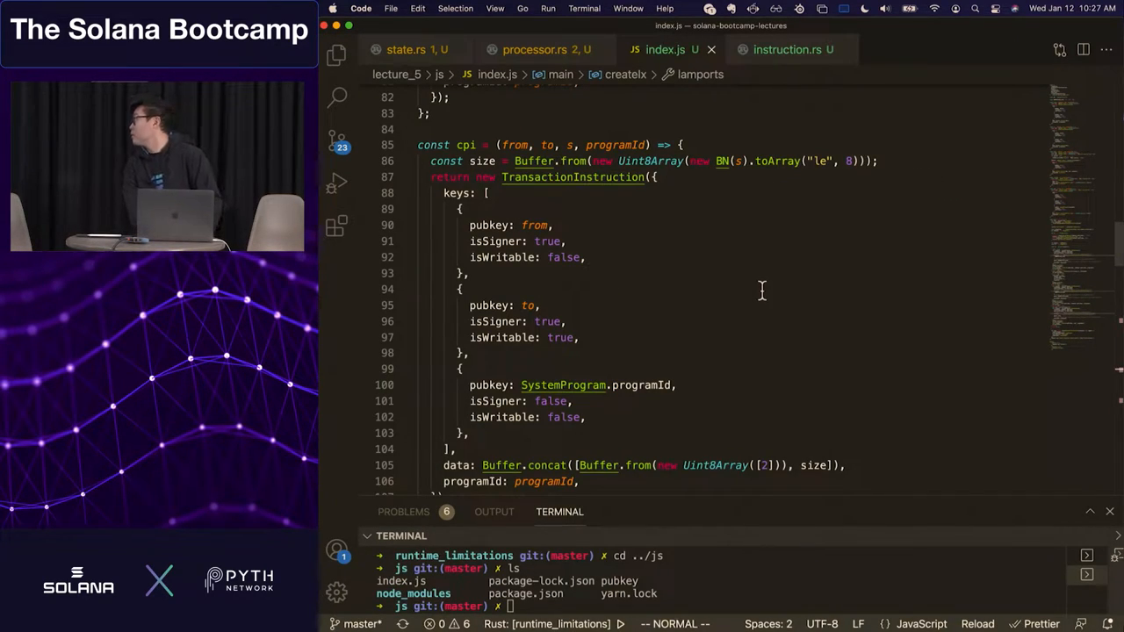
scroll("up", 3)
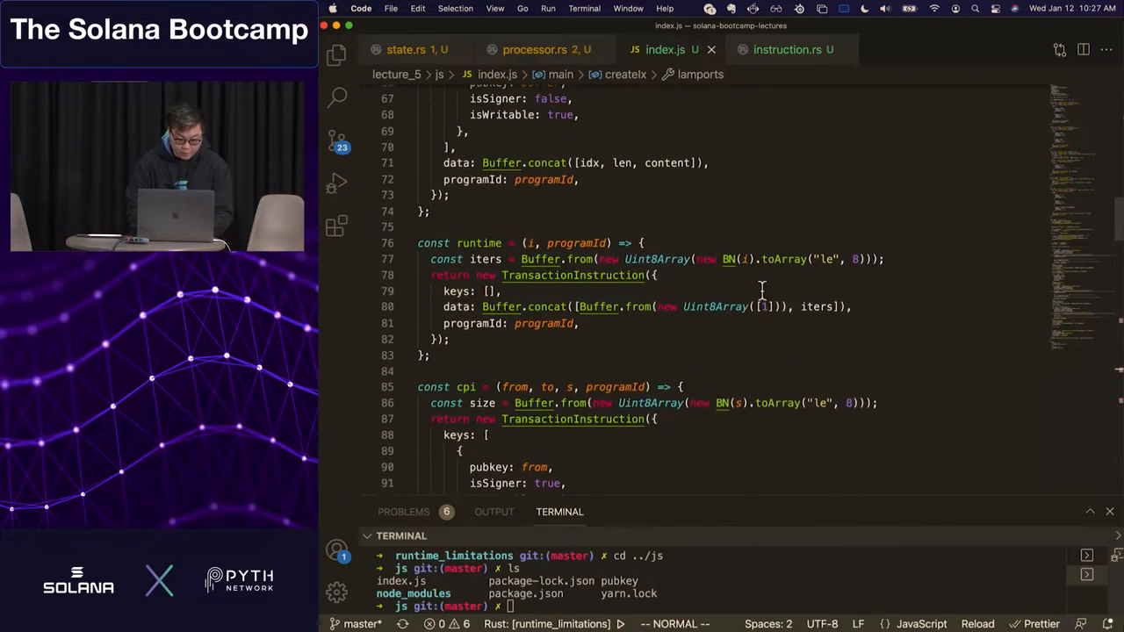
scroll("down", 3)
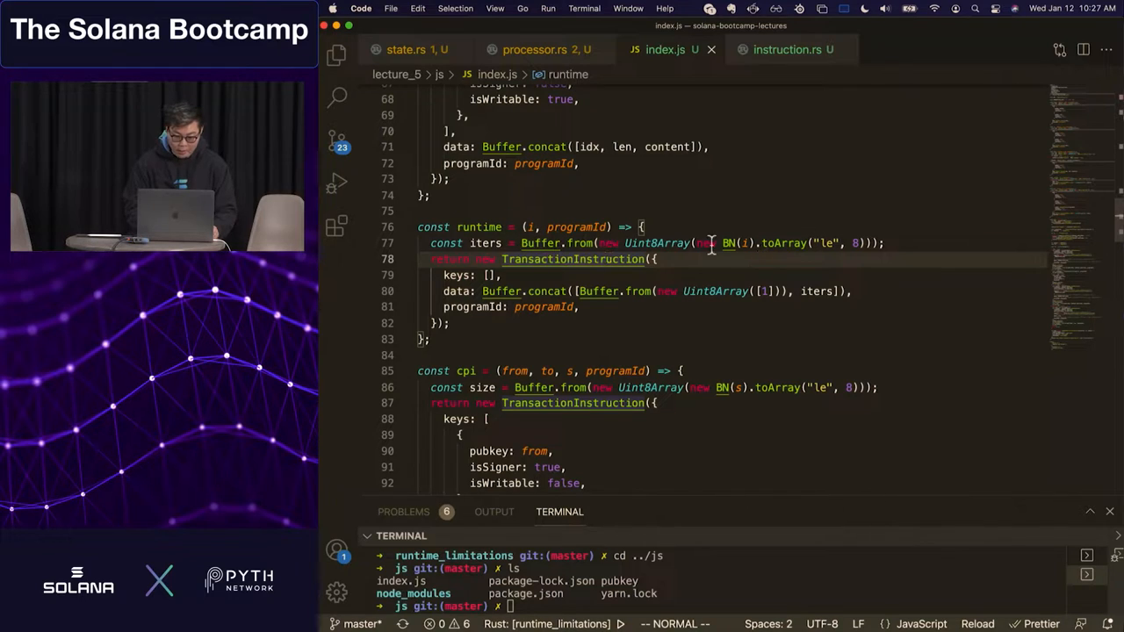
mouse_move(782, 242)
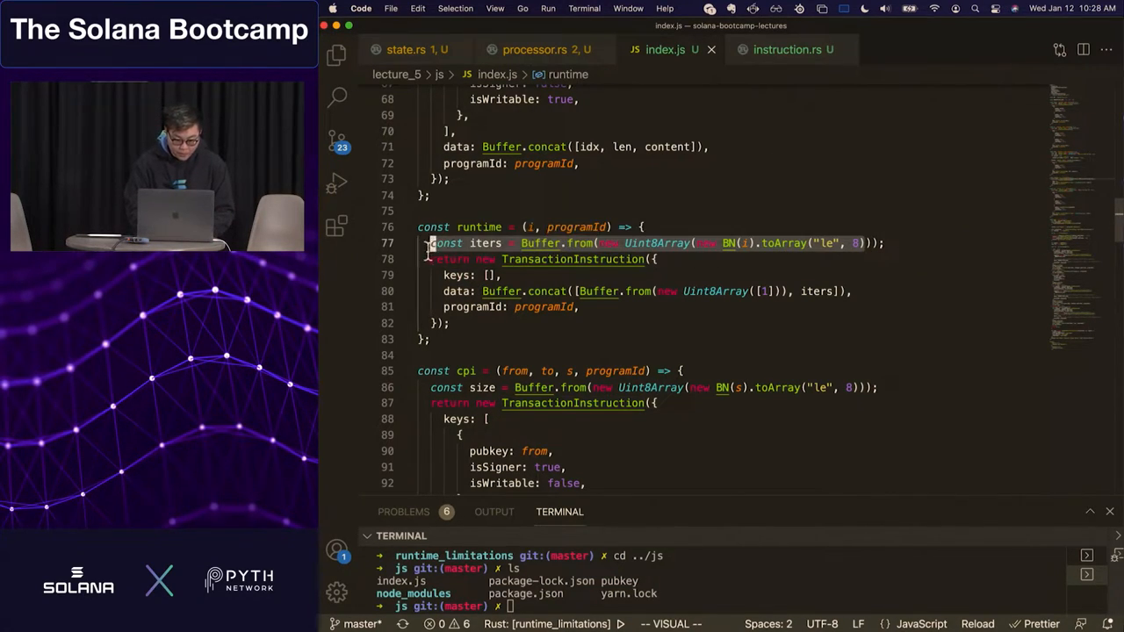
scroll("down", 3)
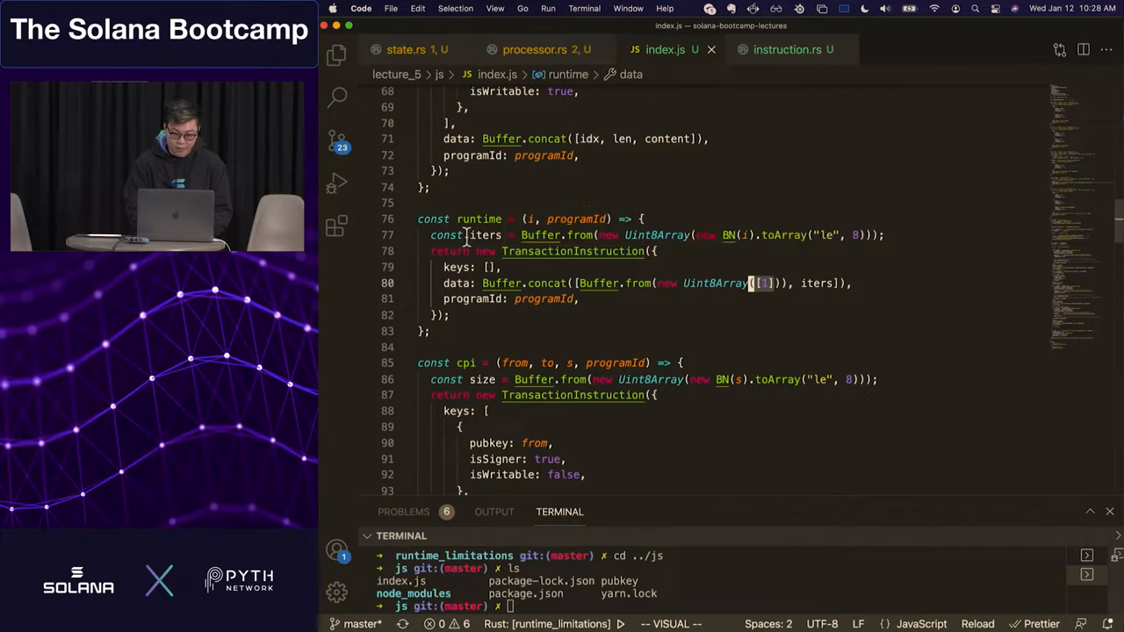
mouse_move(864, 235)
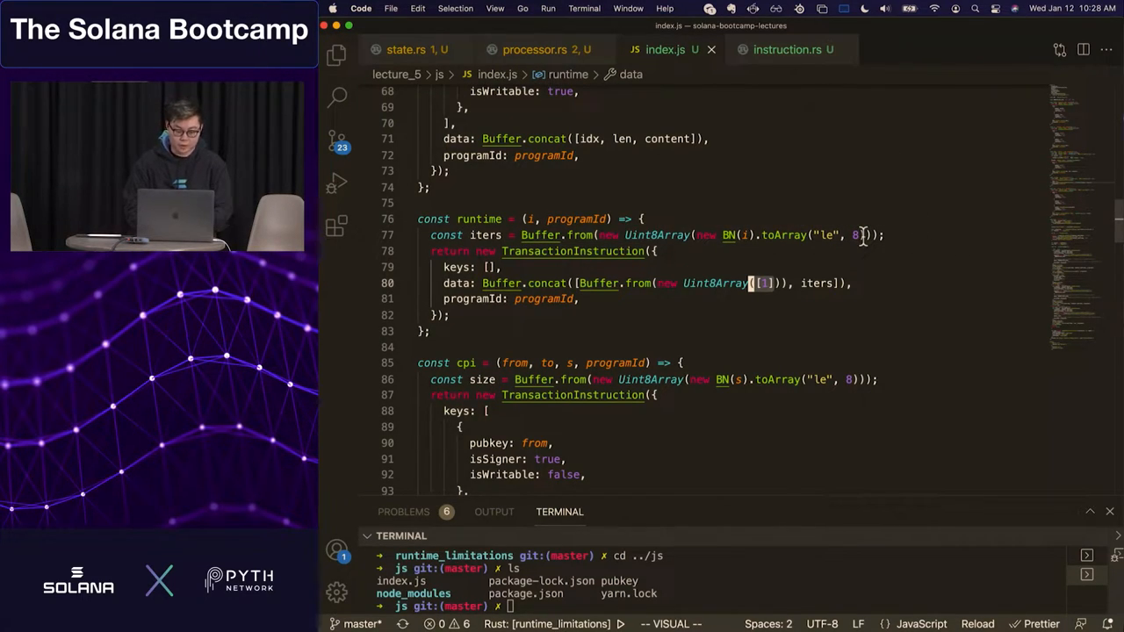
scroll("down", 3)
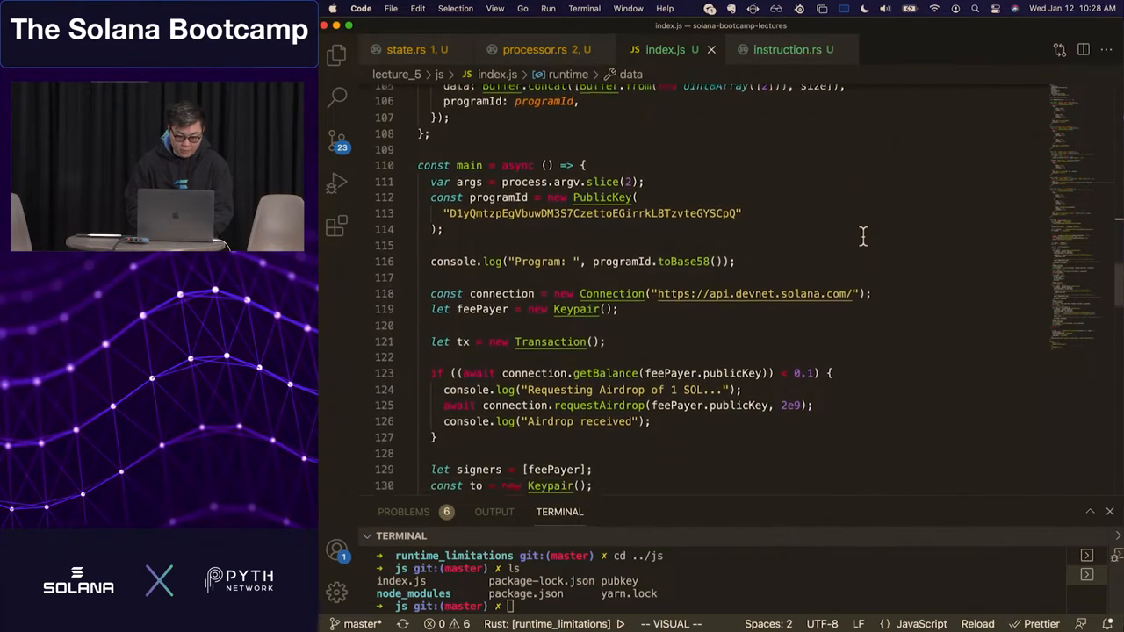
scroll("down", 3)
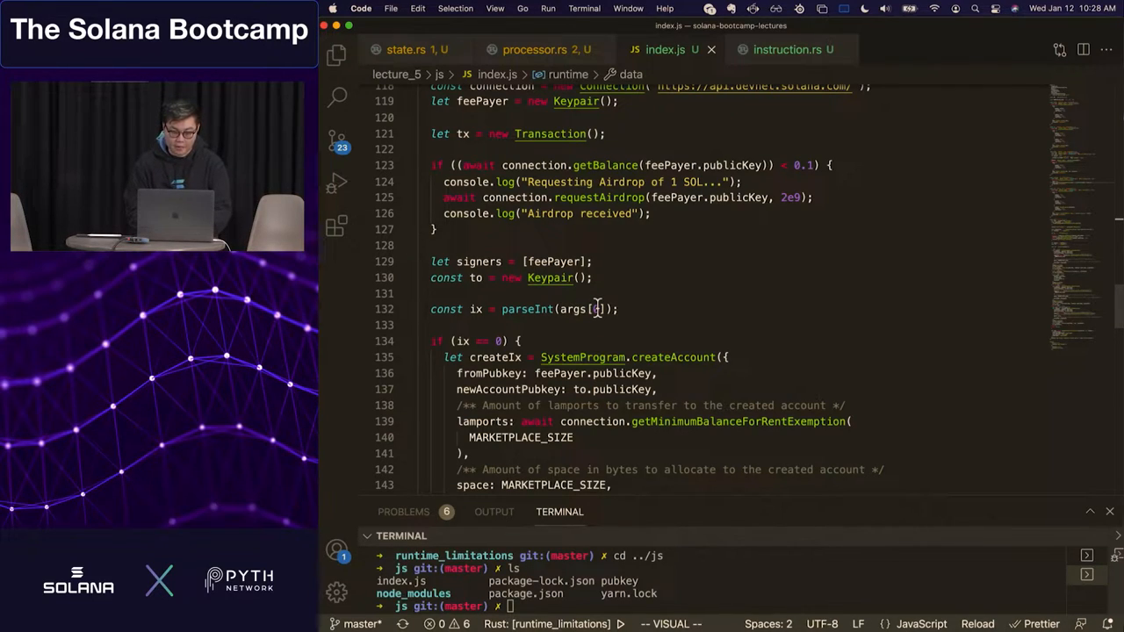
mouse_move(476, 309)
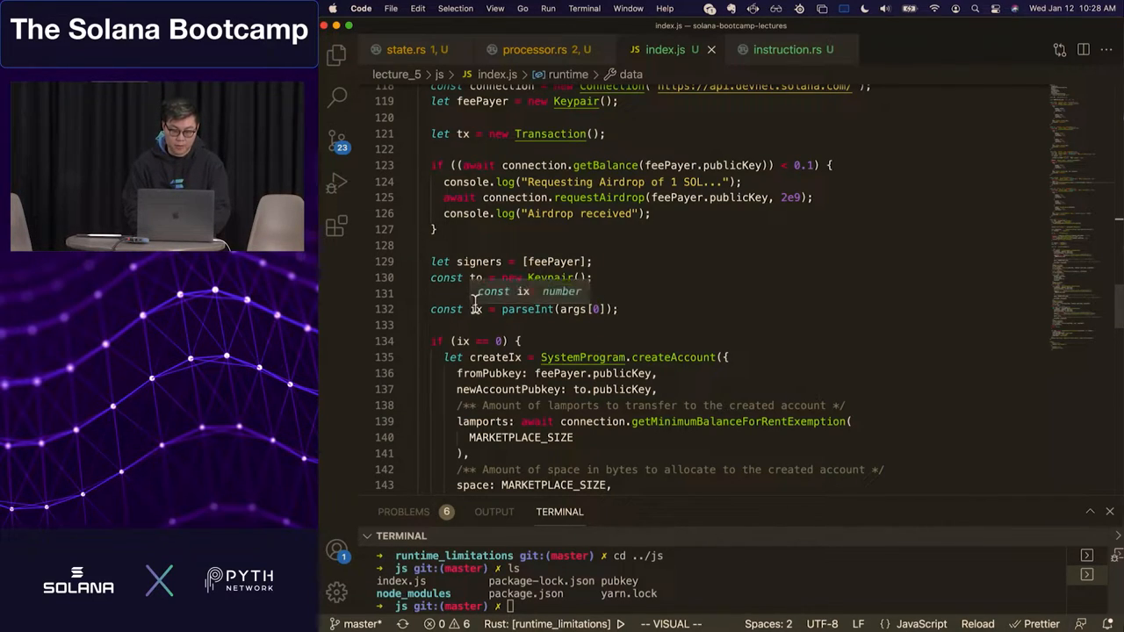
scroll("down", 3)
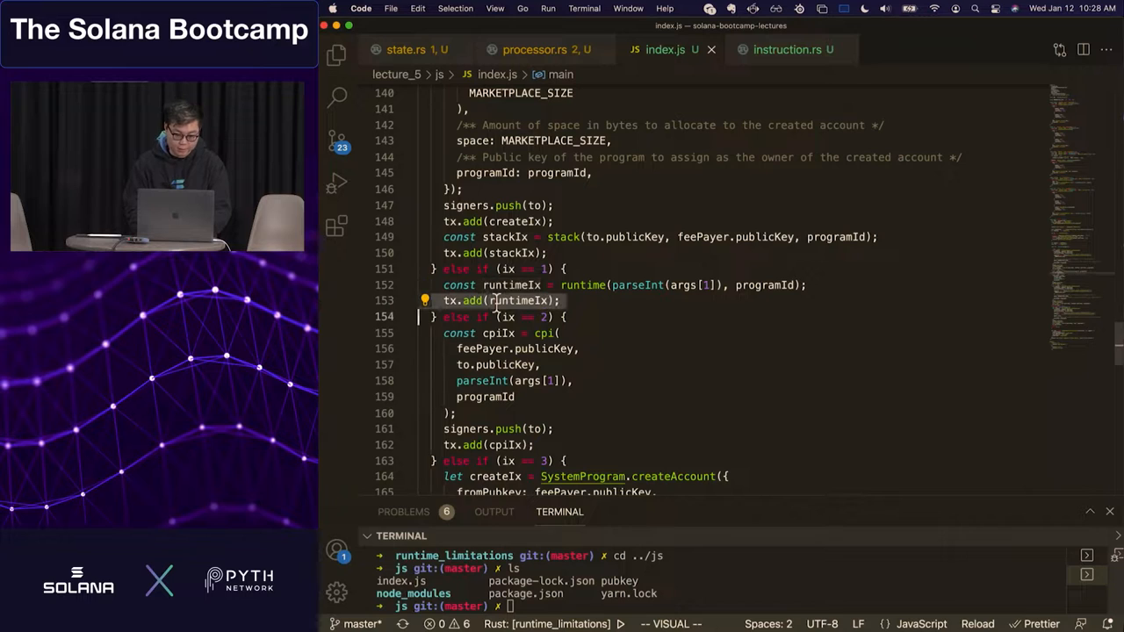
scroll("down", 3)
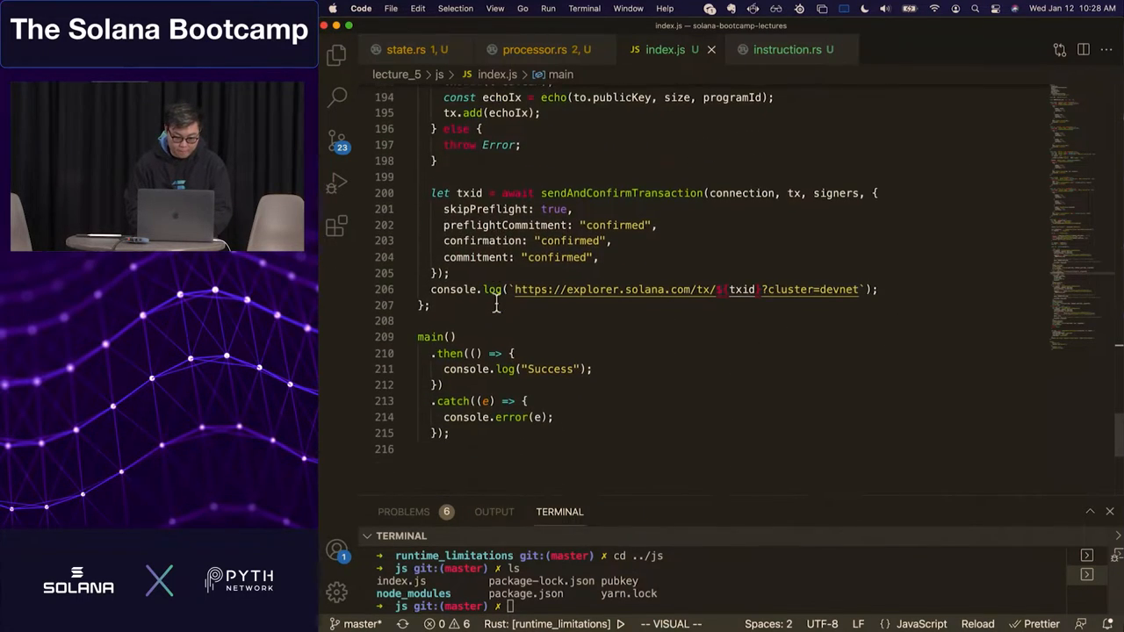
key("Escape")
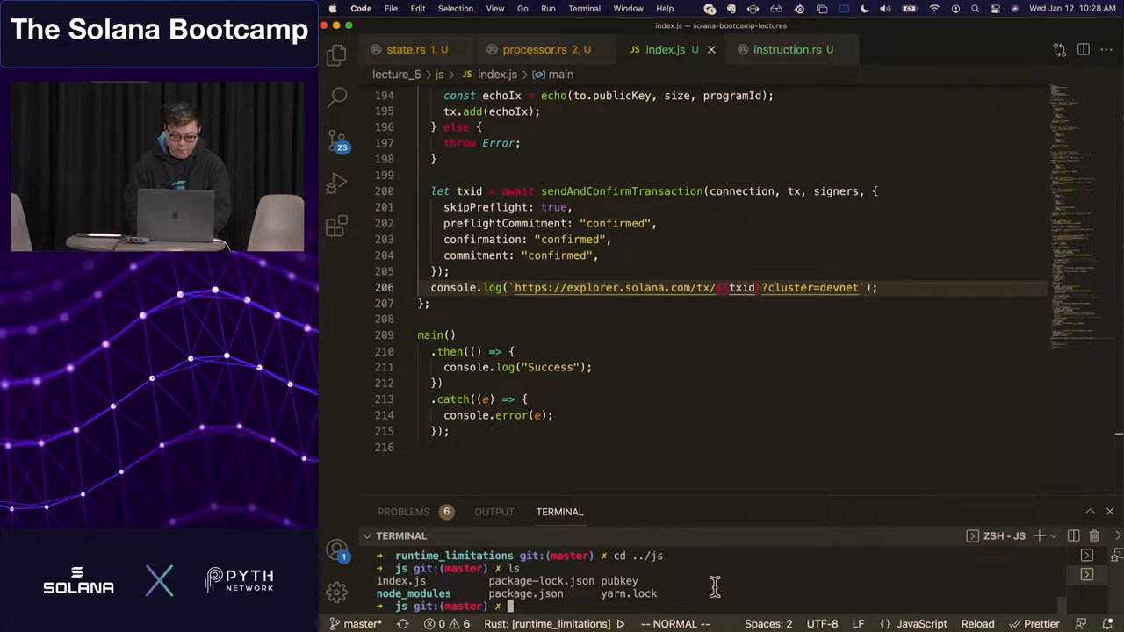
List the deploy directory and review the marketplace.so deploy output for its Program Id
type("ls")
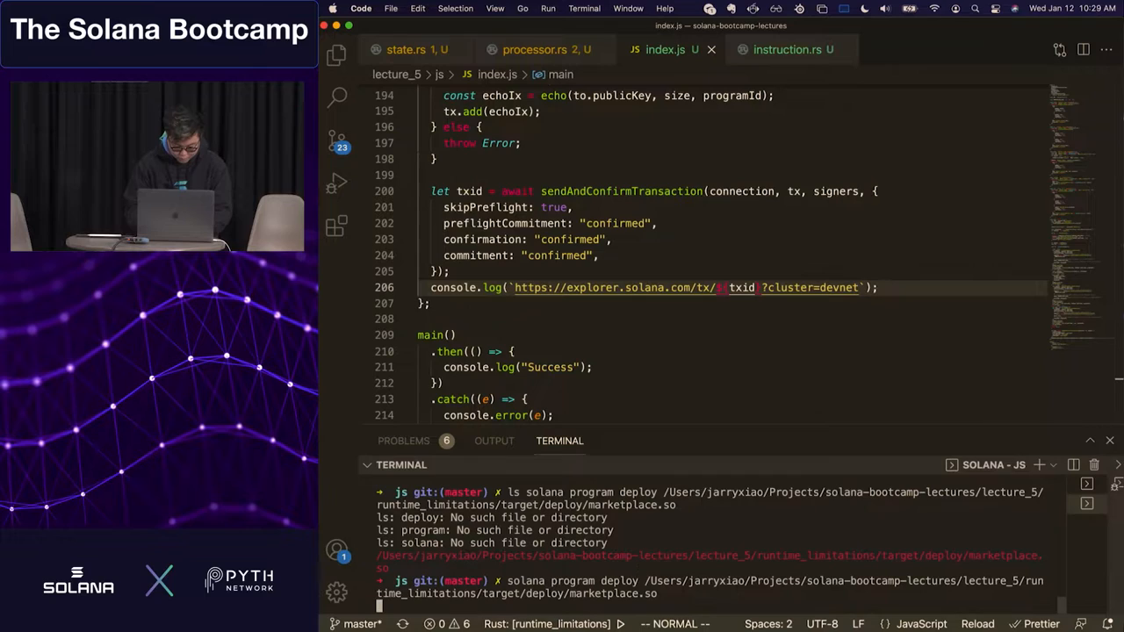
scroll("down", 3)
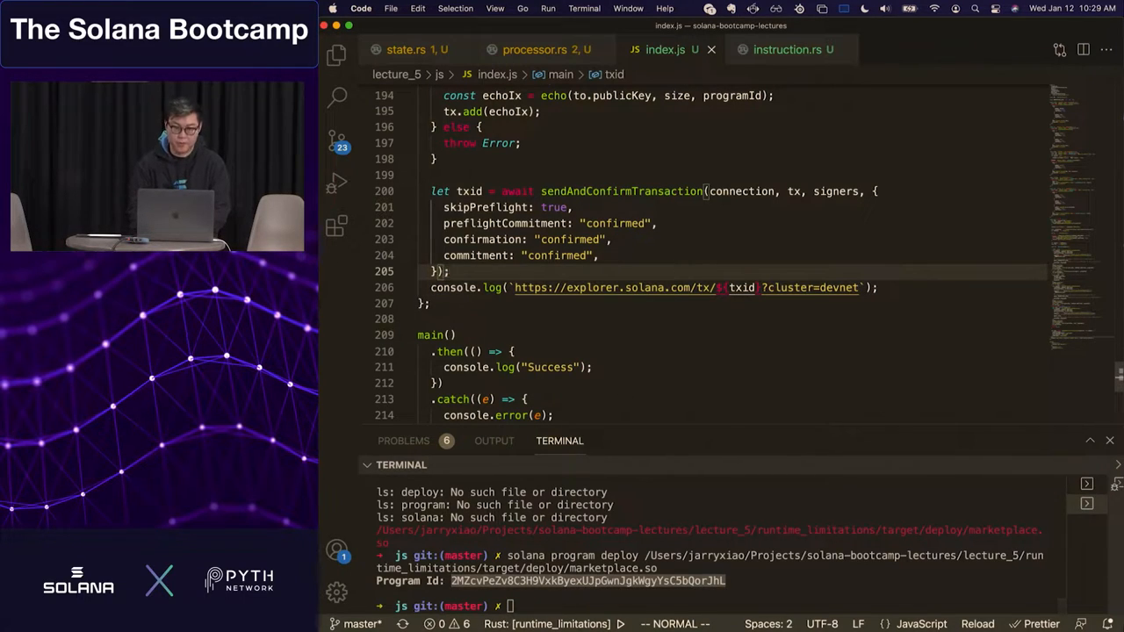
scroll("up", 3)
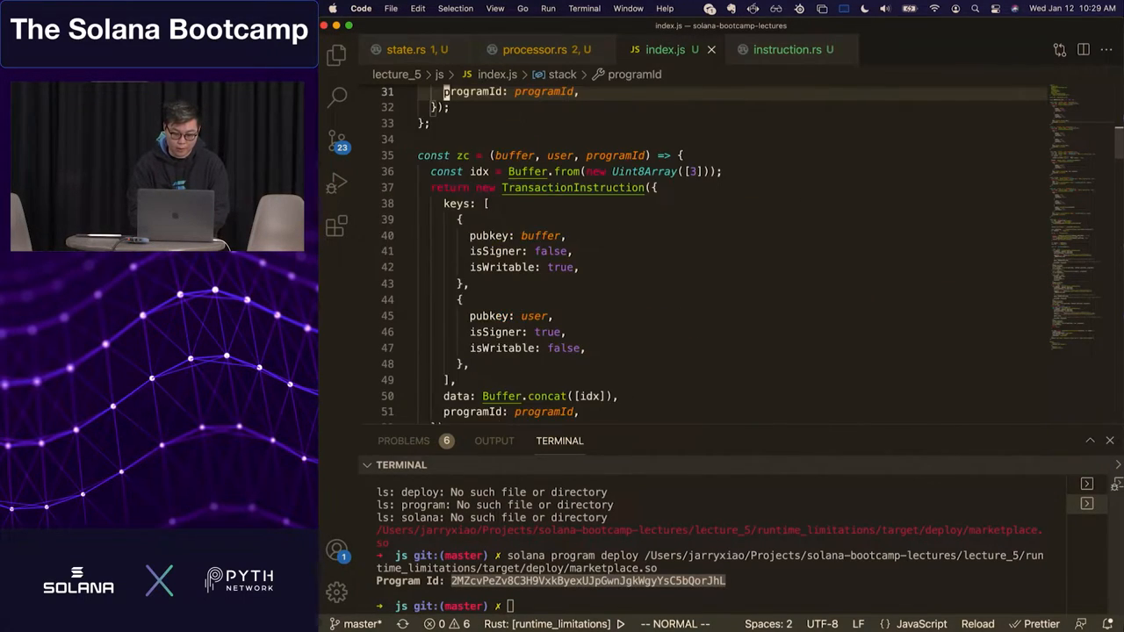
scroll("down", 3)
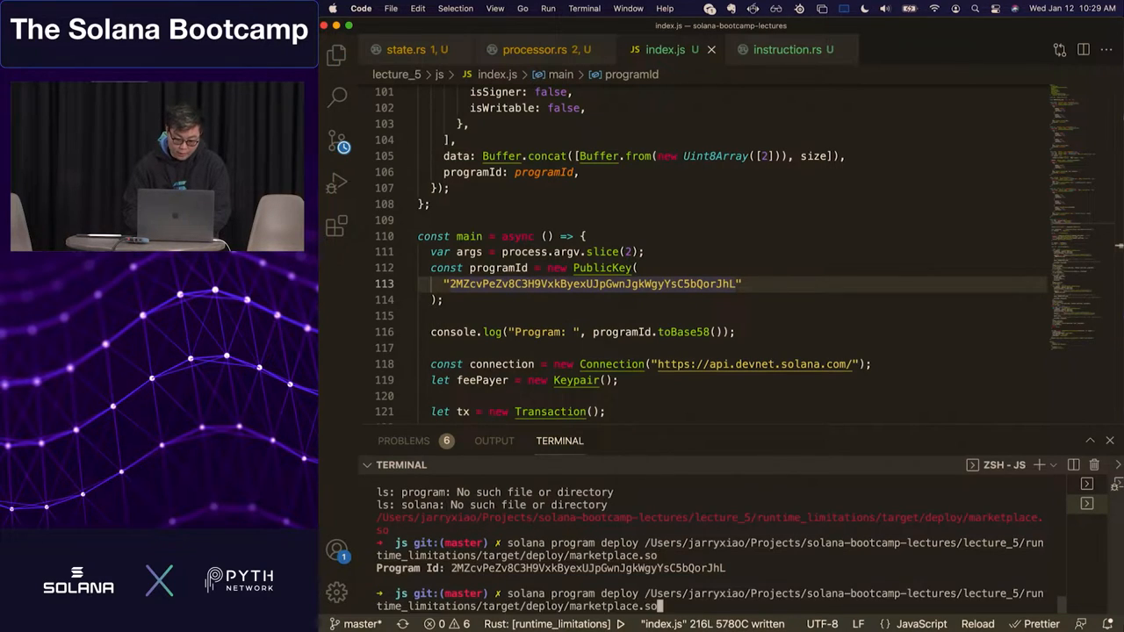
Save index.js and run 'node index.js 1 00' from the integrated terminal
key("Return")
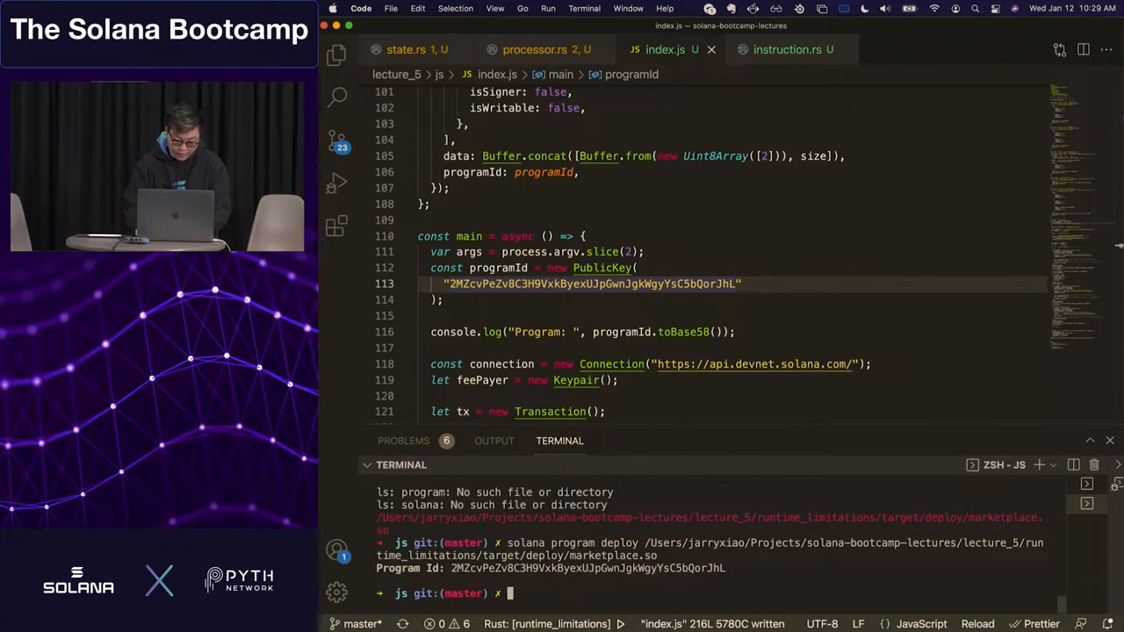
type("node")
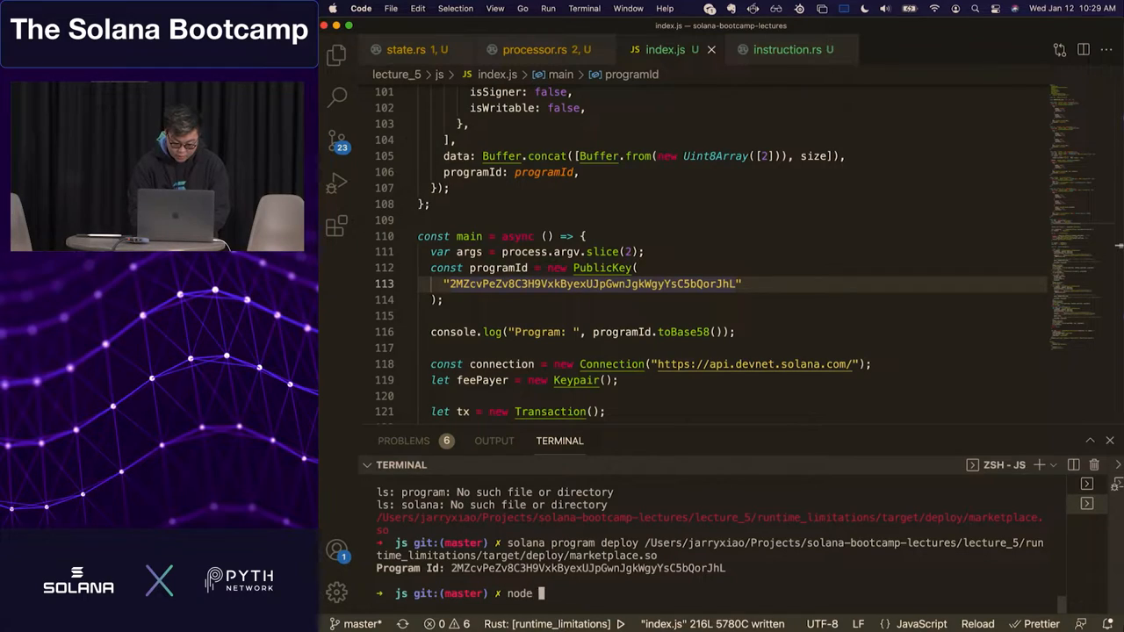
type("index.js")
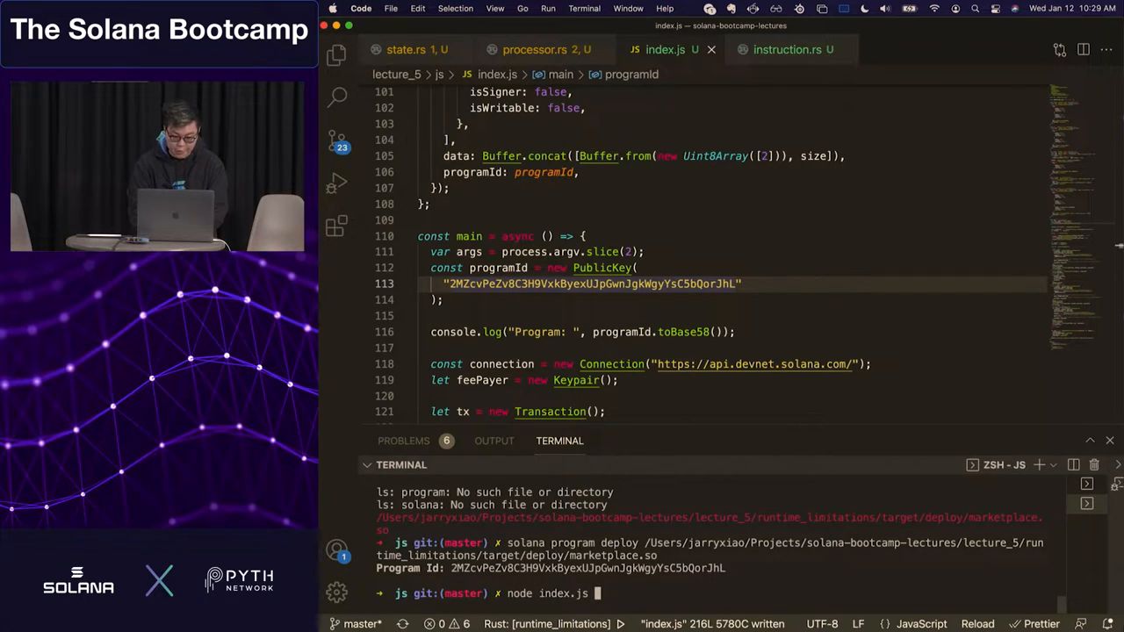
type("1")
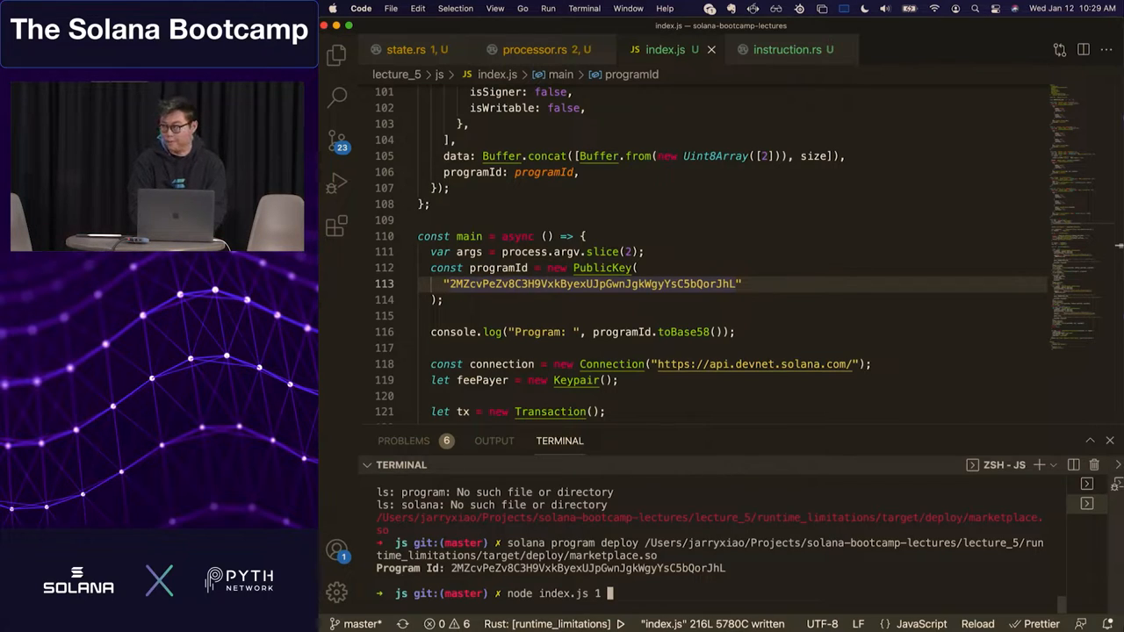
type("00")
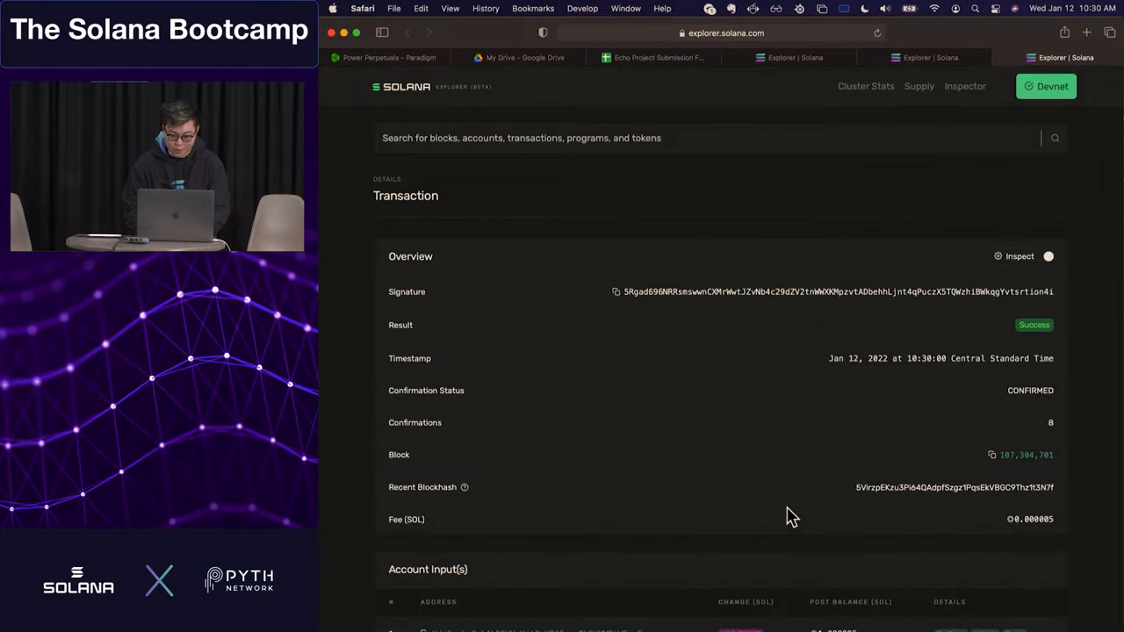
Review the Program Logs showing 60355 of 200000 compute units, then return to VS Code
scroll("down", 3)
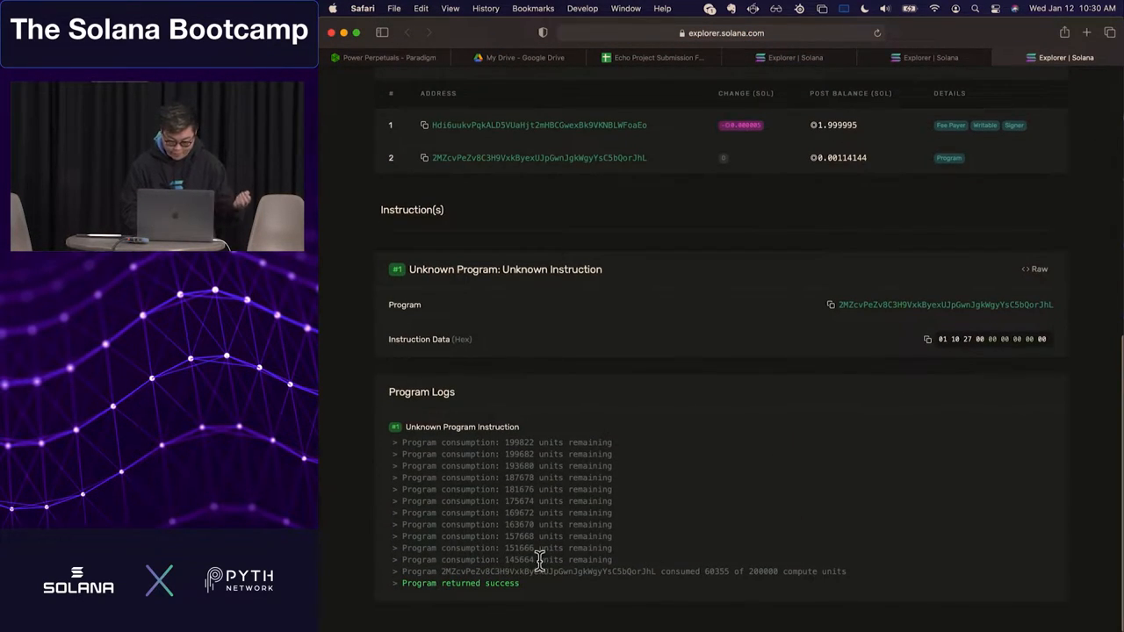
mouse_move(618, 558)
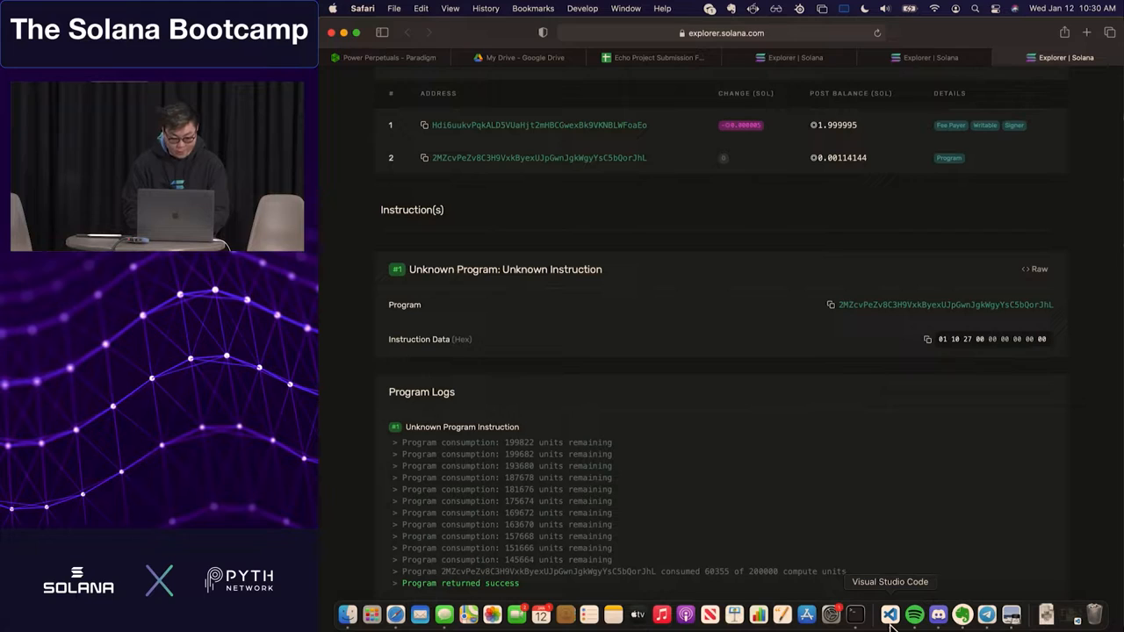
left_click(888, 615)
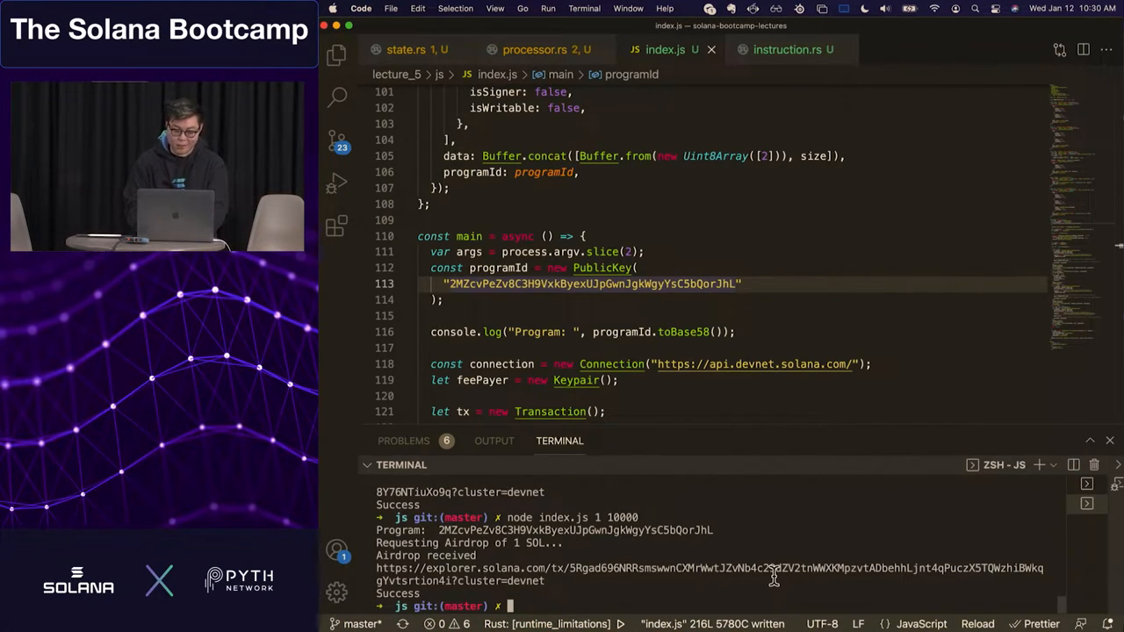
Rerun 'node index.js 1 10000' and select the failed transaction's signature in the error output
type("node index.js 1 10000")
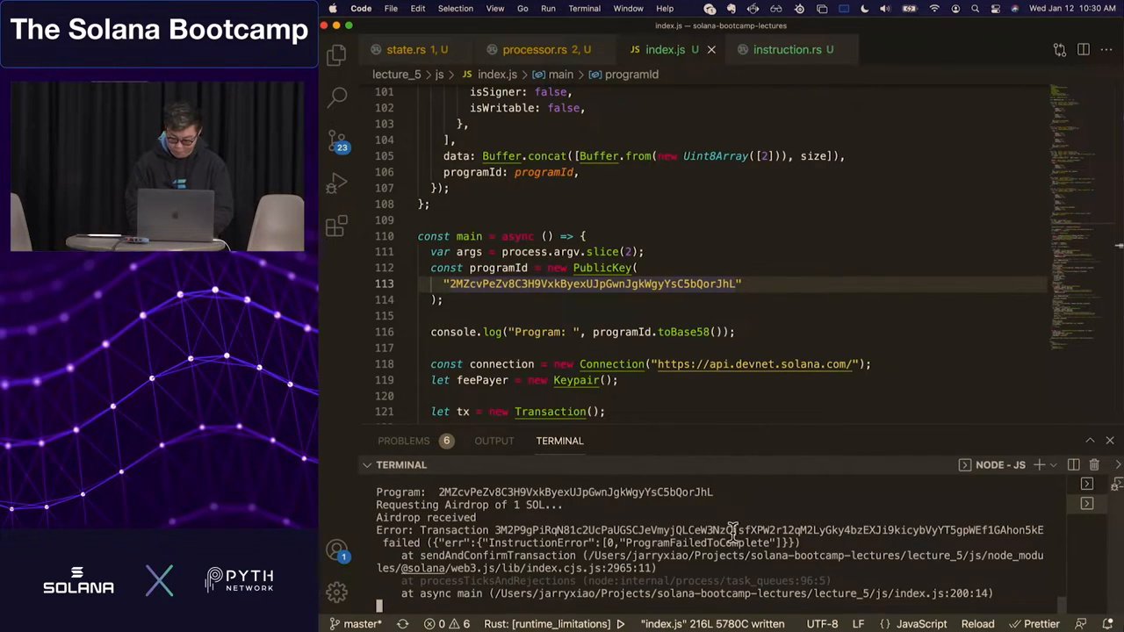
double_click(729, 530)
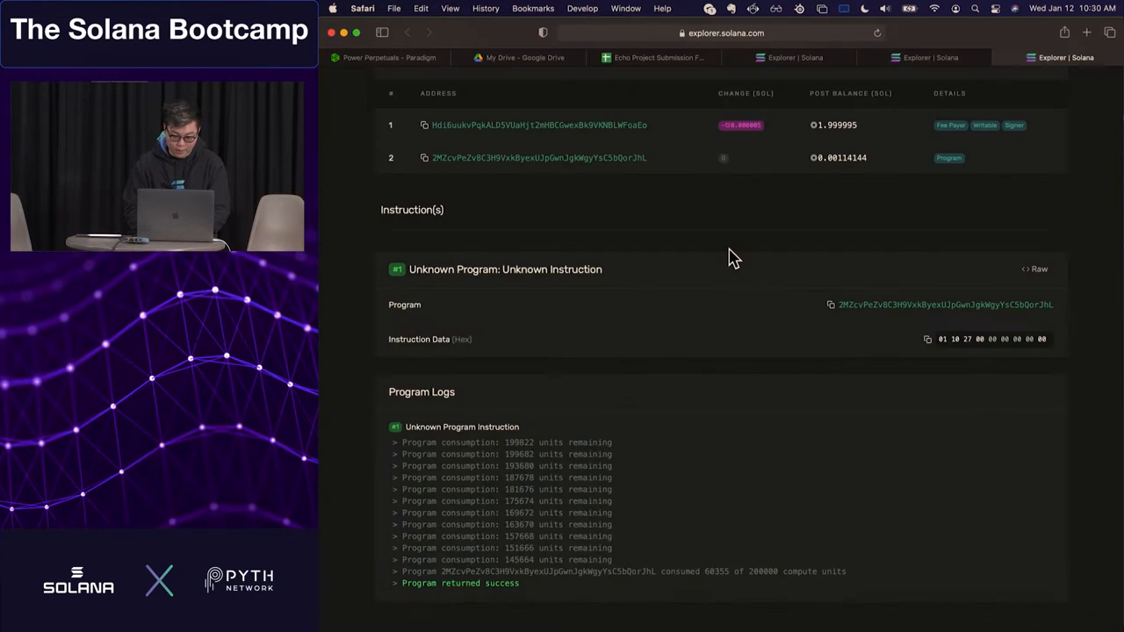
Scroll through the failed transaction's Program Logs down to the exceeded 200000-instruction limit error
scroll("up", 3)
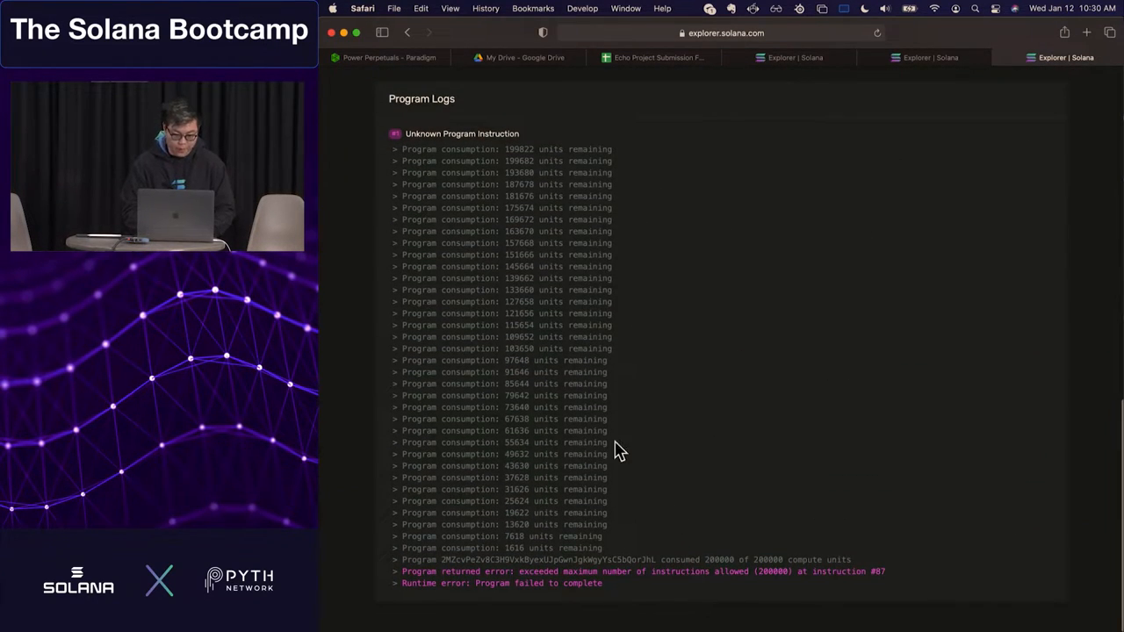
mouse_move(535, 147)
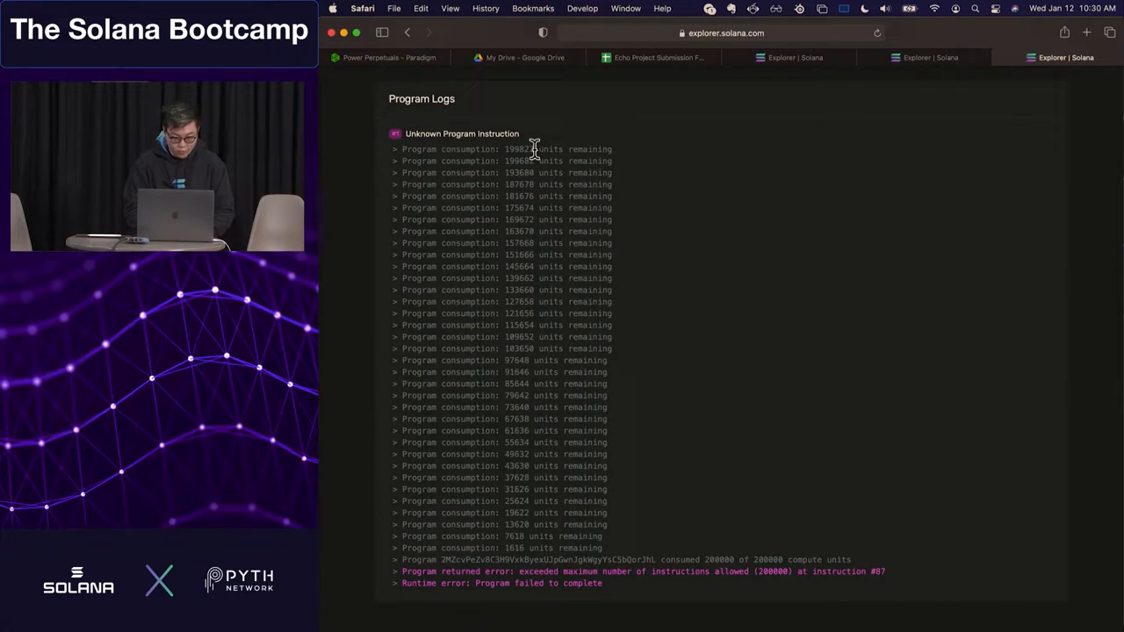
mouse_move(565, 548)
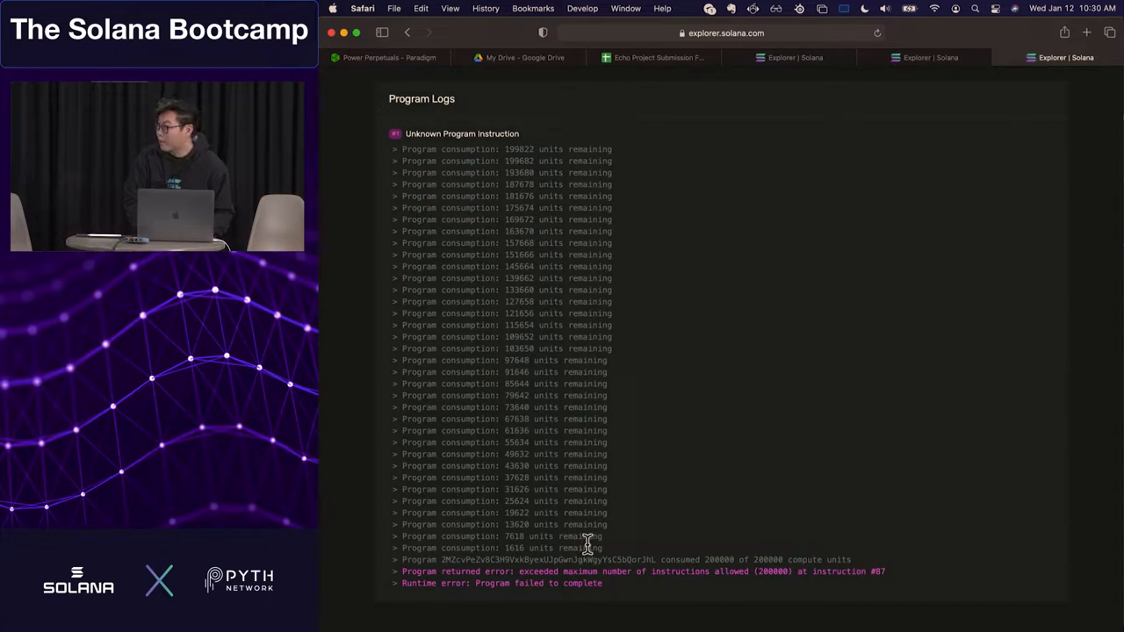
scroll("up", 3)
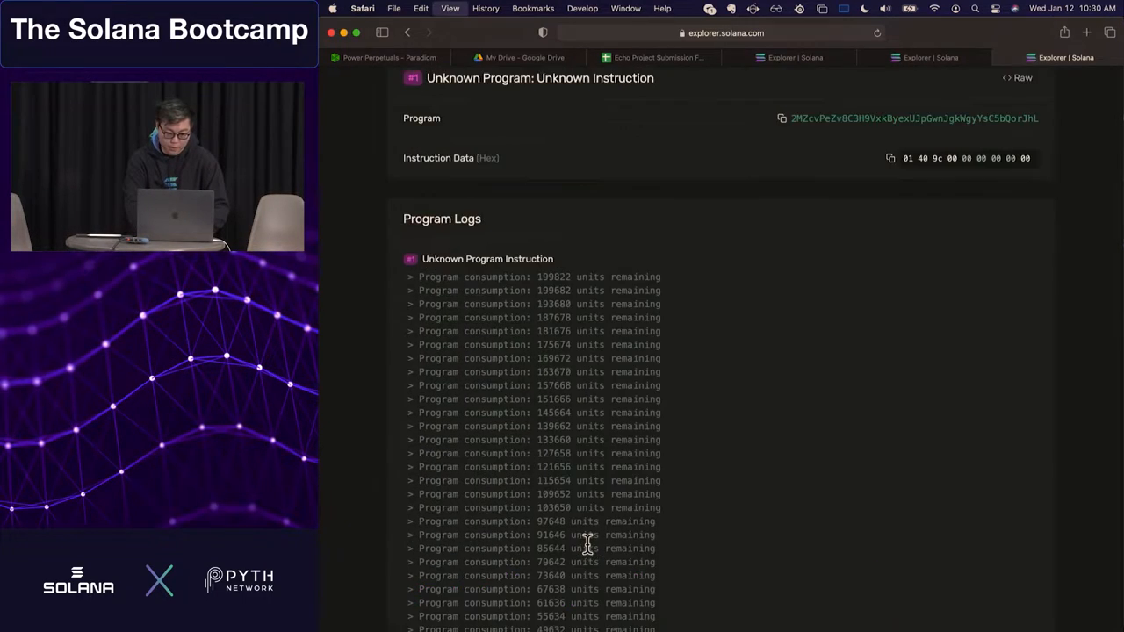
scroll("down", 3)
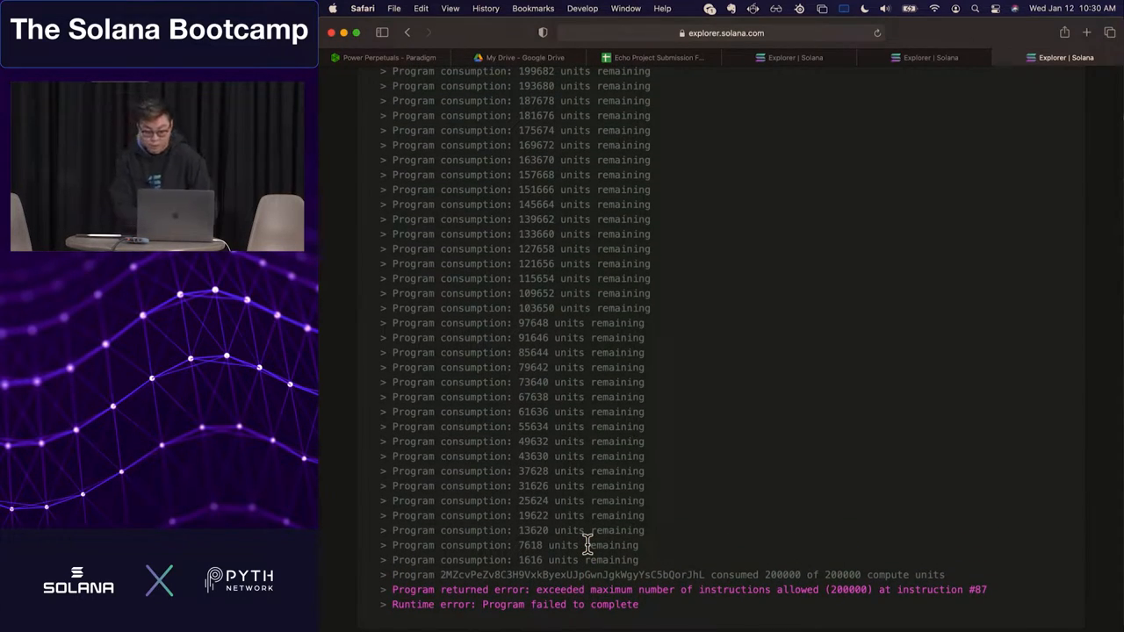
scroll("up", 3)
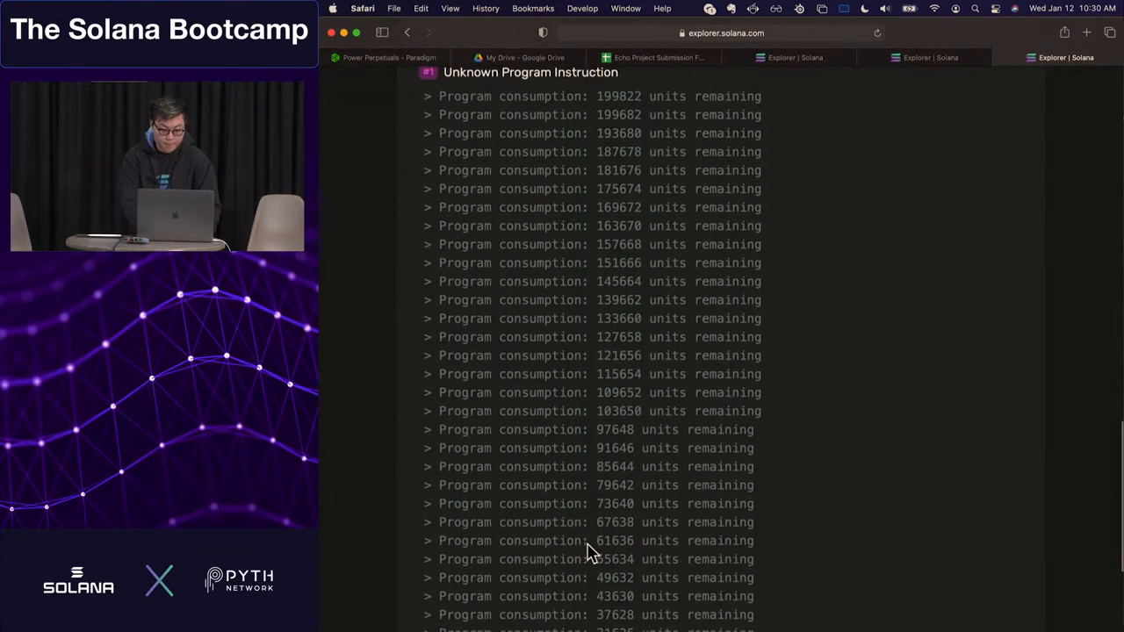
scroll("up", 3)
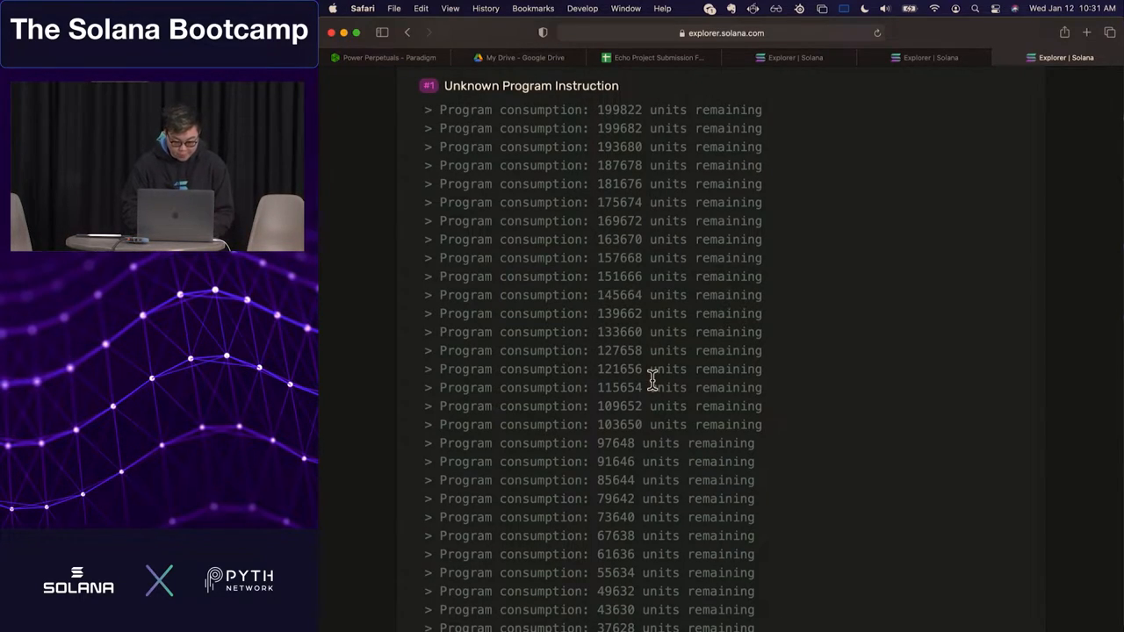
scroll("down", 3)
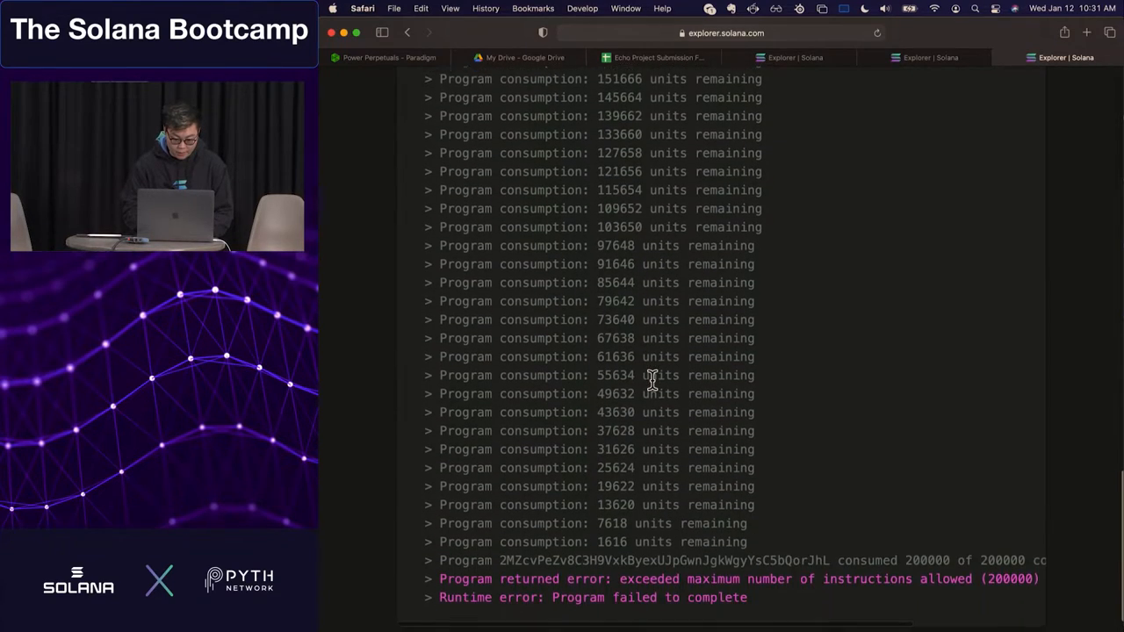
scroll("down", 3)
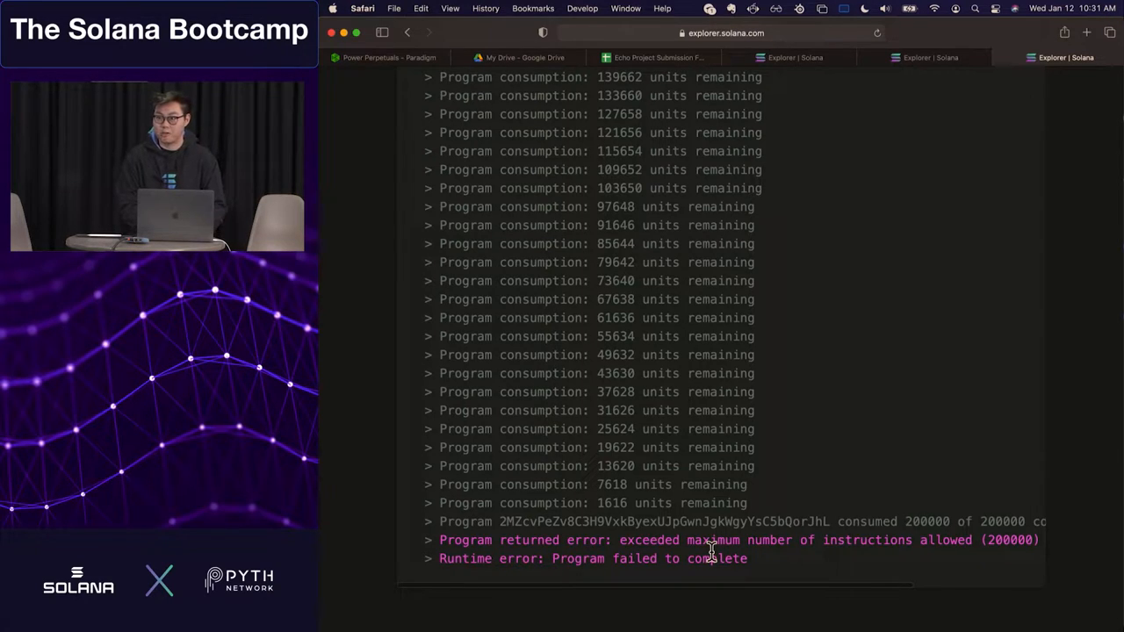
mouse_move(734, 509)
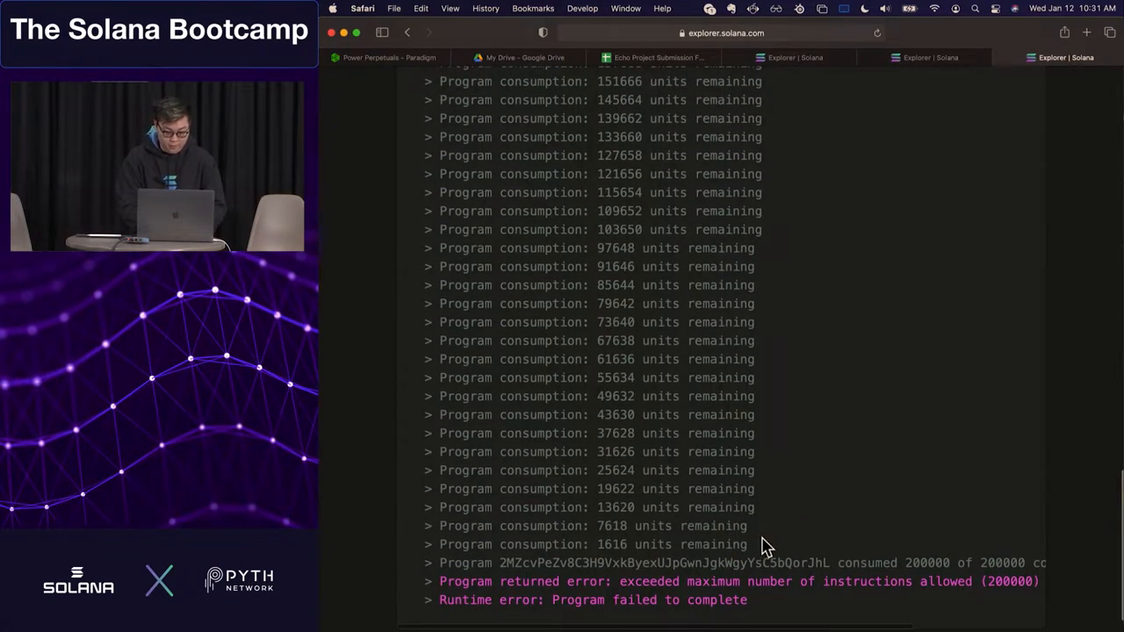
scroll("up", 3)
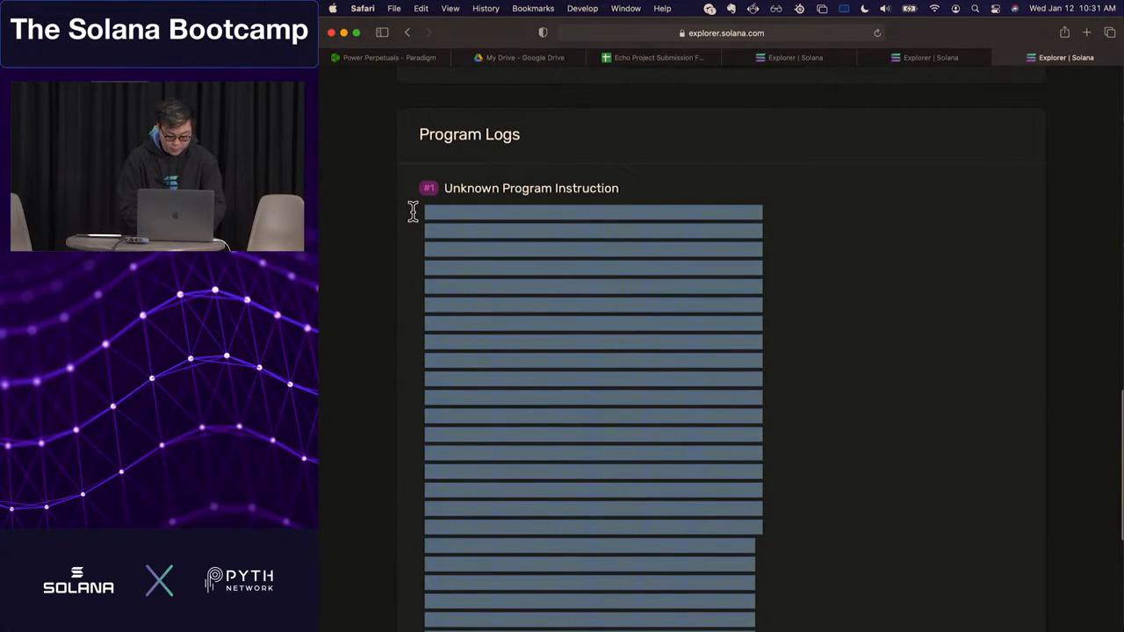
scroll("down", 3)
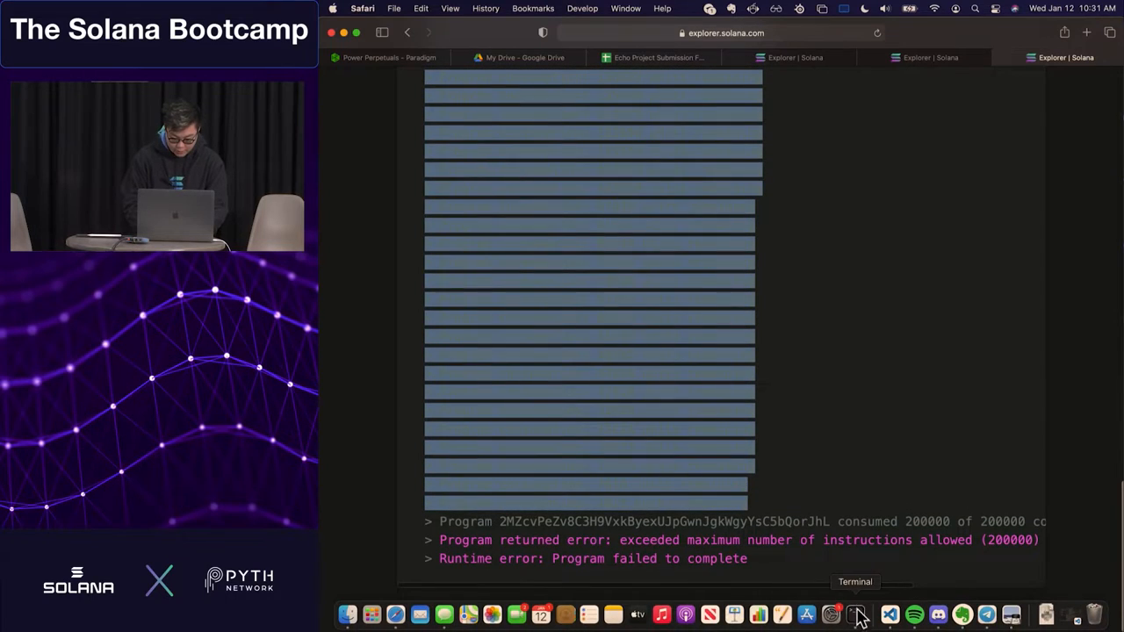
Switch to Terminal and open a scratch tmp file in vim
left_click(856, 615)
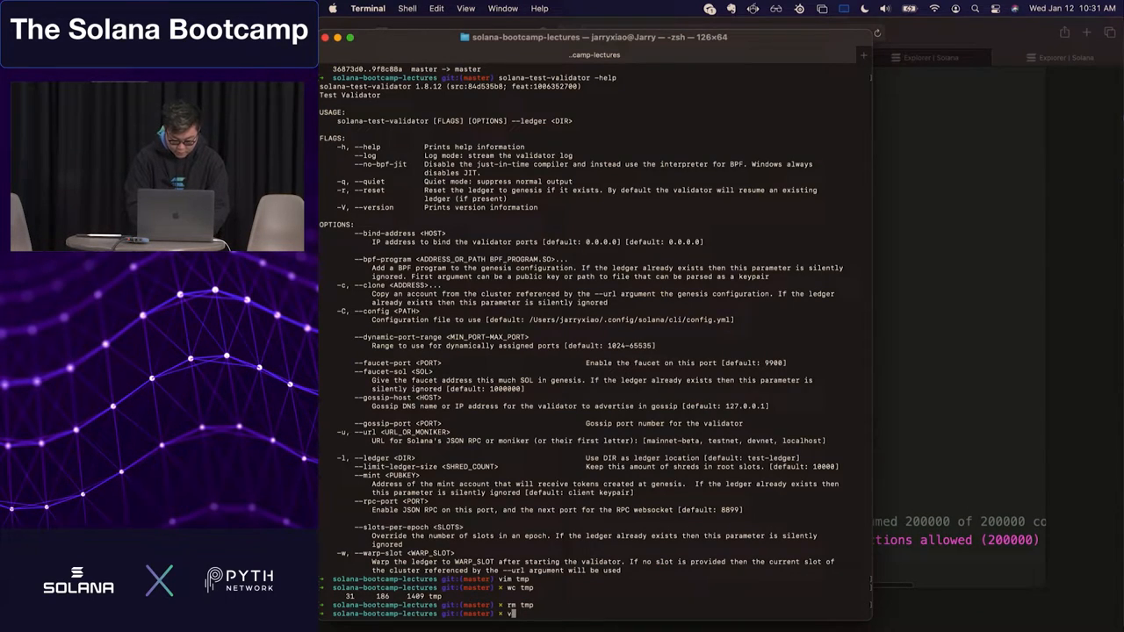
key("Return")
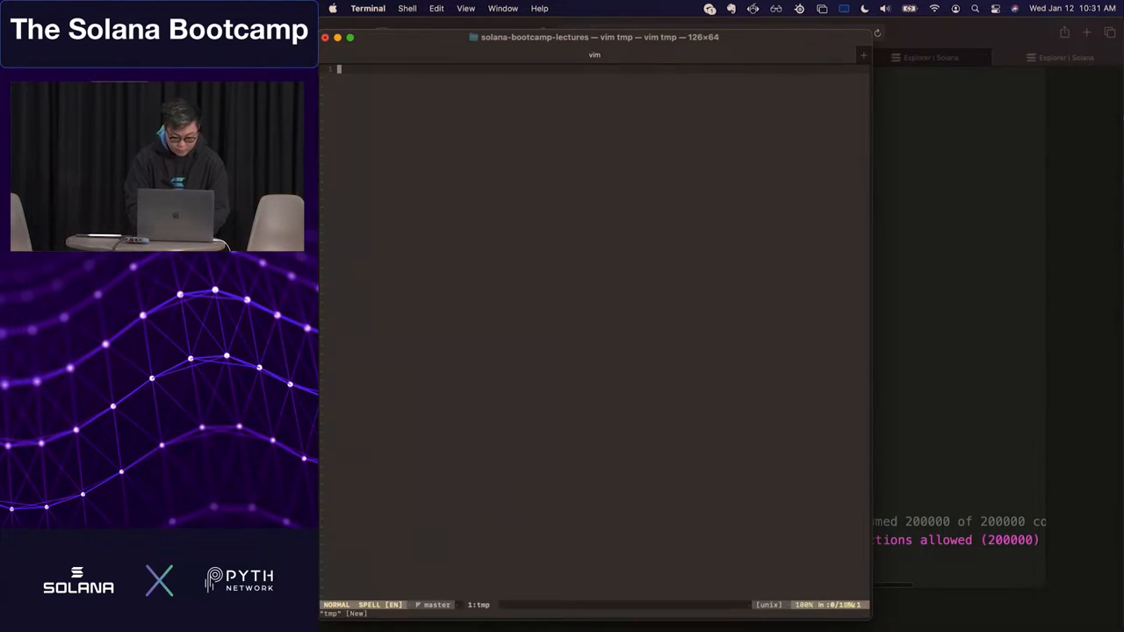
type("vi")
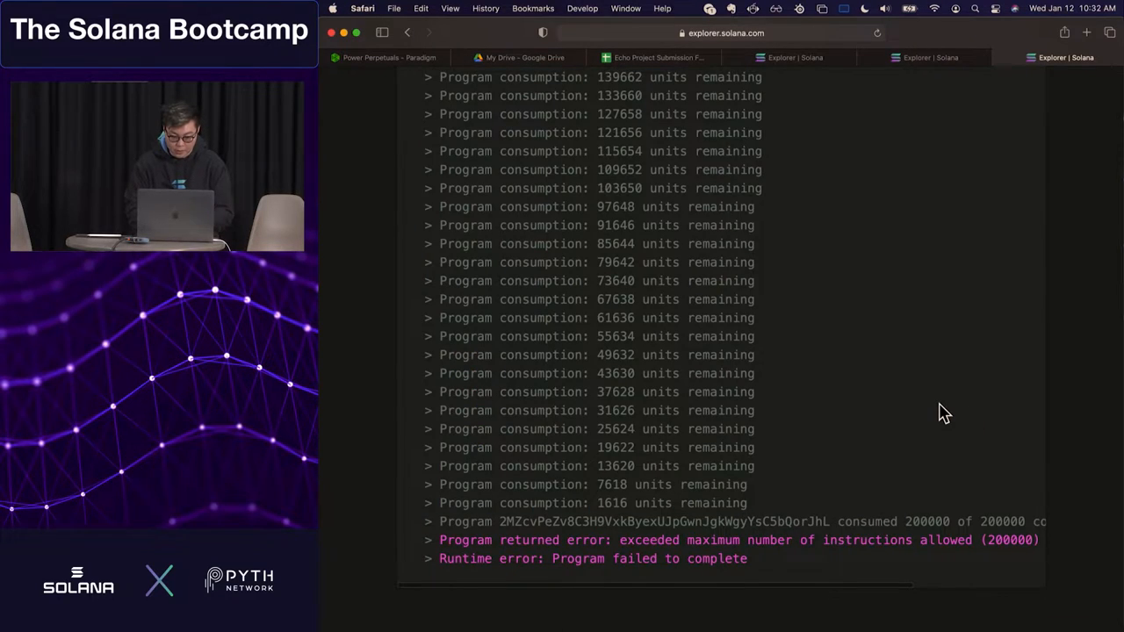
Scroll to the transaction's Error result overview, then return to VS Code
scroll("up", 3)
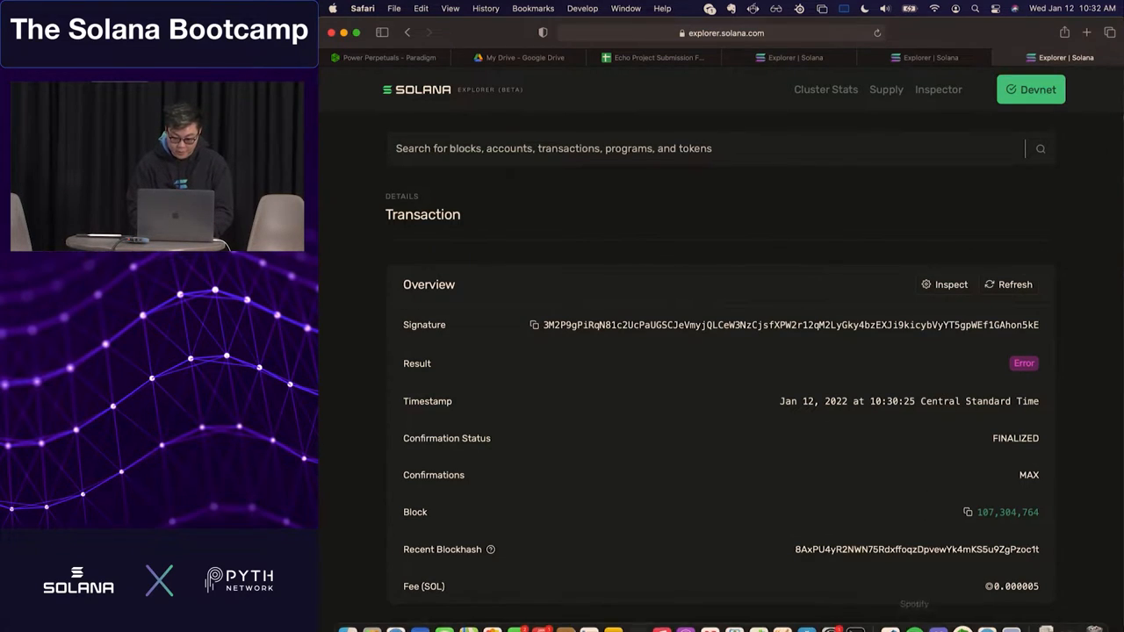
left_click(888, 614)
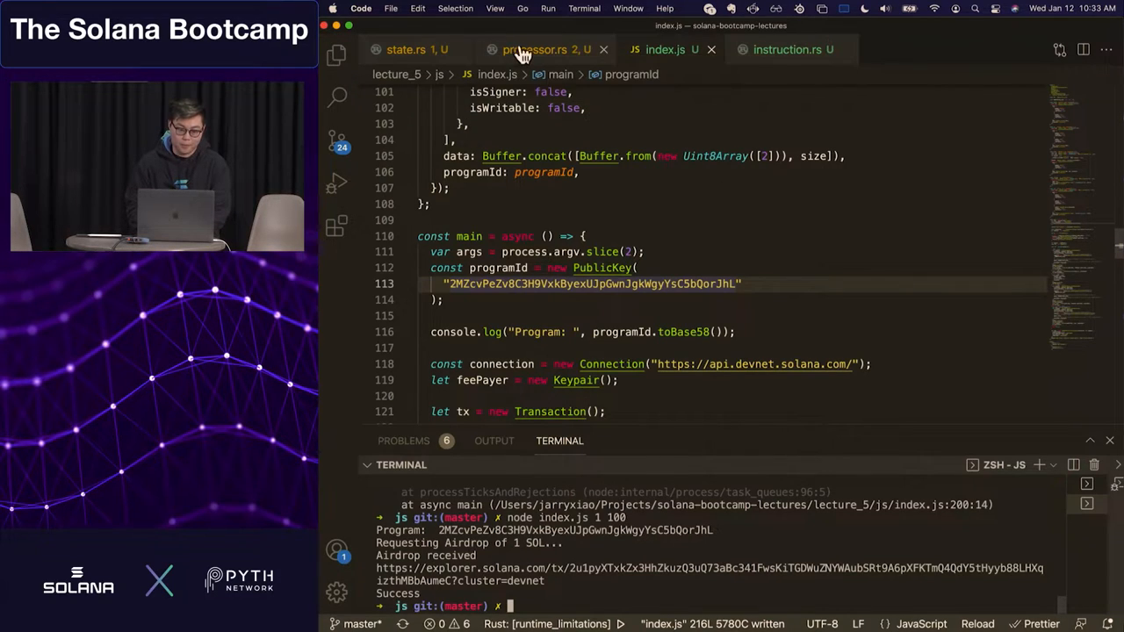
Open processor.rs, rerun the cargo build-bpf and review its stack offset errors and deploy instructions
left_click(535, 49)
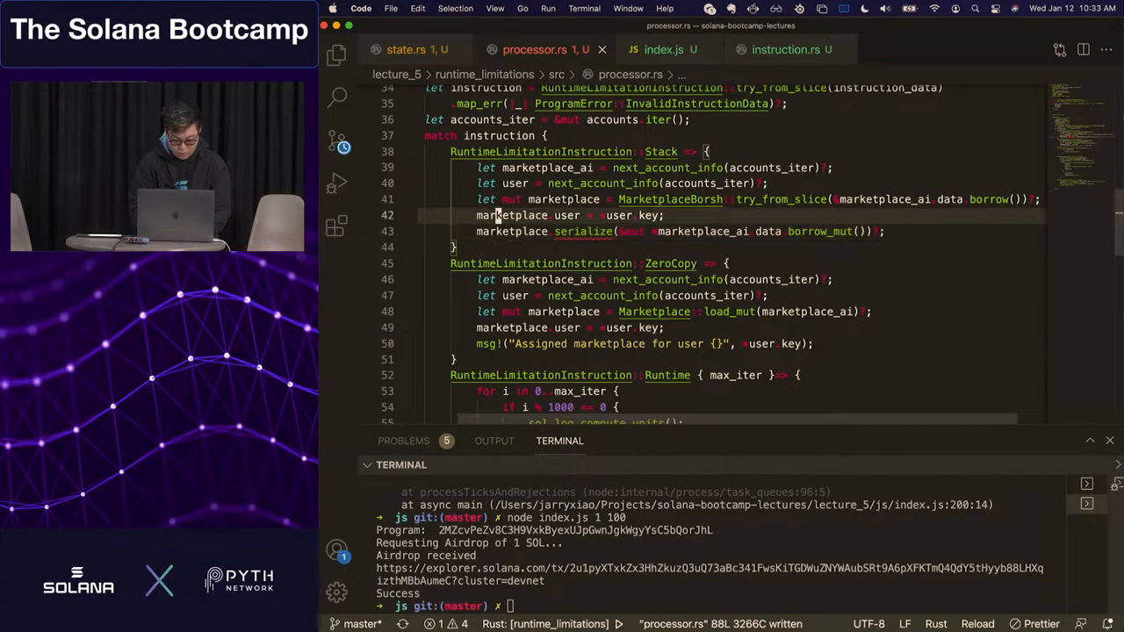
mouse_move(583, 232)
type("cd ../runtime_limitations")
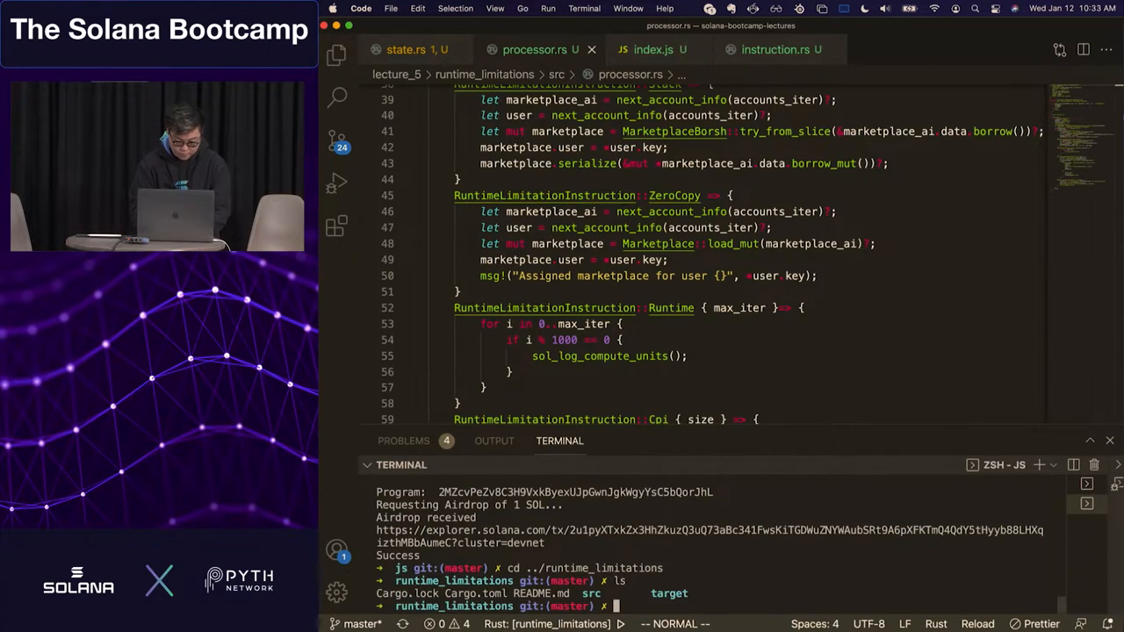
type("node index.js 1 10000")
type("cargo build-bpf")
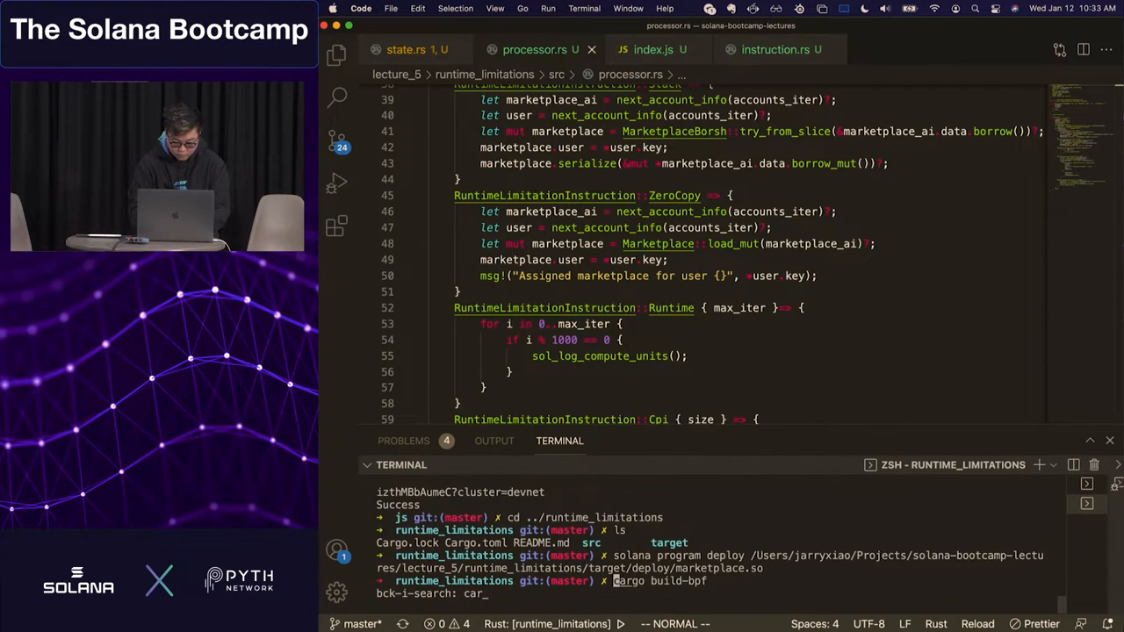
key("Return")
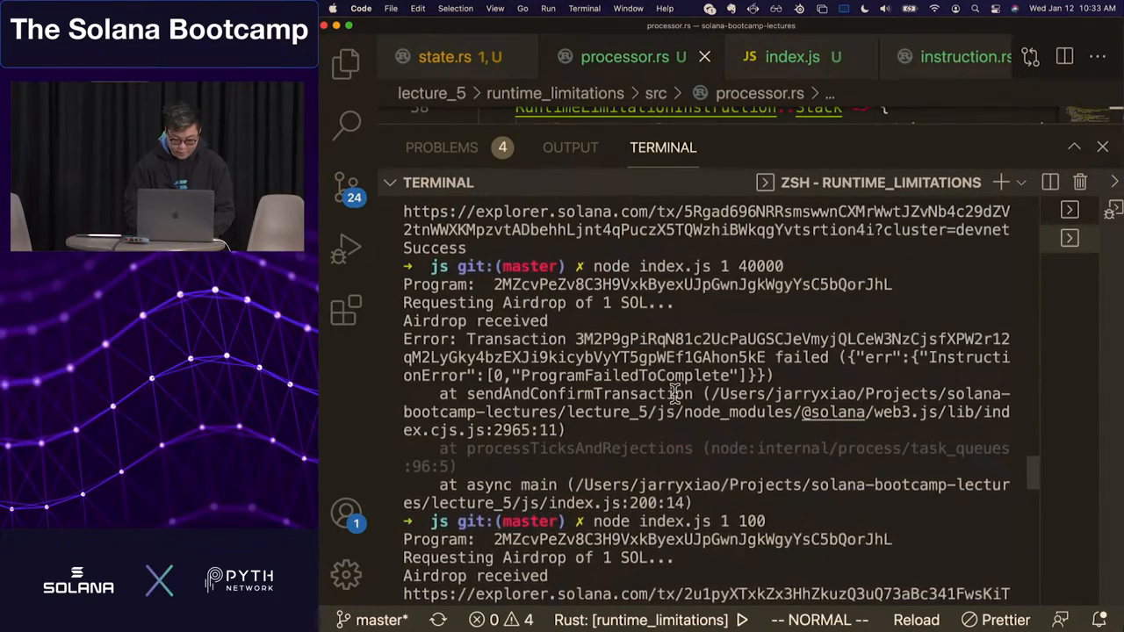
scroll("down", 3)
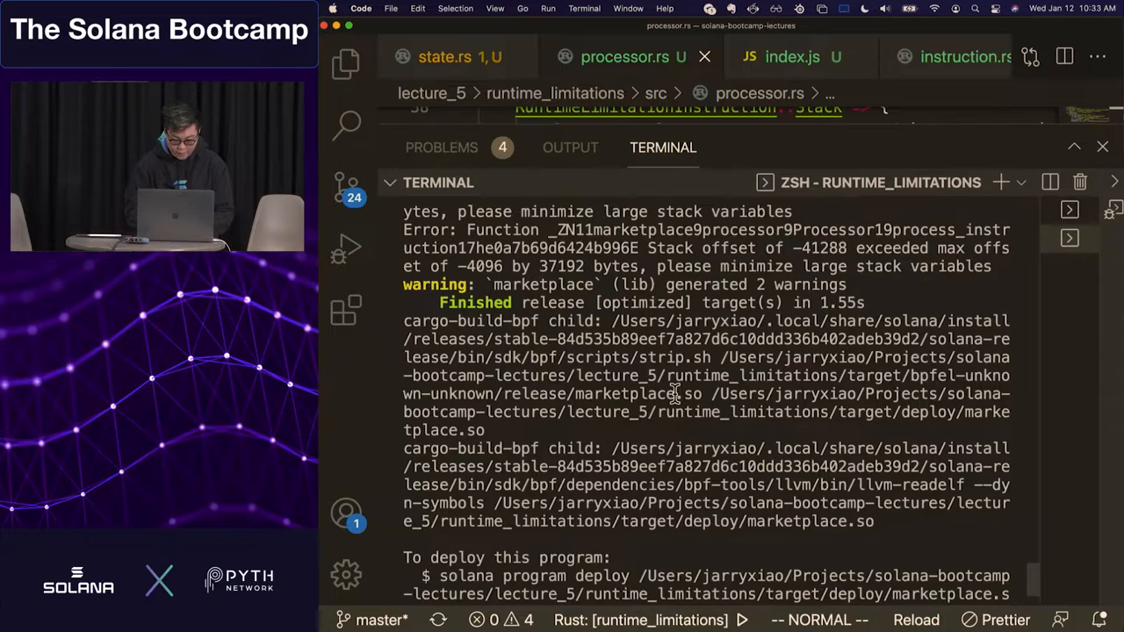
scroll("up", 3)
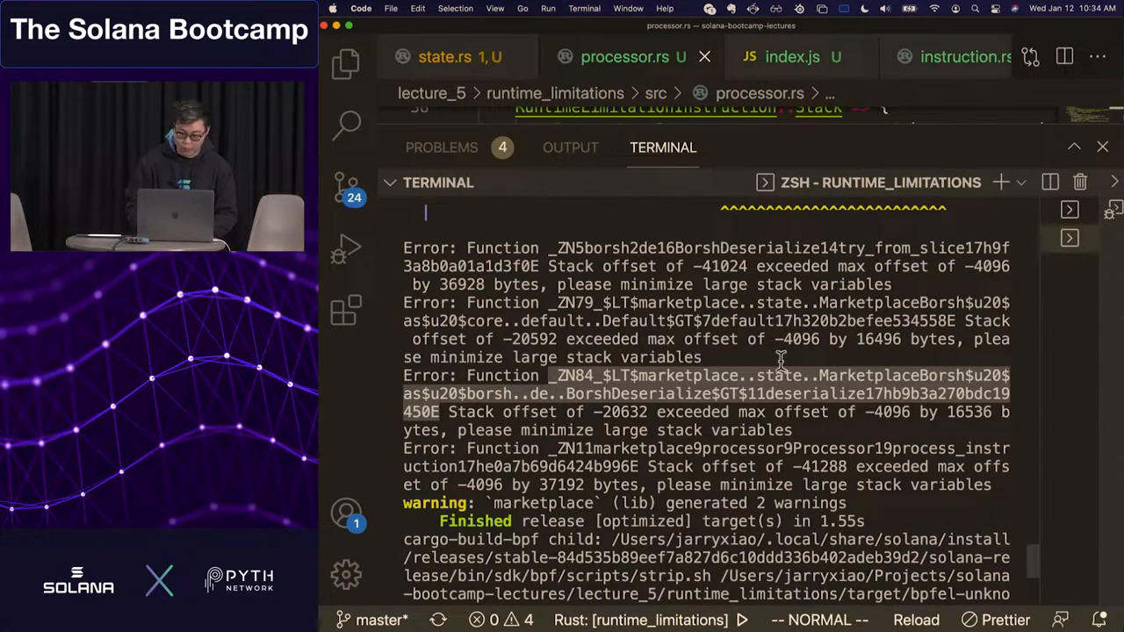
mouse_move(888, 319)
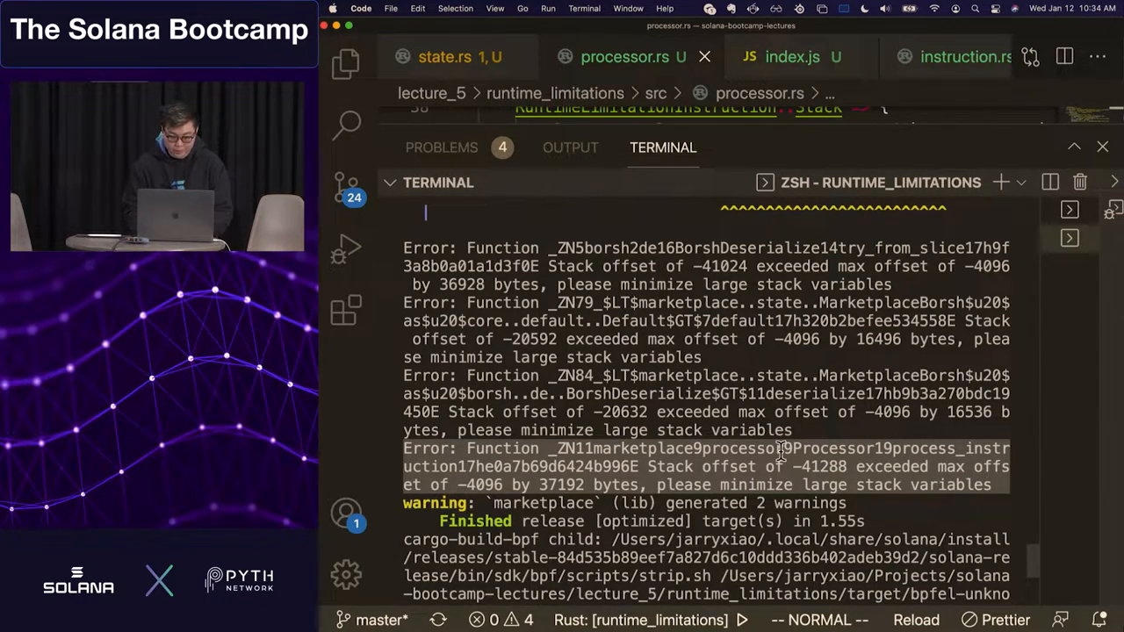
scroll("up", 3)
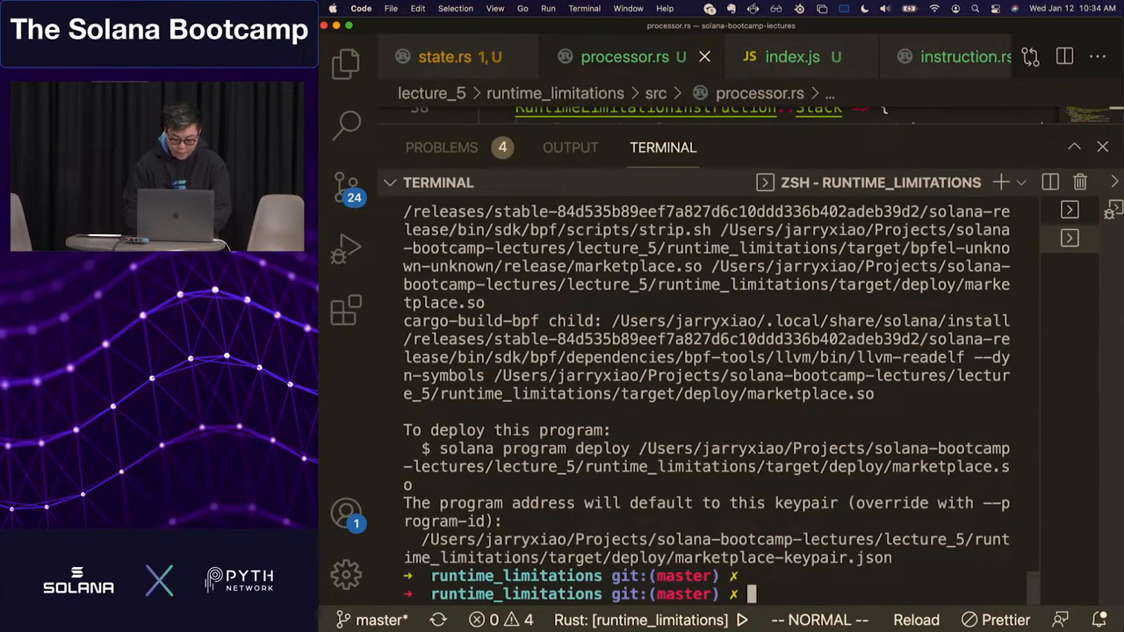
Recall and run the solana program deploy command for marketplace.so
key("ctrl+r")
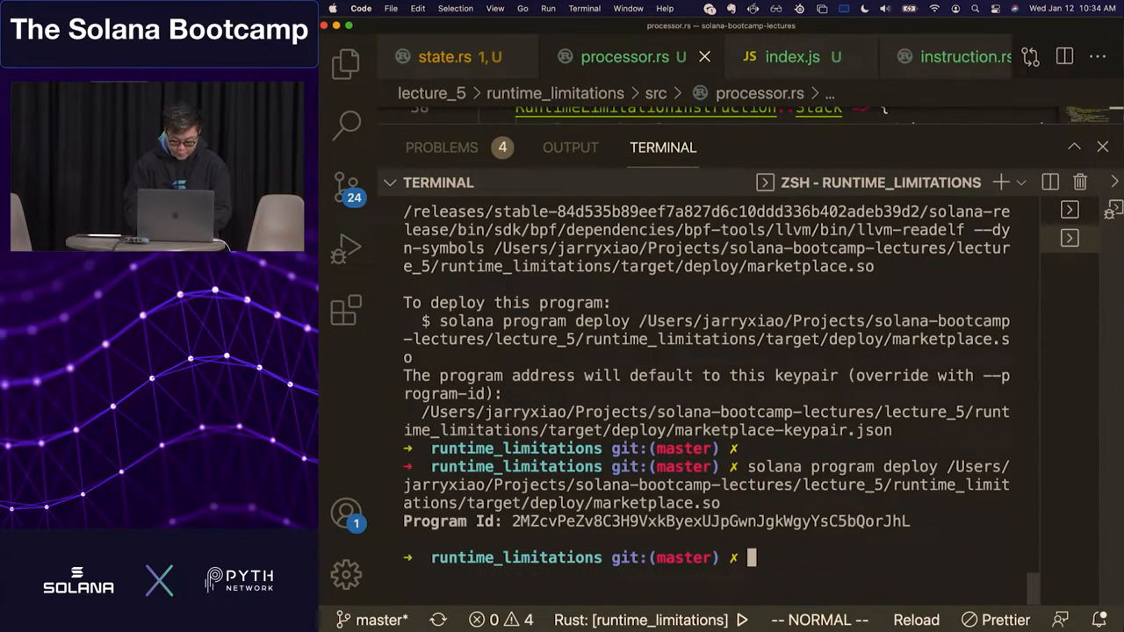
key("Return")
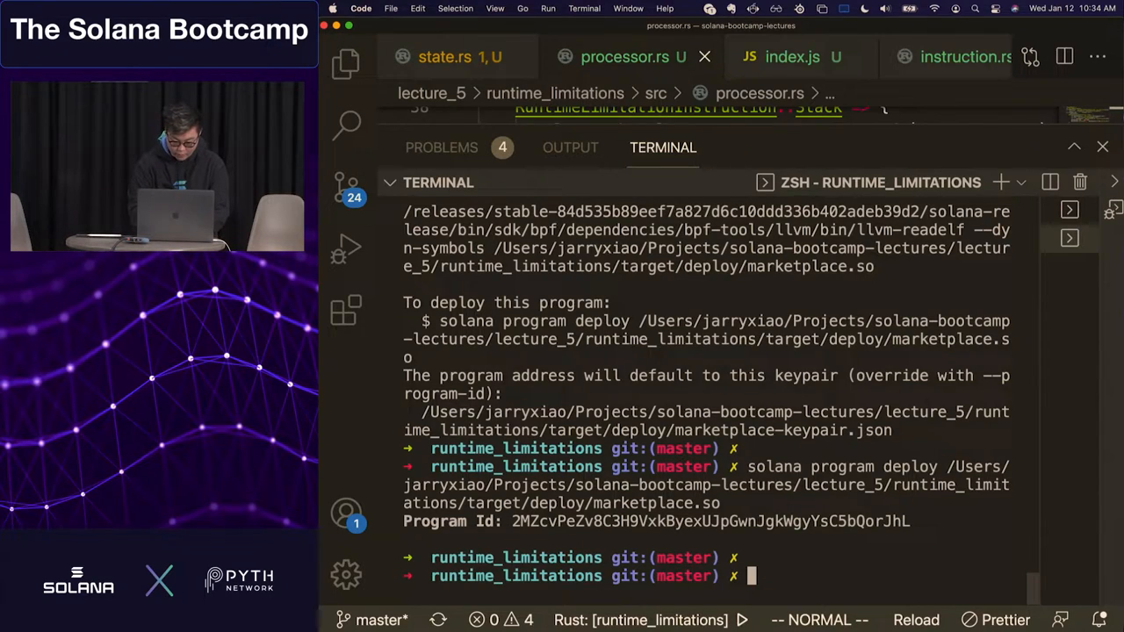
Run 'node ../js/index.js 1 100' and watch it receive its airdrop
type("node")
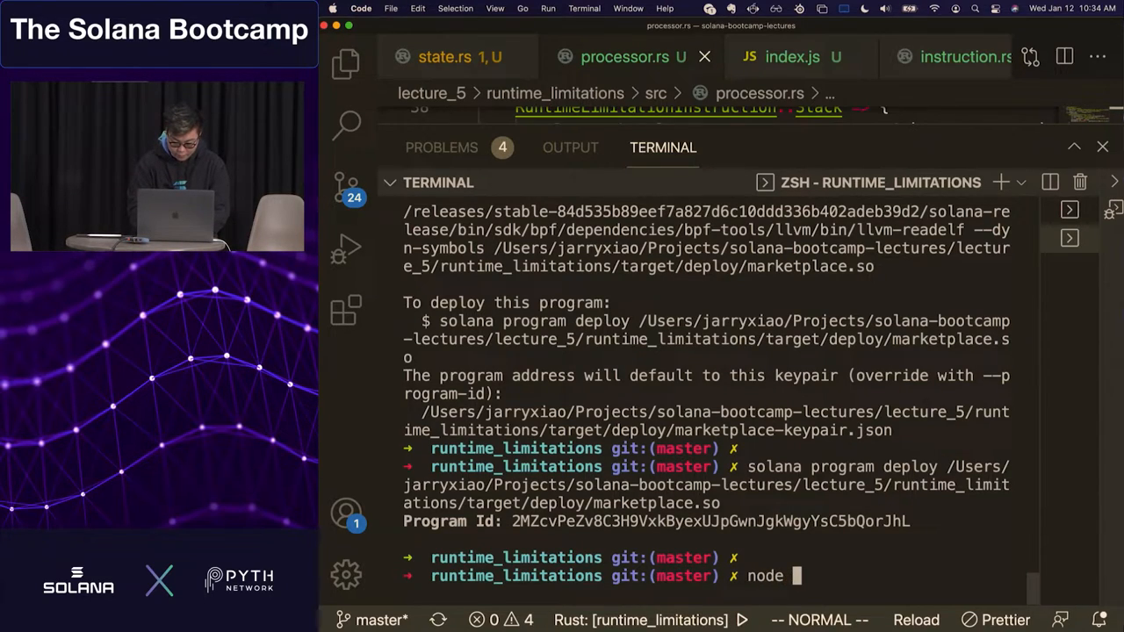
type("../js")
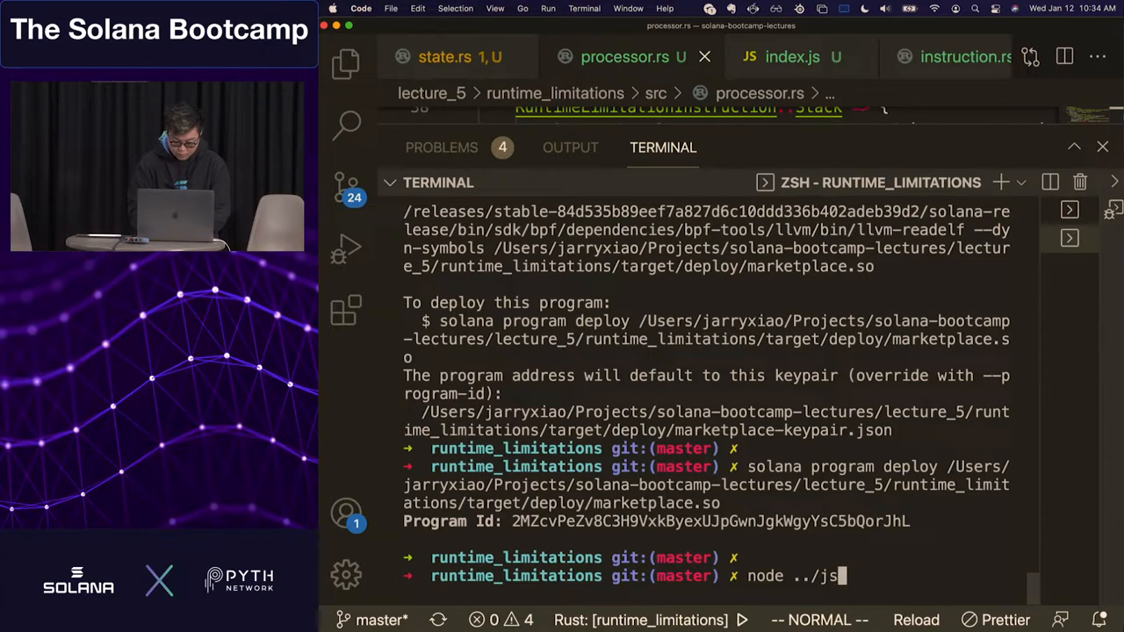
type("/index.js")
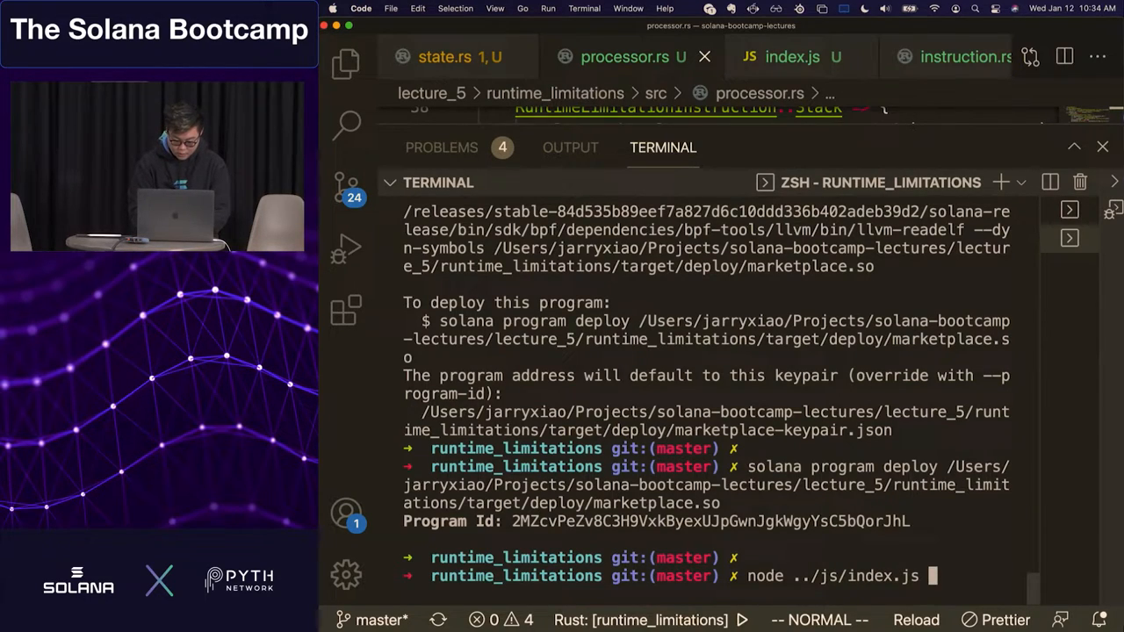
type("1 100")
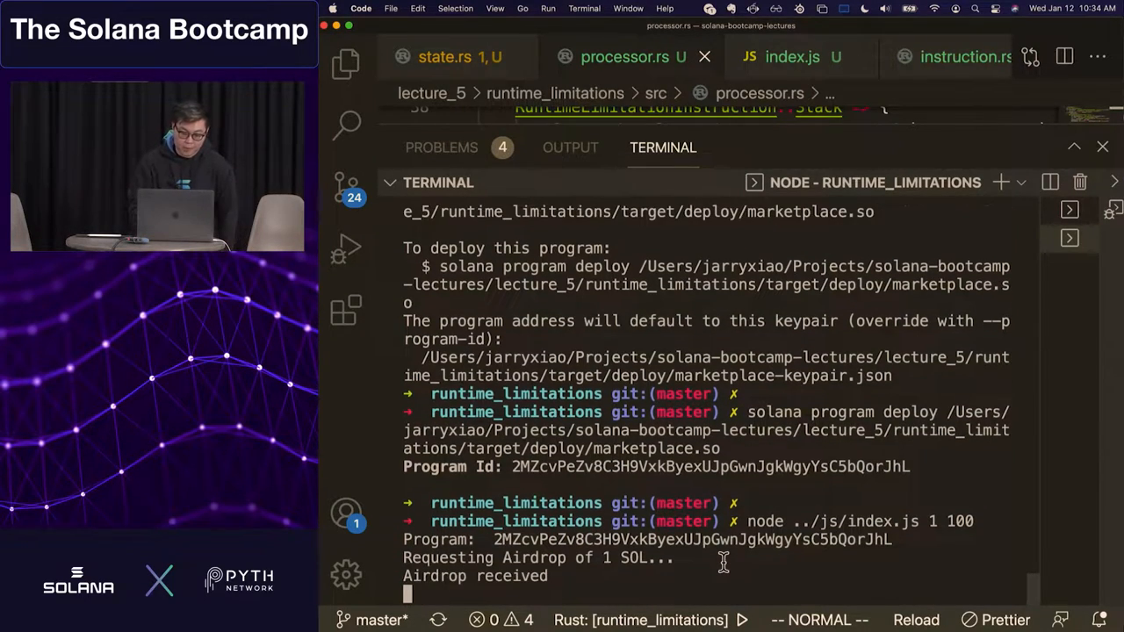
scroll("down", 3)
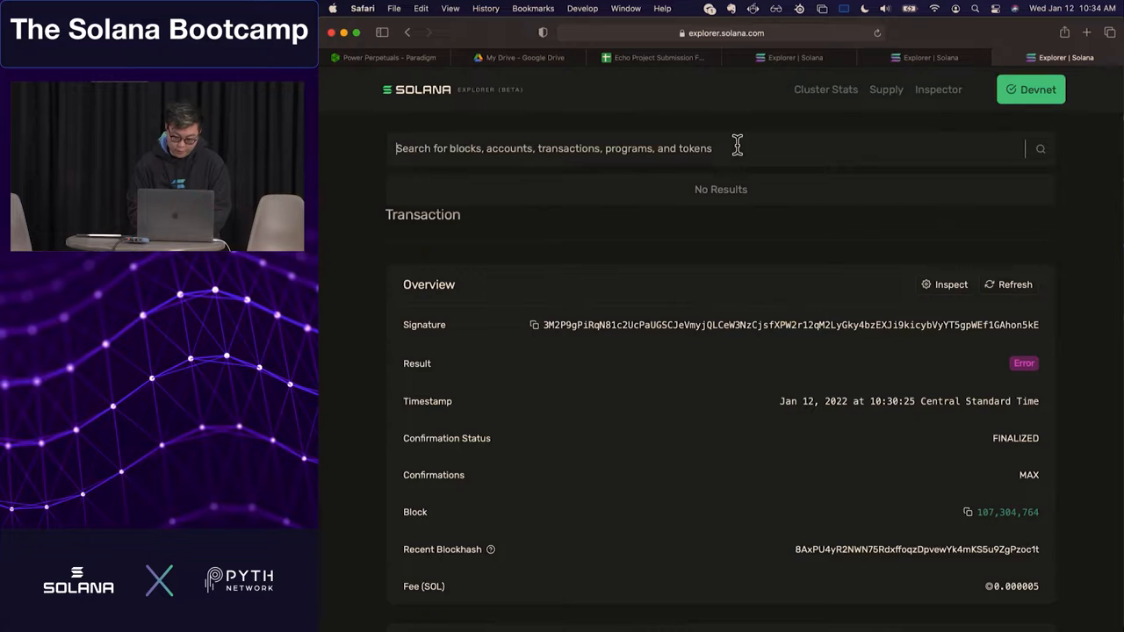
Scroll the Explorer transaction page to the Program Logs showing the access violation
scroll("down", 3)
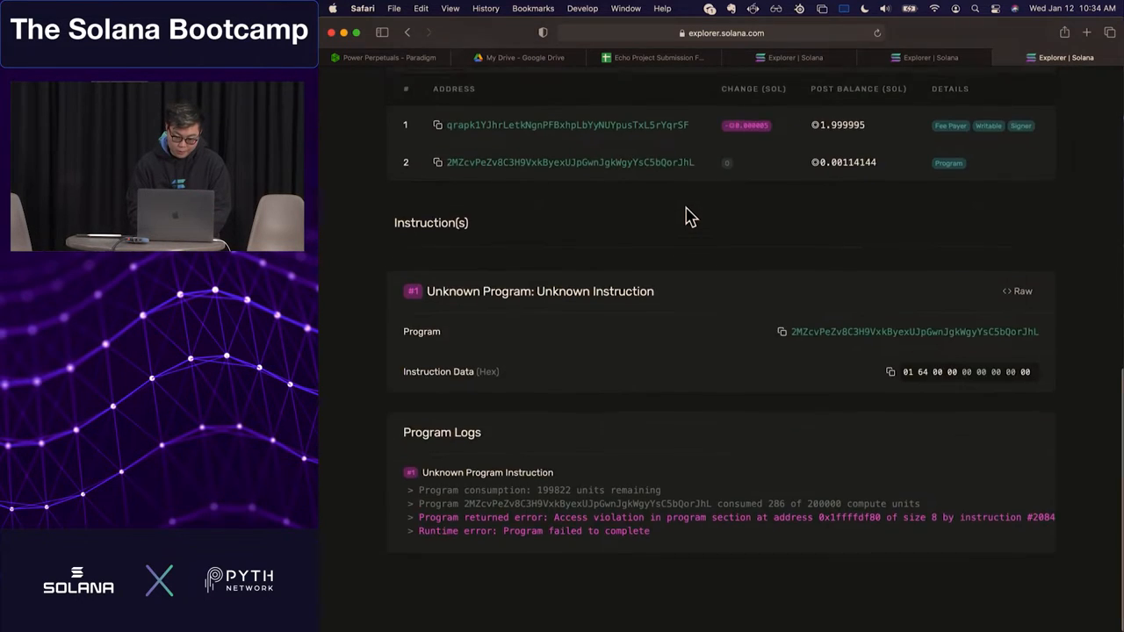
scroll("up", 3)
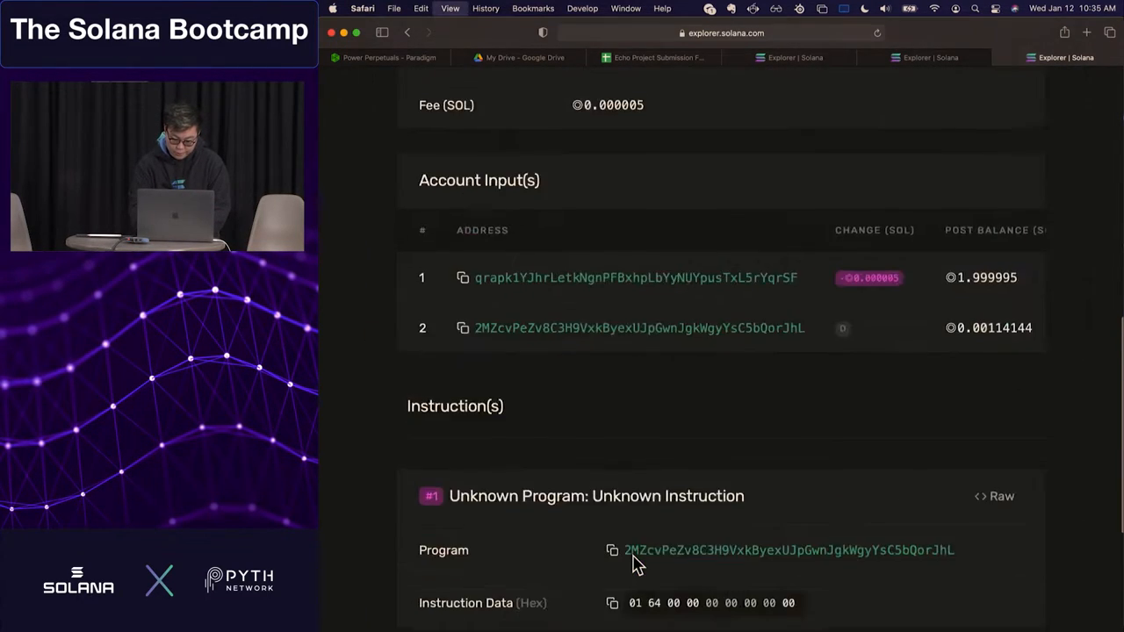
scroll("down", 3)
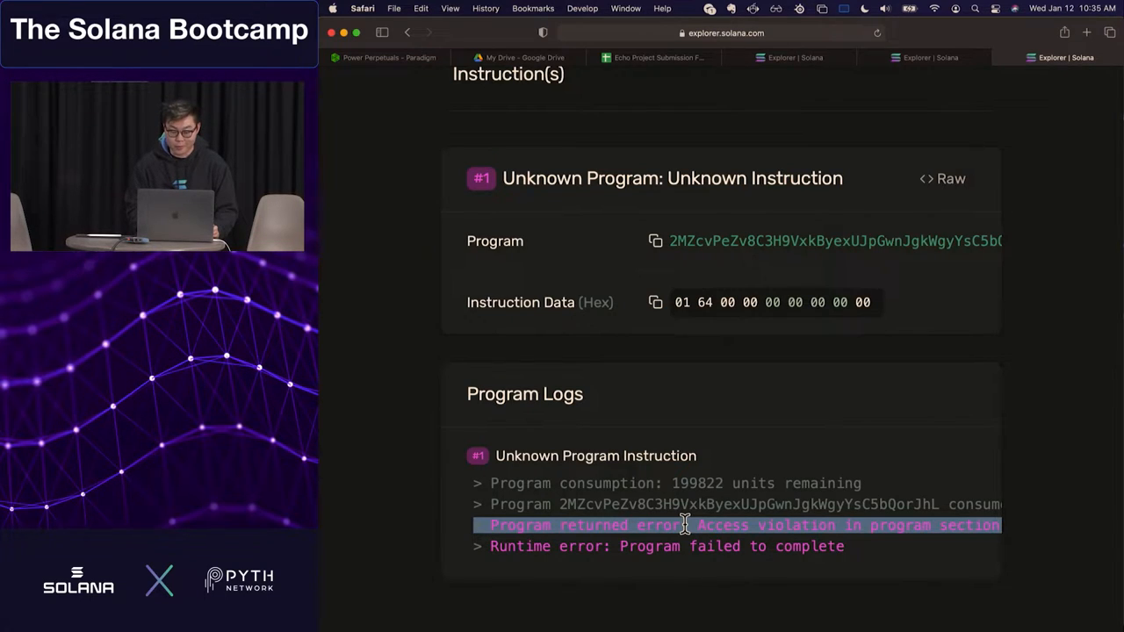
mouse_move(710, 614)
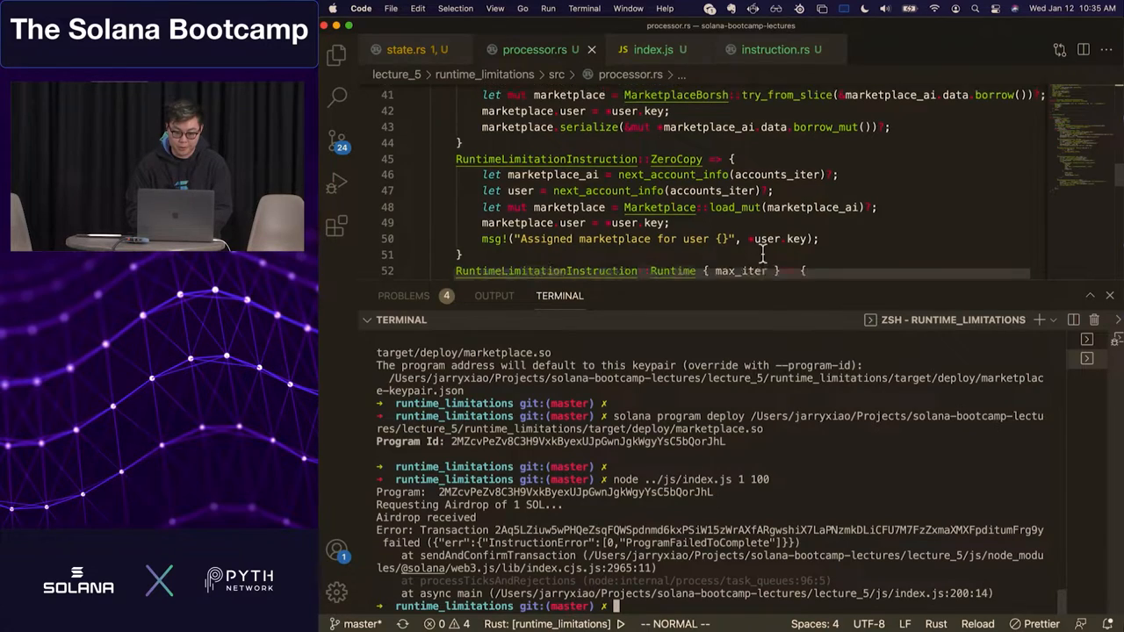
Scroll processor.rs to the Stack arm's MarketplaceBorsh lines for commenting out
scroll("up", 3)
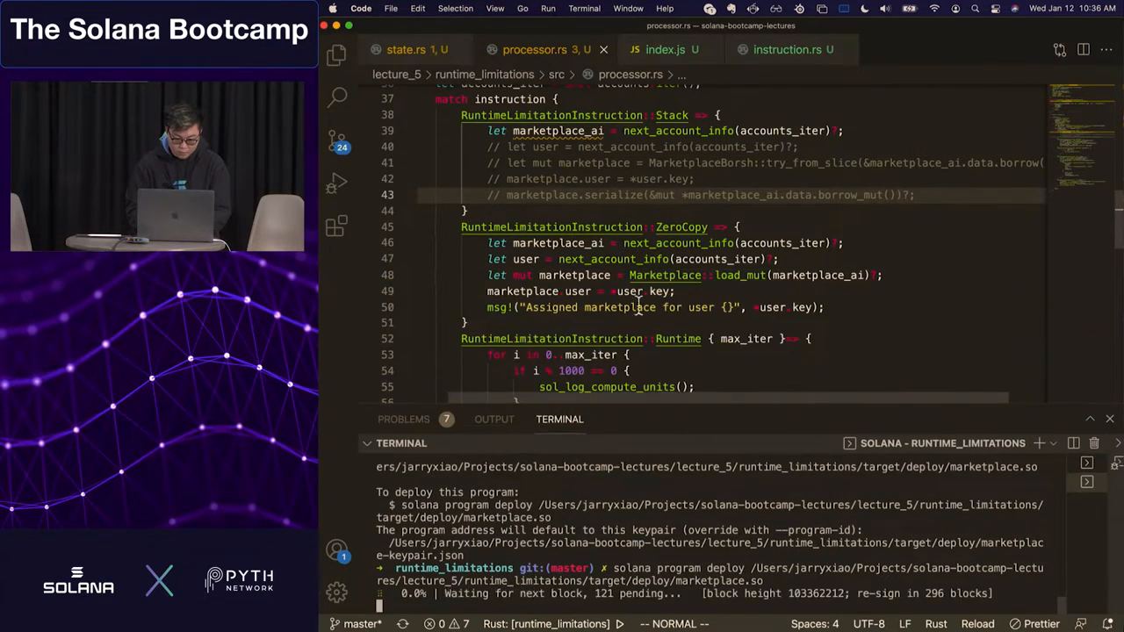
scroll("down", 3)
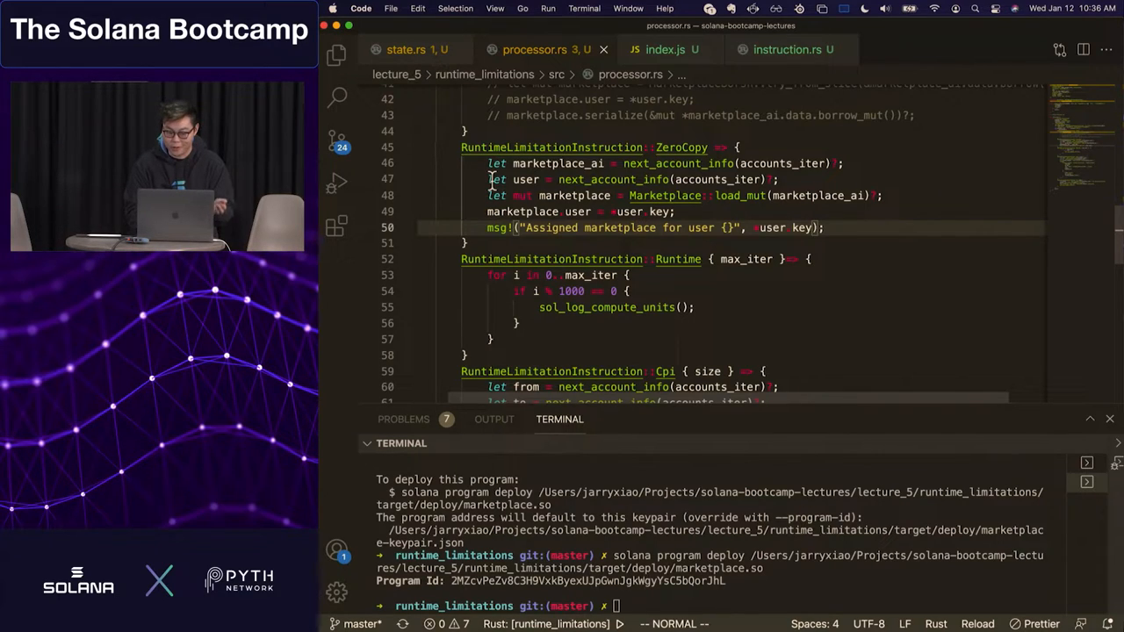
mouse_move(531, 163)
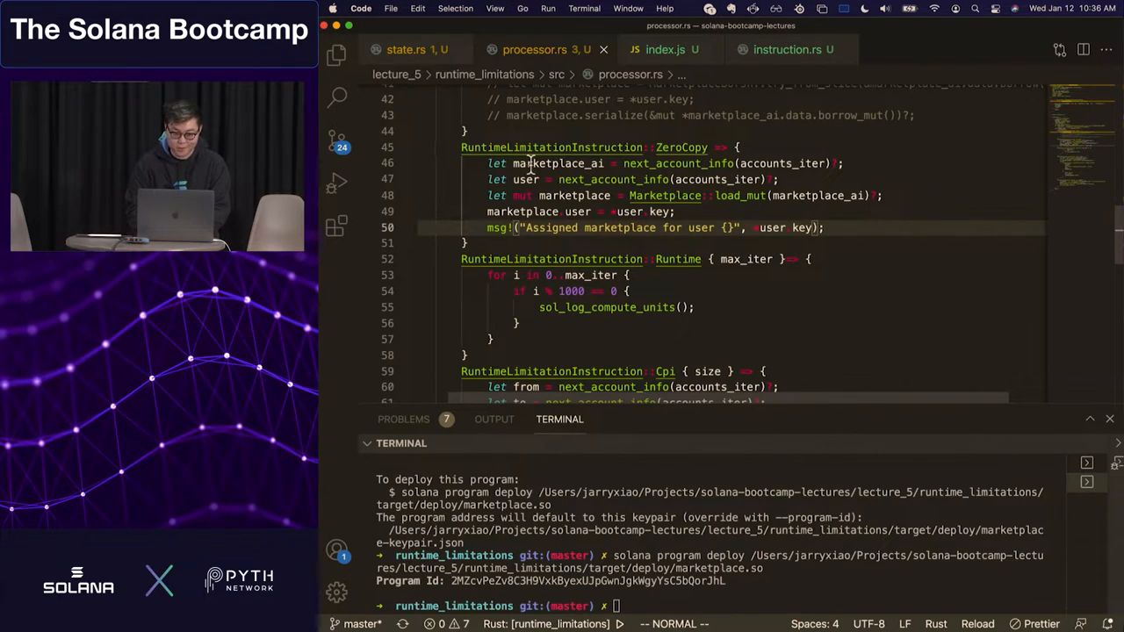
mouse_move(530, 163)
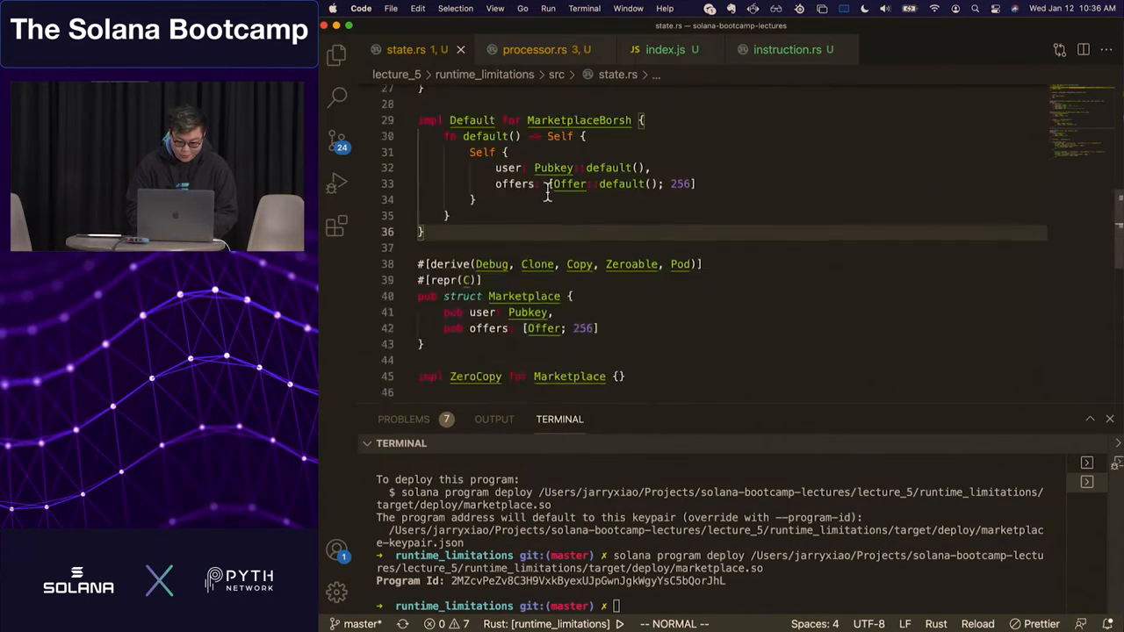
scroll("down", 3)
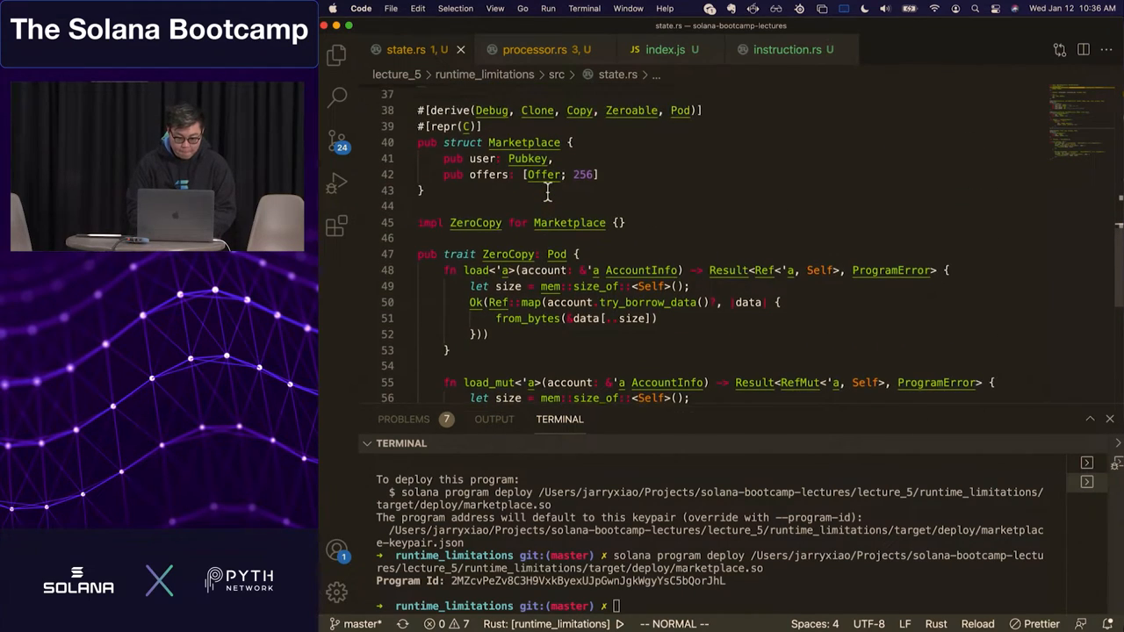
scroll("down", 3)
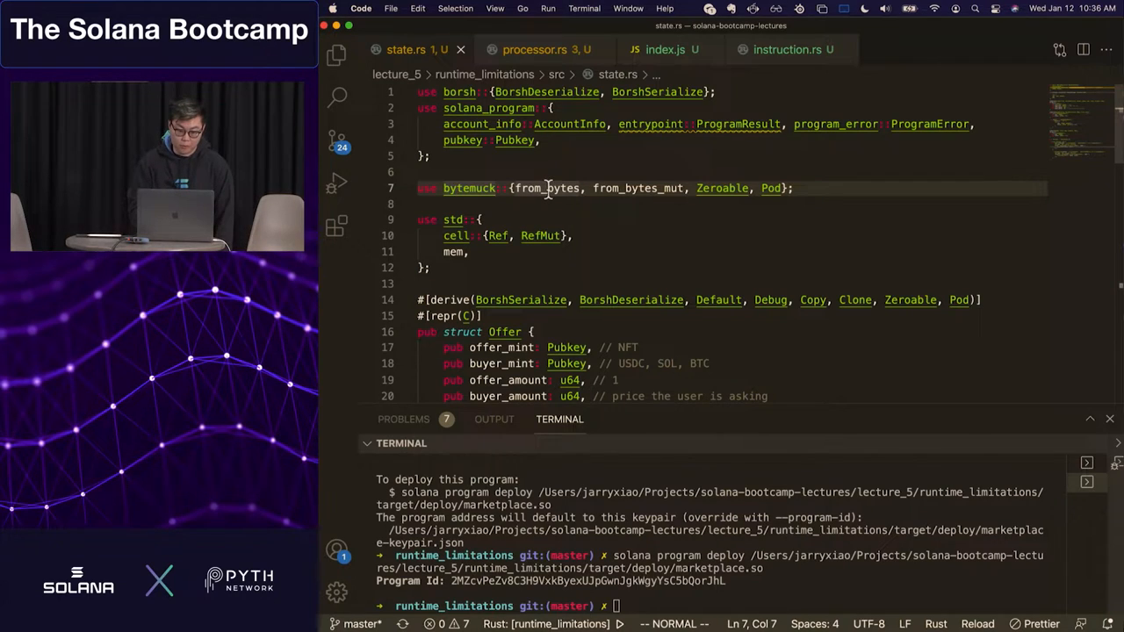
mouse_move(559, 188)
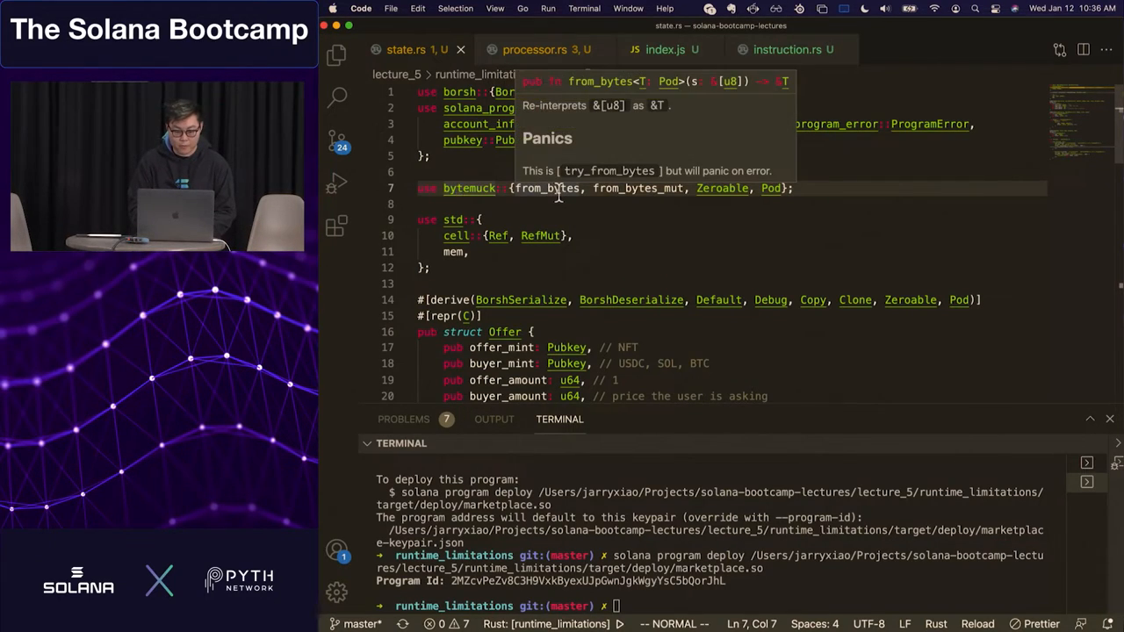
mouse_move(722, 188)
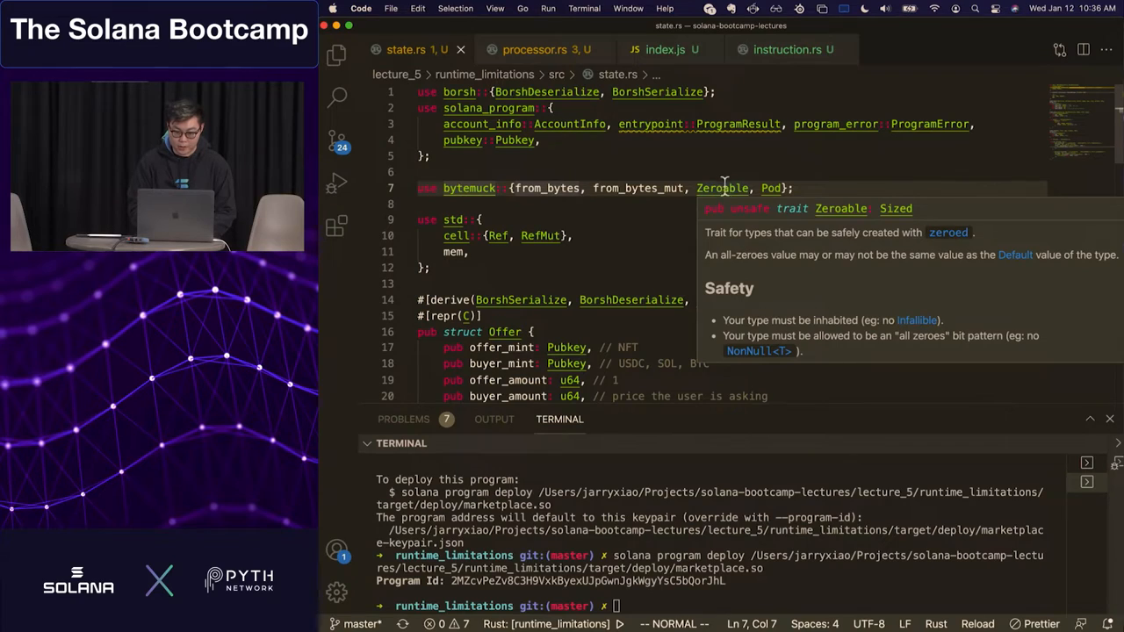
mouse_move(769, 188)
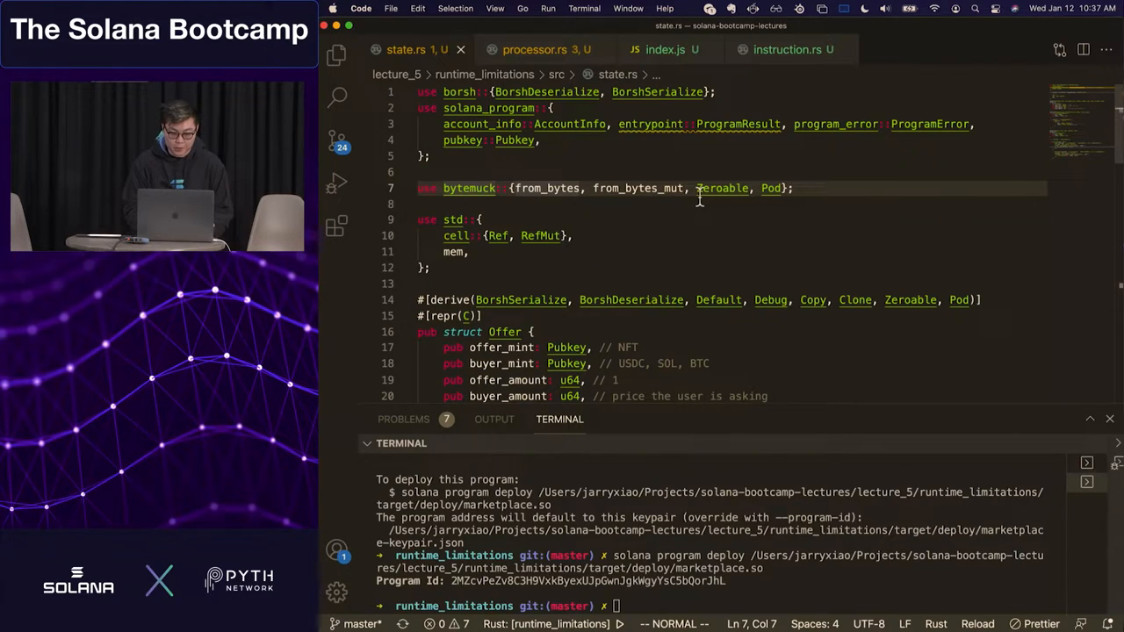
scroll("down", 3)
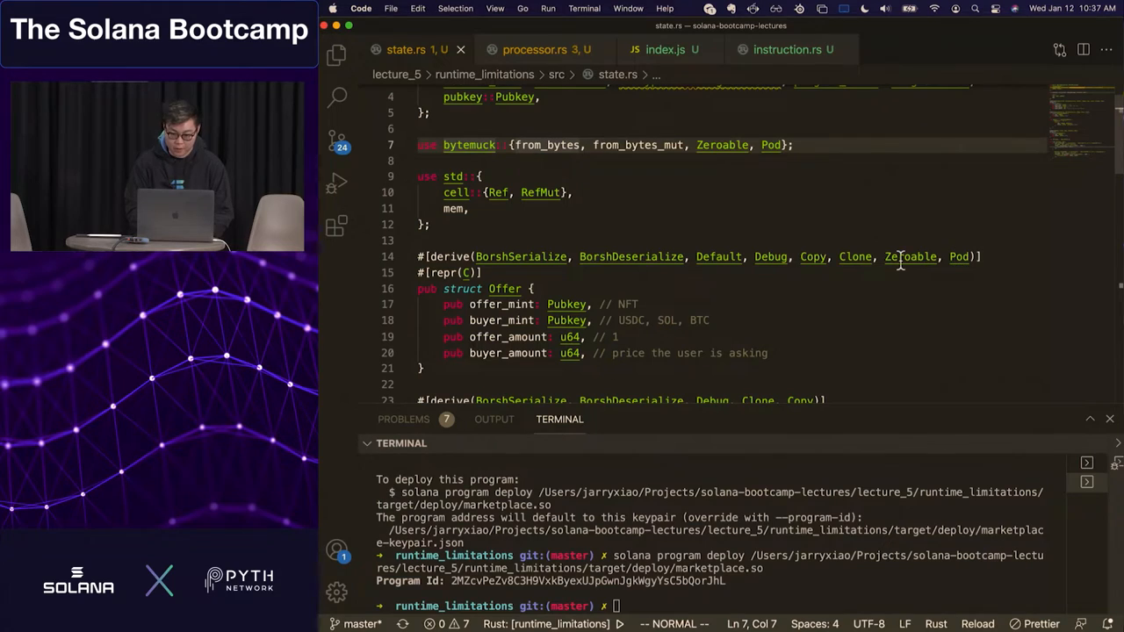
mouse_move(909, 257)
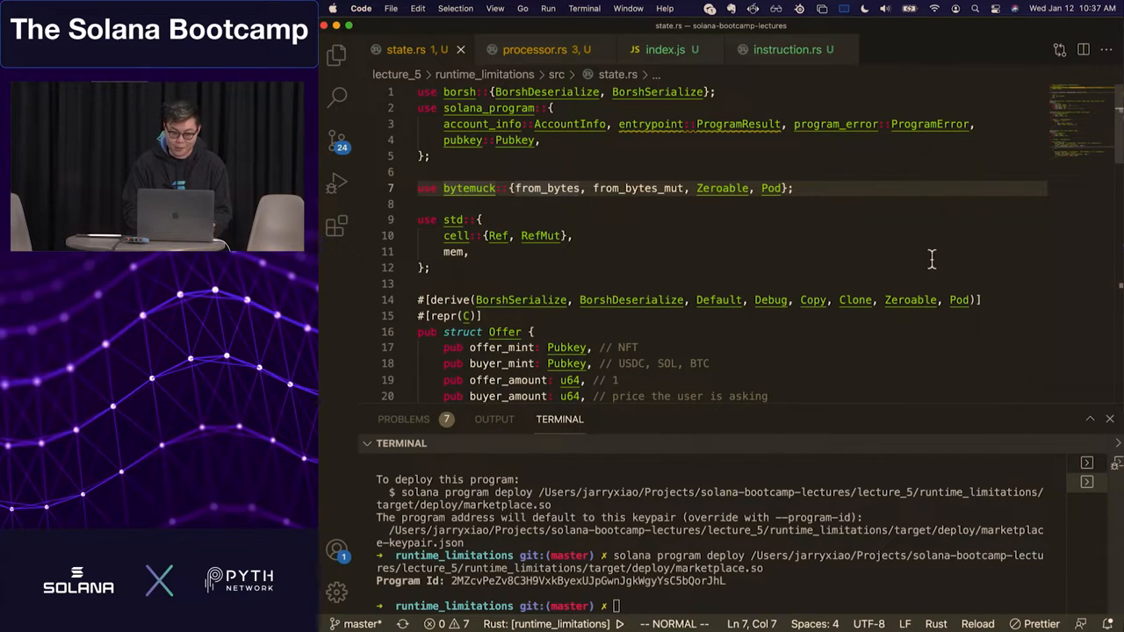
scroll("down", 3)
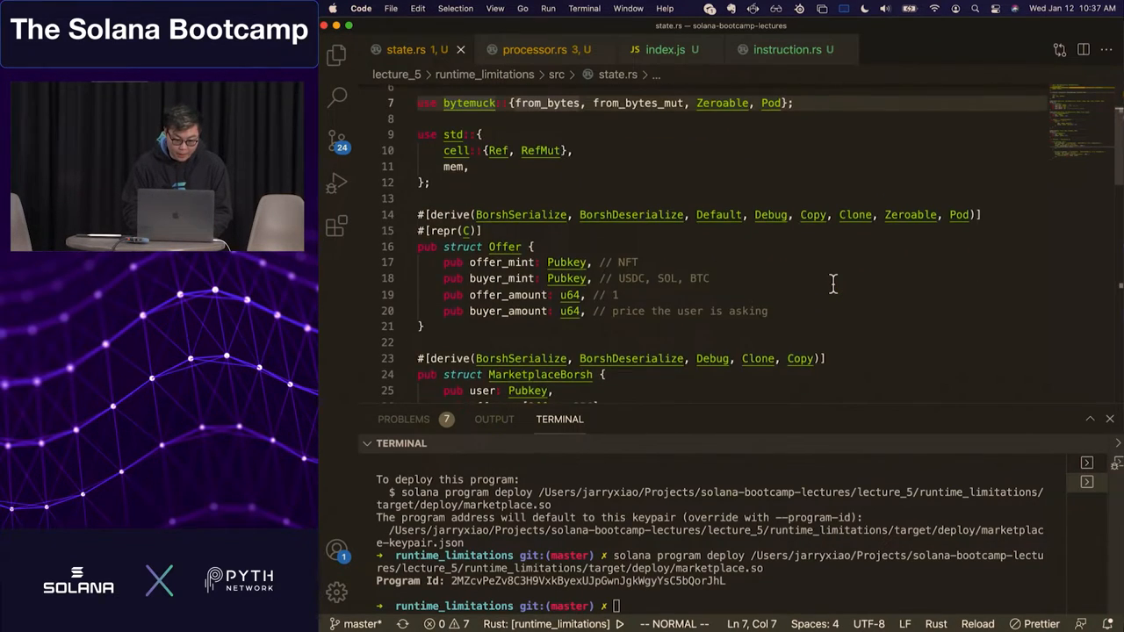
scroll("down", 3)
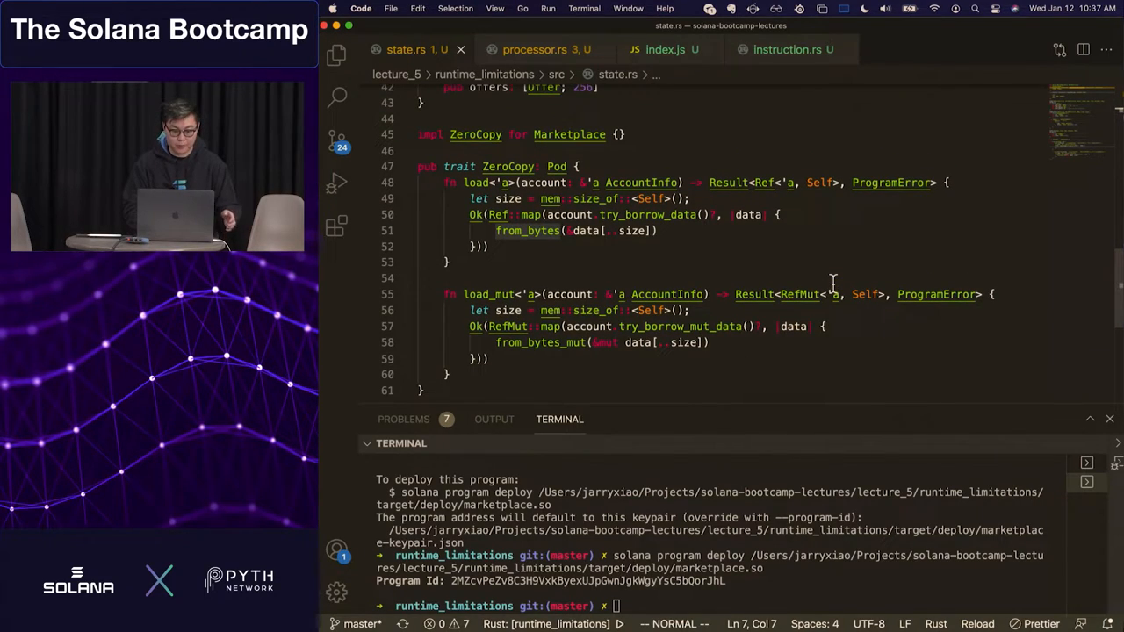
mouse_move(621, 258)
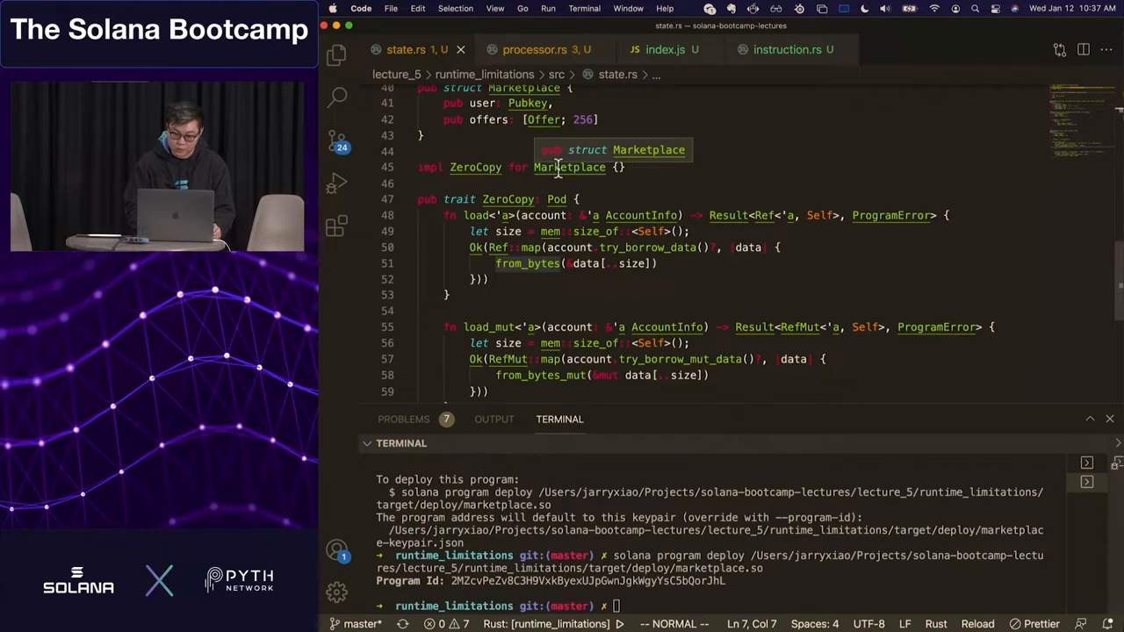
scroll("down", 3)
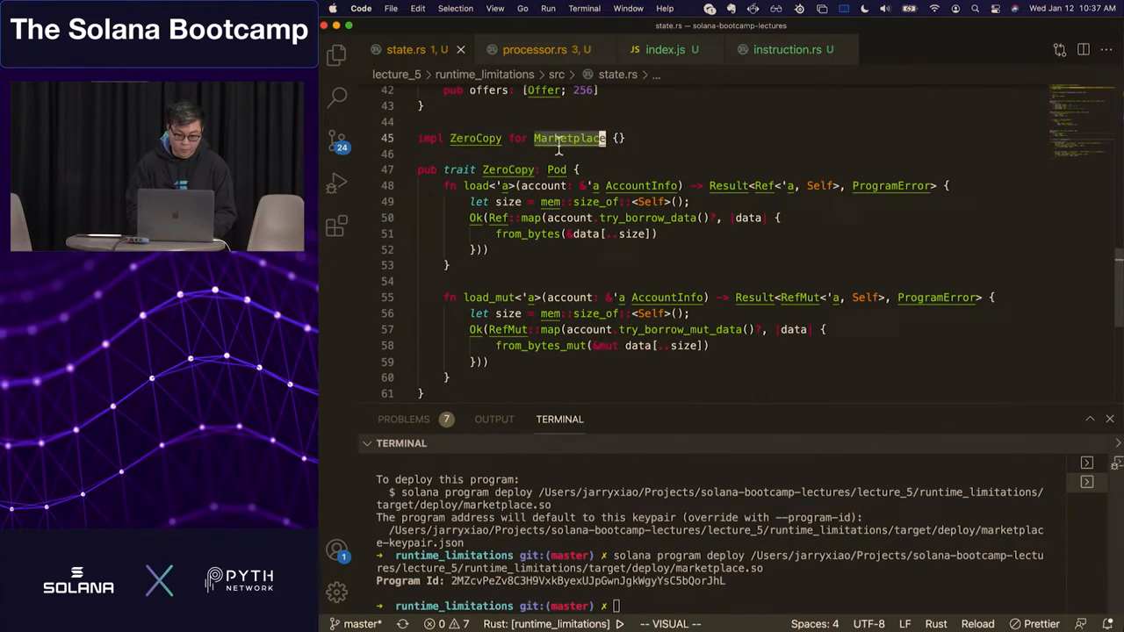
scroll("up", 3)
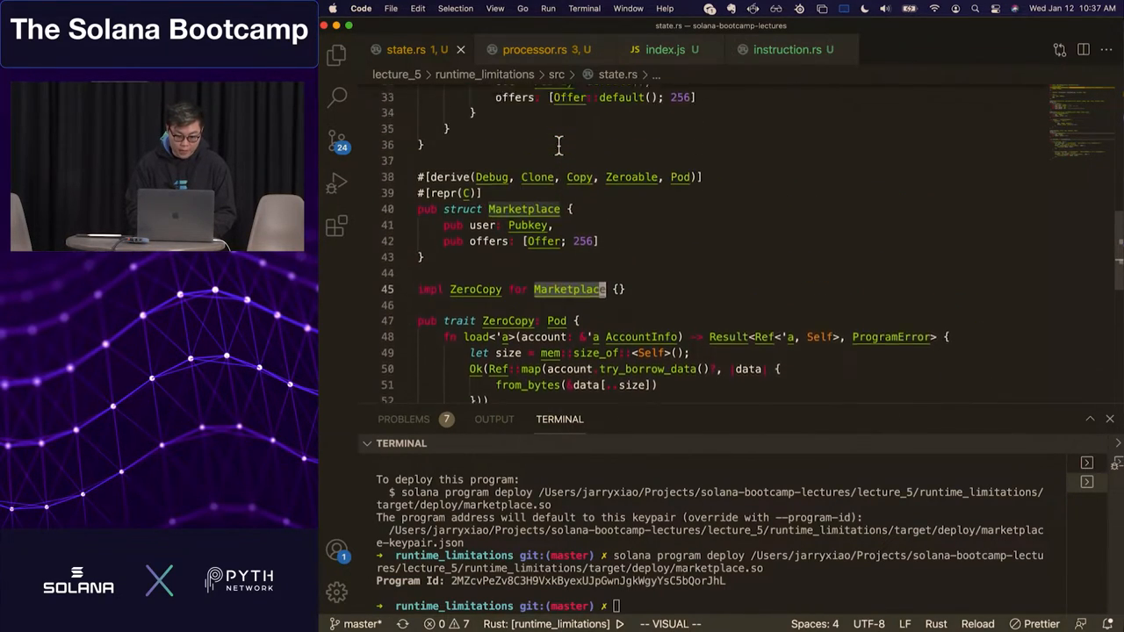
scroll("up", 3)
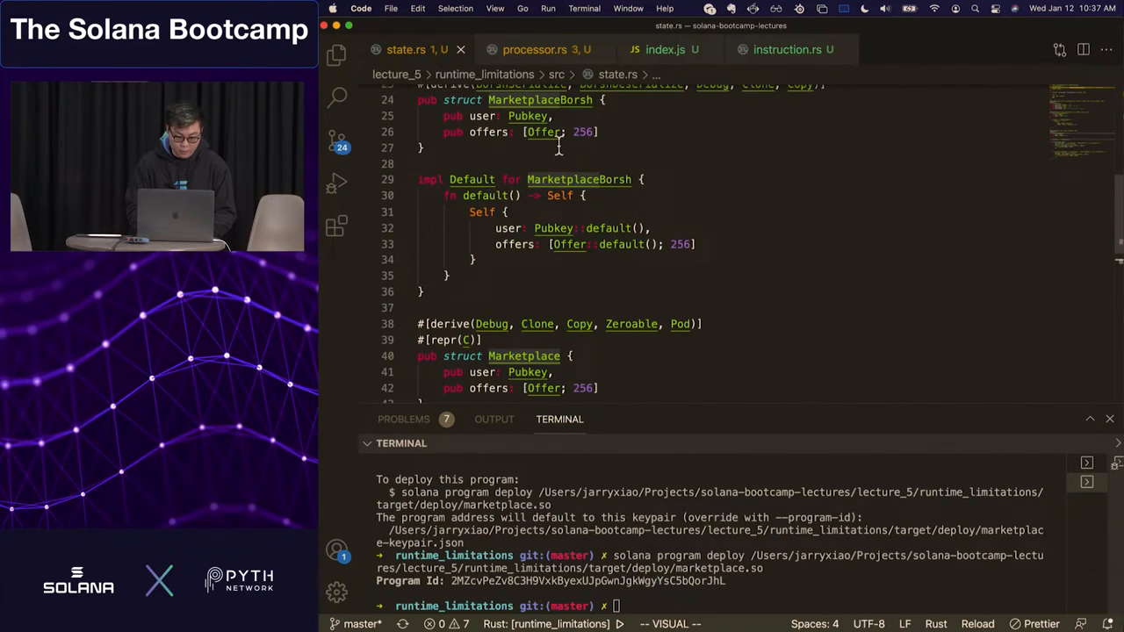
mouse_move(623, 414)
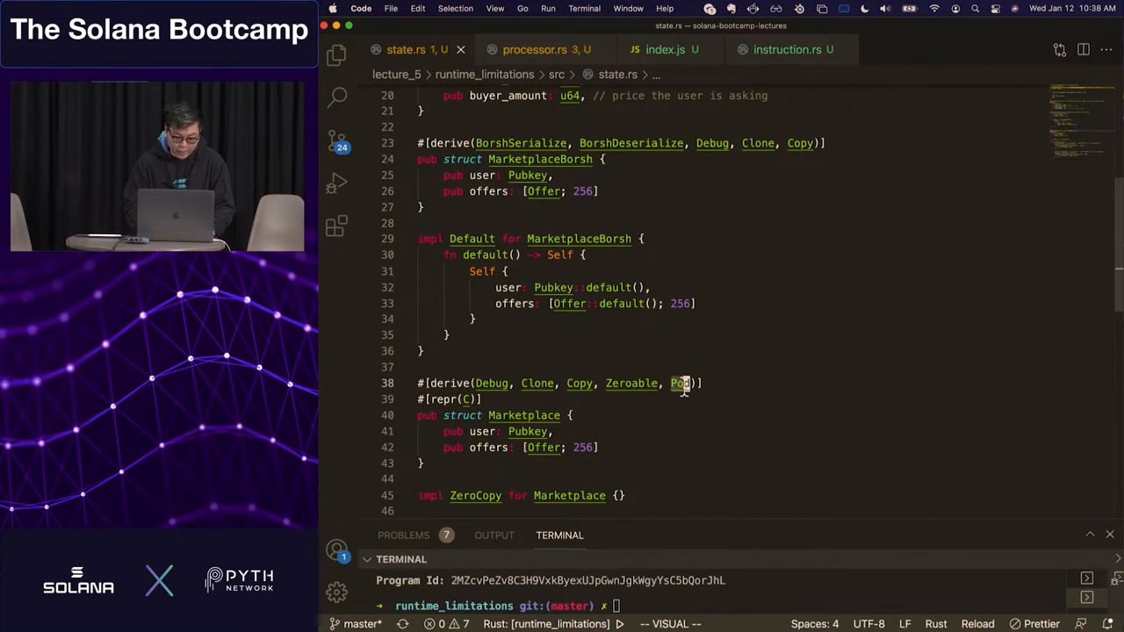
key("Escape")
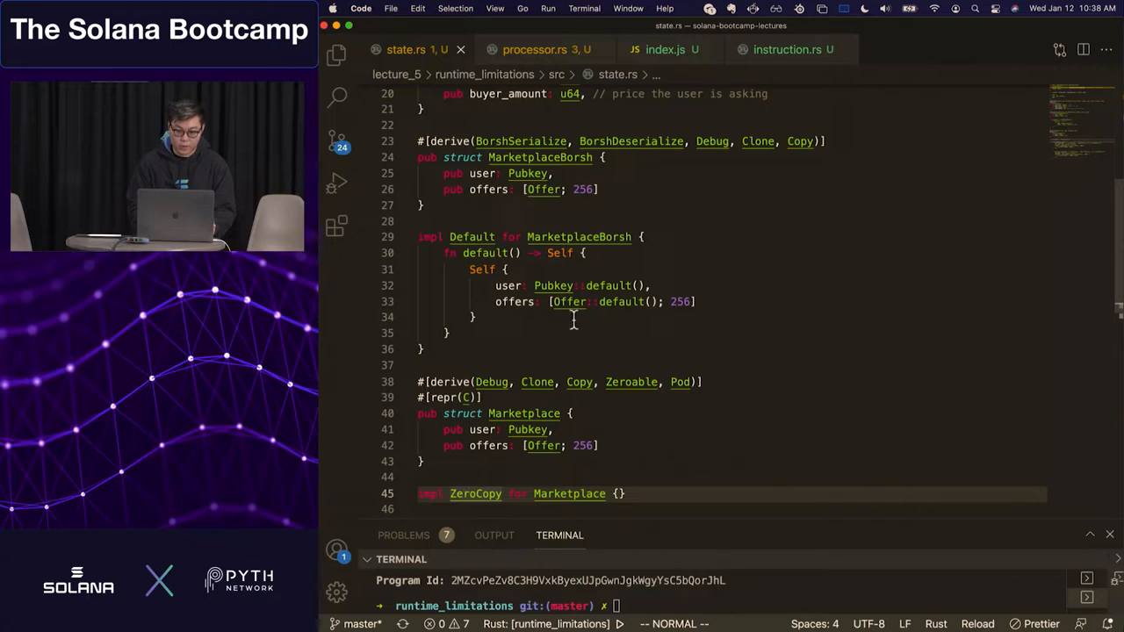
Review processor.rs and the project file tree before running the client
left_click(535, 49)
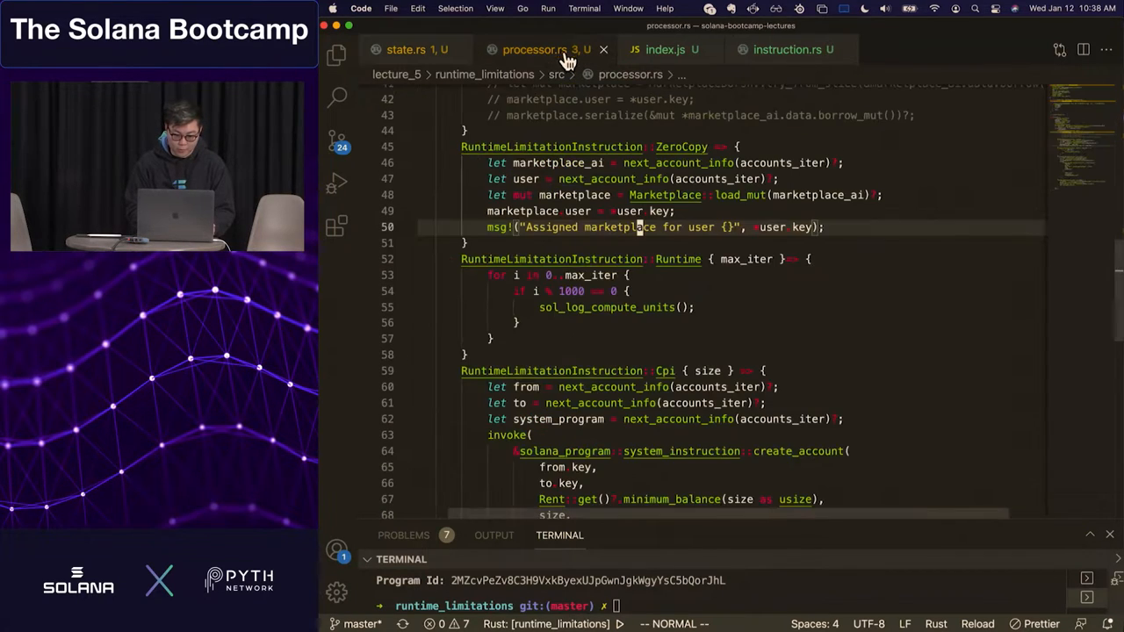
scroll("up", 3)
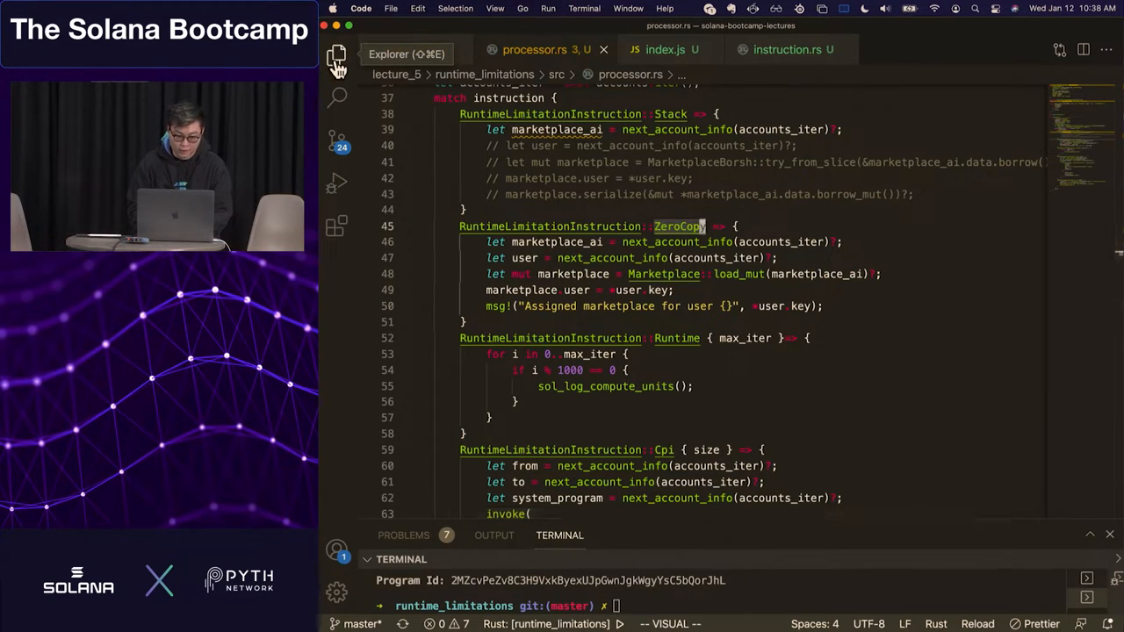
left_click(337, 54)
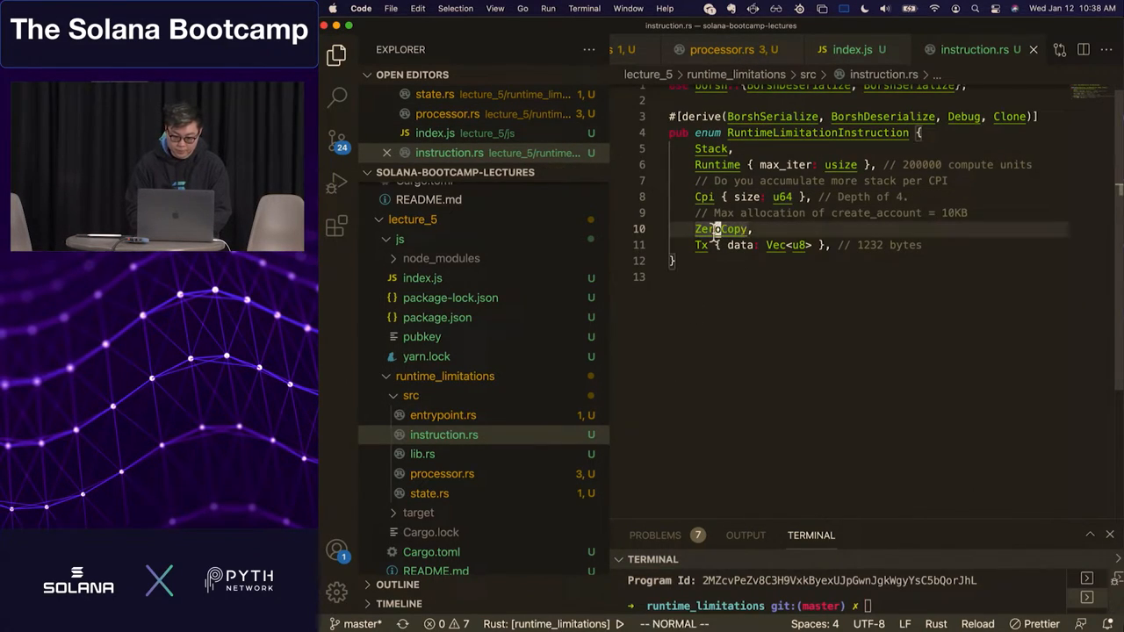
left_click(722, 49)
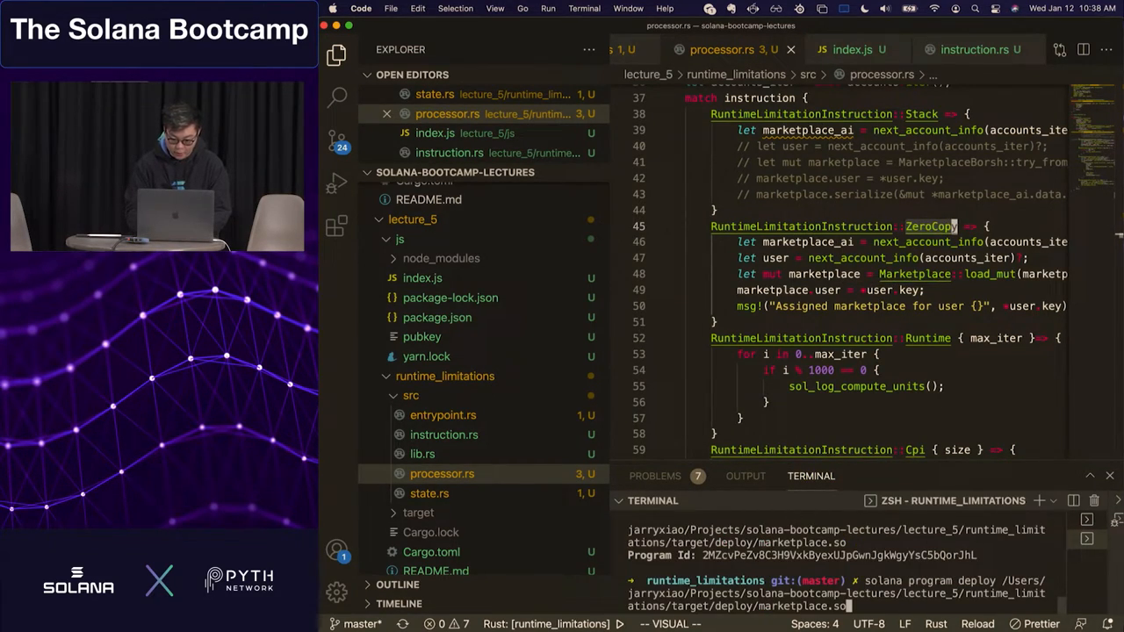
Run the client with `node ../js/index.js 1 100` against the ZeroCopy instruction
type("node ../js/index.js 1 100")
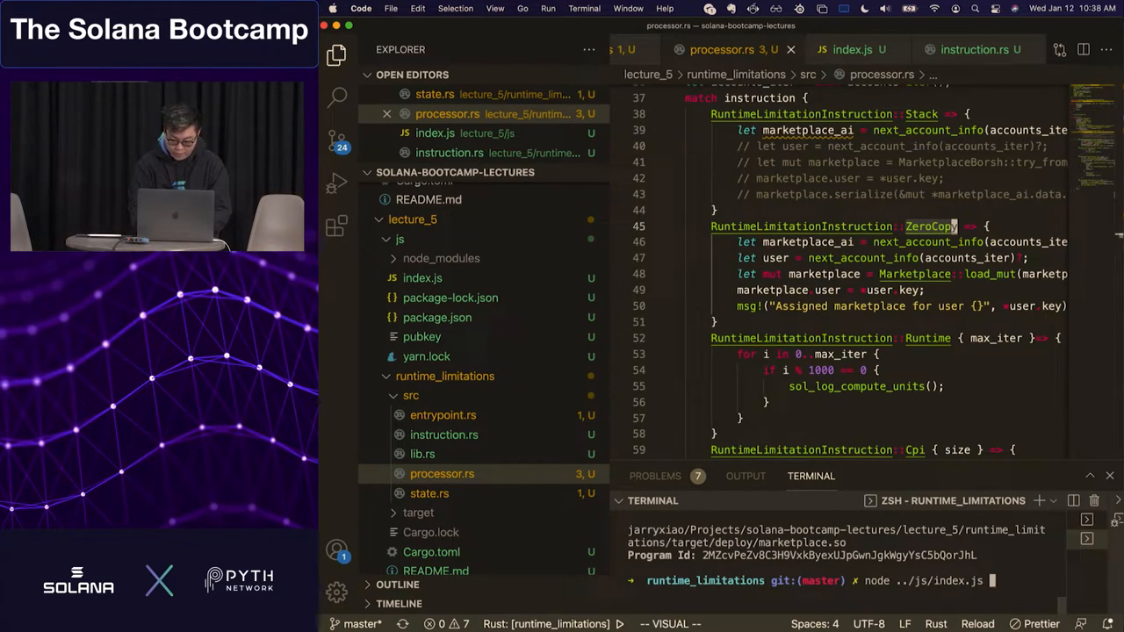
key("Return")
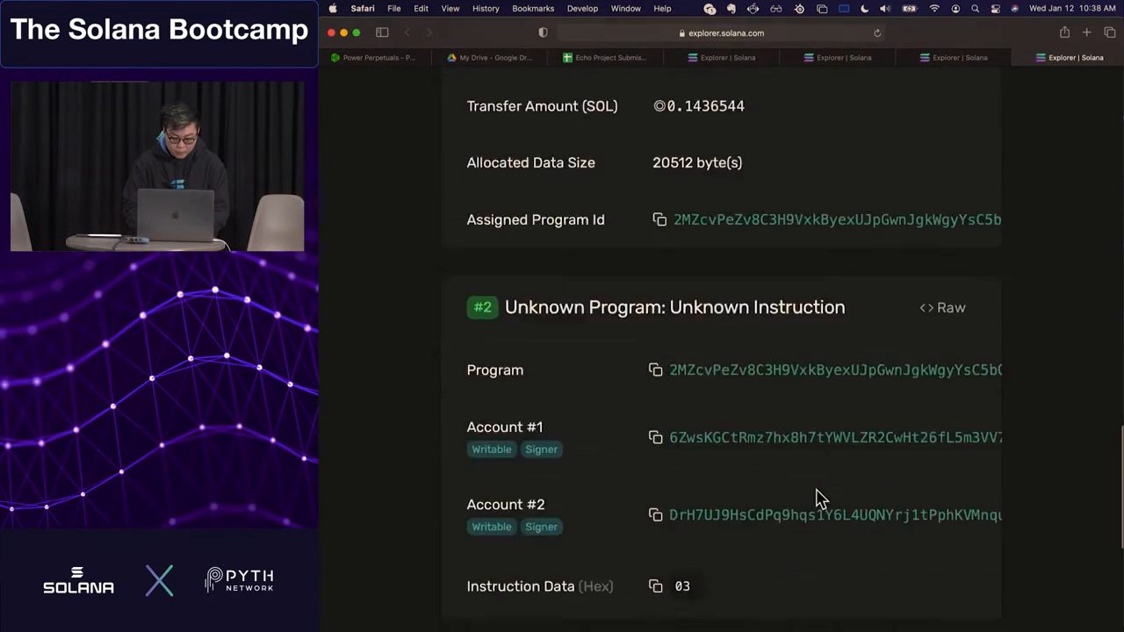
Scroll to the Program Logs showing the marketplace assigned and success returned
scroll("down", 3)
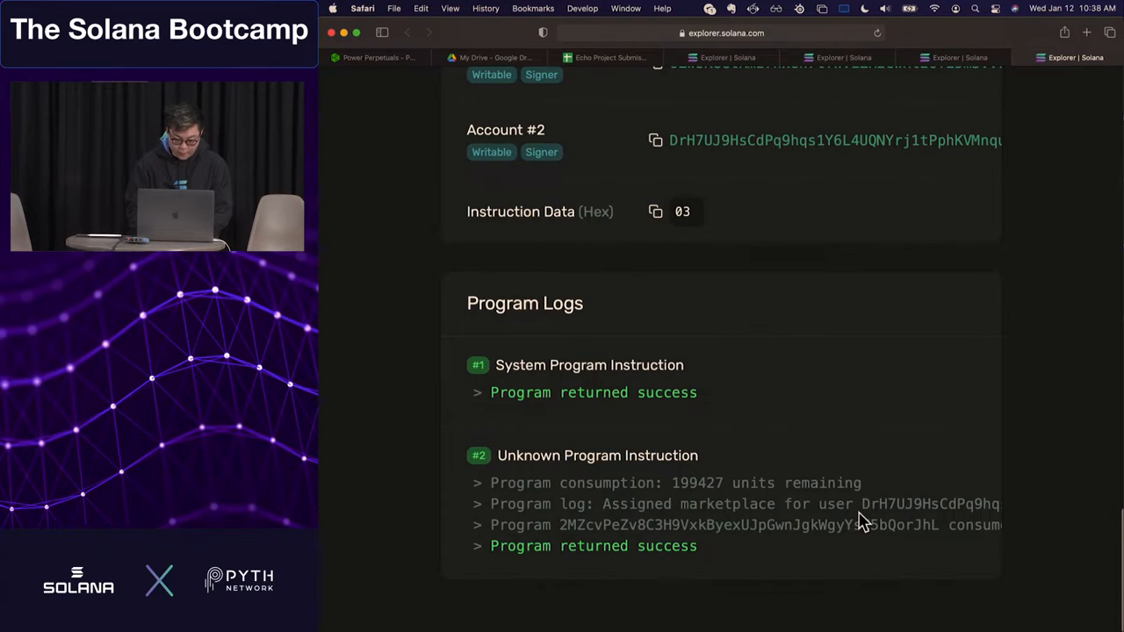
scroll("right", 3)
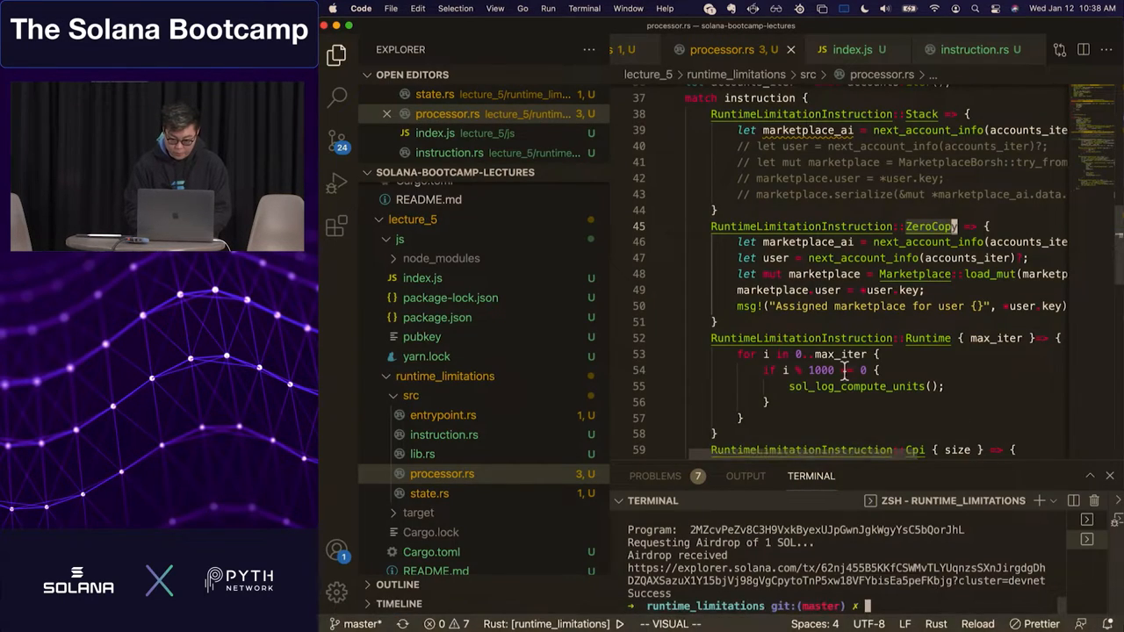
scroll("down", 3)
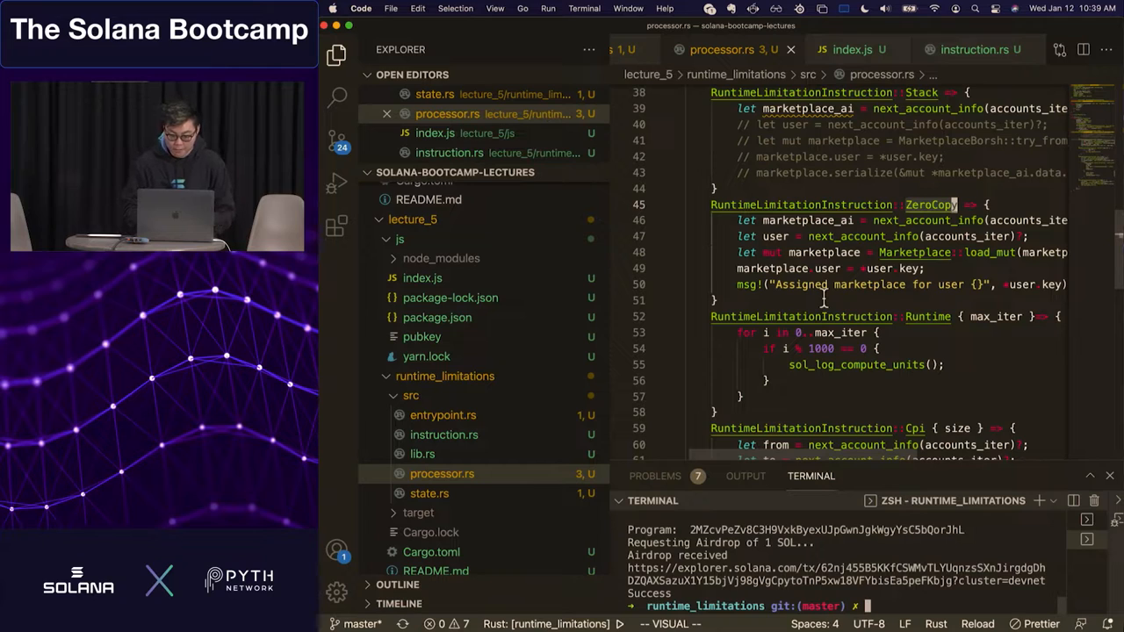
scroll("down", 3)
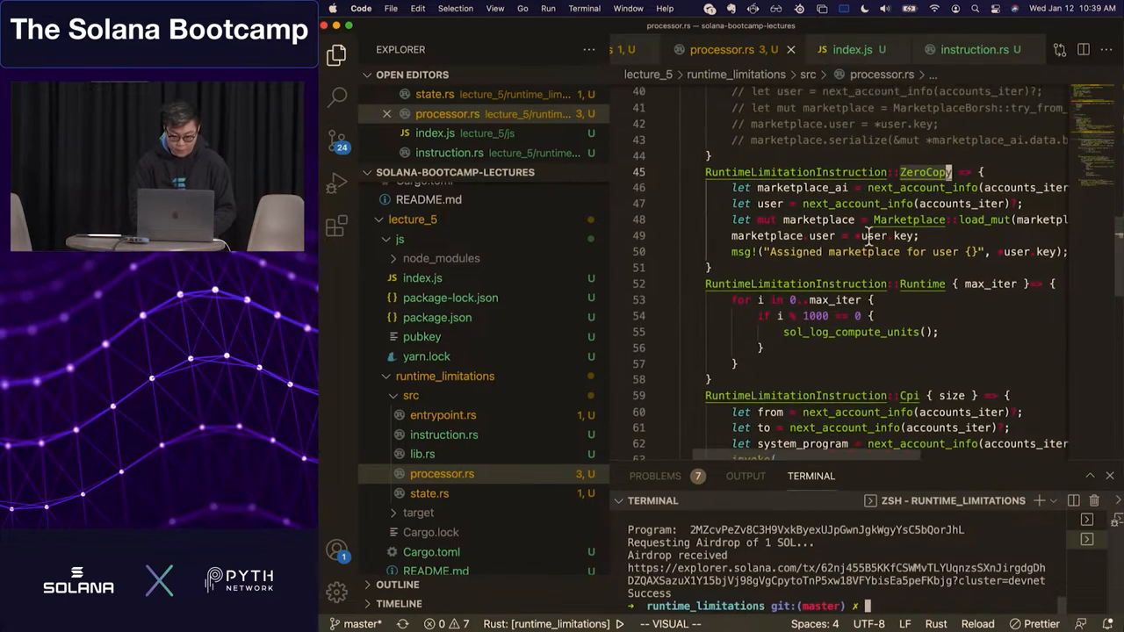
scroll("up", 3)
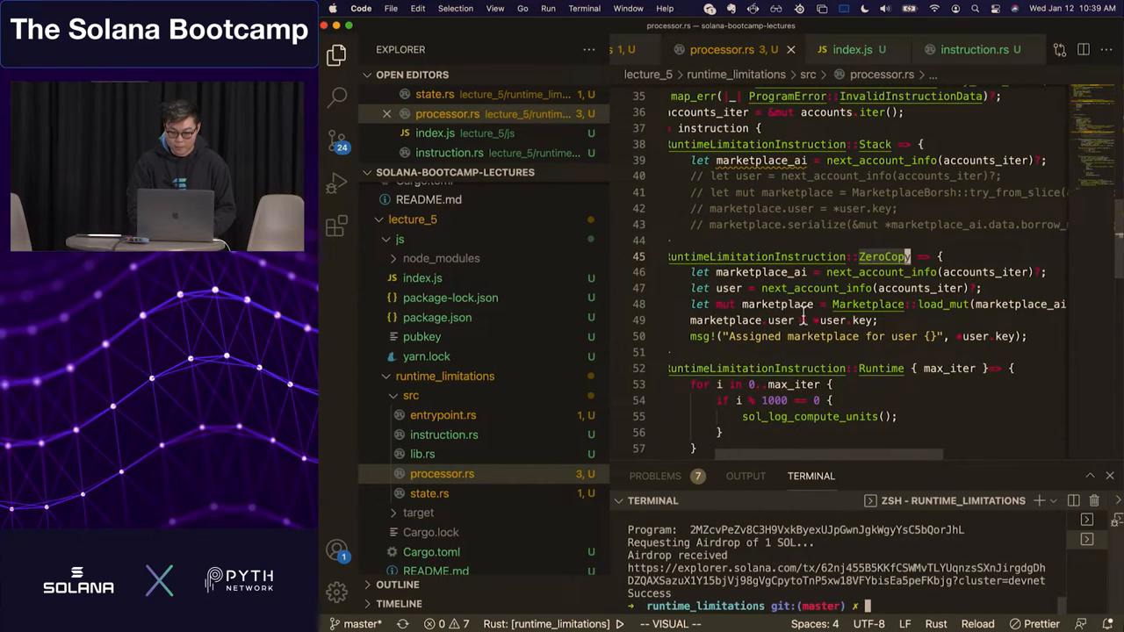
key("Escape")
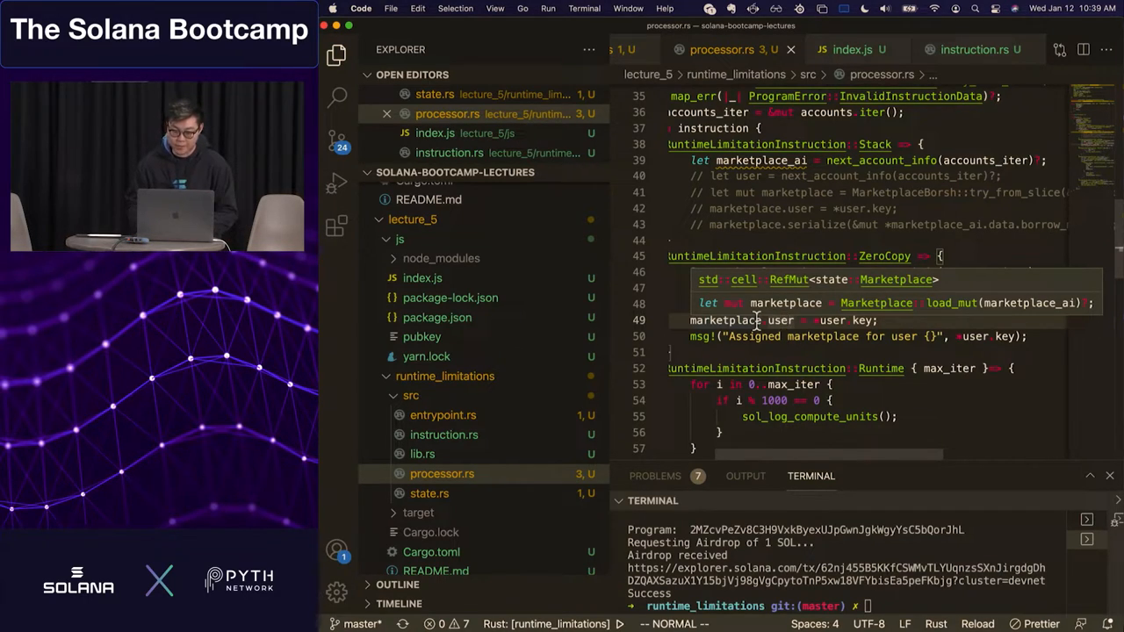
mouse_move(816, 288)
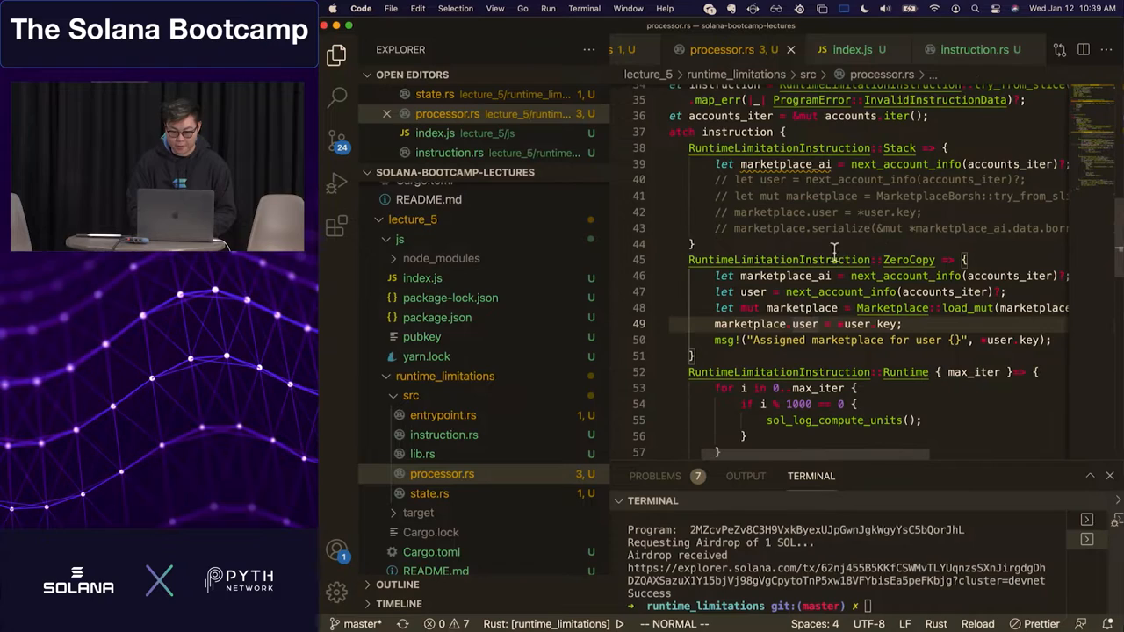
Add a `pub is_initialized` field at the top of the Marketplace struct in state.rs
left_click(429, 491)
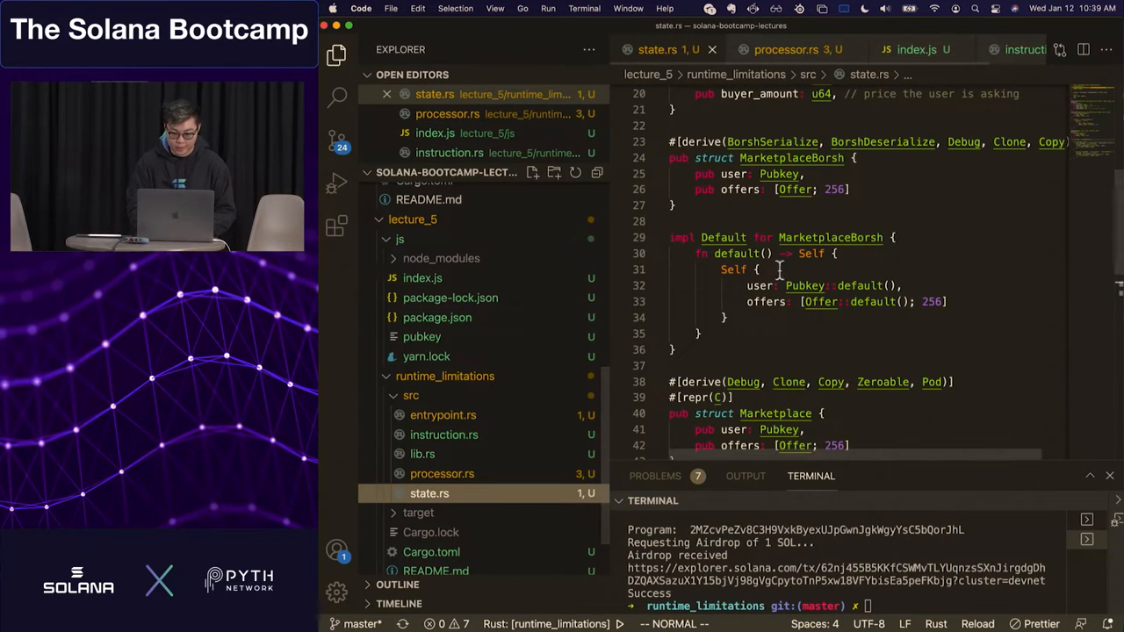
scroll("down", 3)
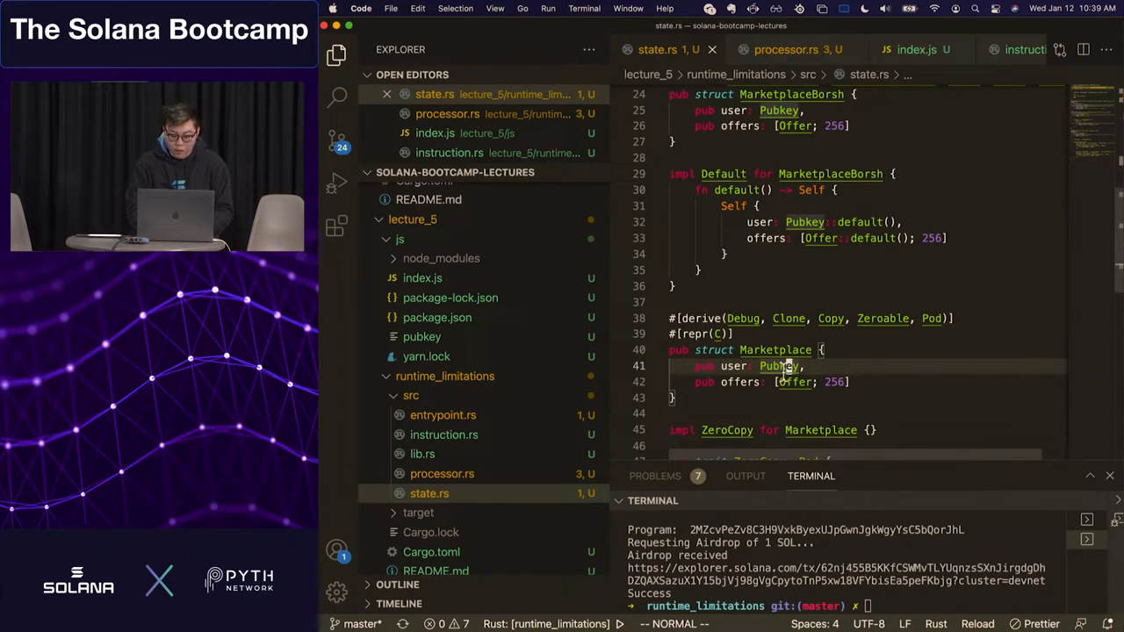
mouse_move(782, 367)
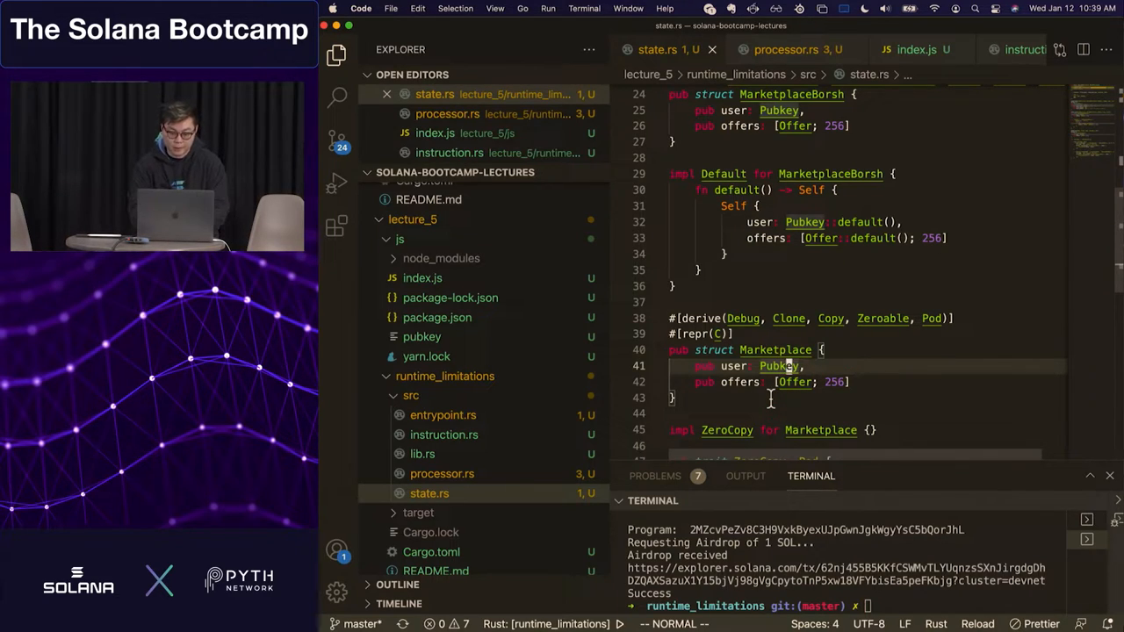
type("b")
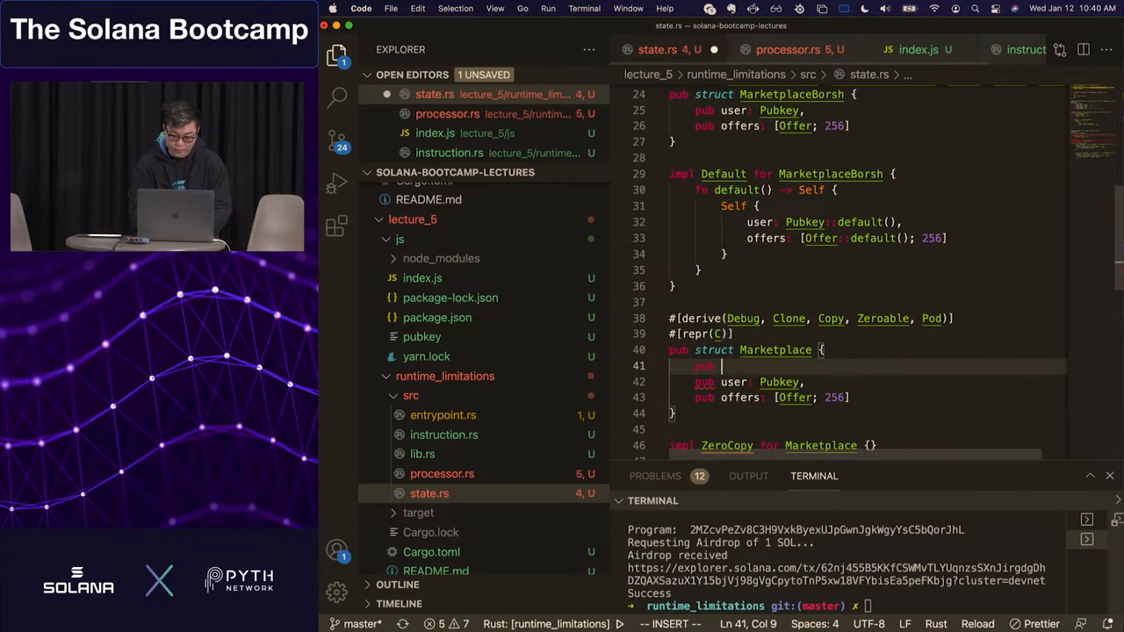
type("is_initialized: bool,")
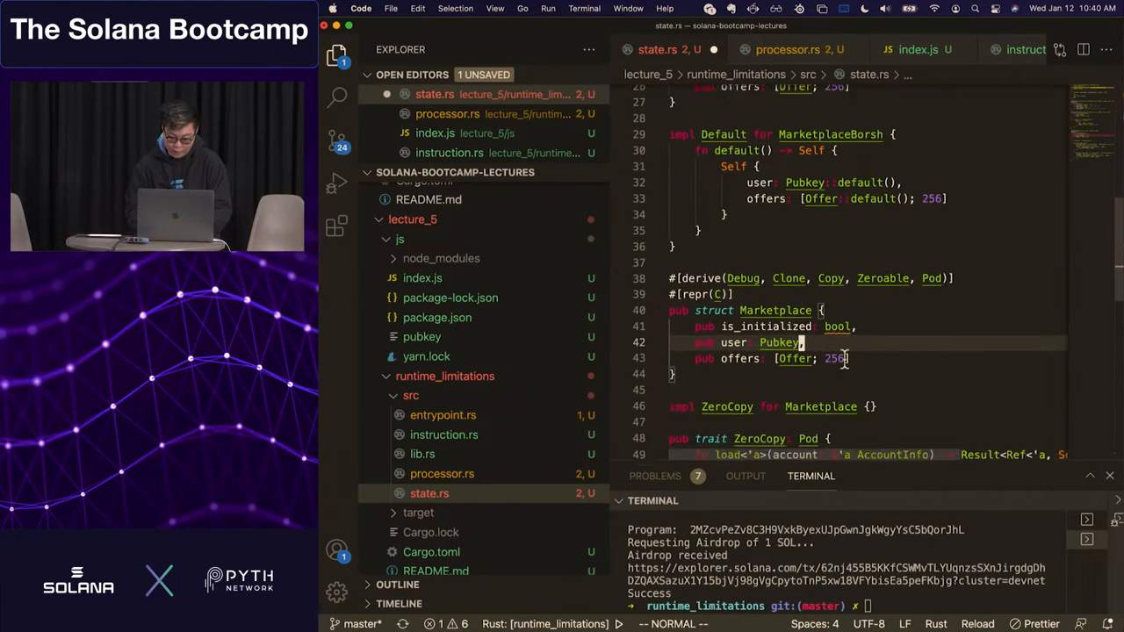
mouse_move(835, 321)
type("u8")
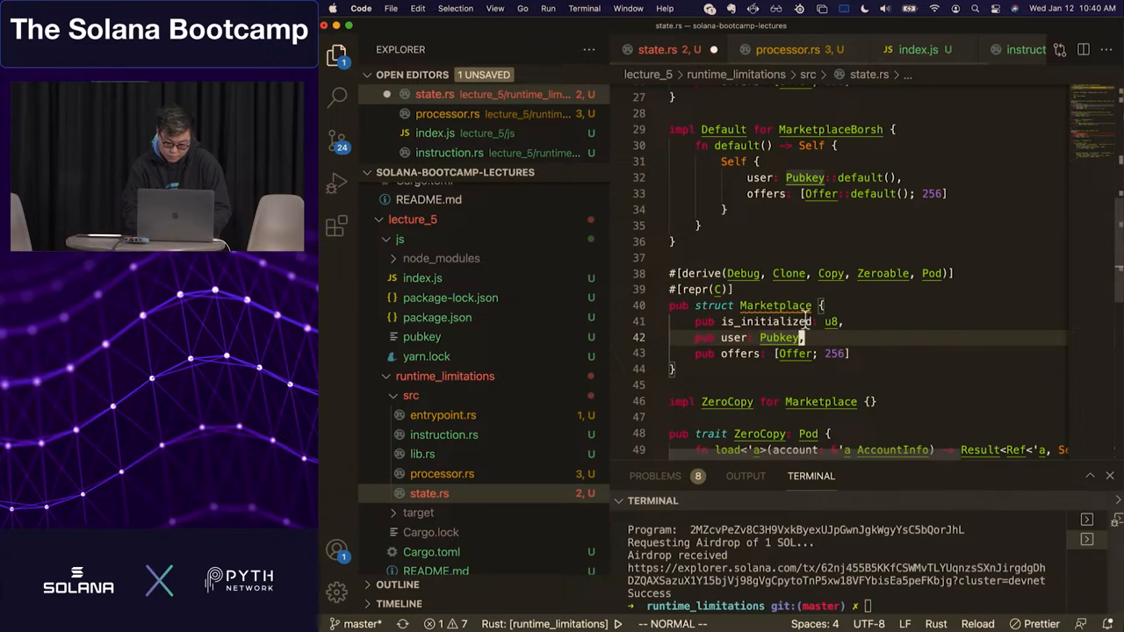
mouse_move(776, 306)
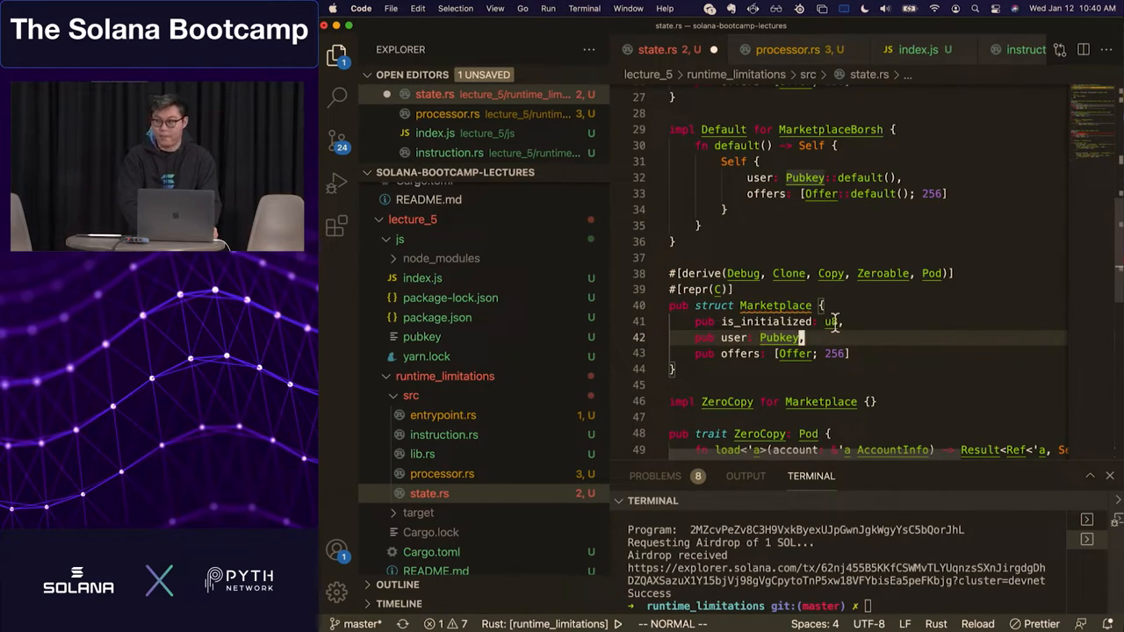
mouse_move(776, 306)
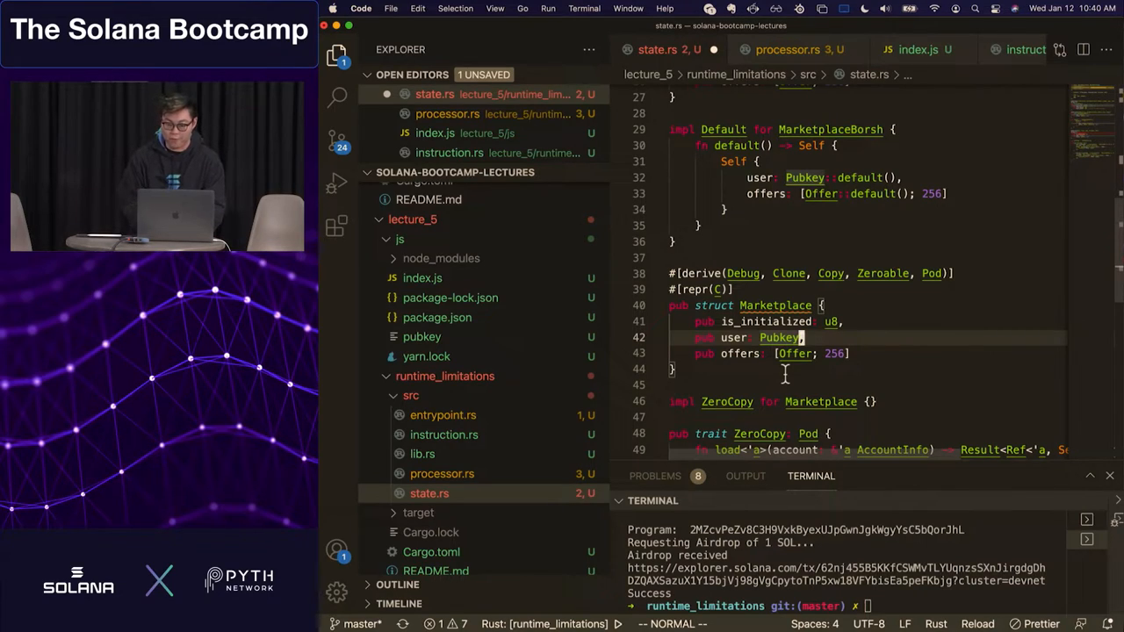
Duplicate the is_initialized line in Vim mode to create the numbered padding fields
left_click(839, 322)
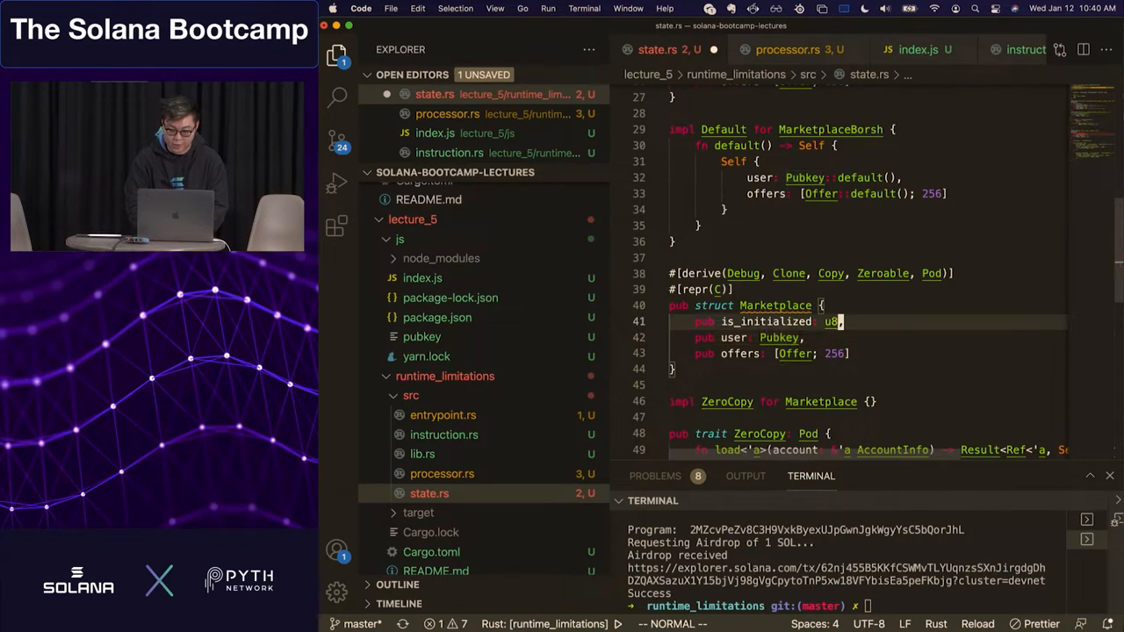
type("64")
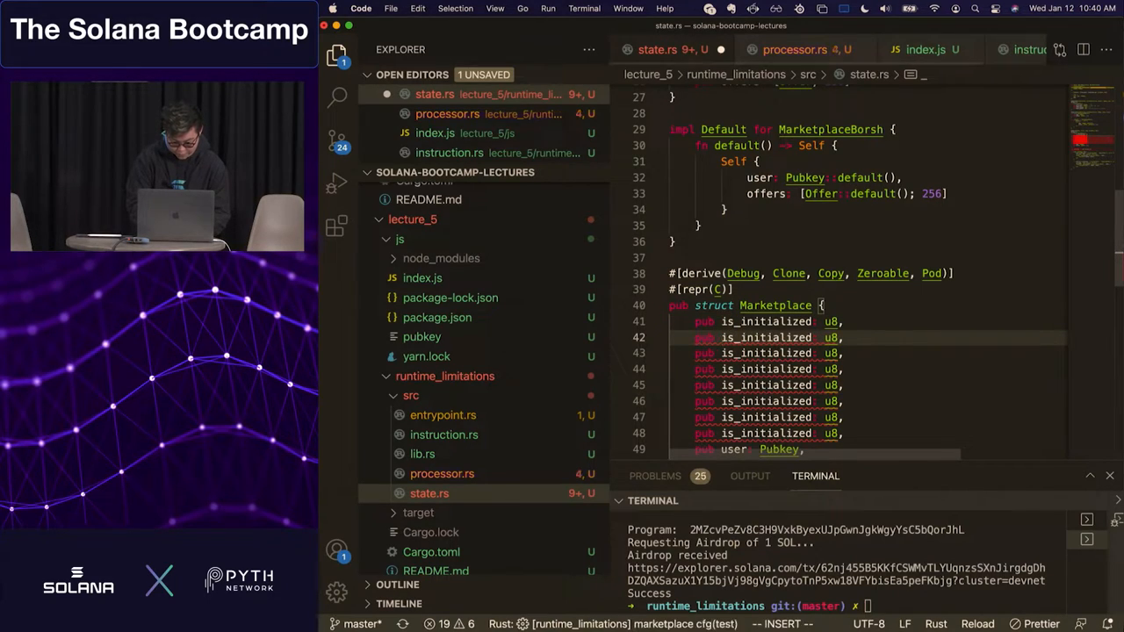
key("Escape")
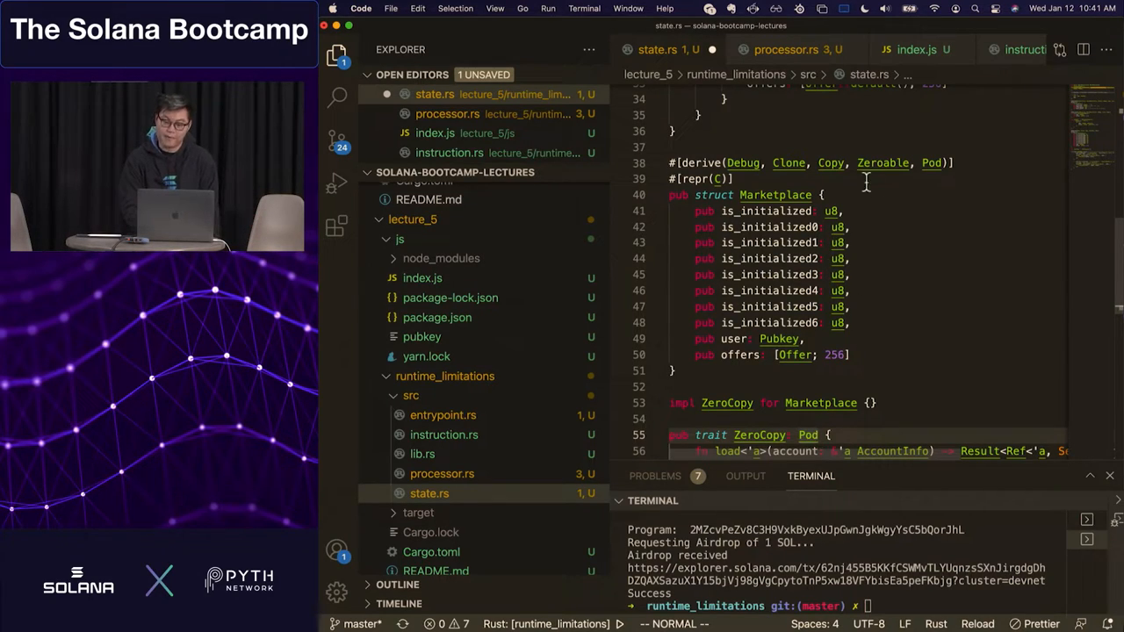
mouse_move(832, 231)
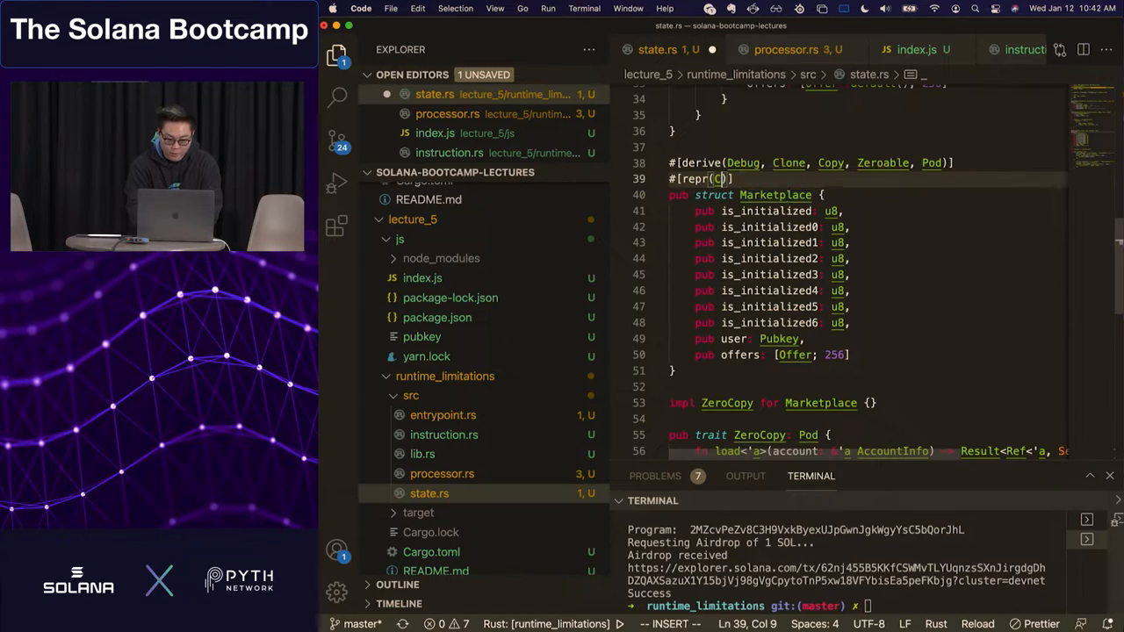
Change the Marketplace struct's attribute to #[repr(packed)] and save
type("packed")
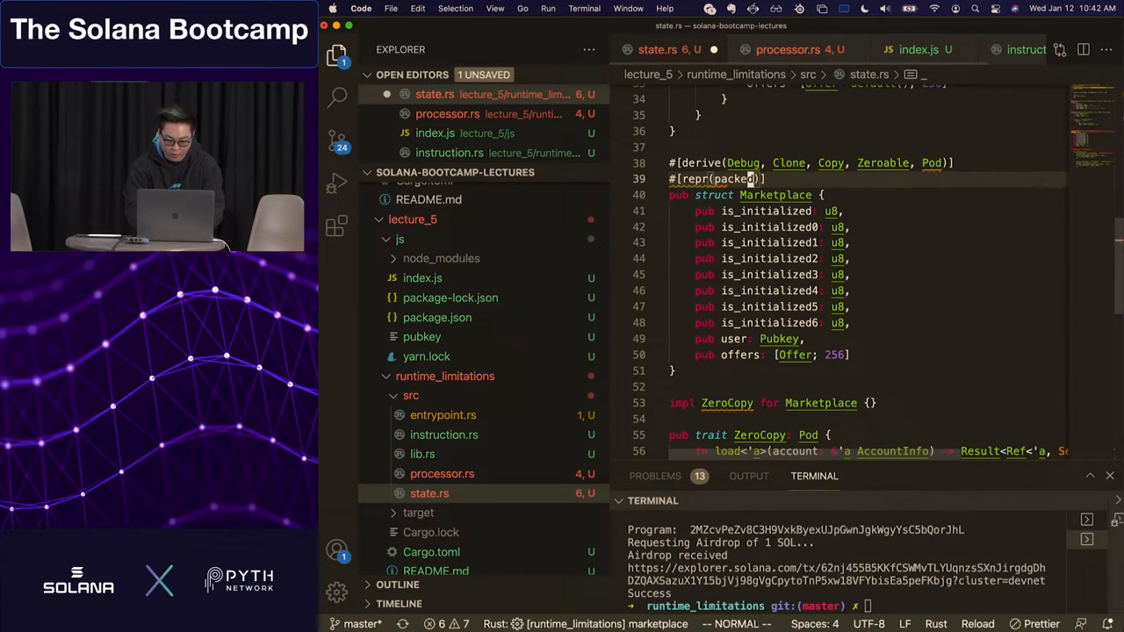
key("cmd+s")
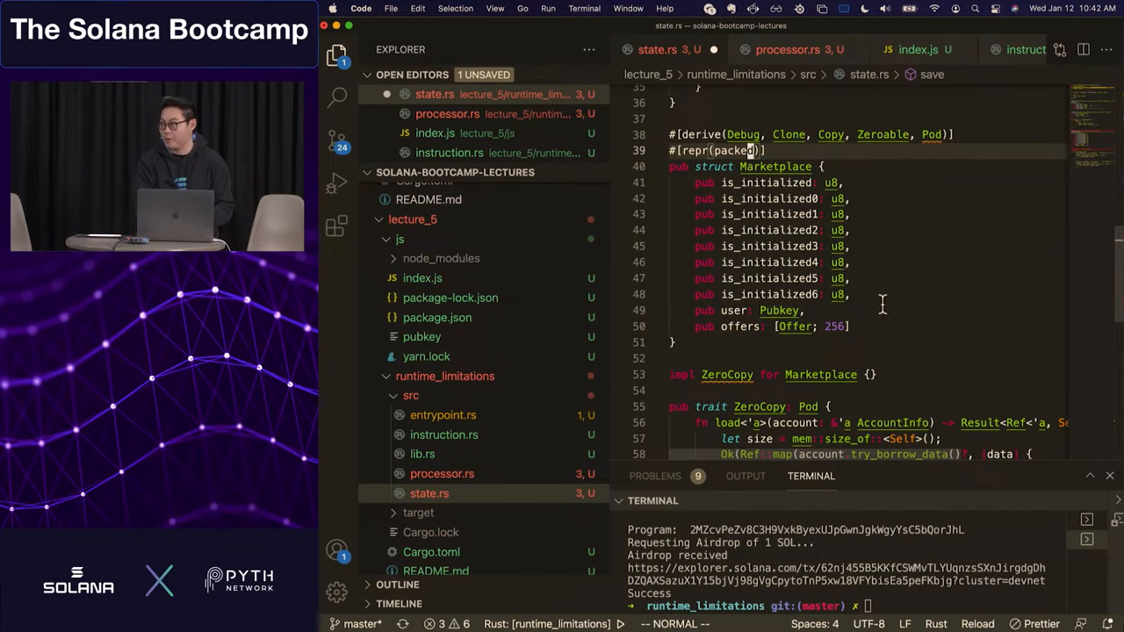
mouse_move(932, 134)
type("C")
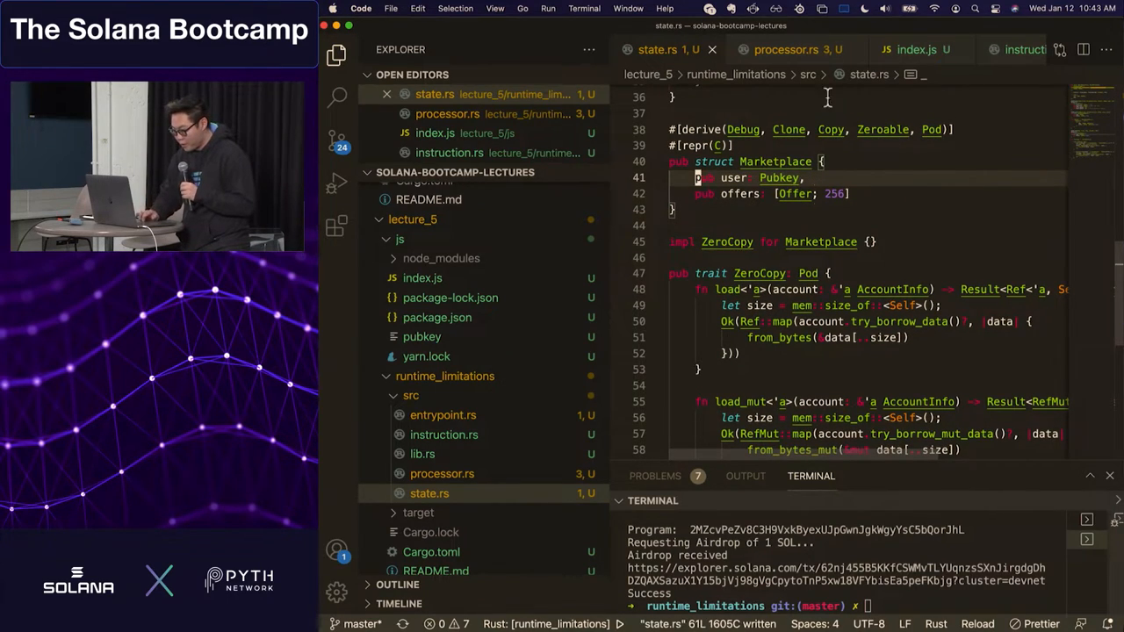
Switch to processor.rs to view the Cpi handler's create_account invoke
left_click(787, 49)
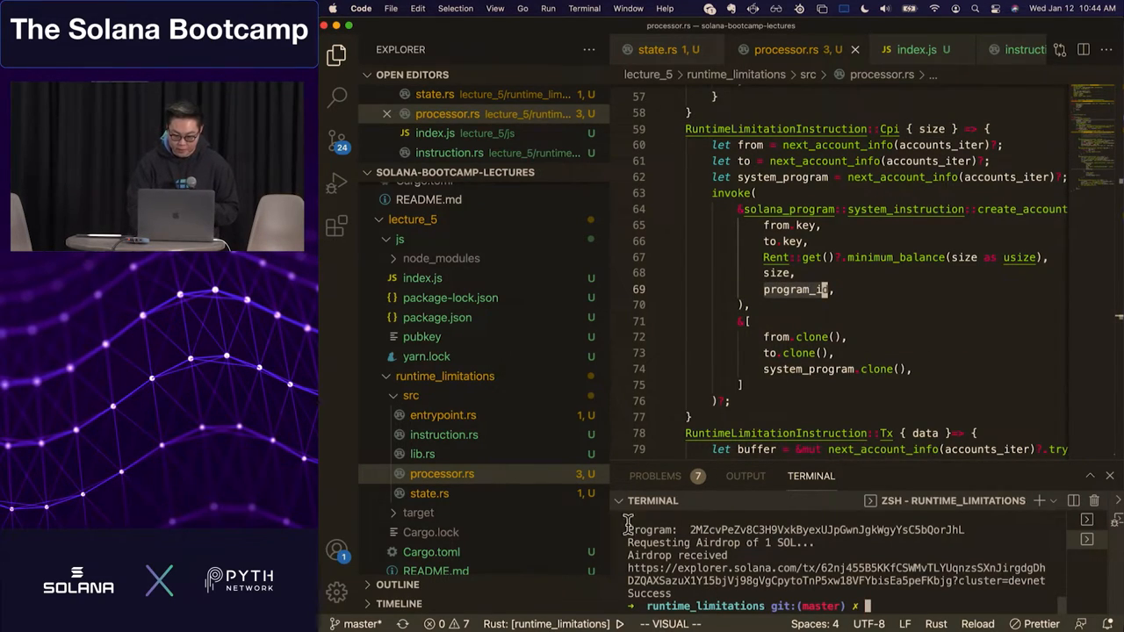
View entrypoint.rs and instruction.rs from the Explorer sidebar
left_click(442, 414)
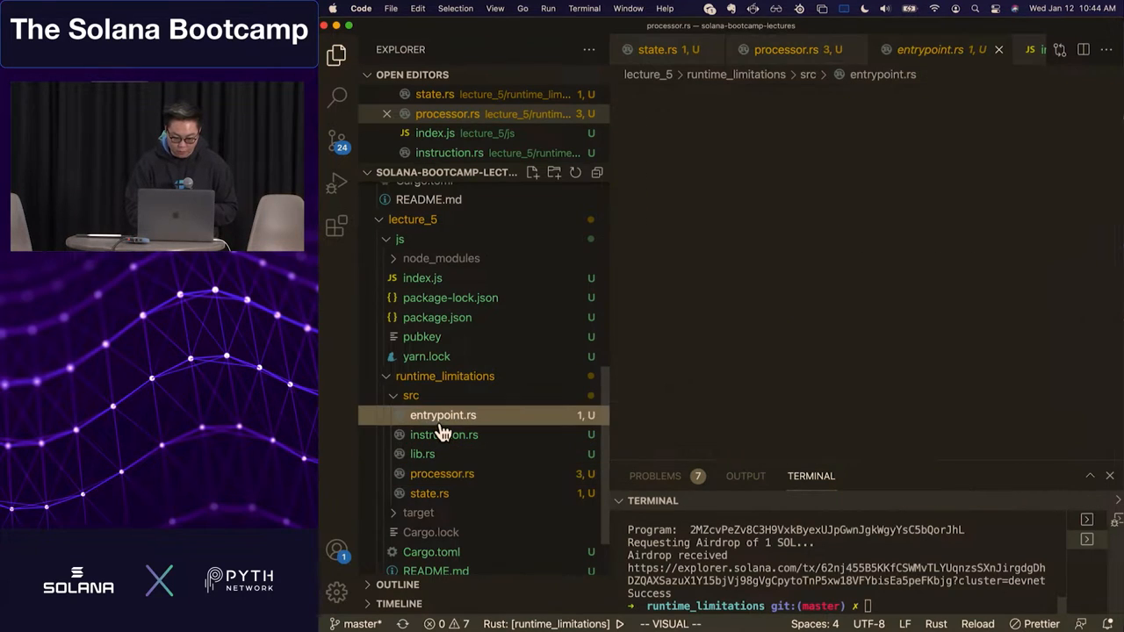
left_click(444, 434)
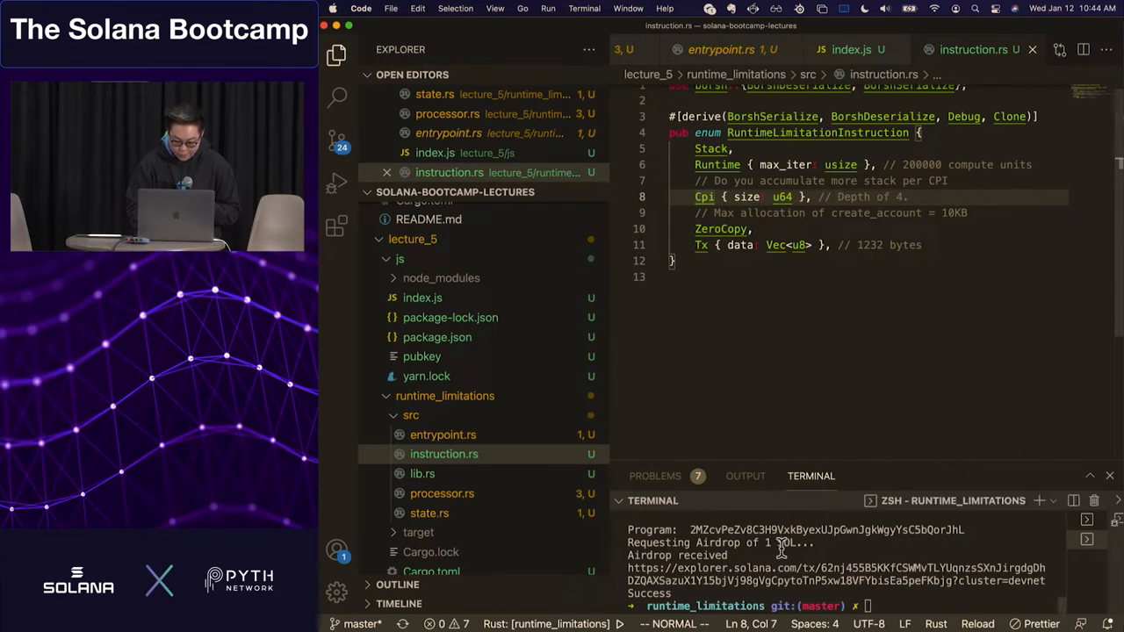
Run `node ../js/index.js 2` for the CPI instruction with sizes 100 then 12000
type("node ../js/index.js")
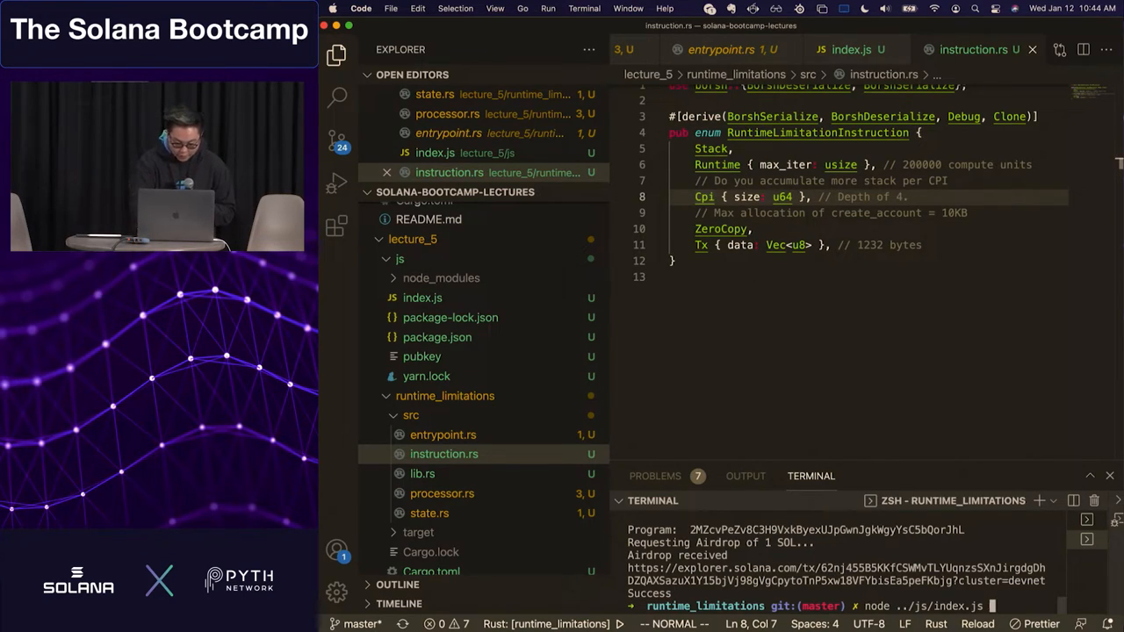
type("2")
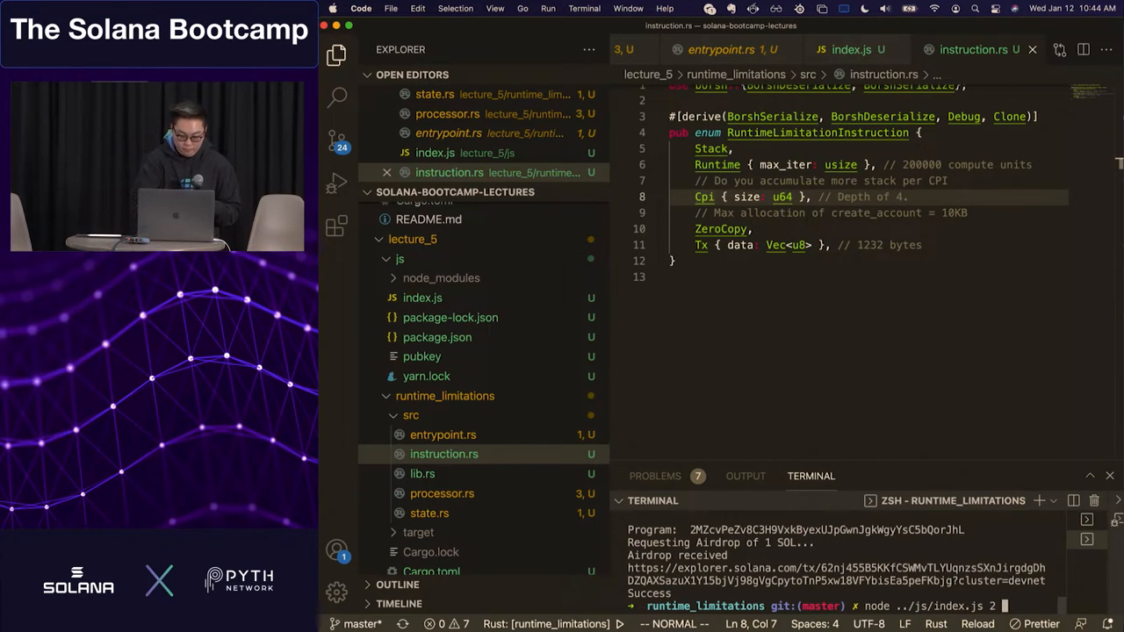
type("100")
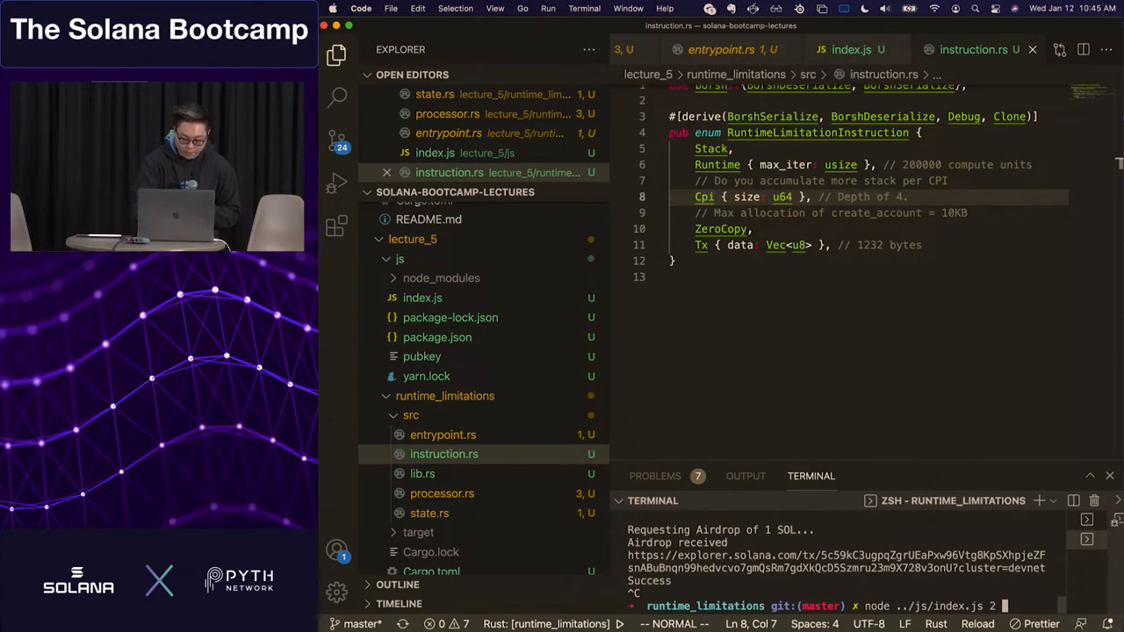
type("12000")
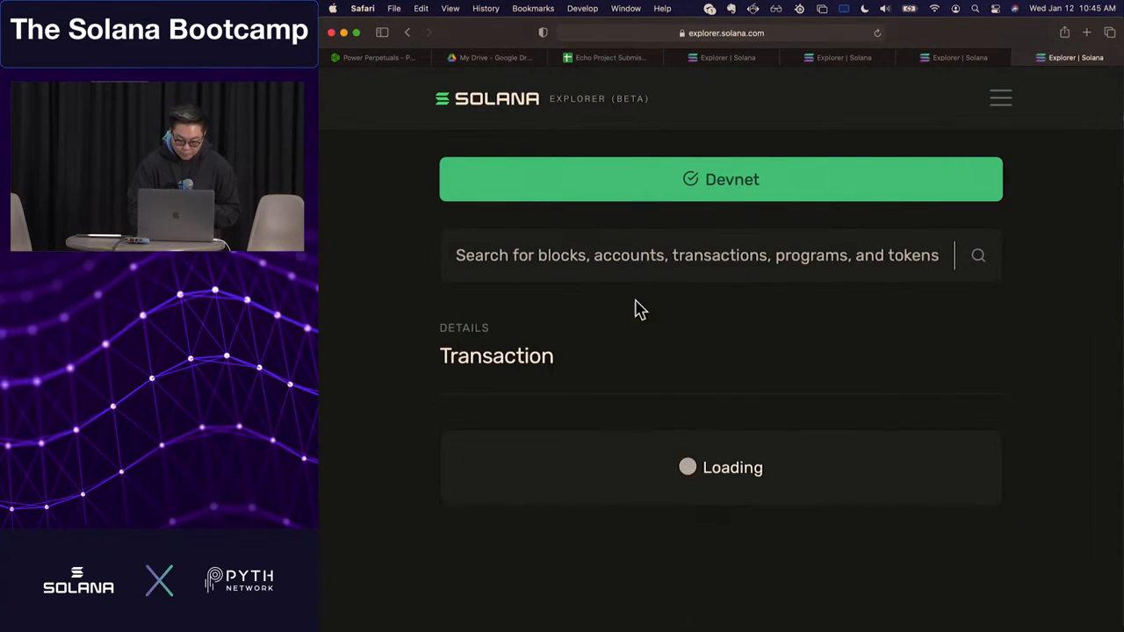
Scroll to the Program Logs showing the 12000-byte allocation failing to reallocate
scroll("down", 3)
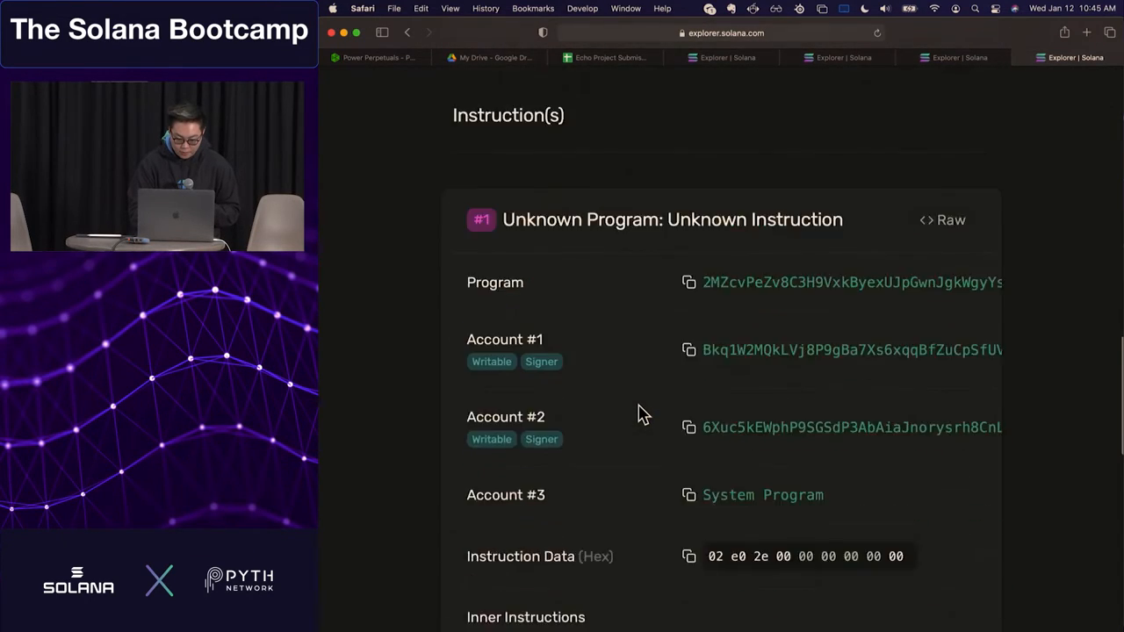
scroll("down", 3)
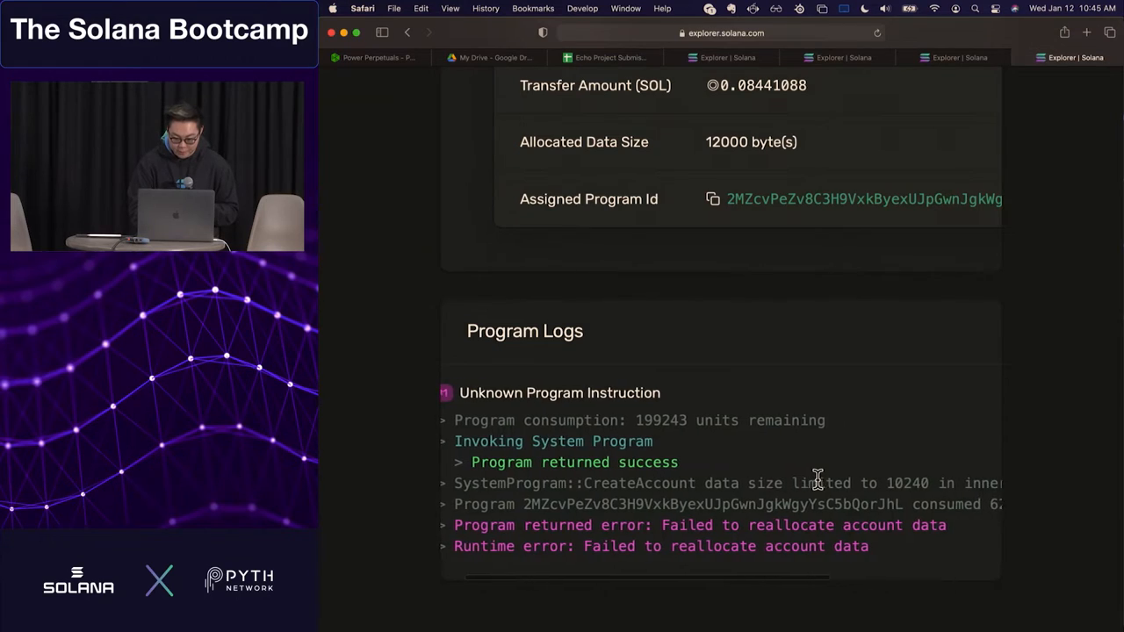
scroll("right", 3)
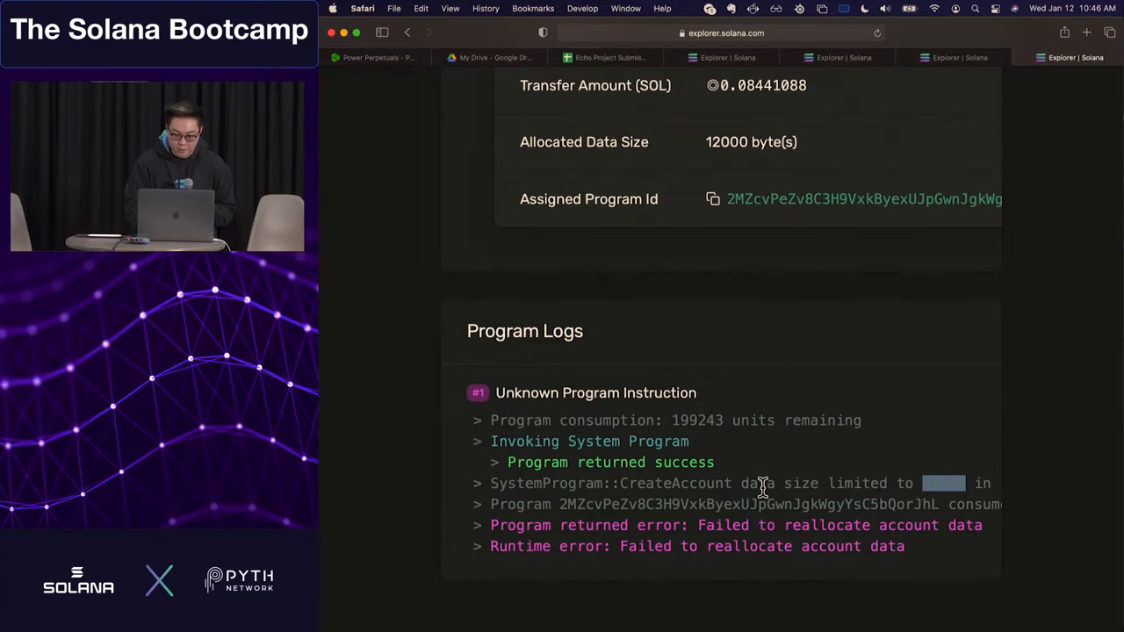
Scroll back up through the transaction's accounts and instructions in Explorer
scroll("up", 3)
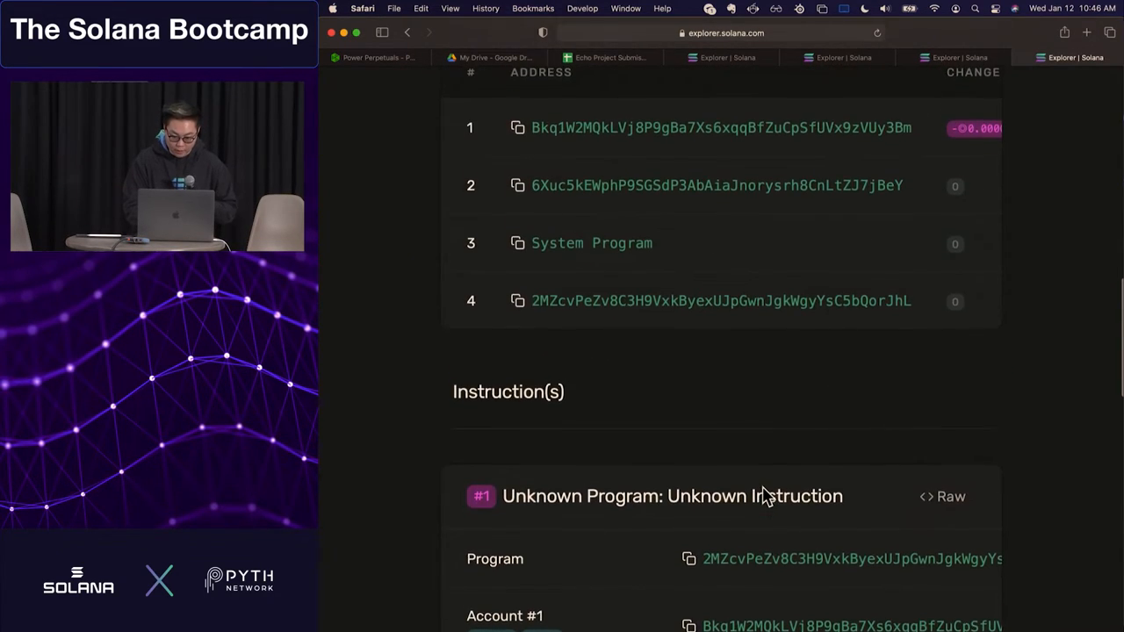
scroll("up", 3)
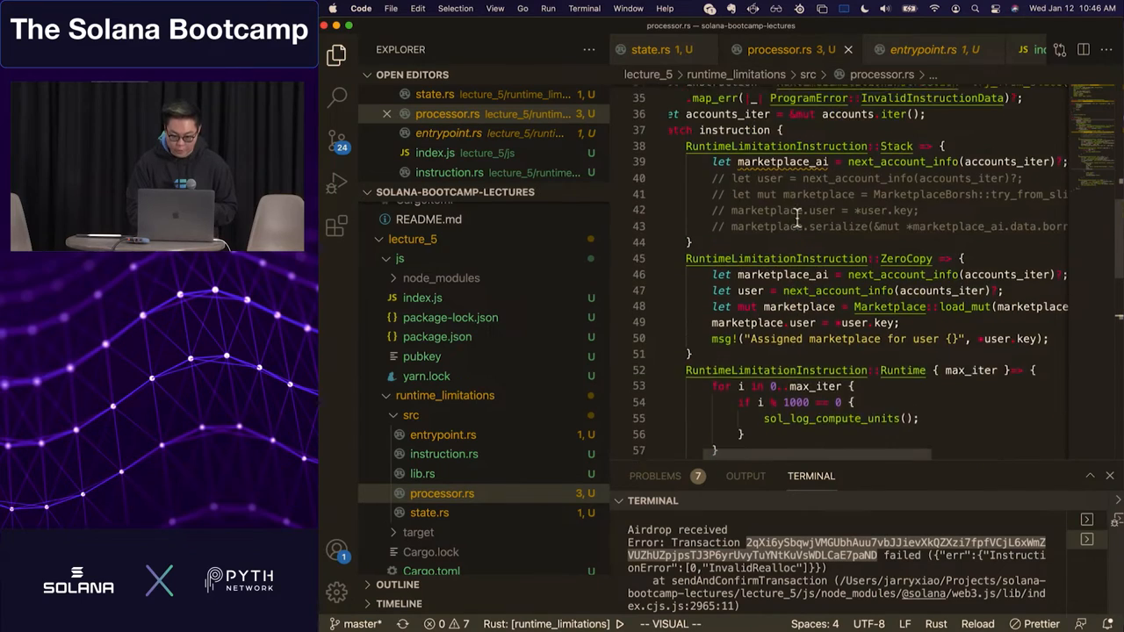
scroll("up", 3)
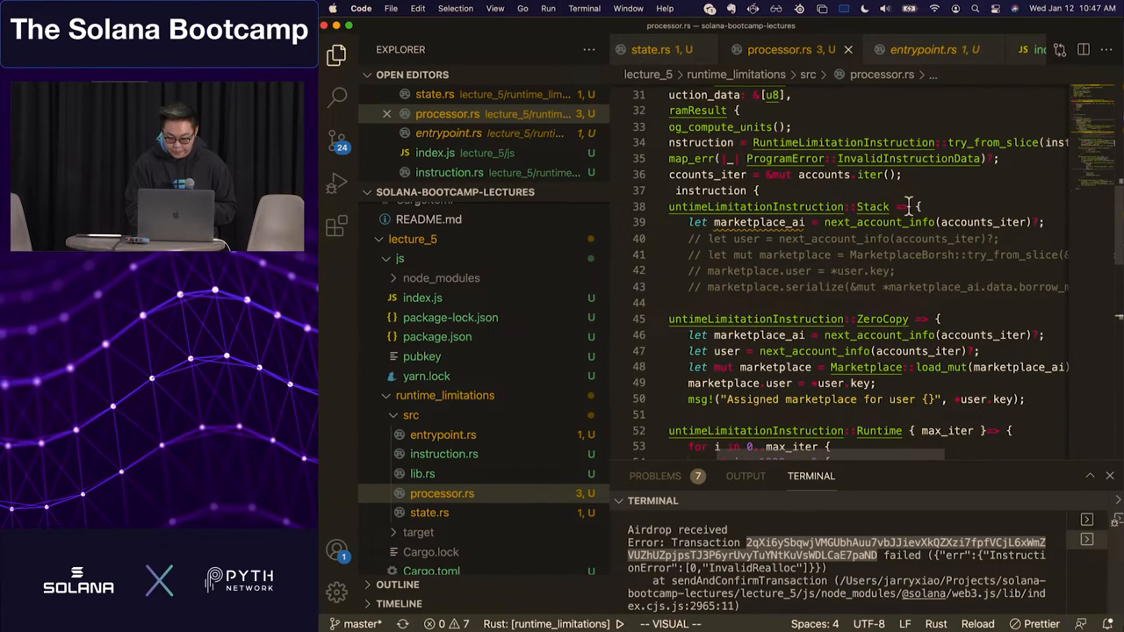
scroll("down", 3)
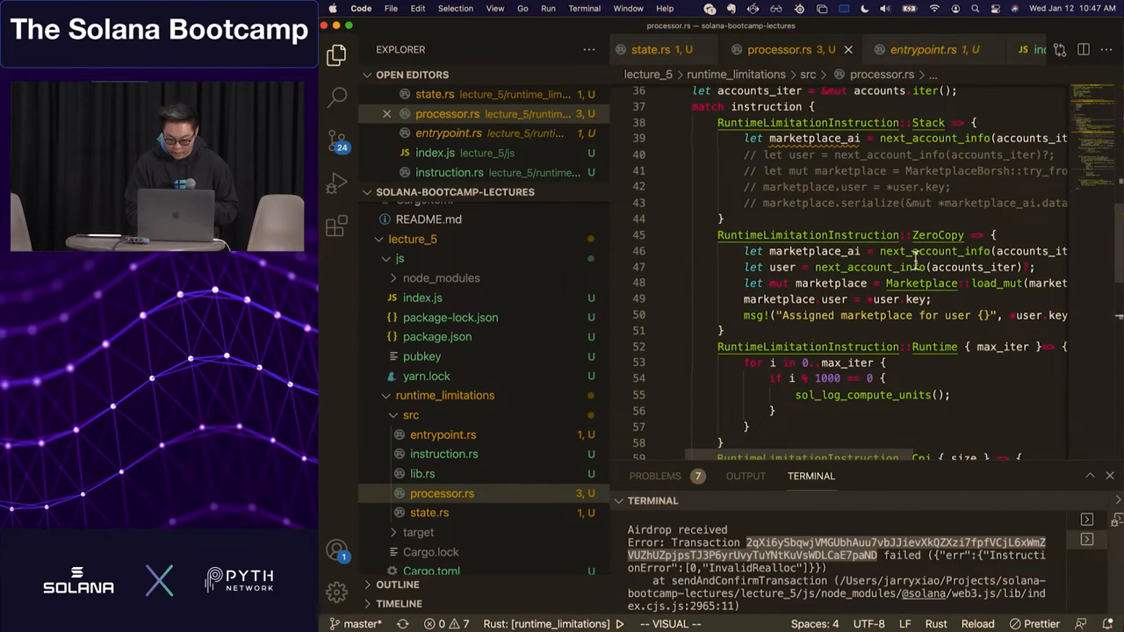
key("Escape")
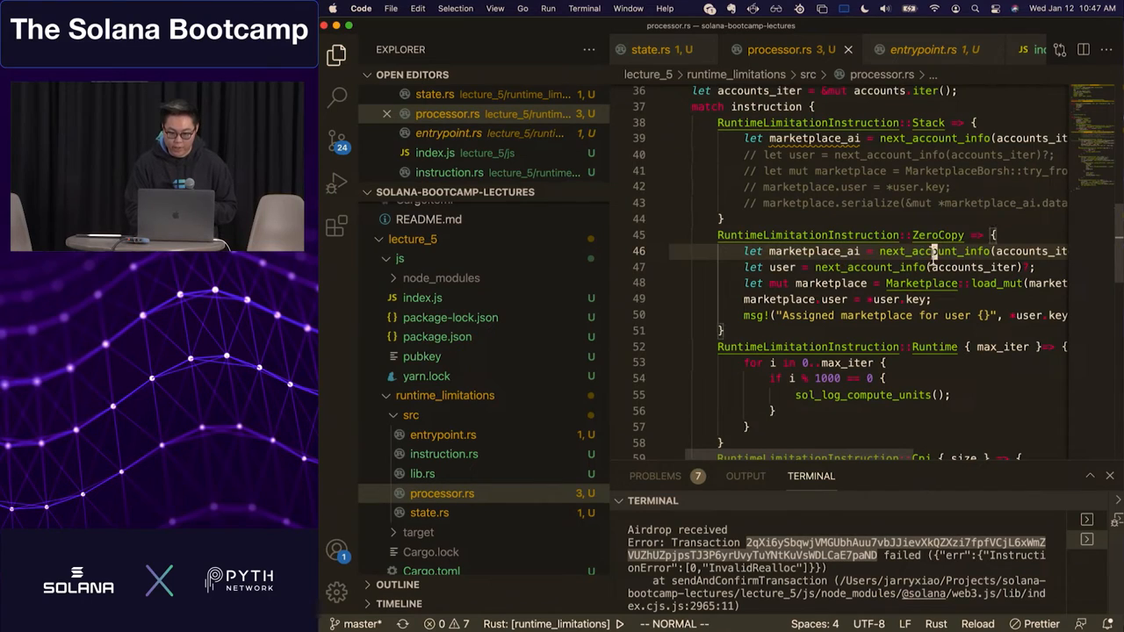
Open index.js and scroll main() to the ix == 4 createAccount branch with echo
left_click(422, 298)
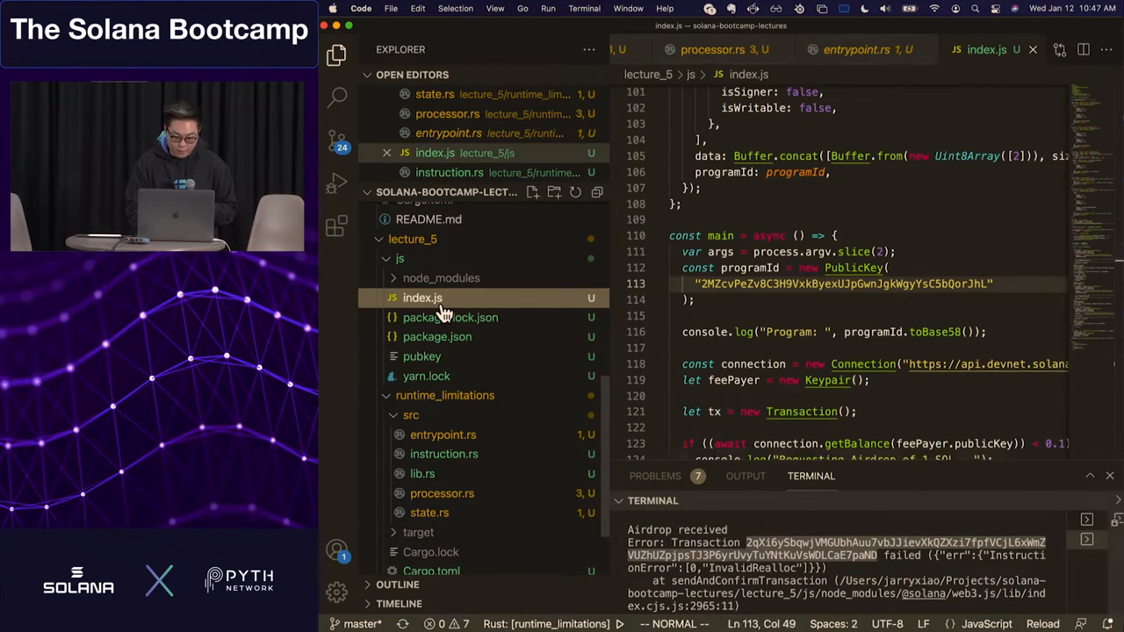
scroll("down", 3)
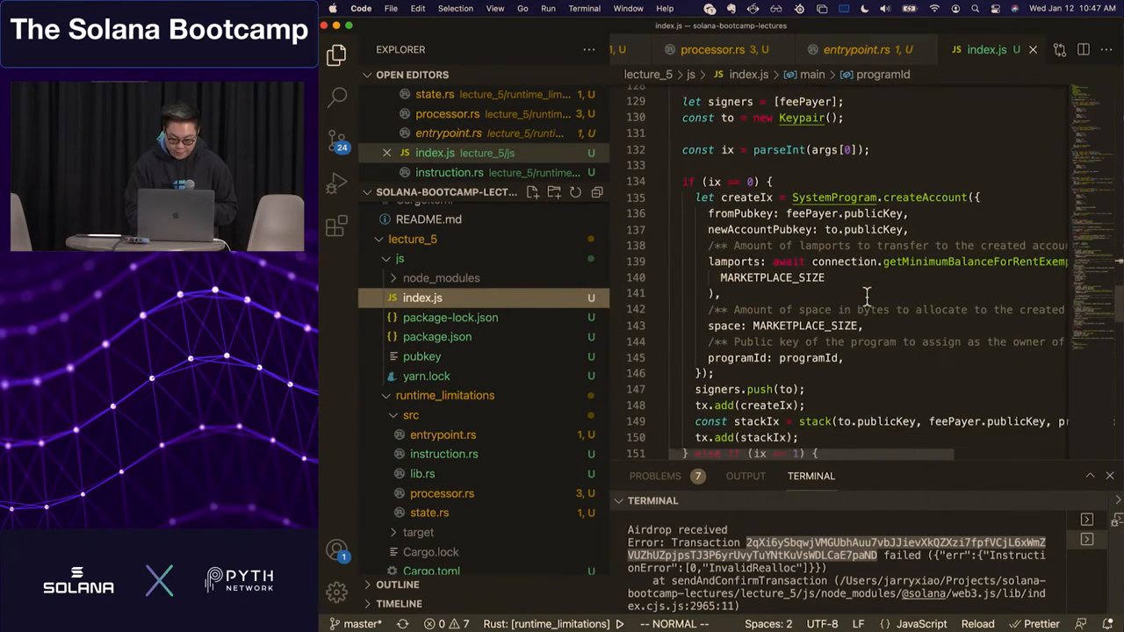
scroll("down", 3)
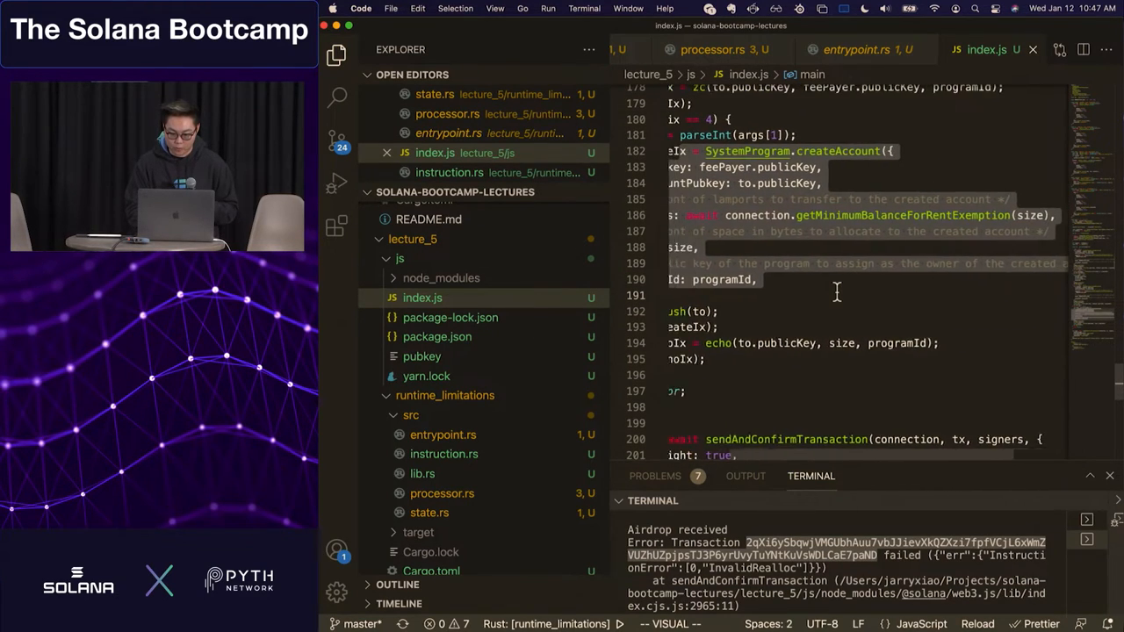
scroll("down", 3)
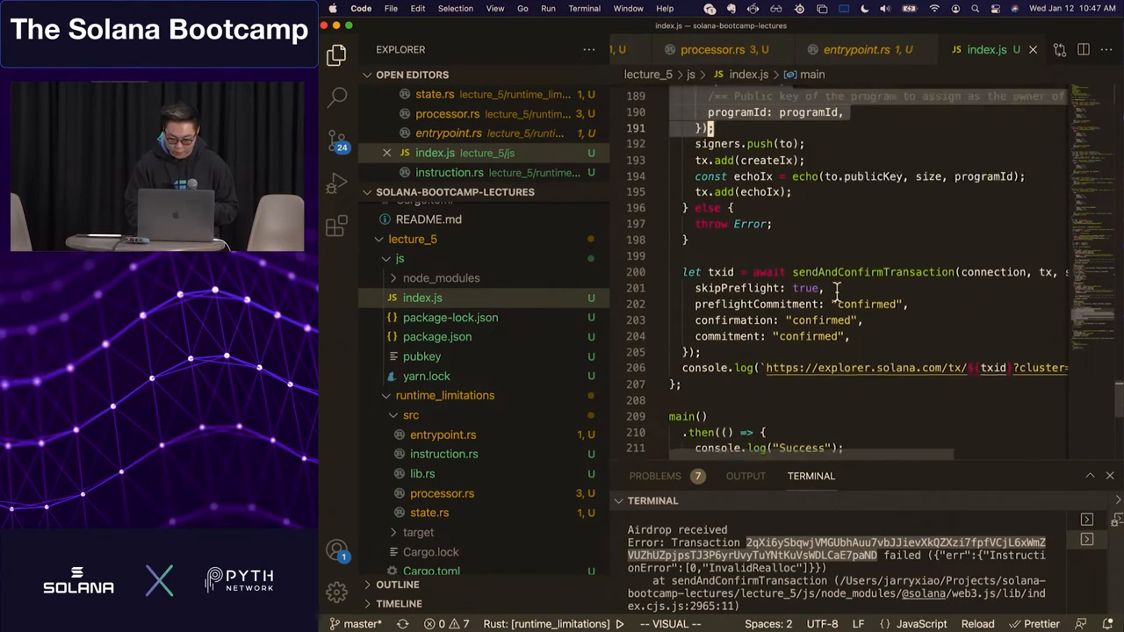
scroll("up", 3)
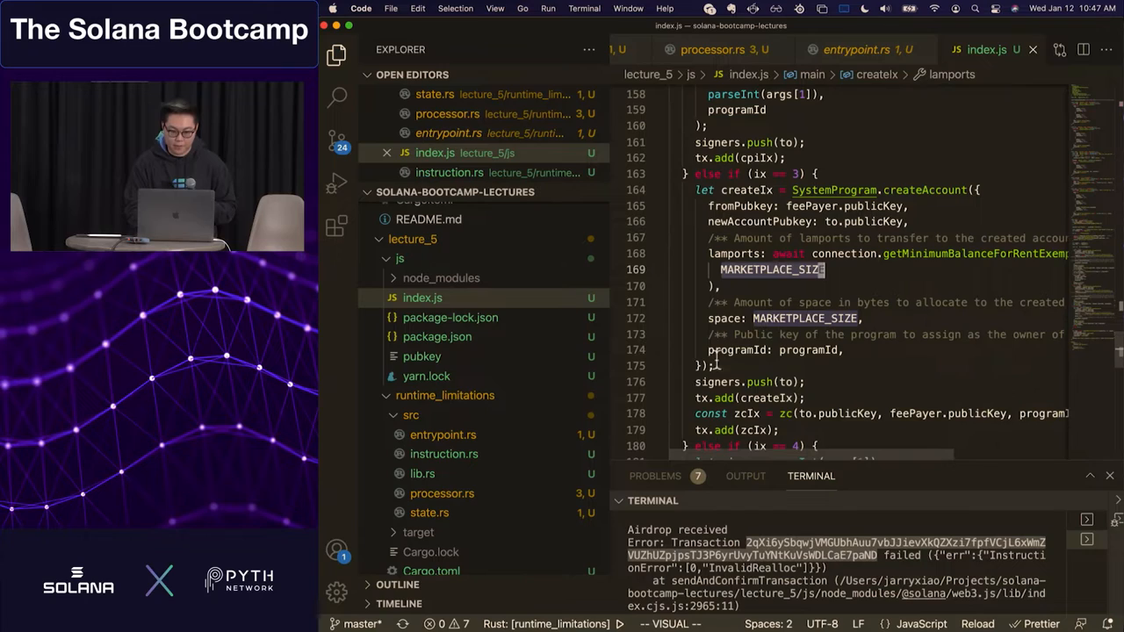
mouse_move(790, 253)
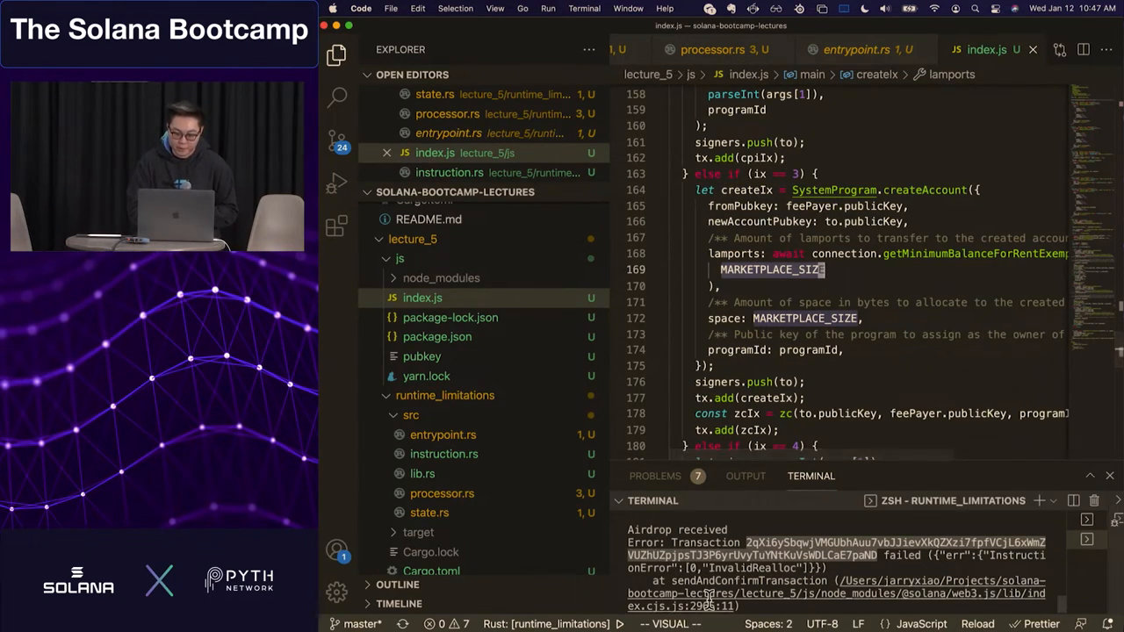
scroll("down", 3)
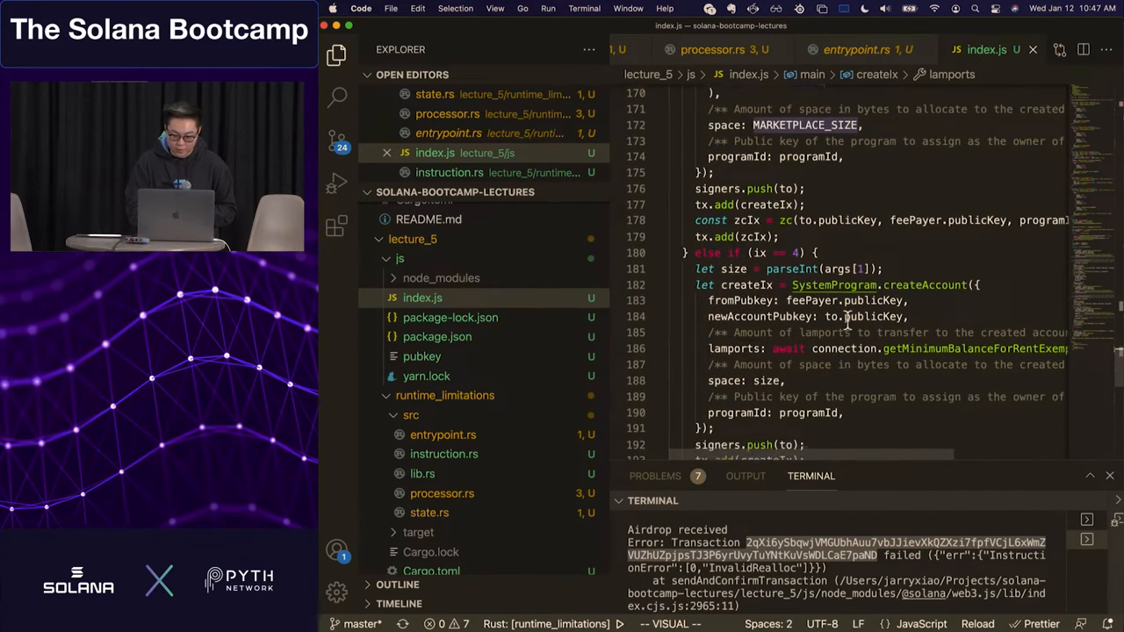
scroll("down", 3)
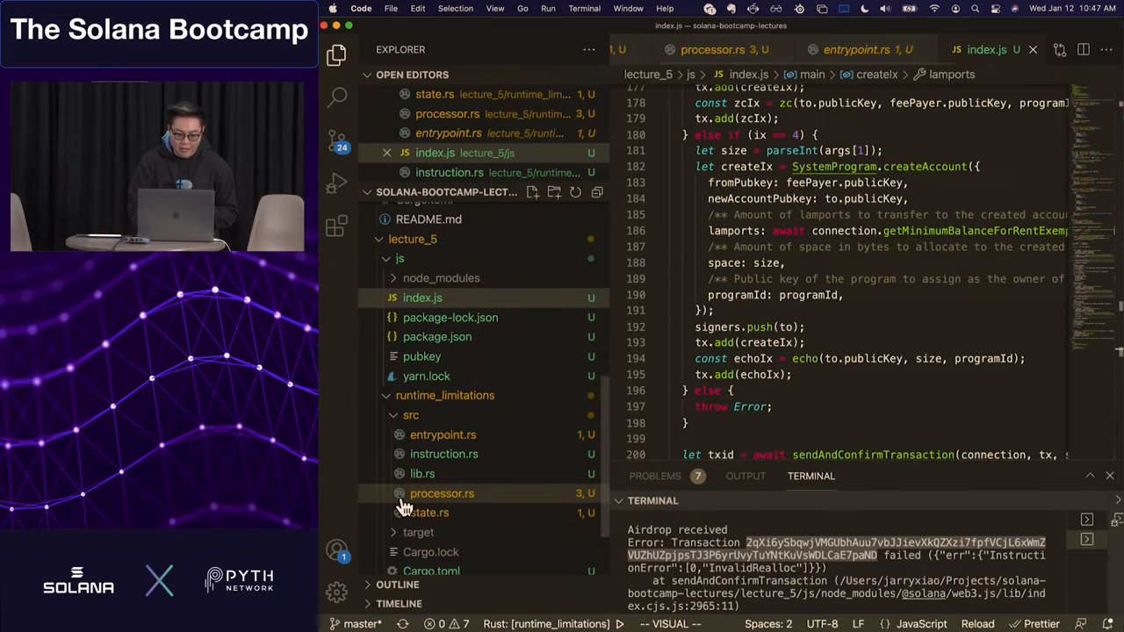
mouse_move(443, 493)
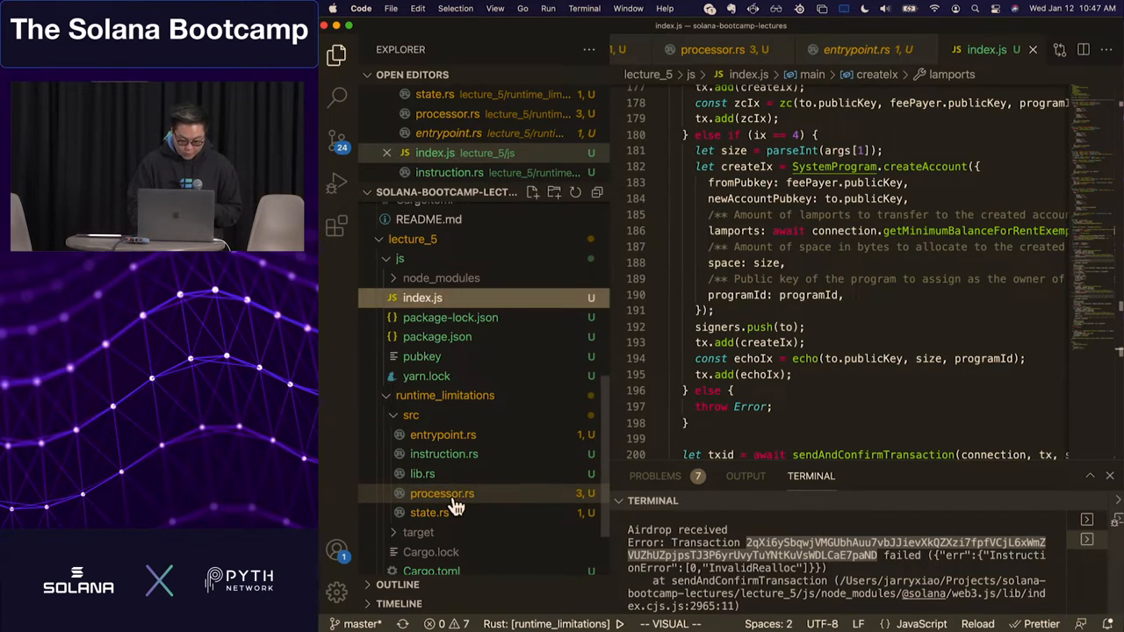
Review instruction.rs's enum, then processor.rs's Tx handler copying data and logging echo
left_click(443, 492)
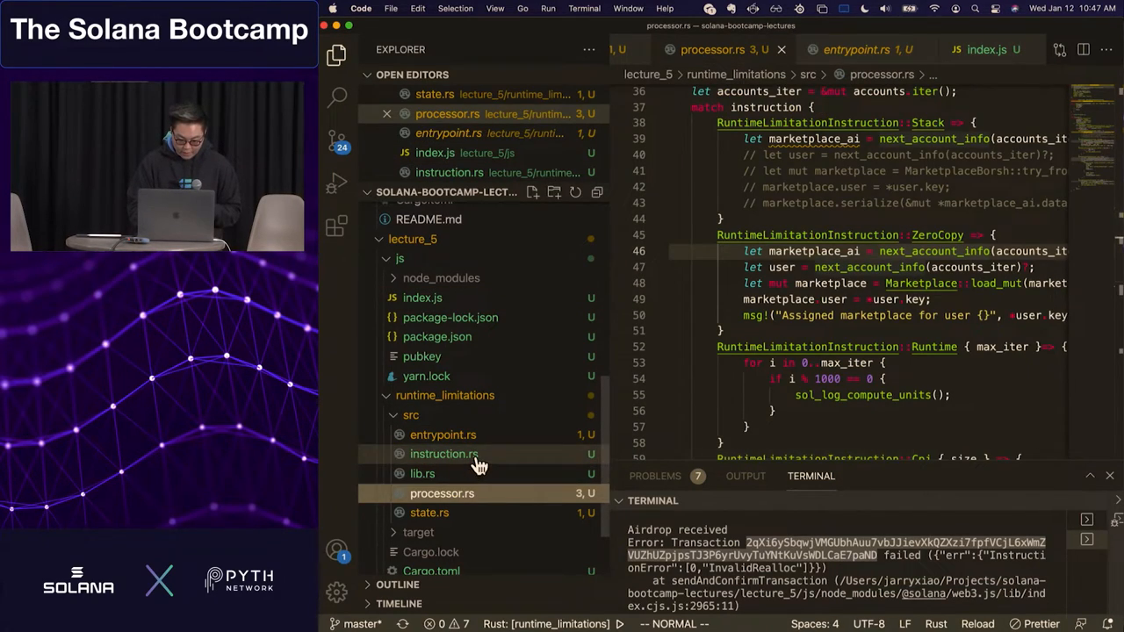
left_click(442, 453)
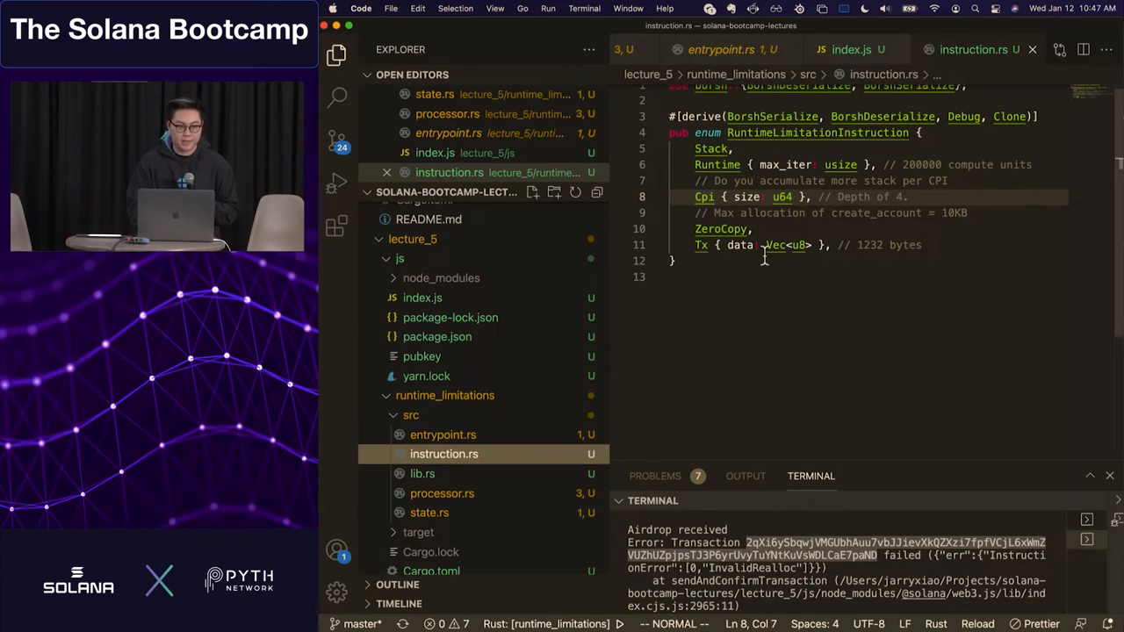
mouse_move(781, 246)
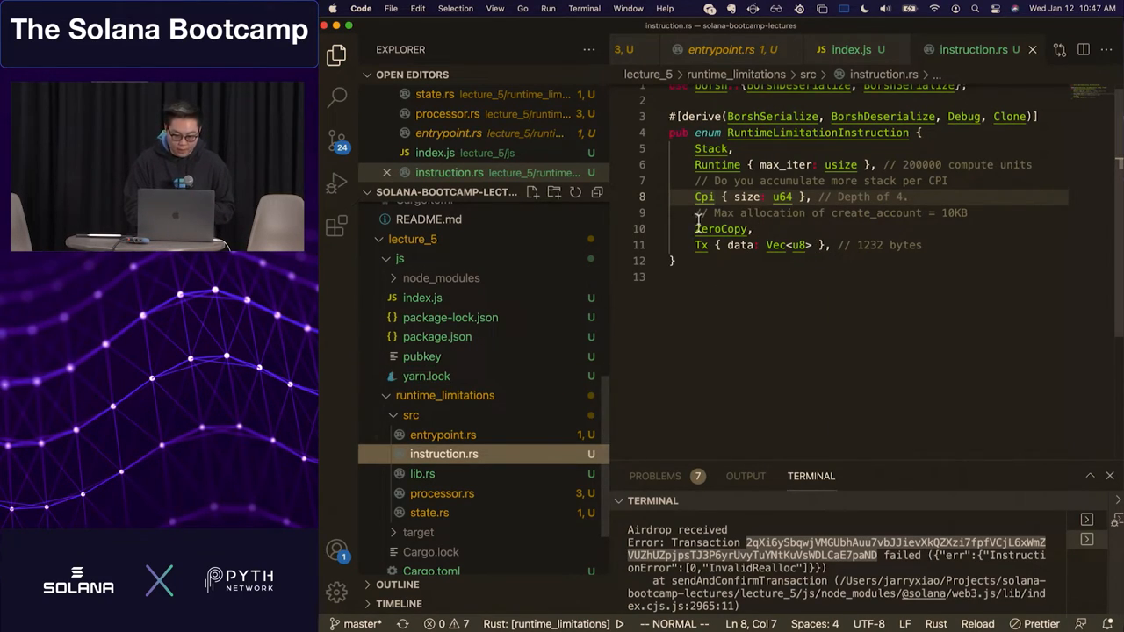
left_click(442, 492)
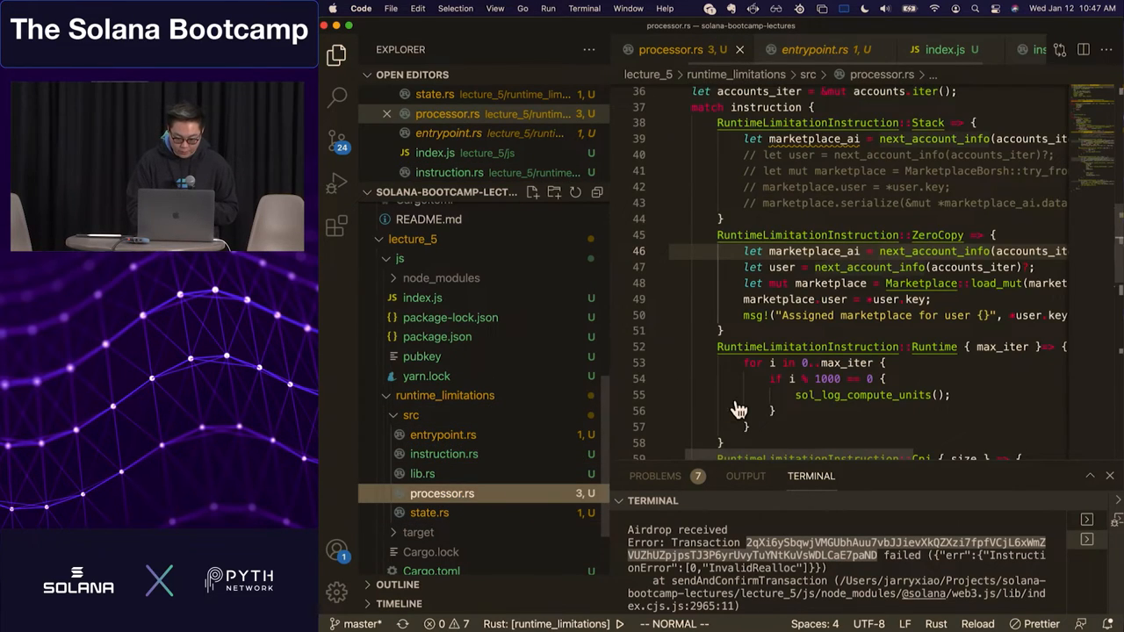
scroll("down", 3)
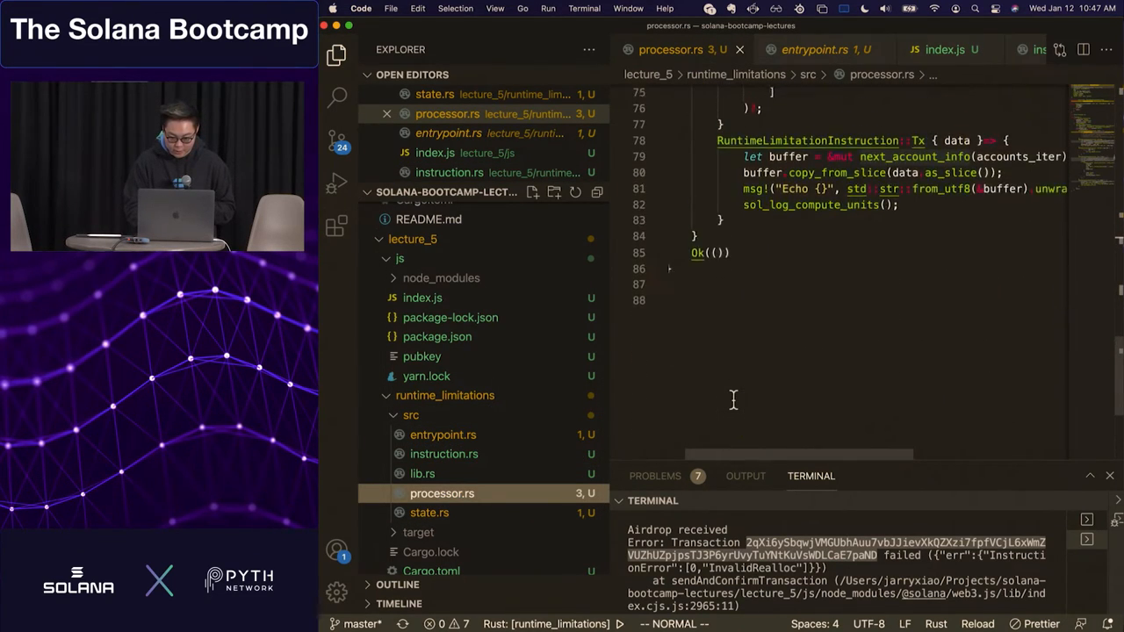
scroll("up", 3)
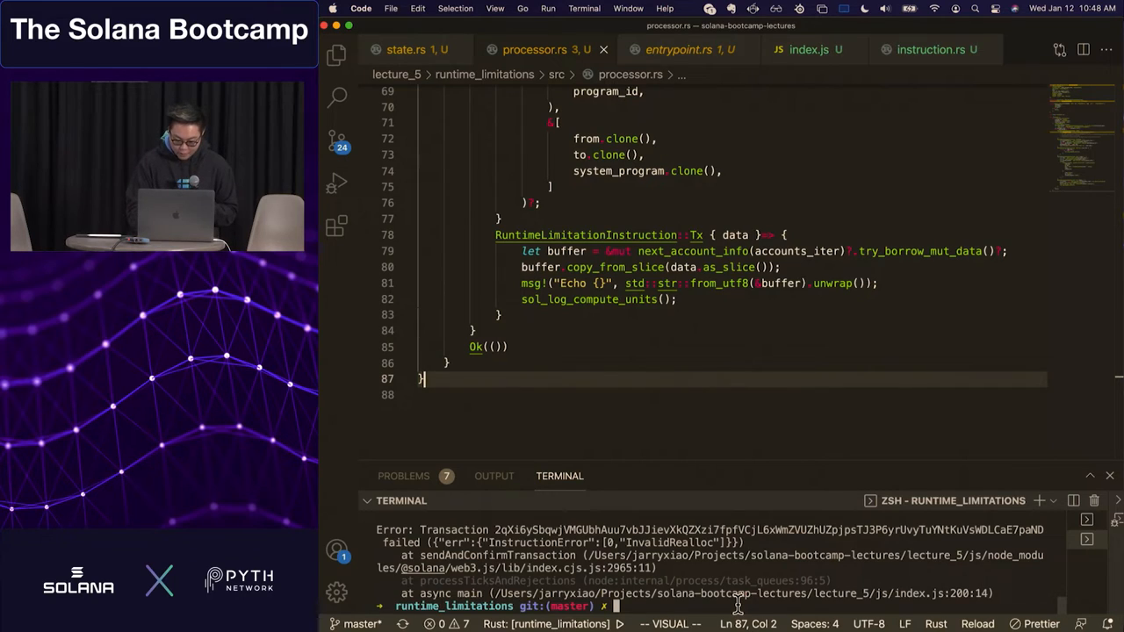
Enter node ../js/index.js 2 9000, then jump to the echo helper's definition in index.js
type("node ../js/index.js 2 9000")
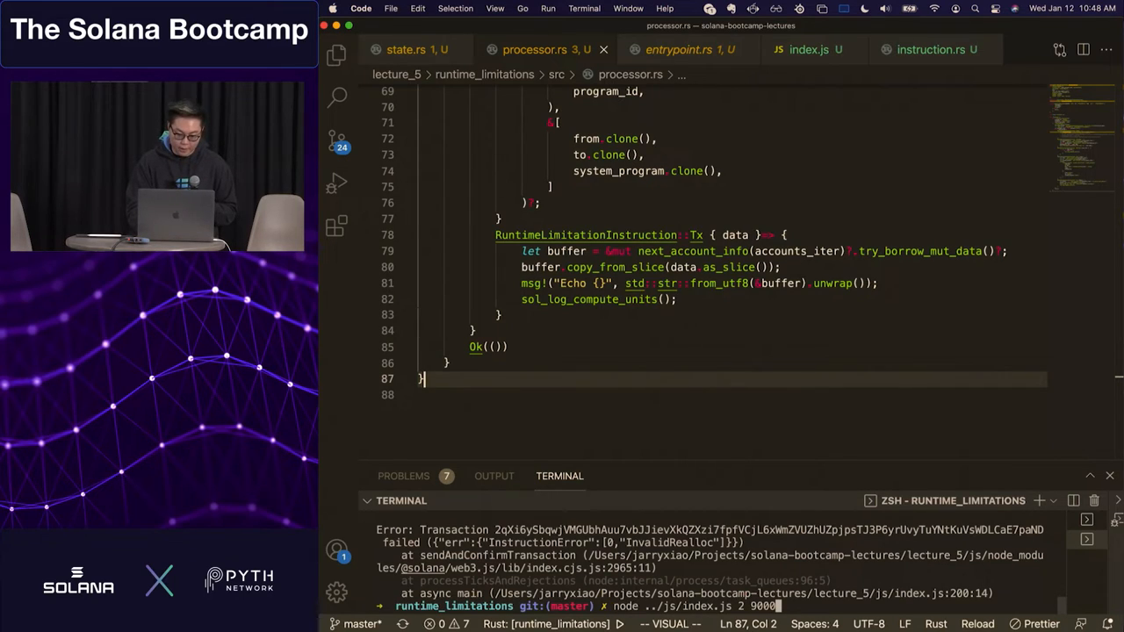
mouse_move(808, 49)
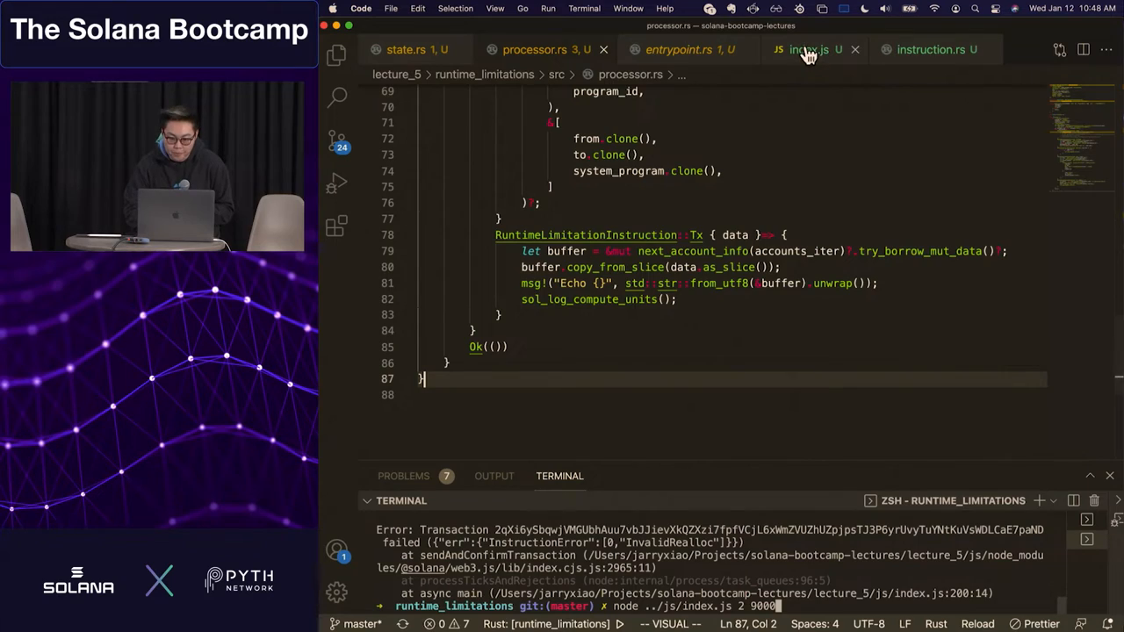
left_click(808, 49)
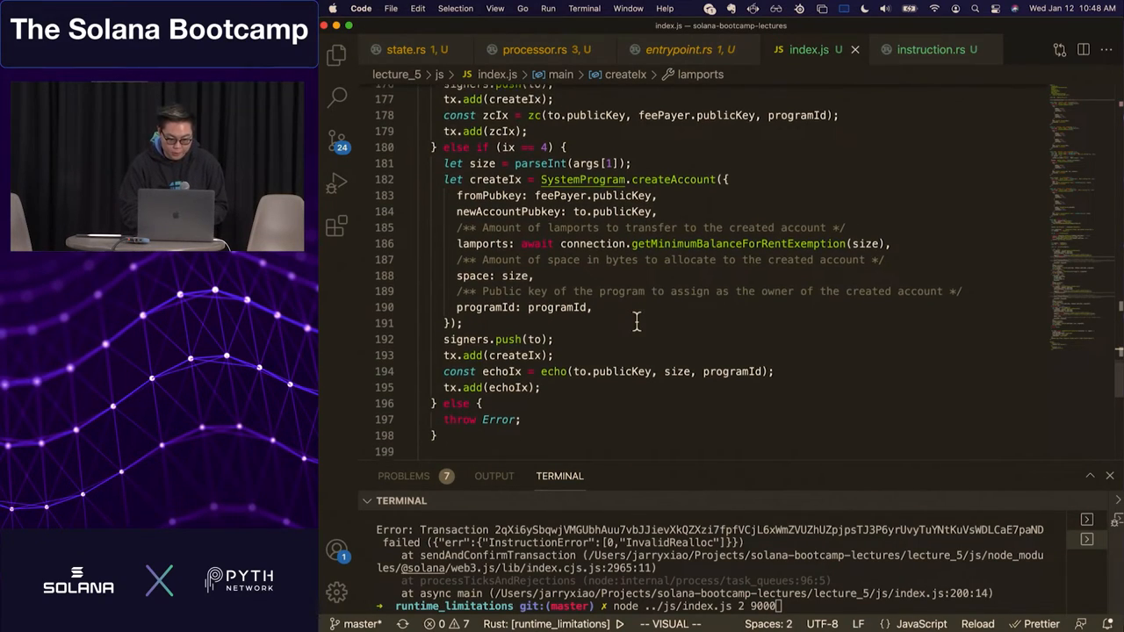
scroll("down", 3)
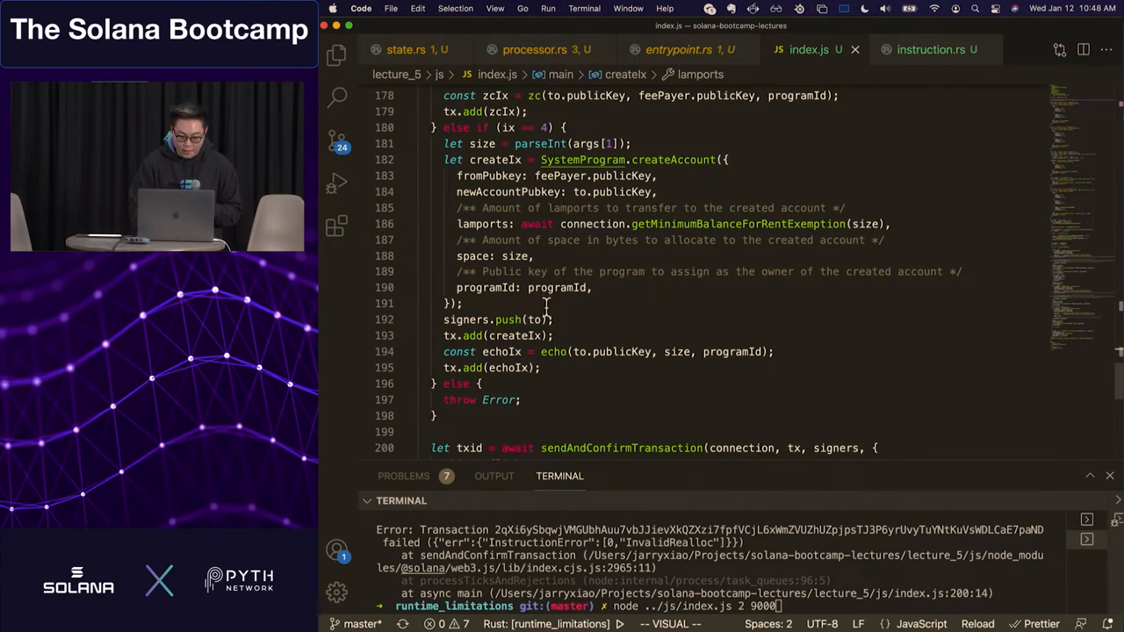
right_click(553, 351)
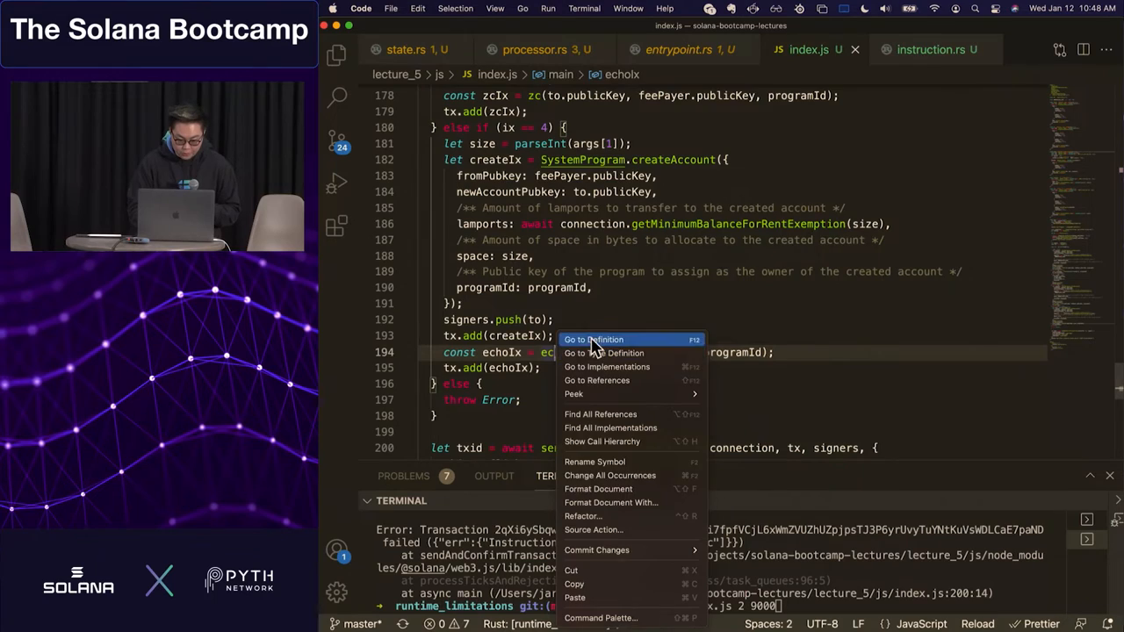
left_click(594, 339)
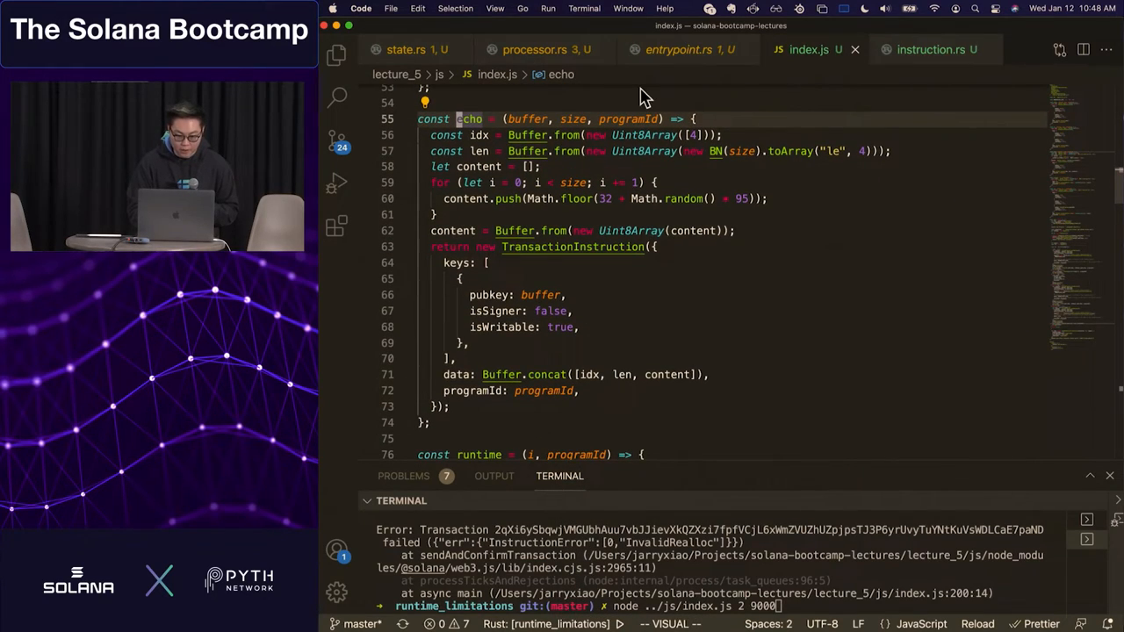
mouse_move(571, 188)
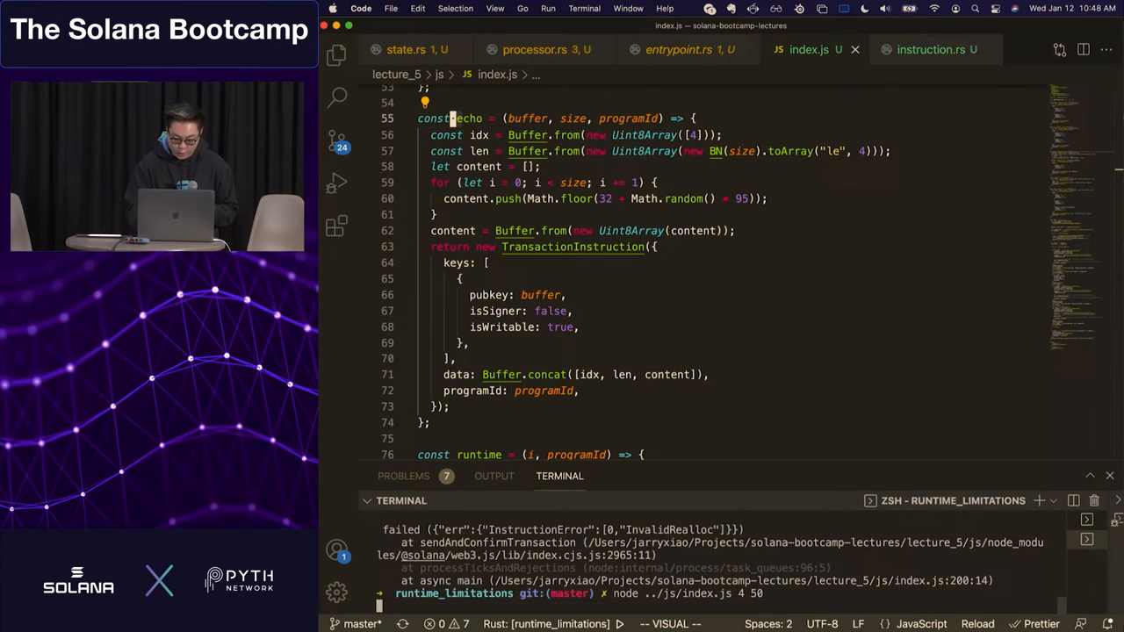
Run the client and view the 50-byte Create Account instruction in Solana Explorer
key("Return")
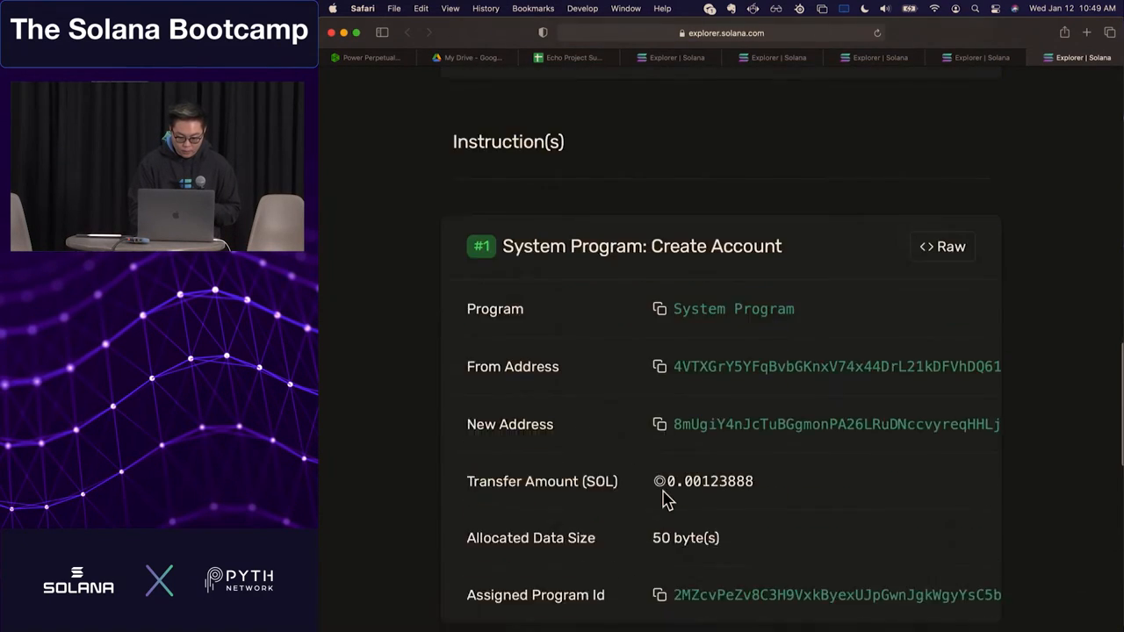
scroll("down", 3)
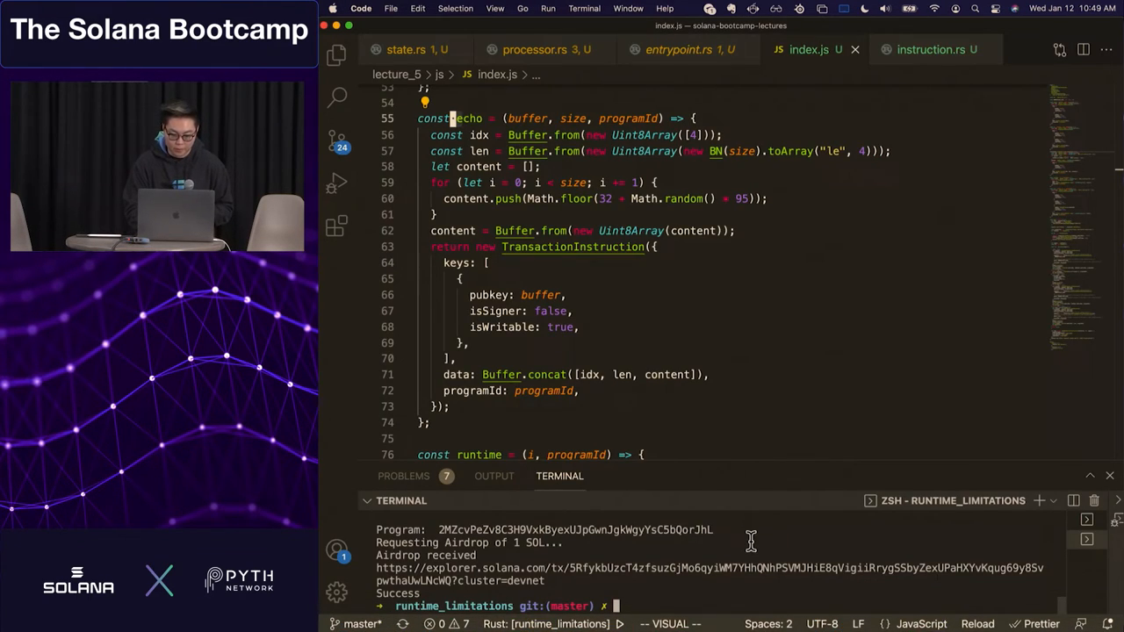
Run node ../js/index.js 4 1000 and read the transaction too large error against 1232
type("node ../js/index.js 4")
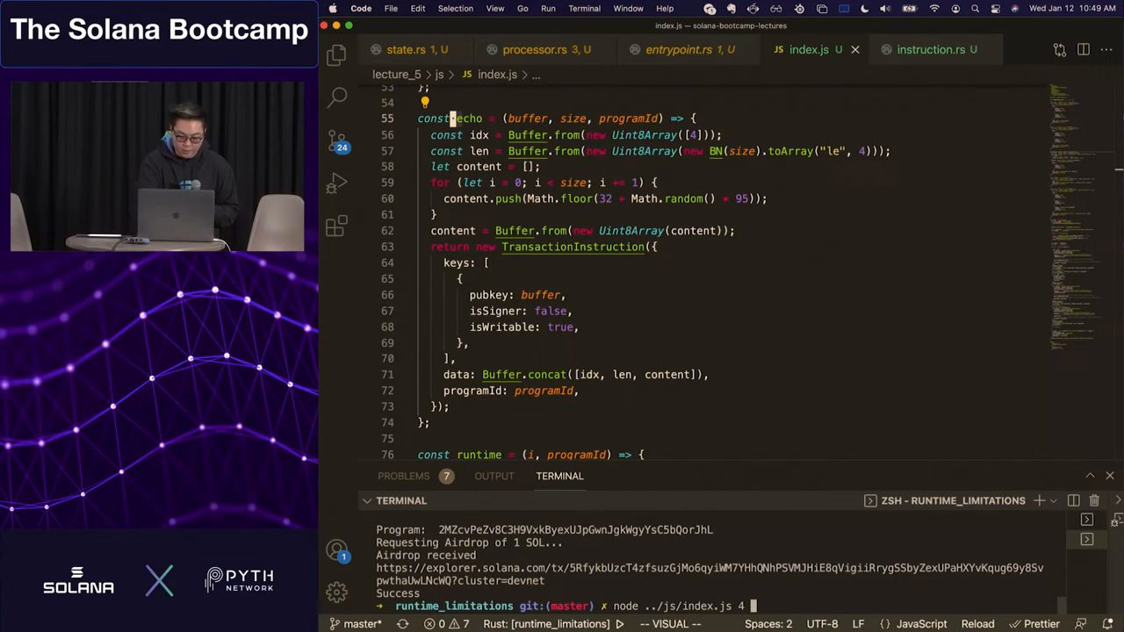
type("1000")
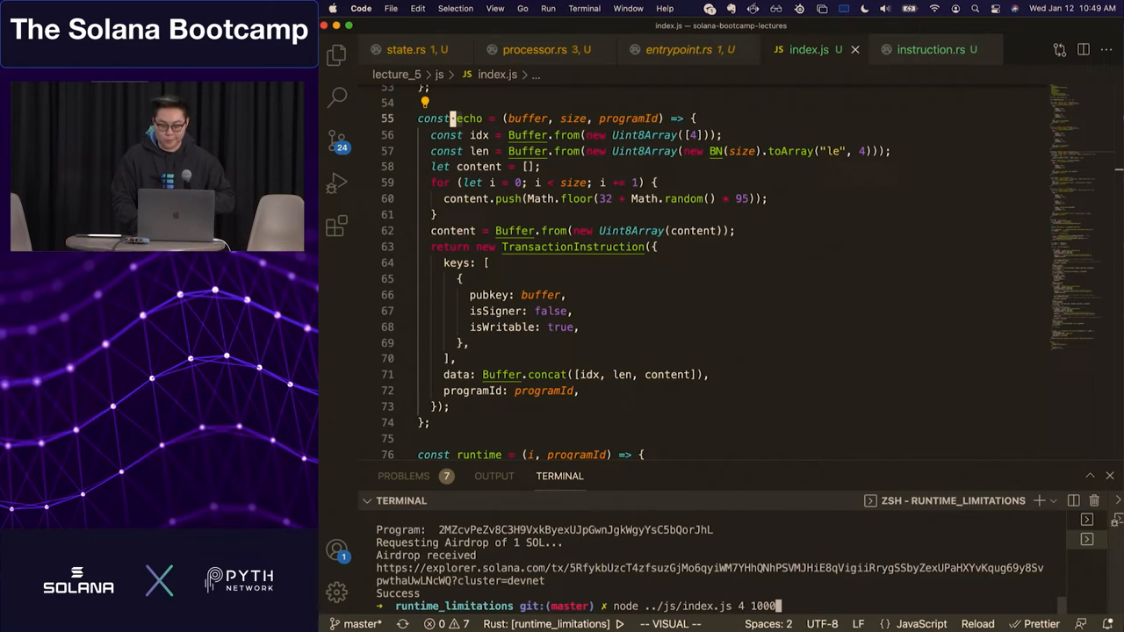
key("Return")
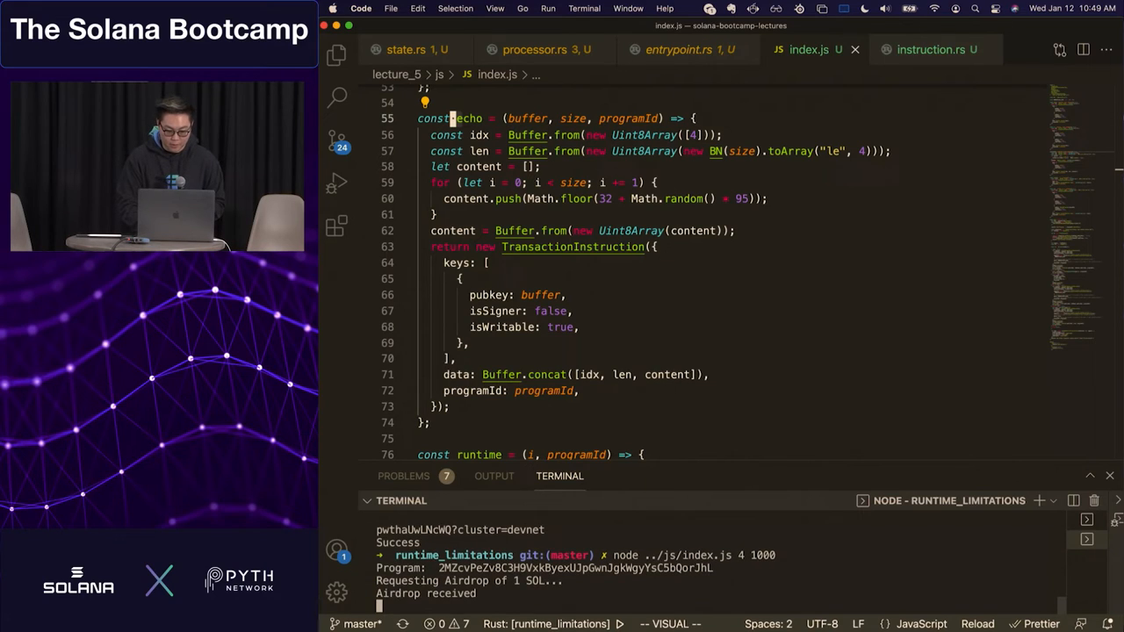
scroll("down", 3)
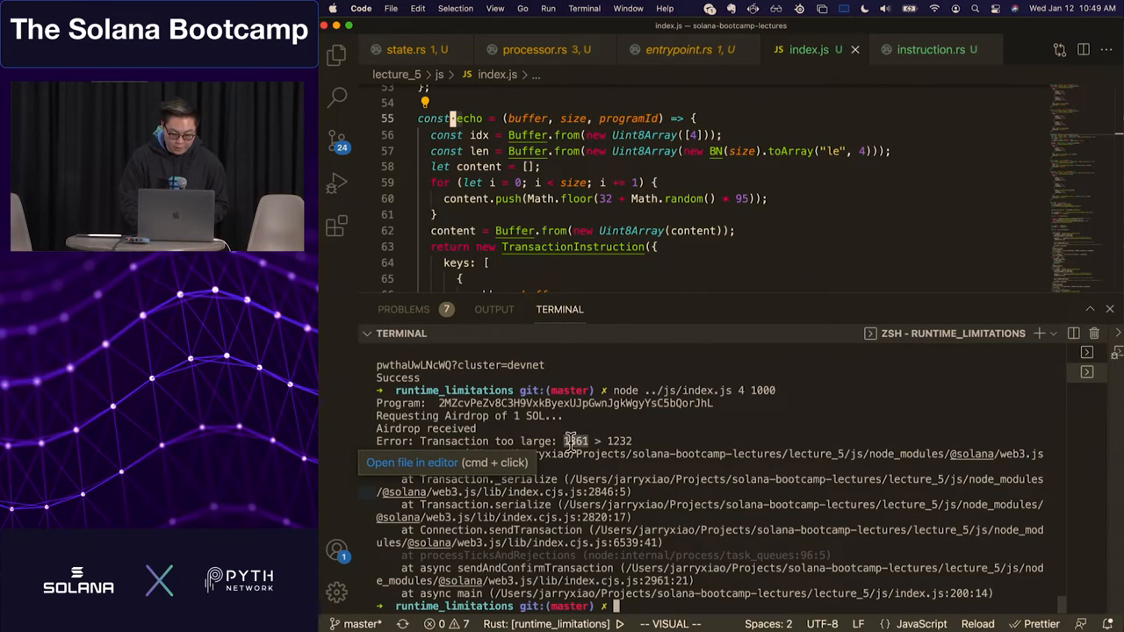
mouse_move(666, 435)
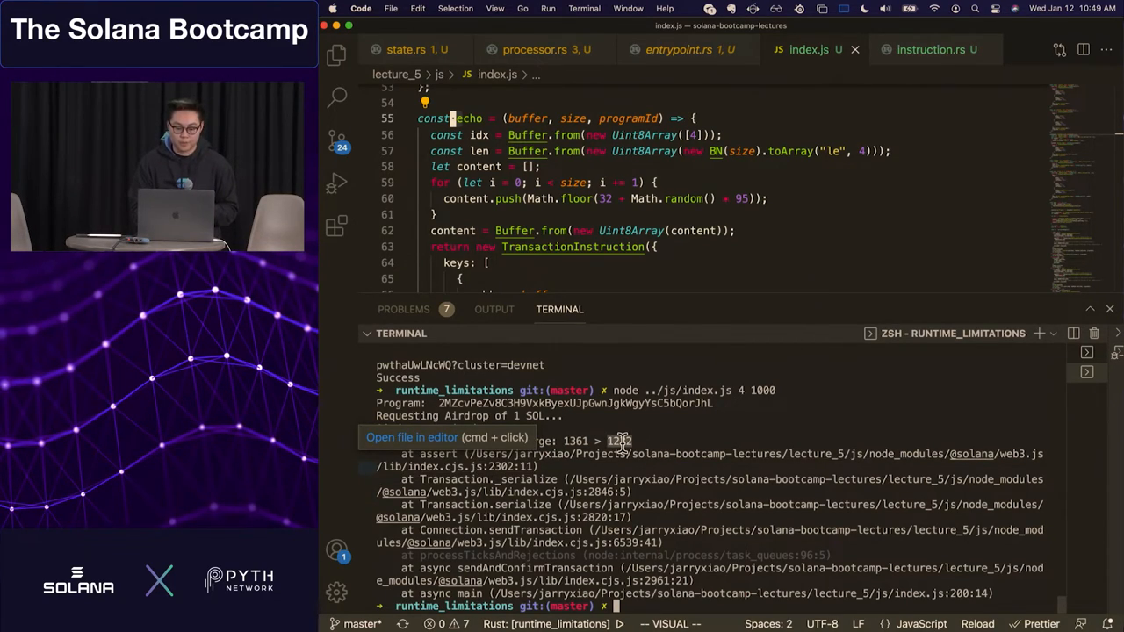
mouse_move(764, 407)
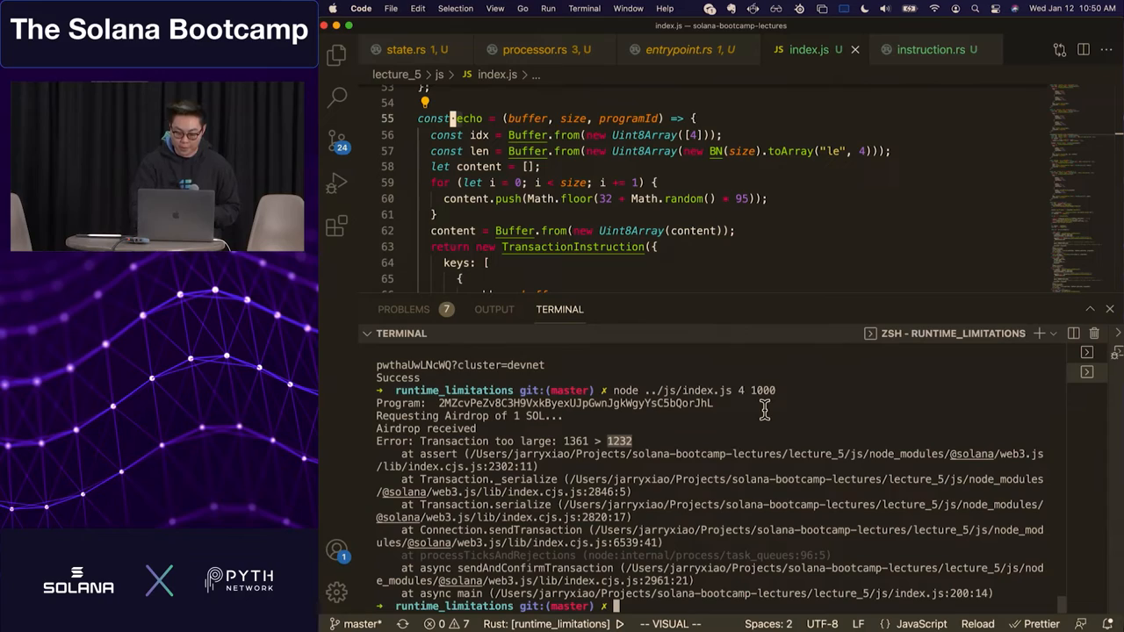
Evaluate 1232 // 32 in a Python session, then return to processor.rs
type("python")
type("1232")
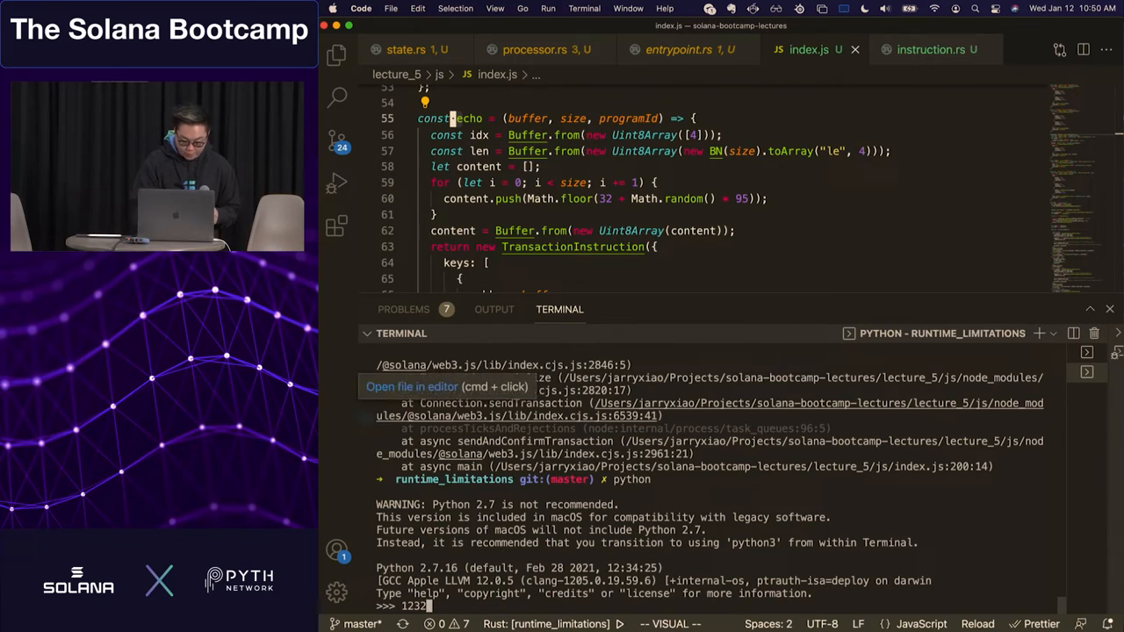
type("//")
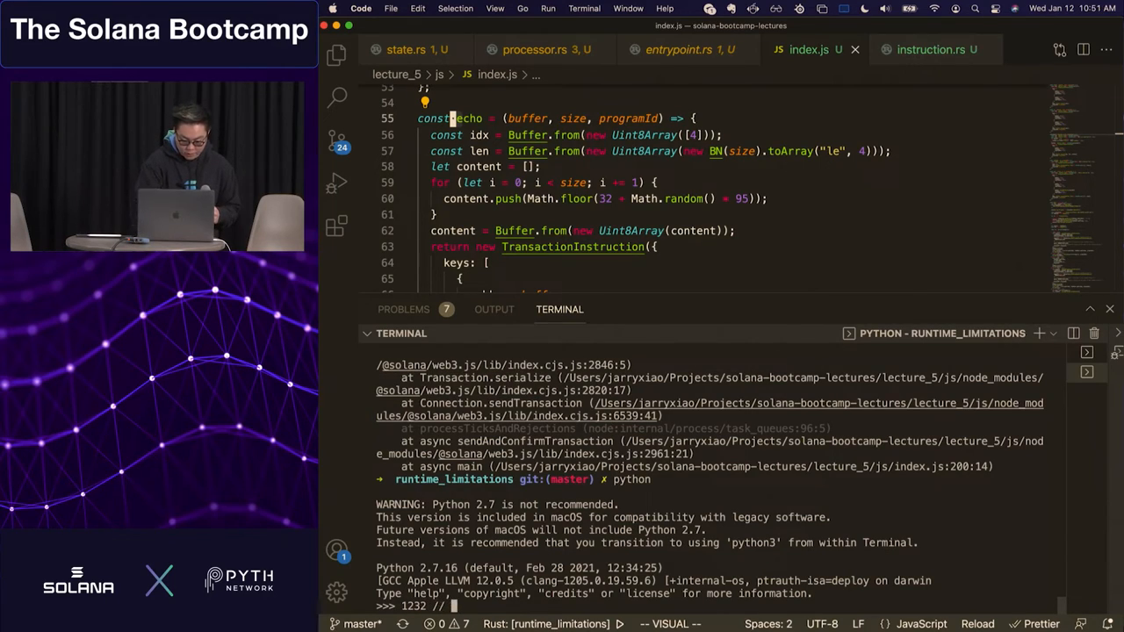
type("32")
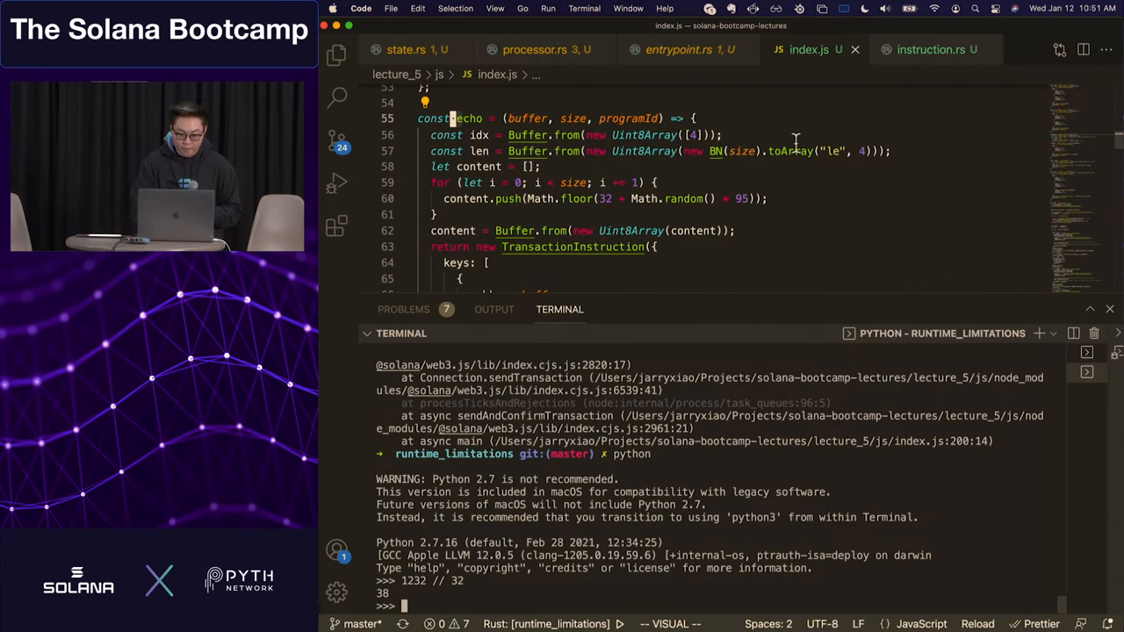
left_click(930, 49)
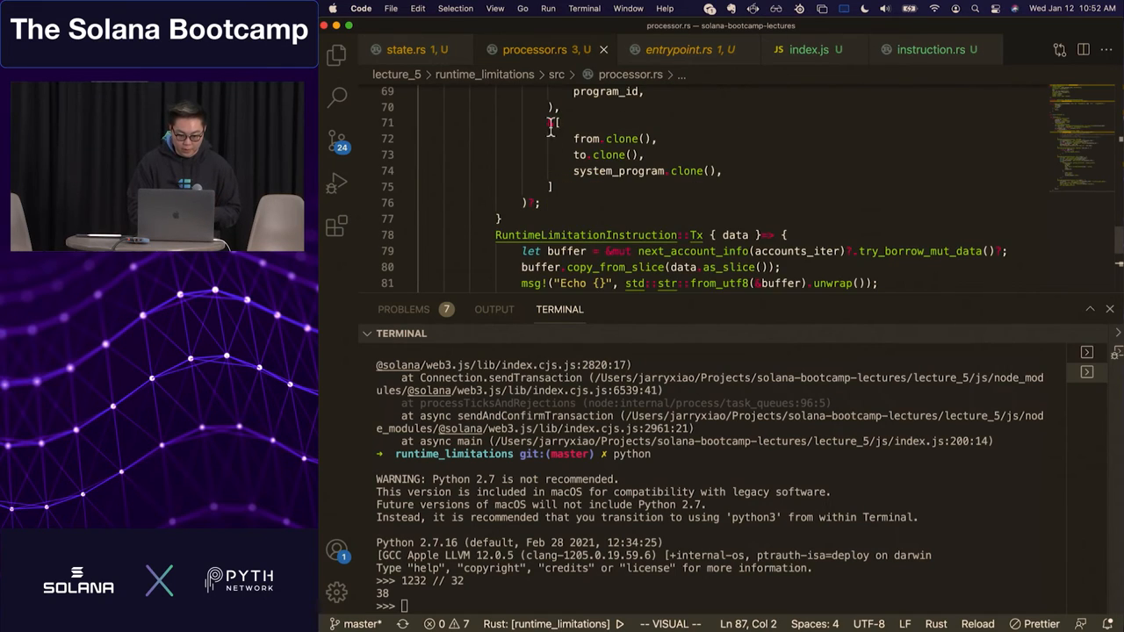
scroll("up", 3)
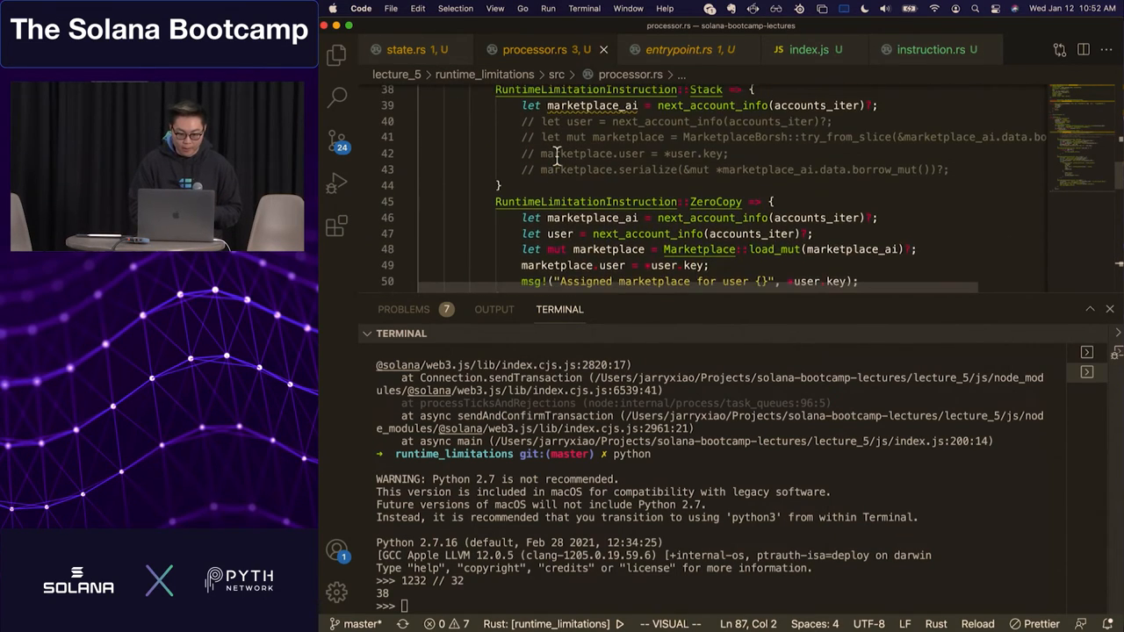
scroll("down", 3)
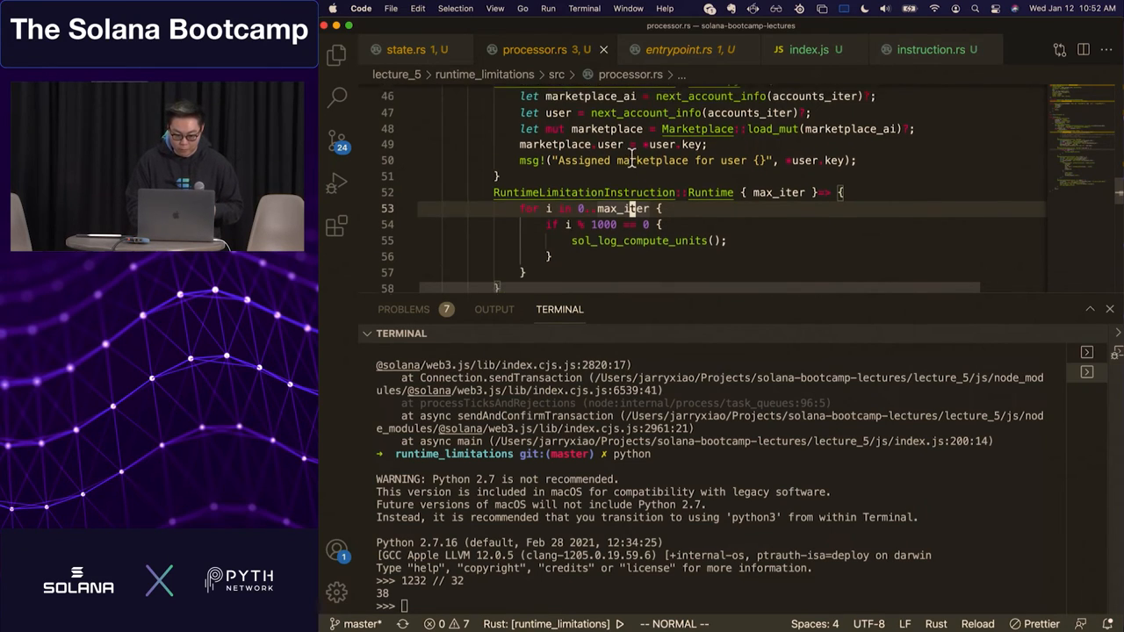
scroll("up", 3)
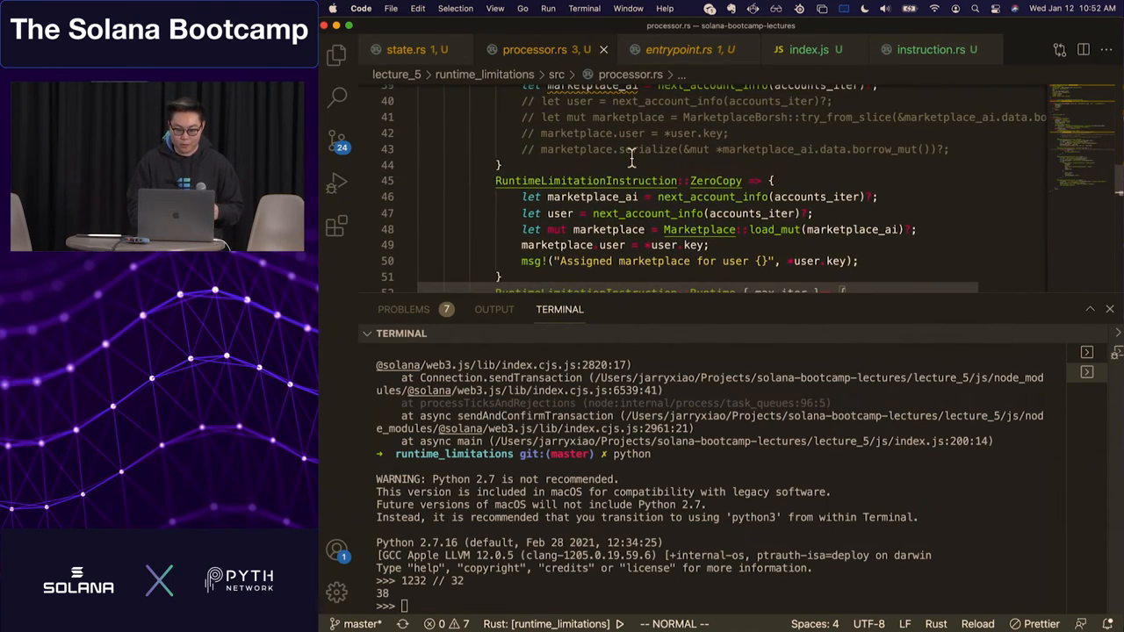
scroll("up", 3)
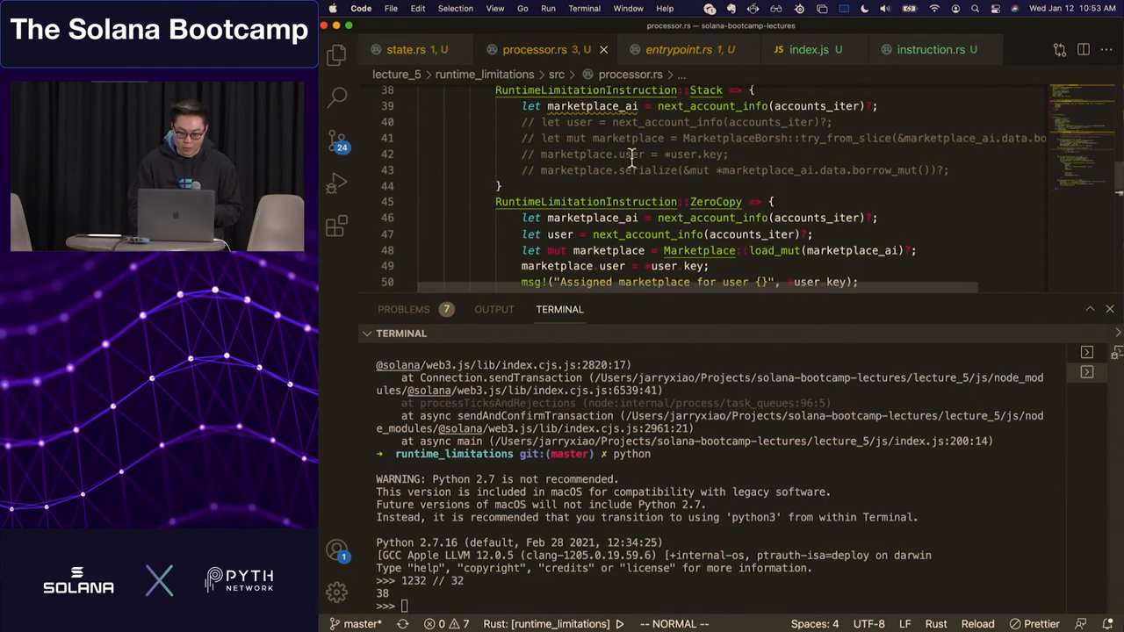
scroll("up", 3)
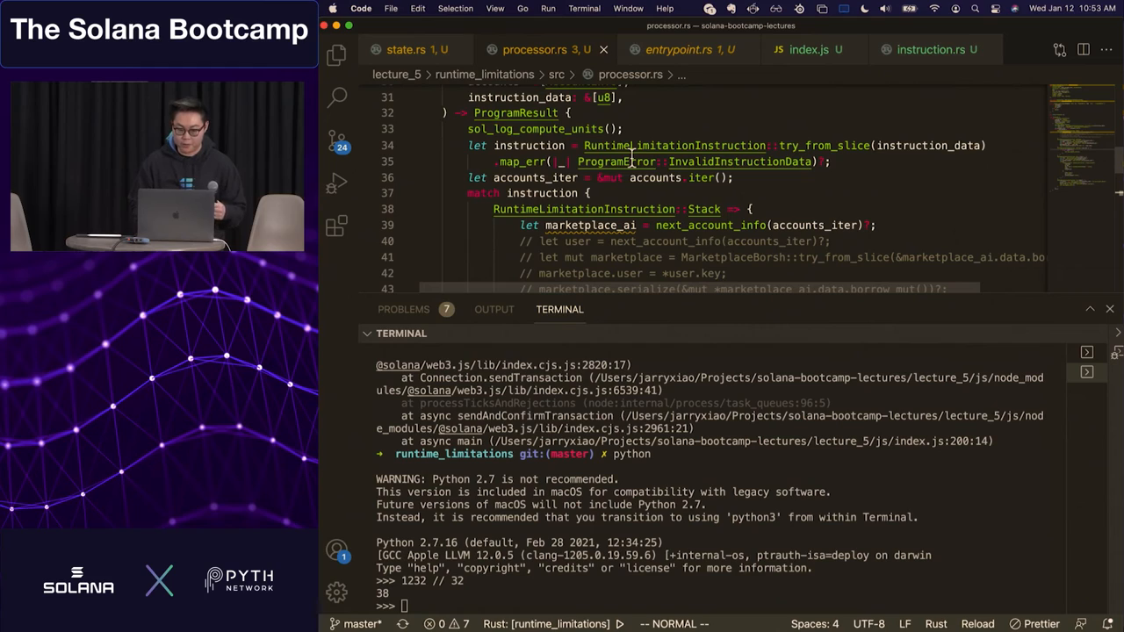
mouse_move(658, 302)
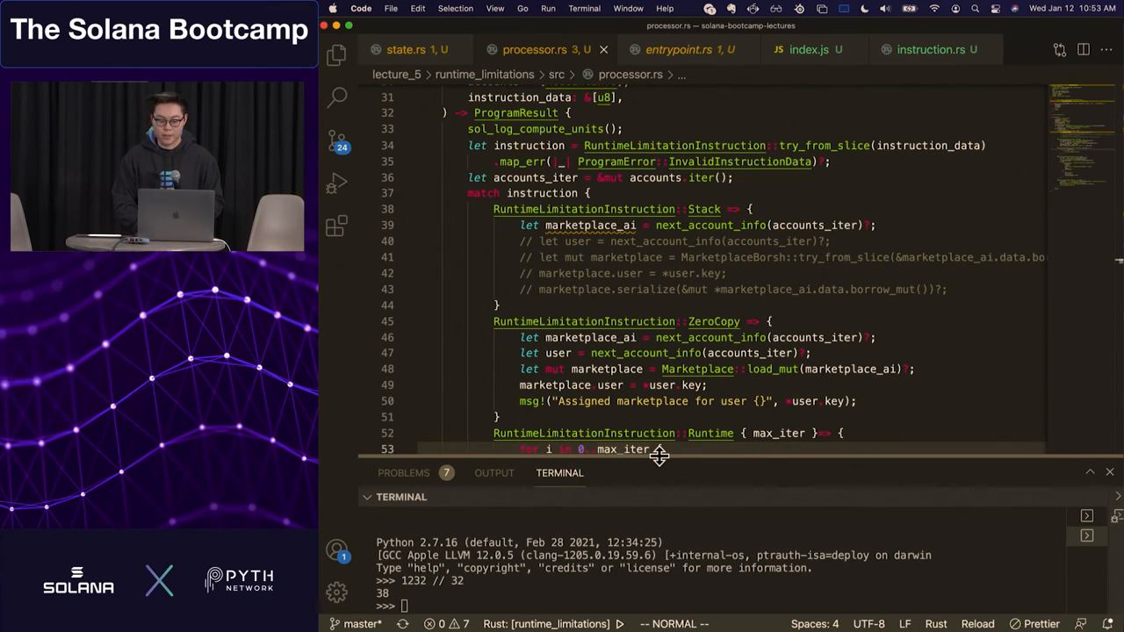
scroll("down", 3)
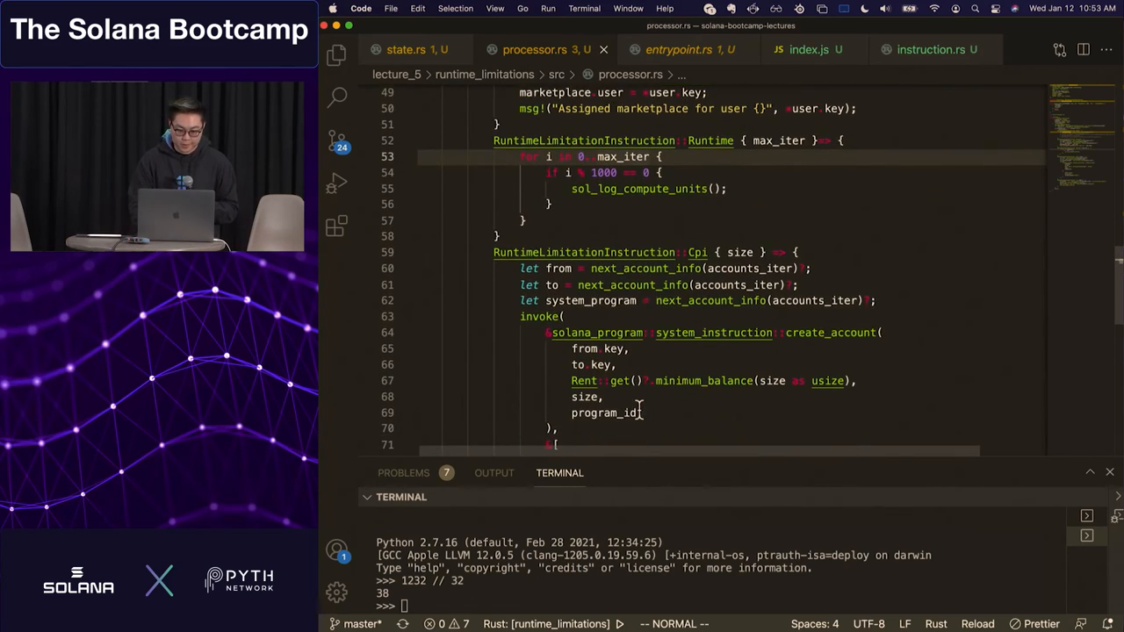
scroll("down", 3)
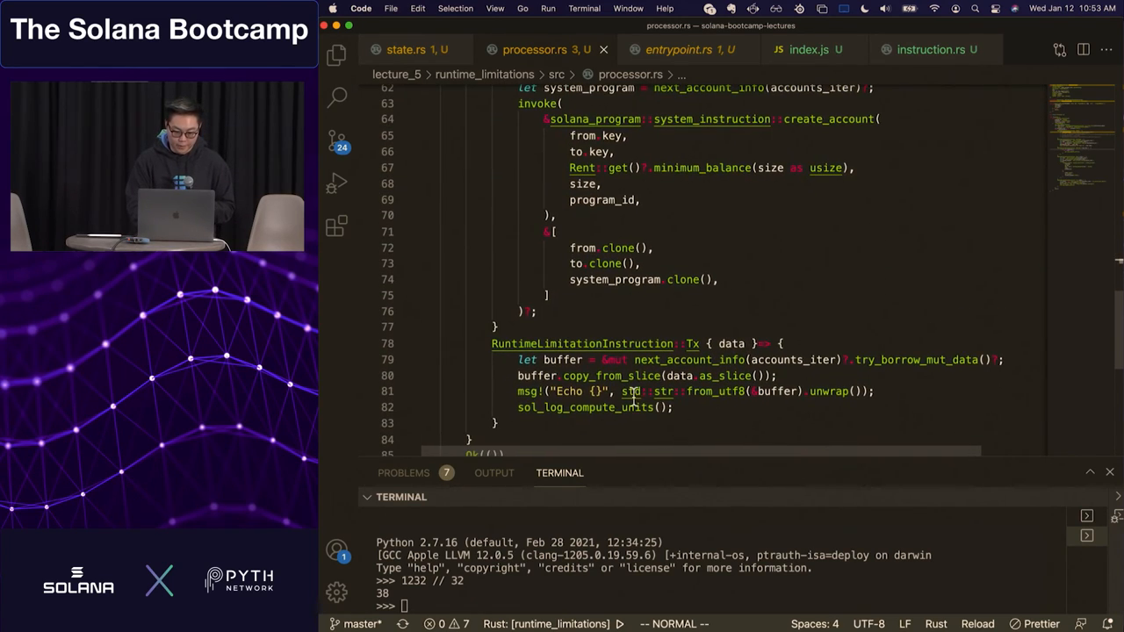